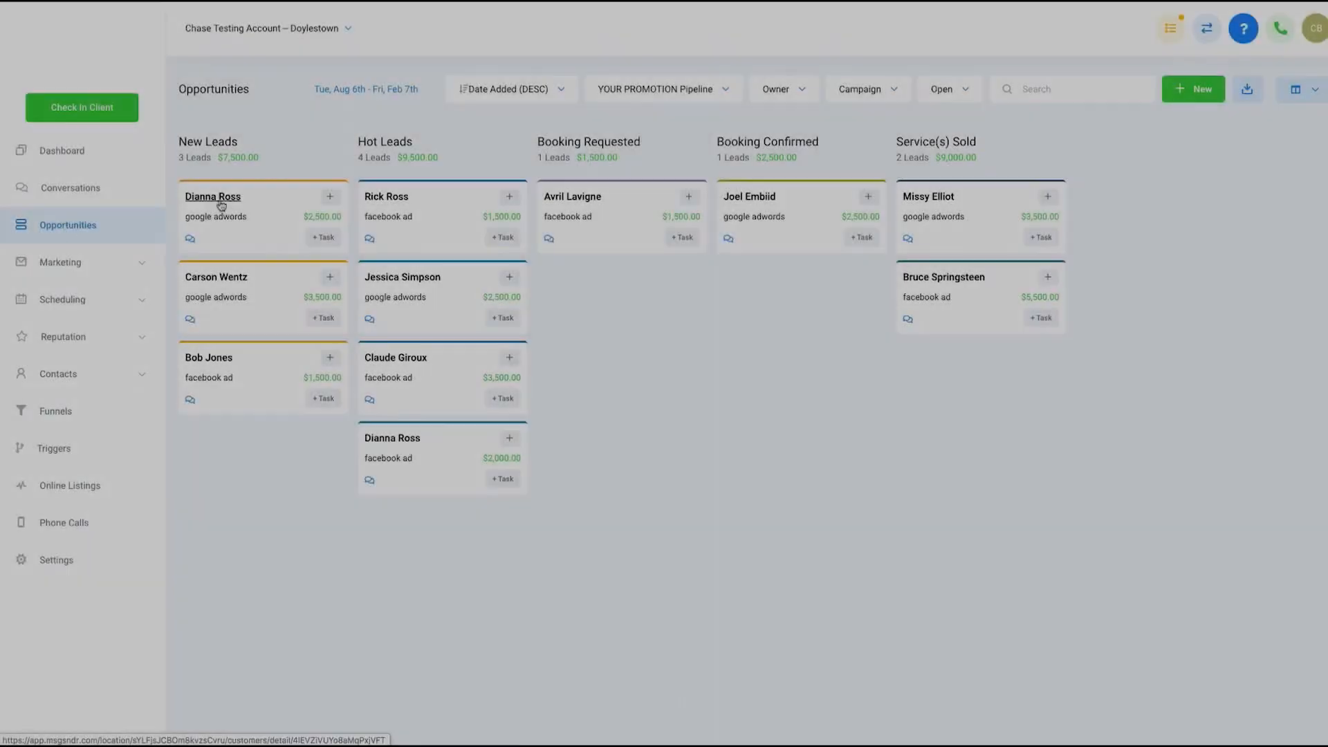
# Create a trigger that removes the contact from all campaigns on Added To Campaign
pyautogui.click(661, 89)
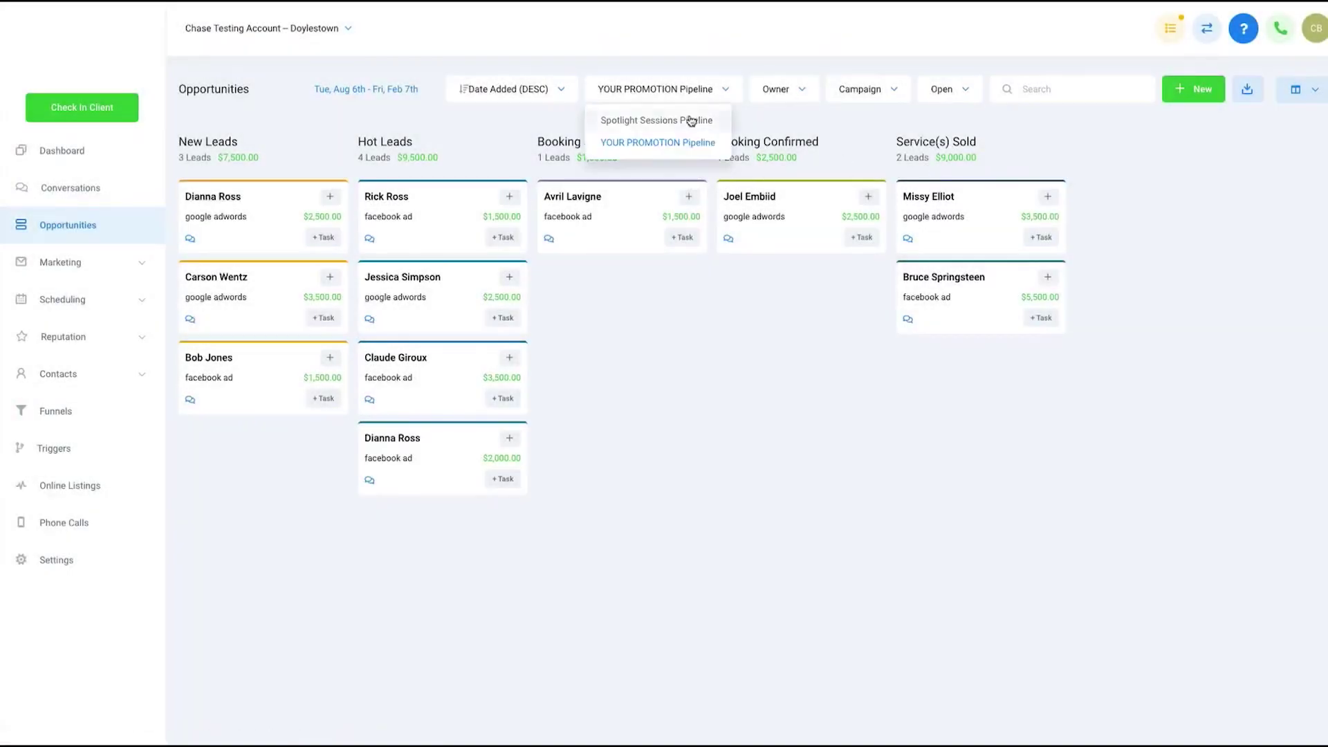
pyautogui.click(657, 142)
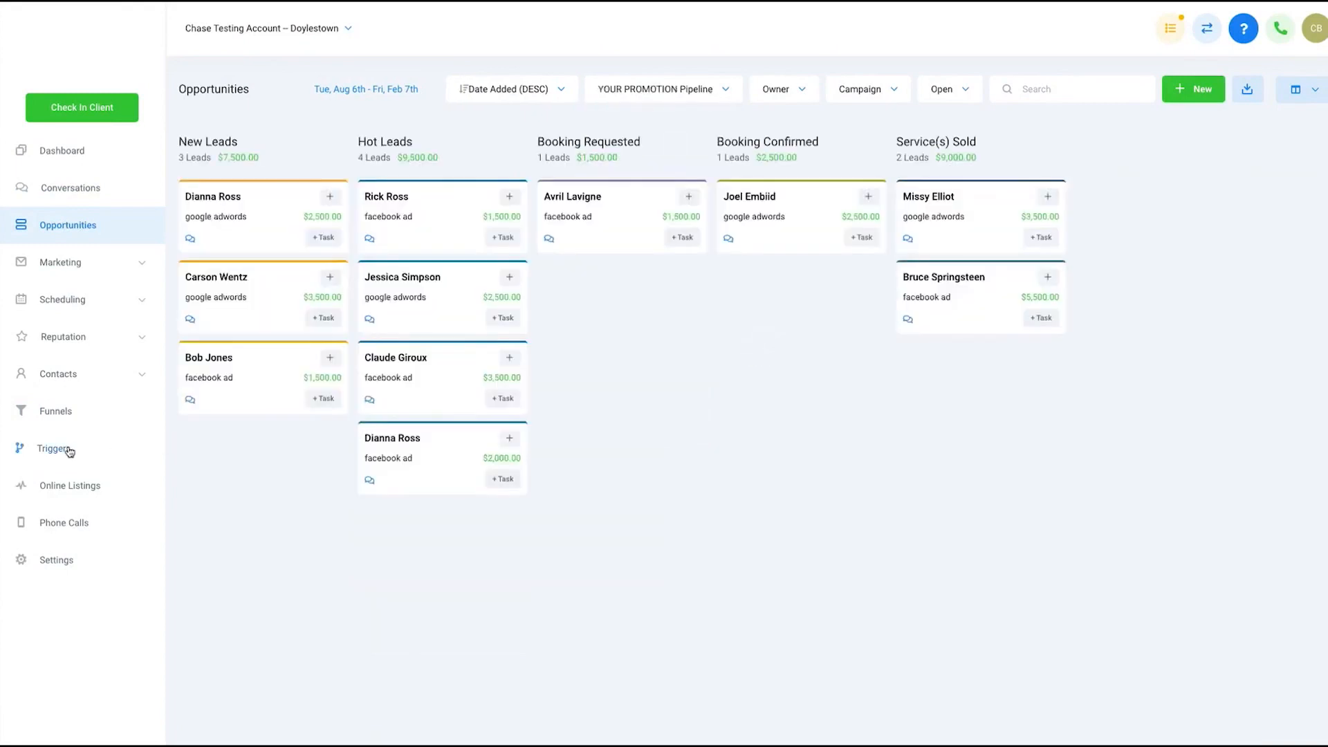
pyautogui.click(54, 448)
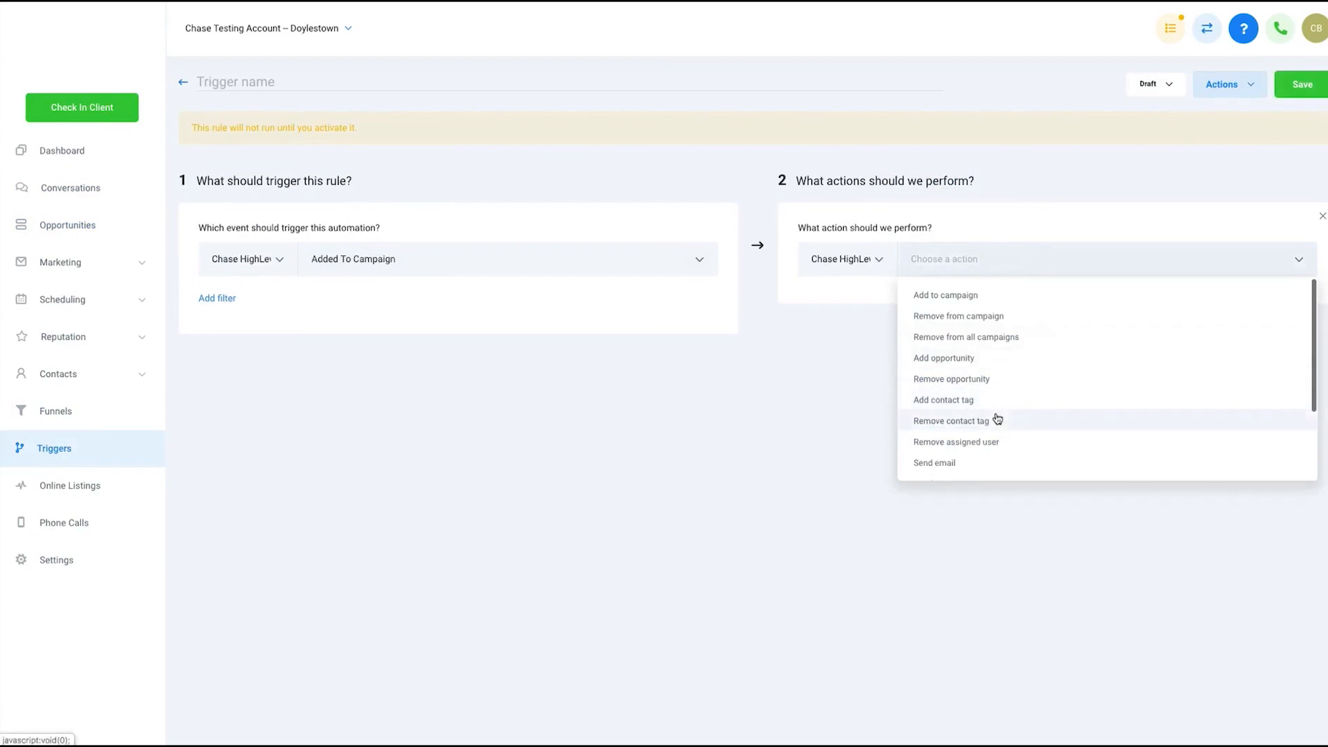
pyautogui.click(965, 337)
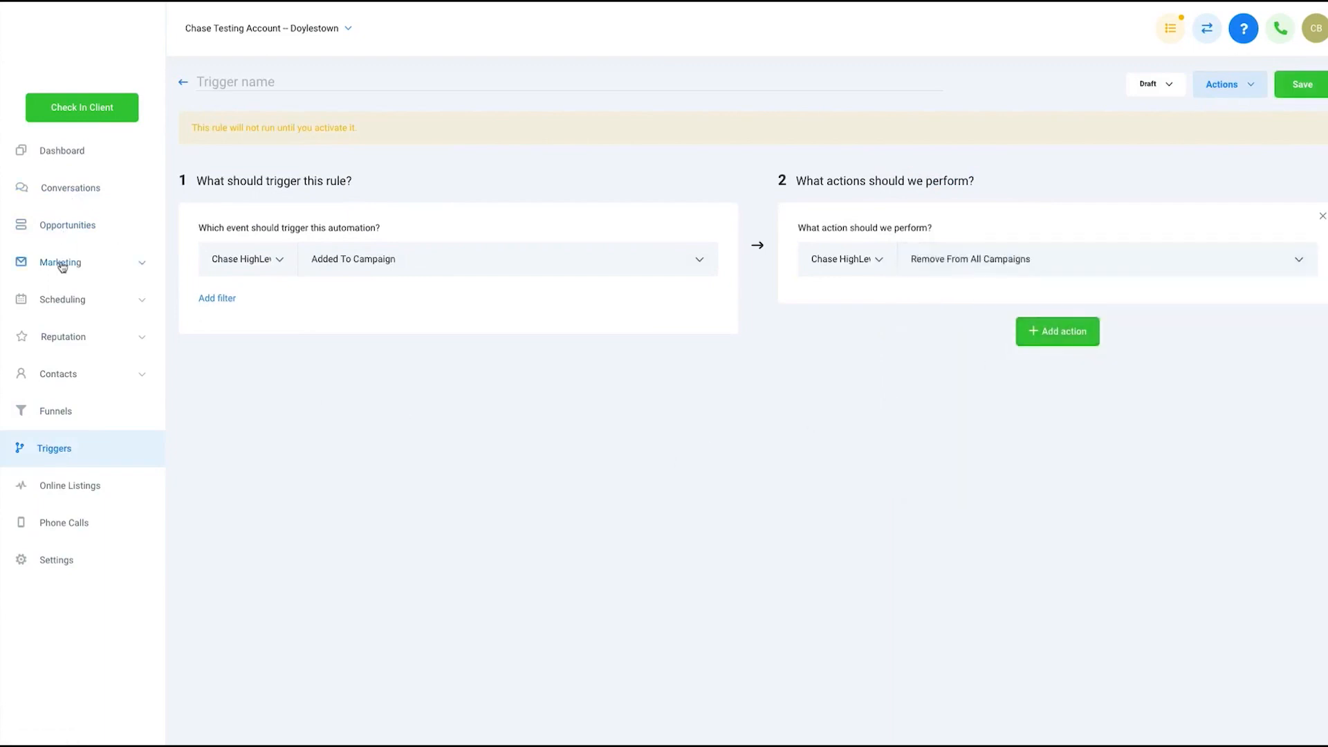
# Open the YOUR OFFER Claim Nurture campaign and inspect its Call 1 and Voicemail 1 steps
pyautogui.click(60, 262)
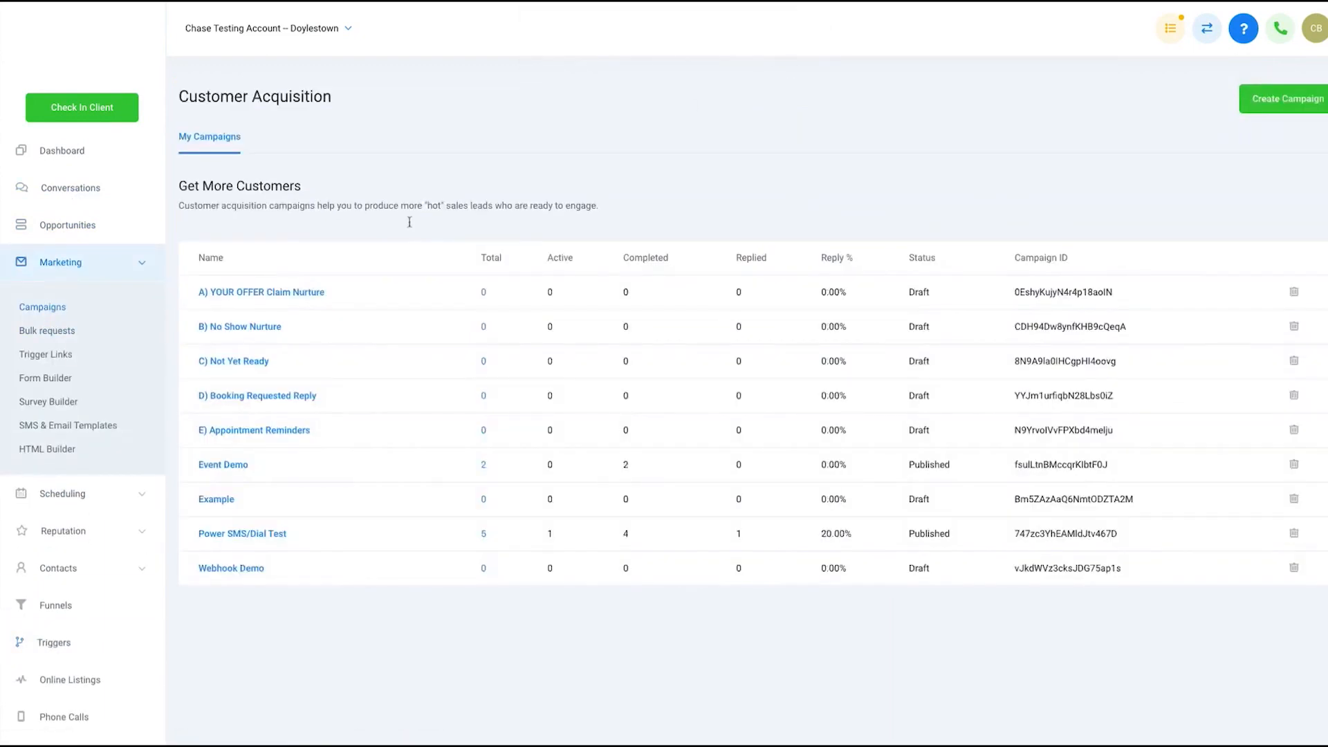
pyautogui.click(261, 292)
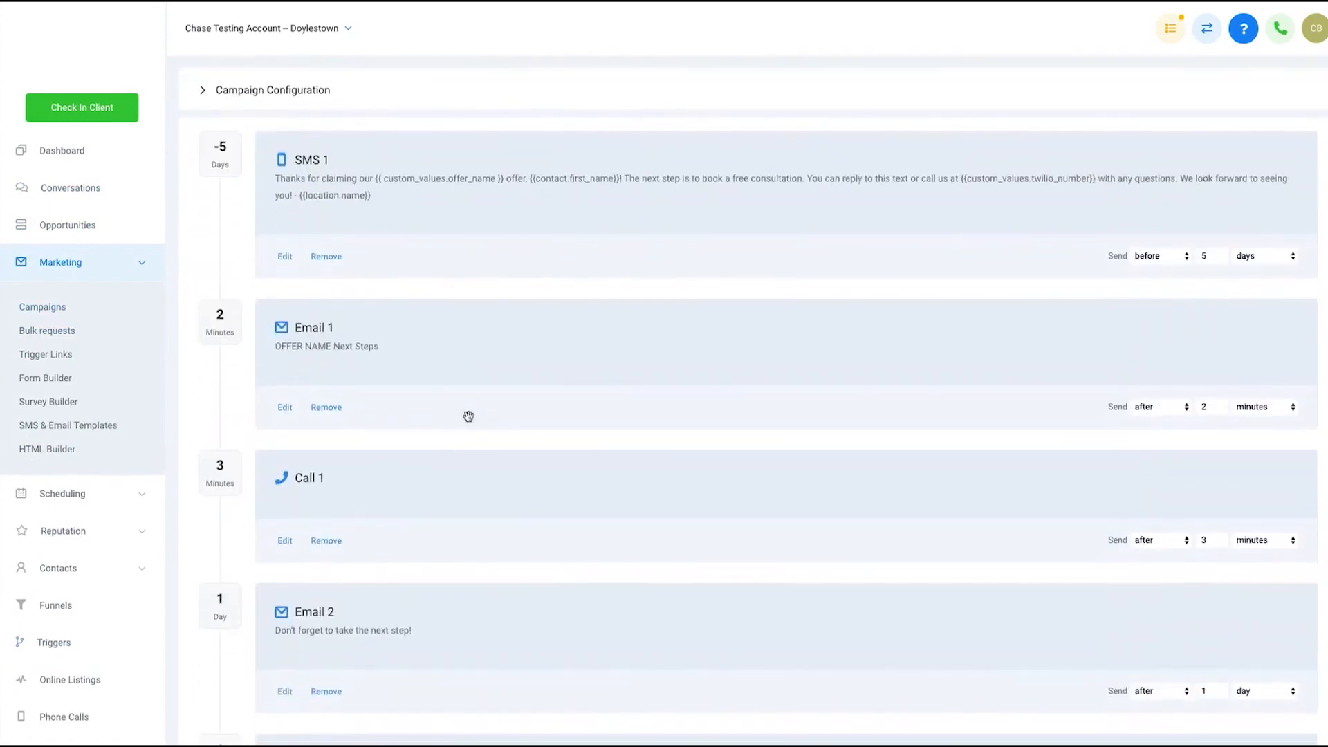
pyautogui.click(285, 541)
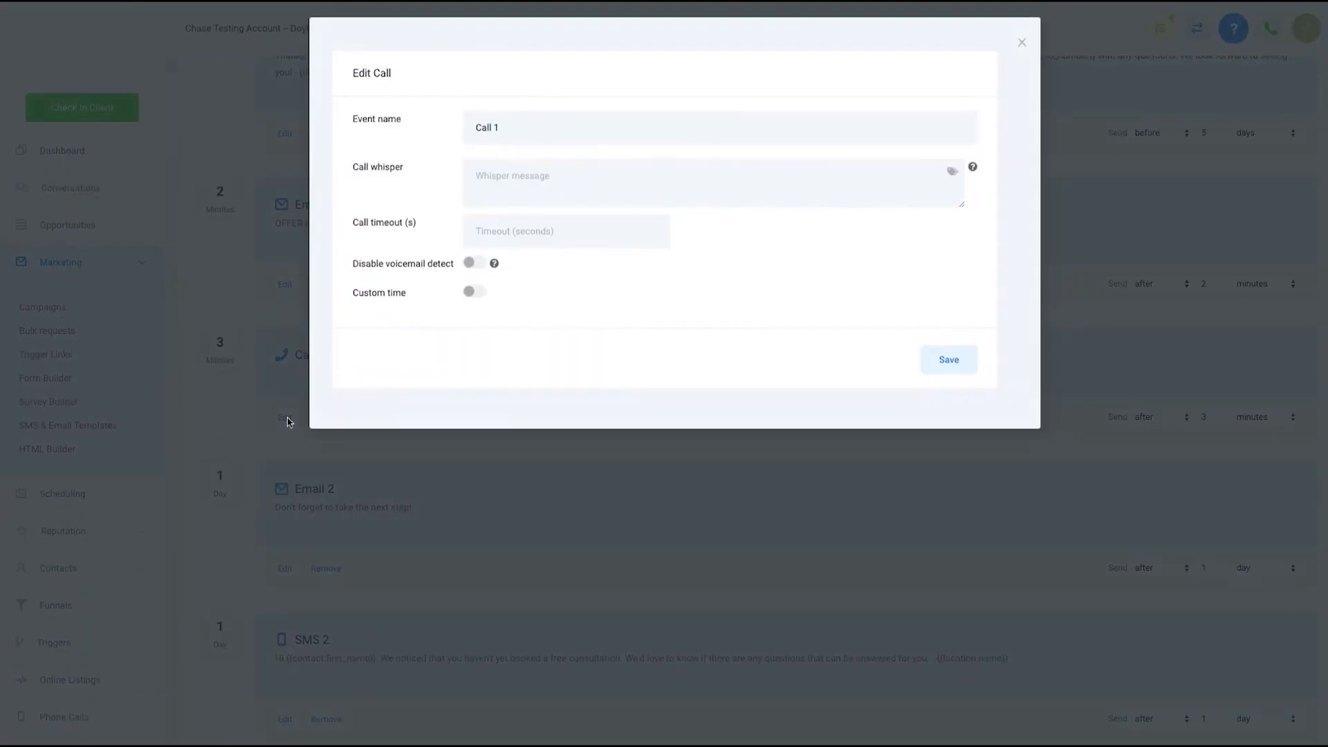
pyautogui.moveTo(523, 347)
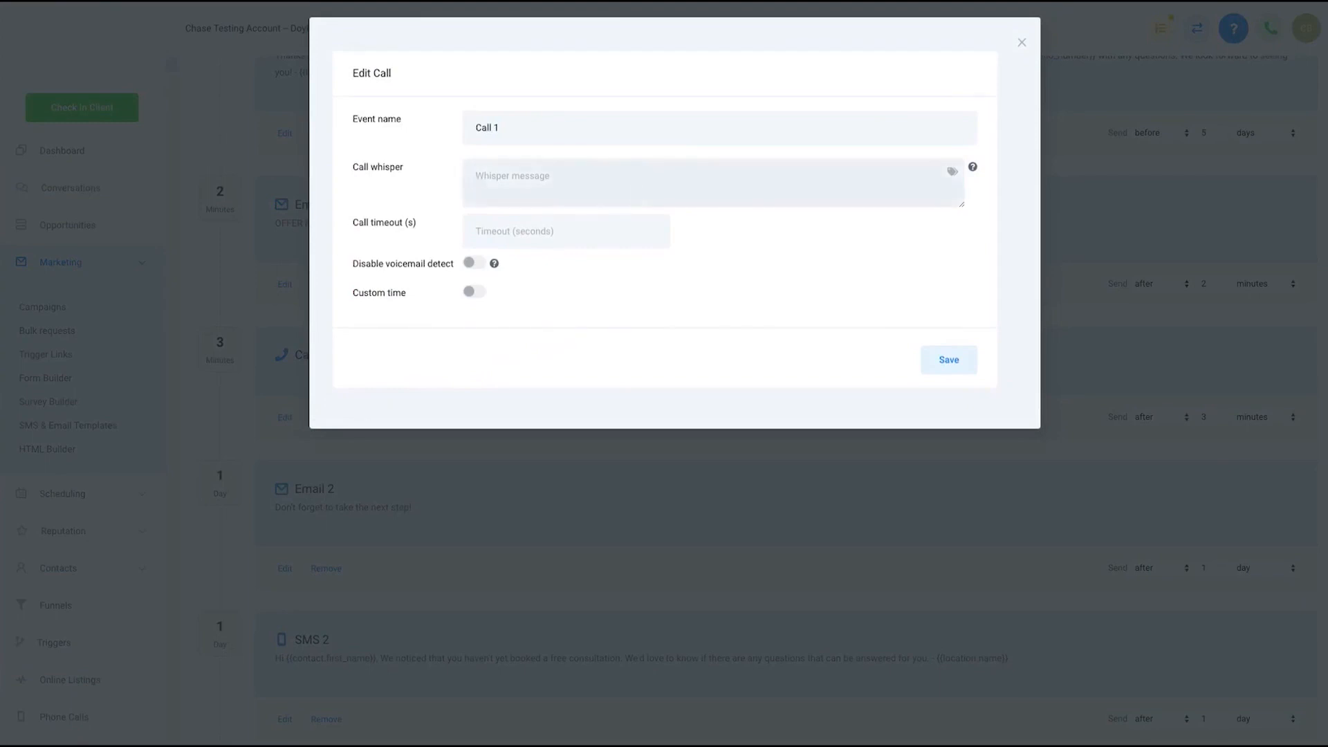
pyautogui.write('Hi There!')
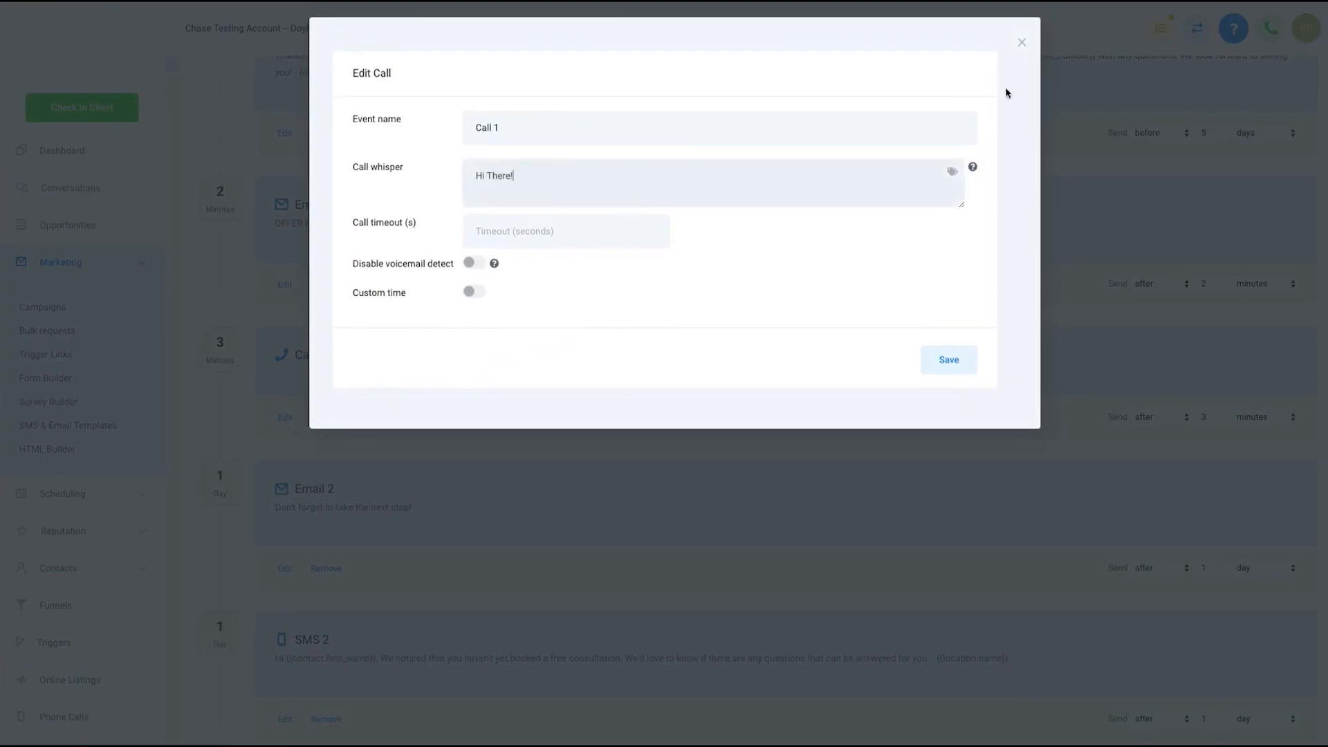
pyautogui.click(1020, 42)
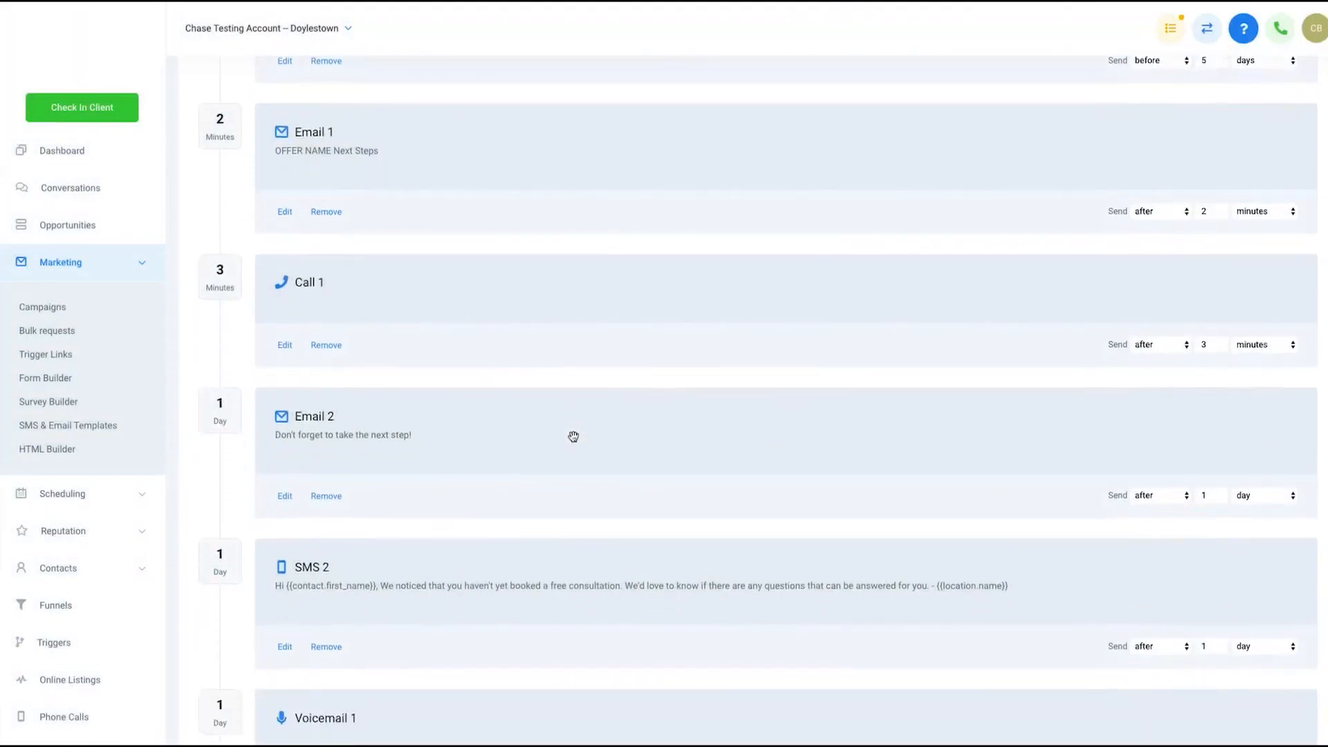
pyautogui.scroll(-3)
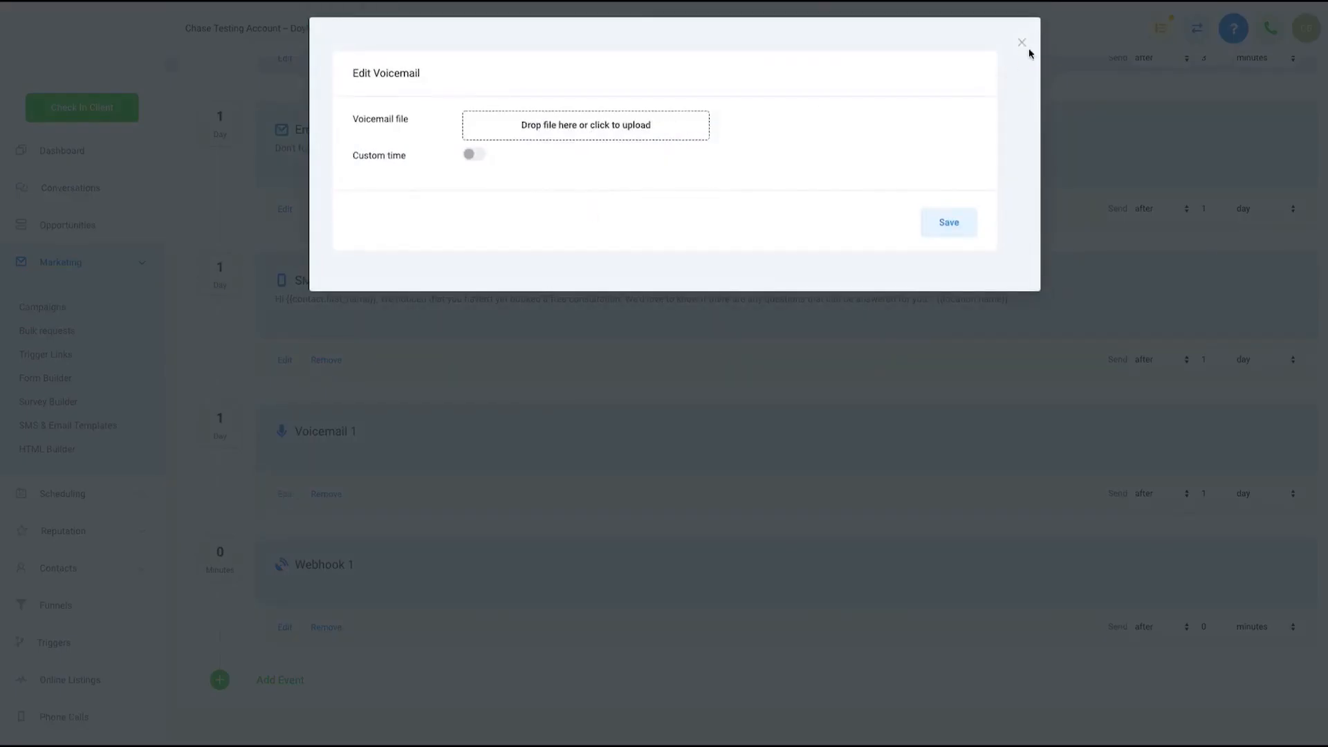
pyautogui.click(1020, 41)
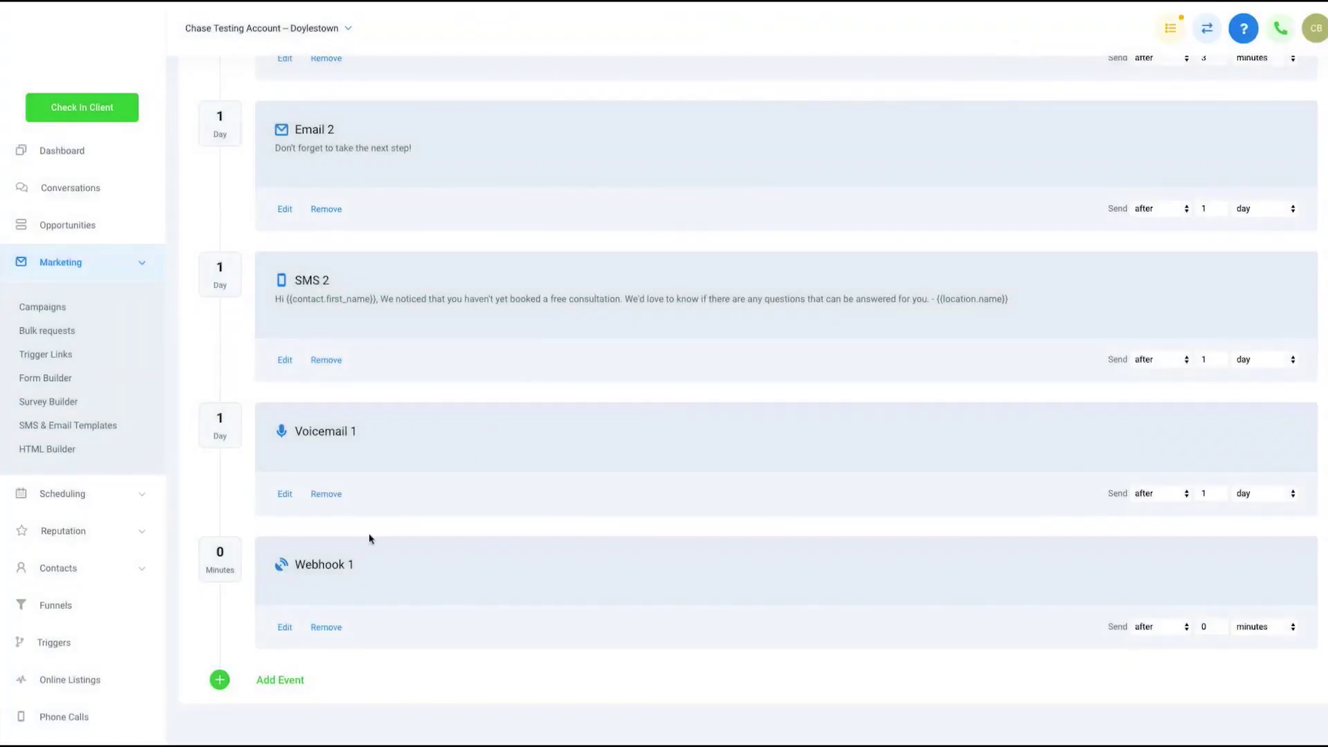
pyautogui.moveTo(343, 592)
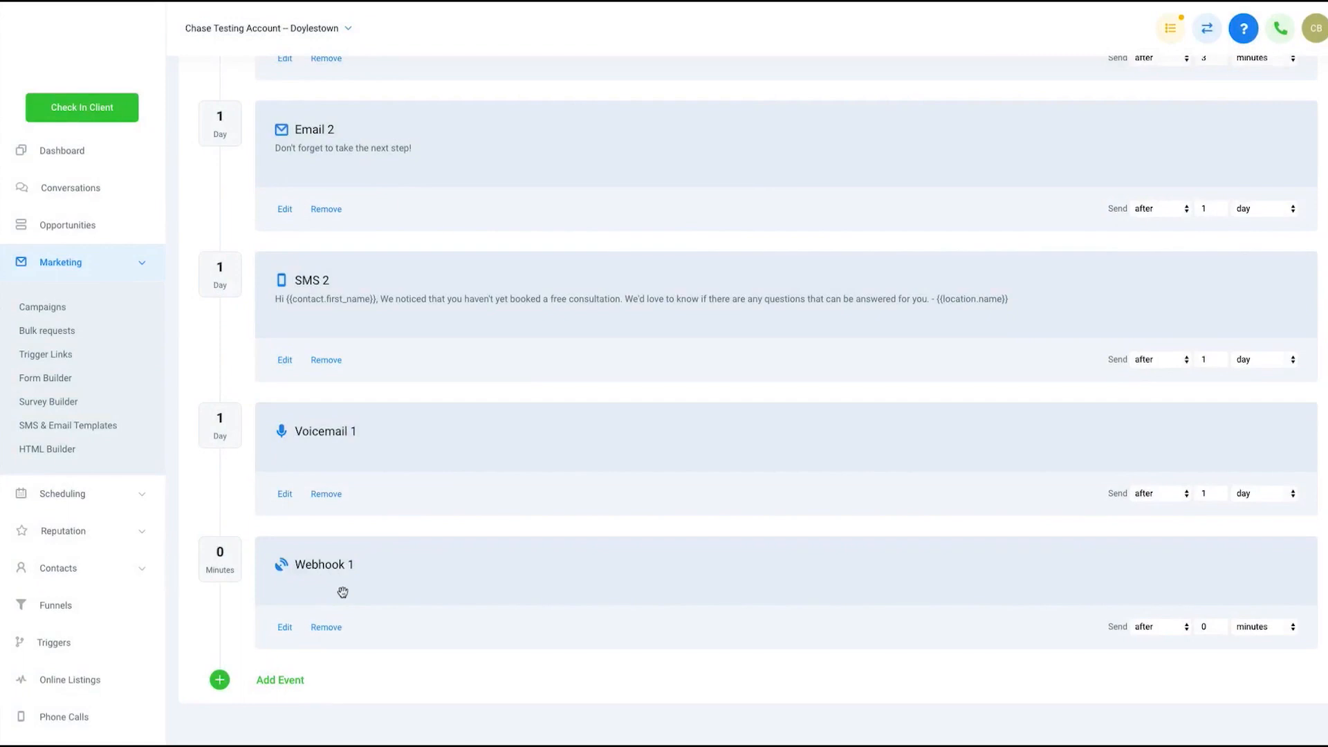
pyautogui.moveTo(315, 538)
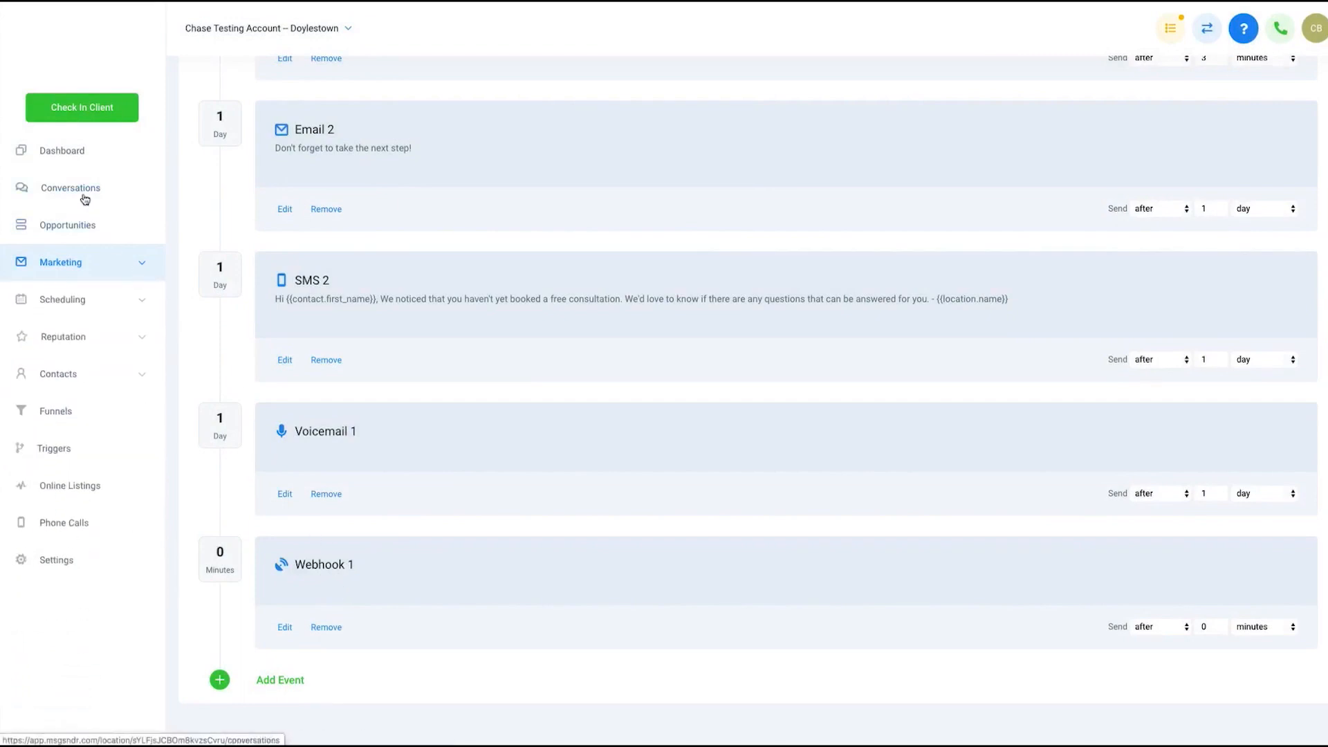
# Open Conversations and scroll through the contact's confirmation emails and texts
pyautogui.click(70, 188)
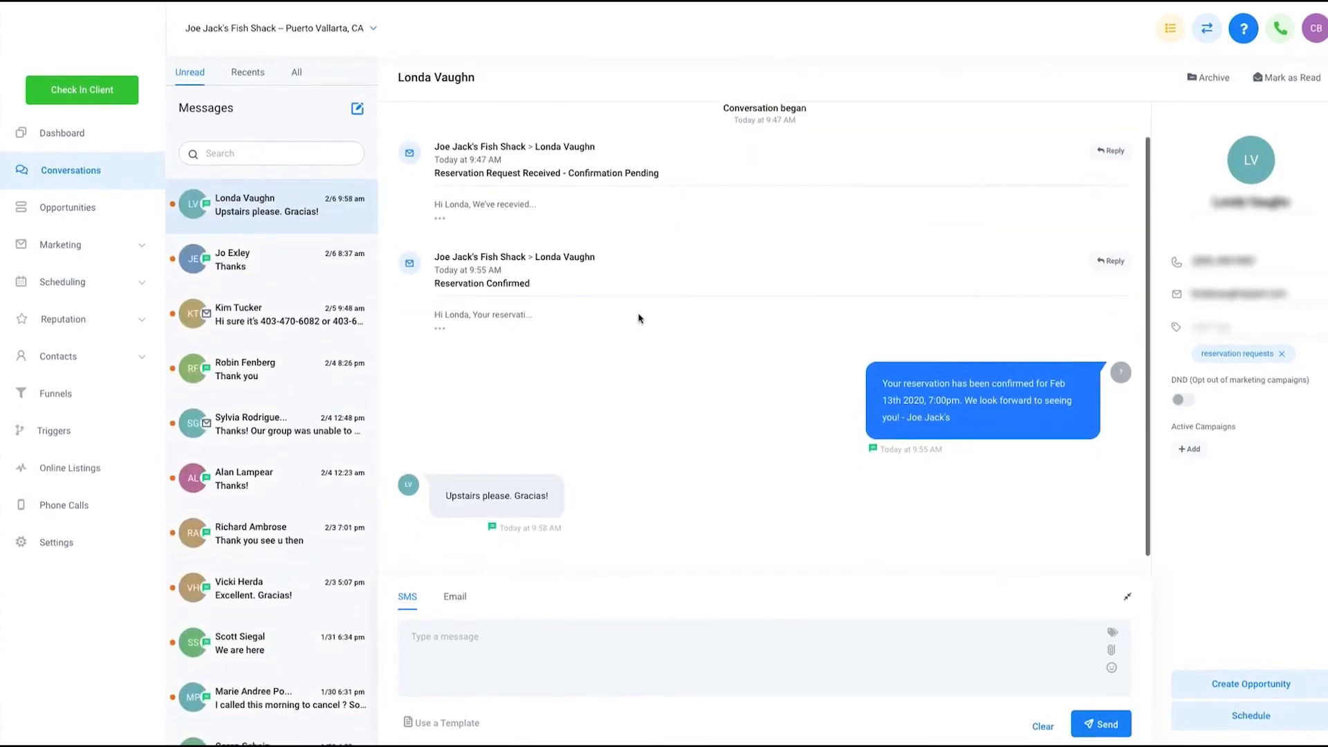
pyautogui.scroll(-3)
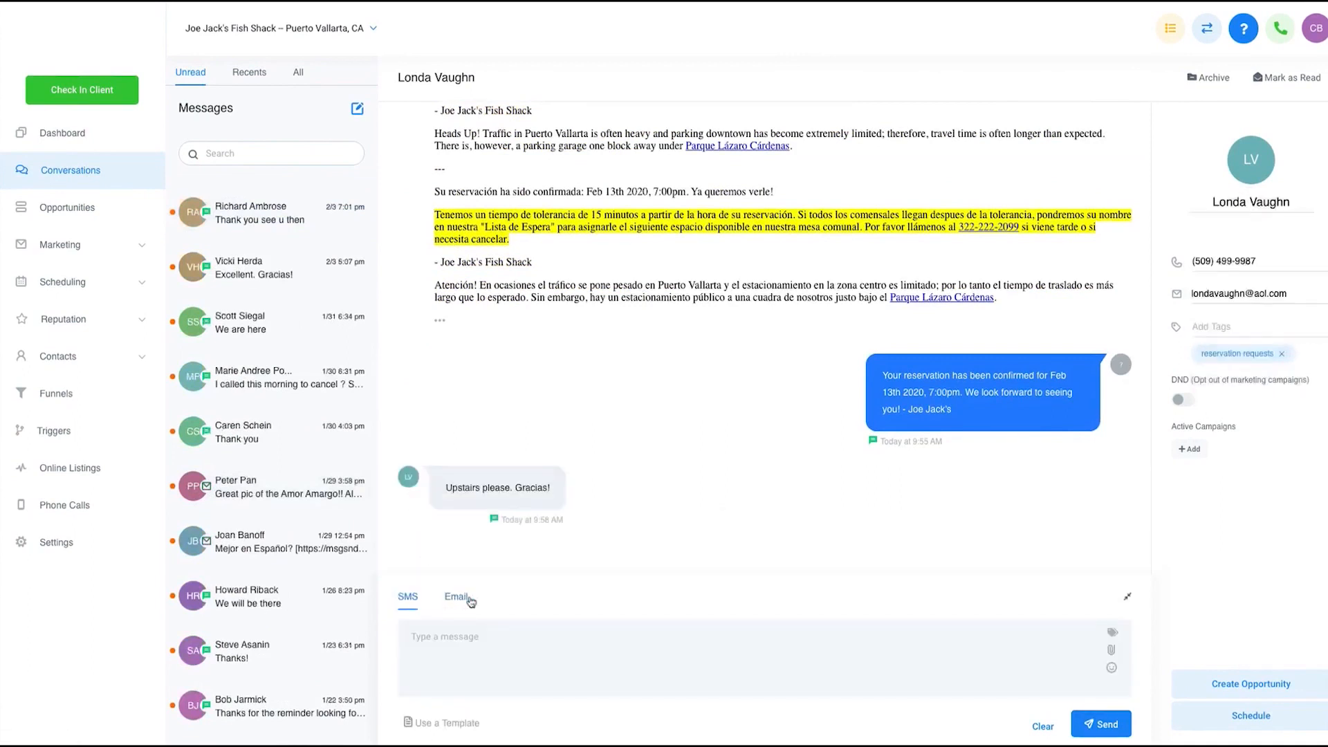
pyautogui.moveTo(602, 572)
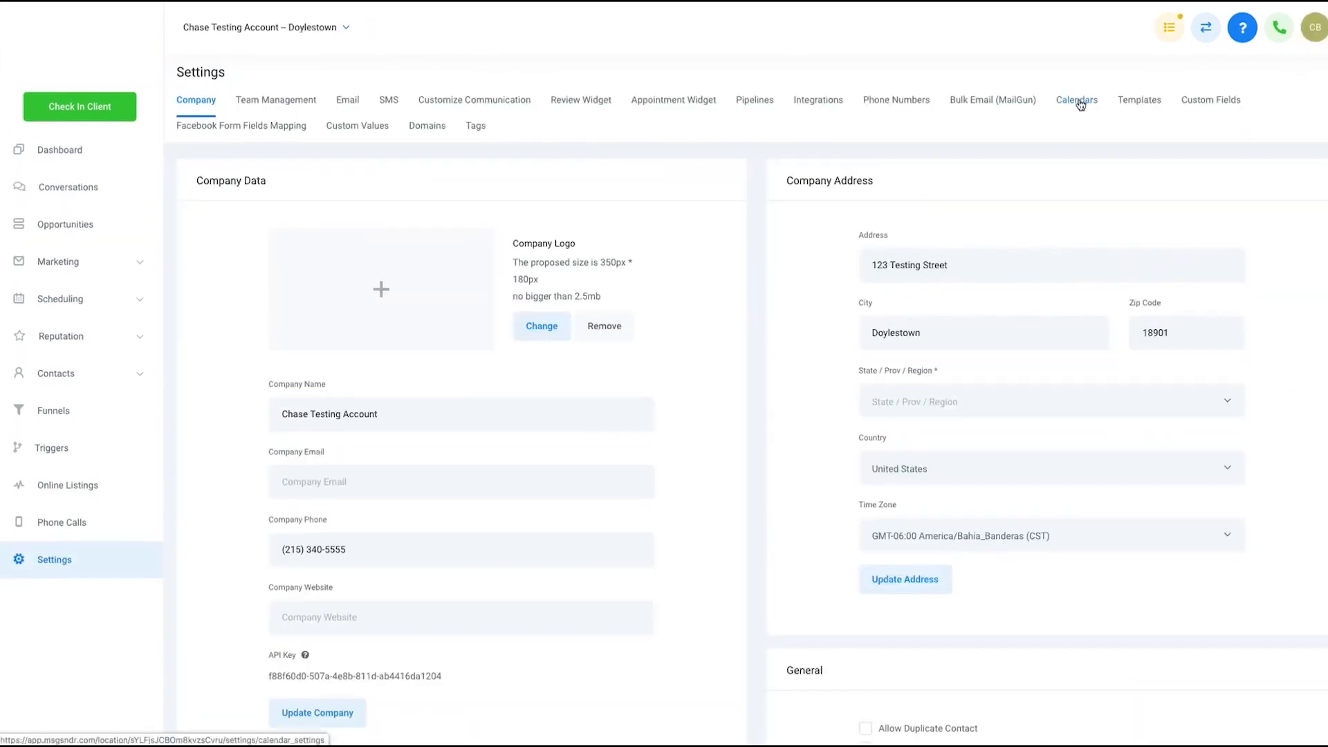
# View the calendar settings, funnel booking page, scheduling calendar and appointments list
pyautogui.click(1076, 99)
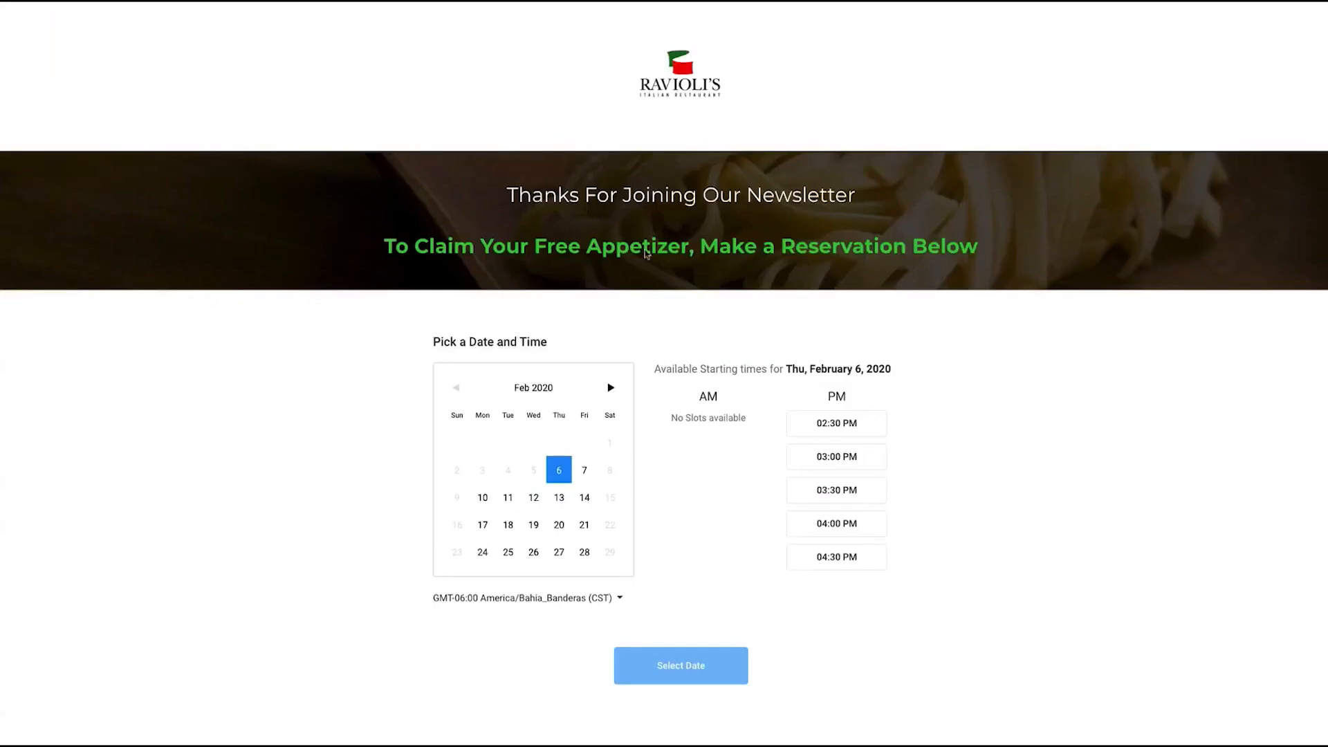
pyautogui.click(584, 469)
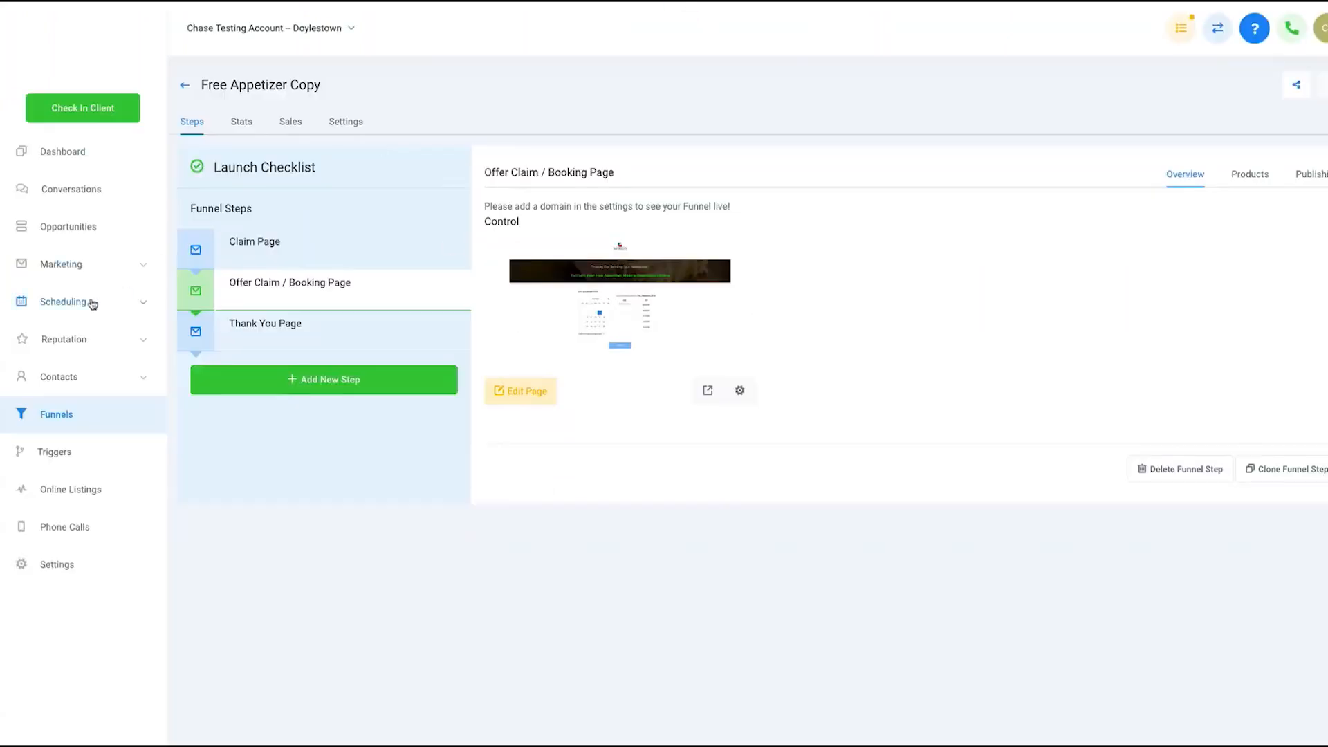
pyautogui.click(63, 302)
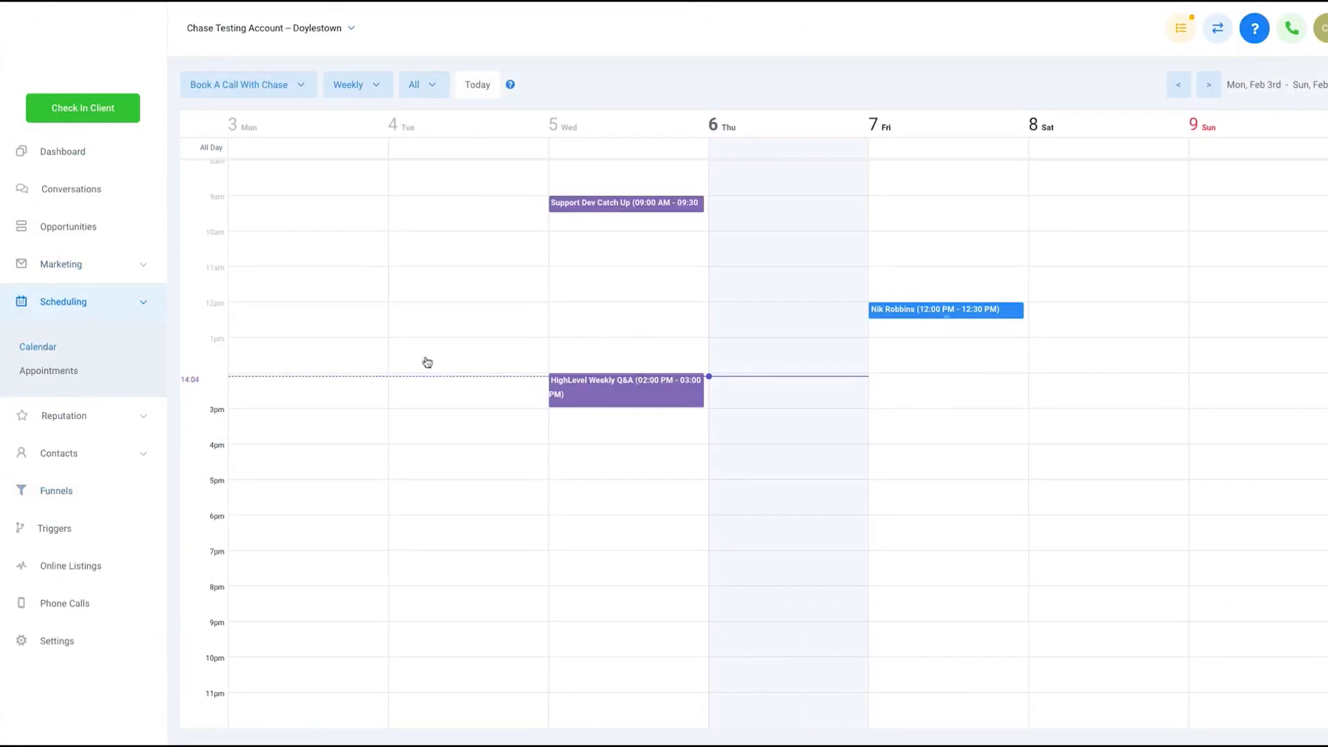
pyautogui.click(49, 370)
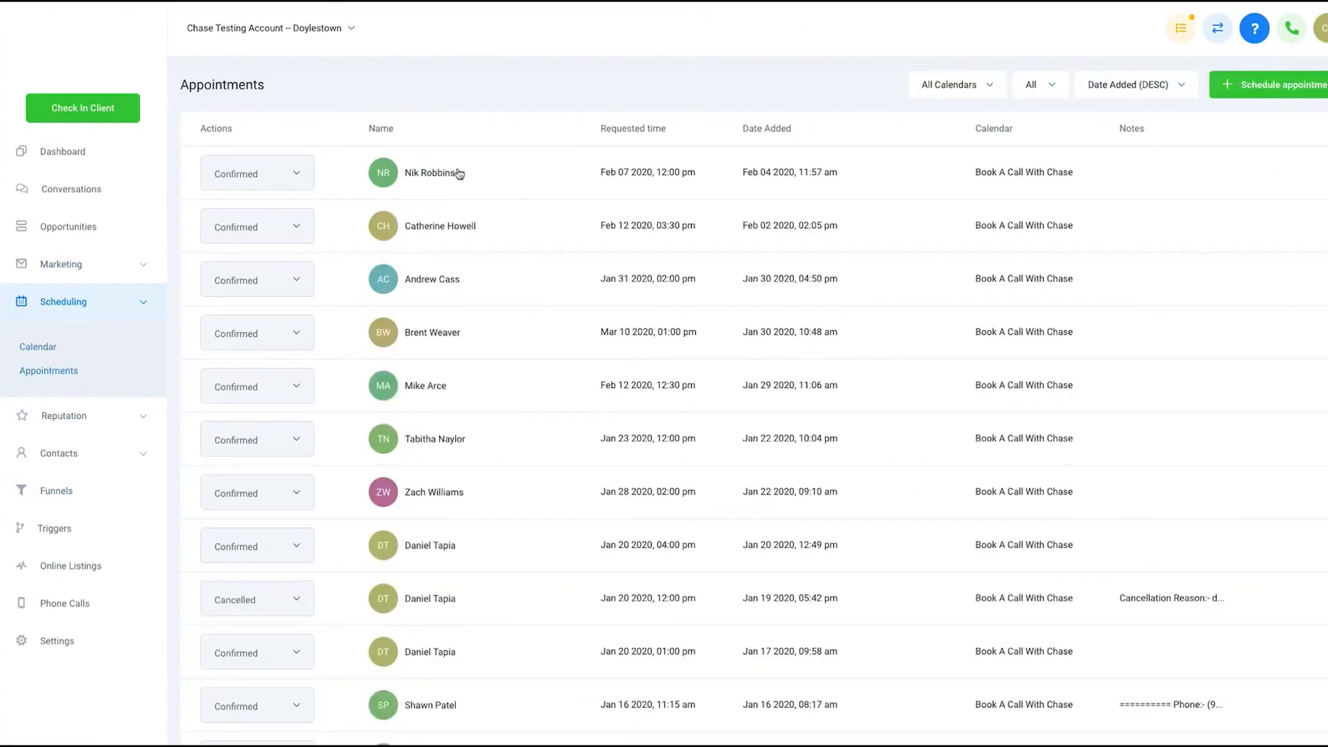
pyautogui.moveTo(329, 158)
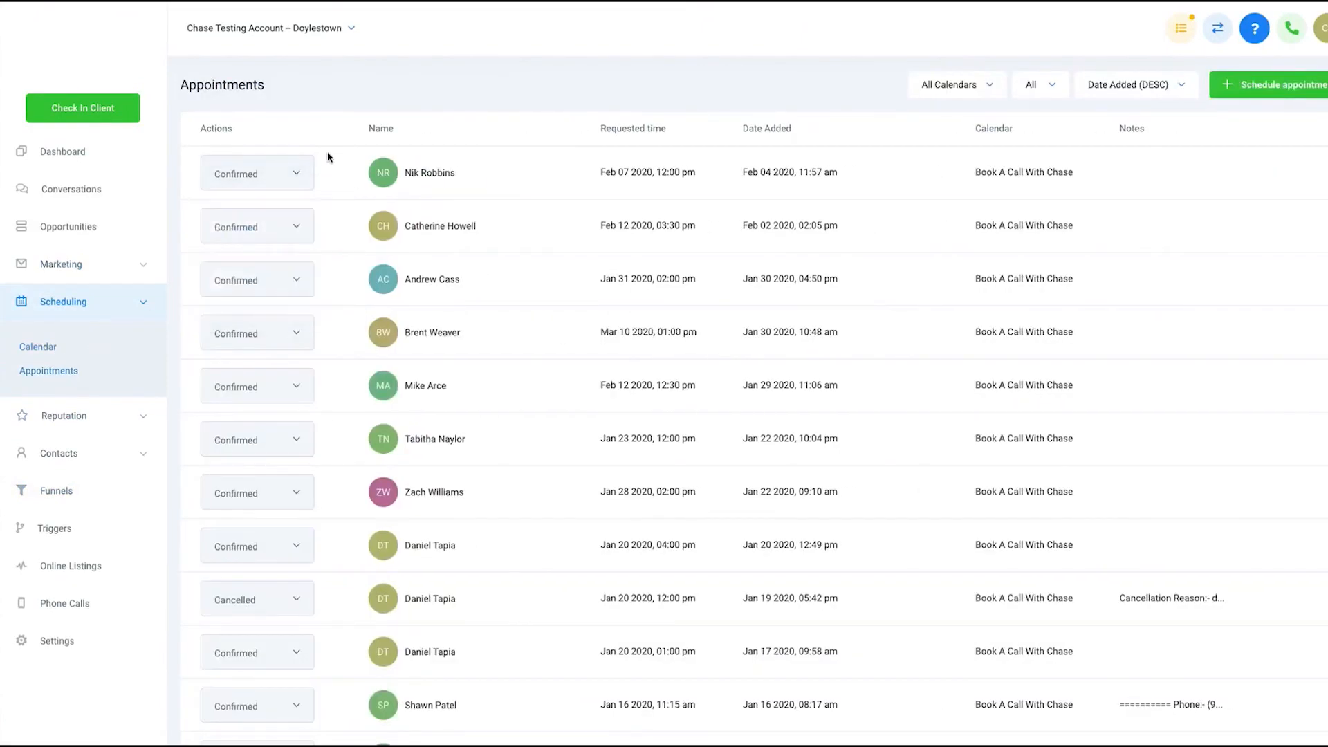
# Open Check In Client and search for the contact 'chase'
pyautogui.click(56, 640)
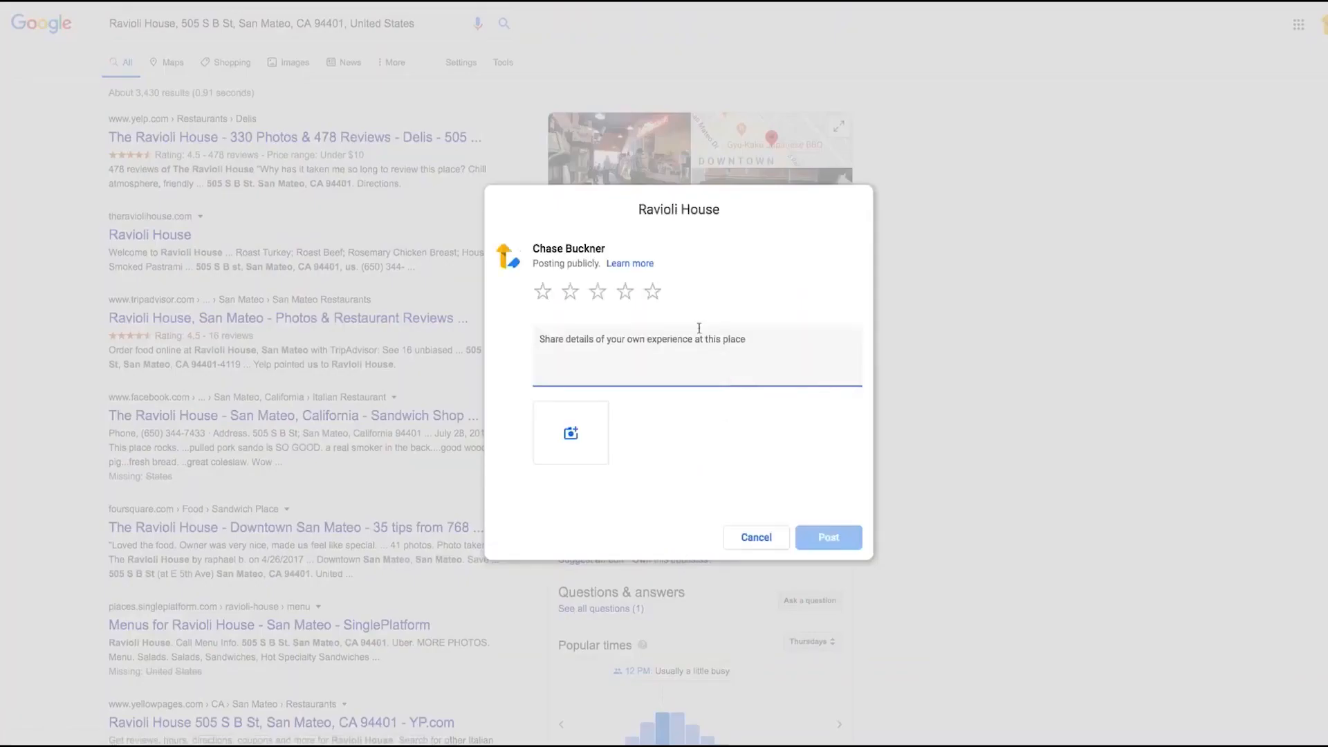
pyautogui.click(652, 291)
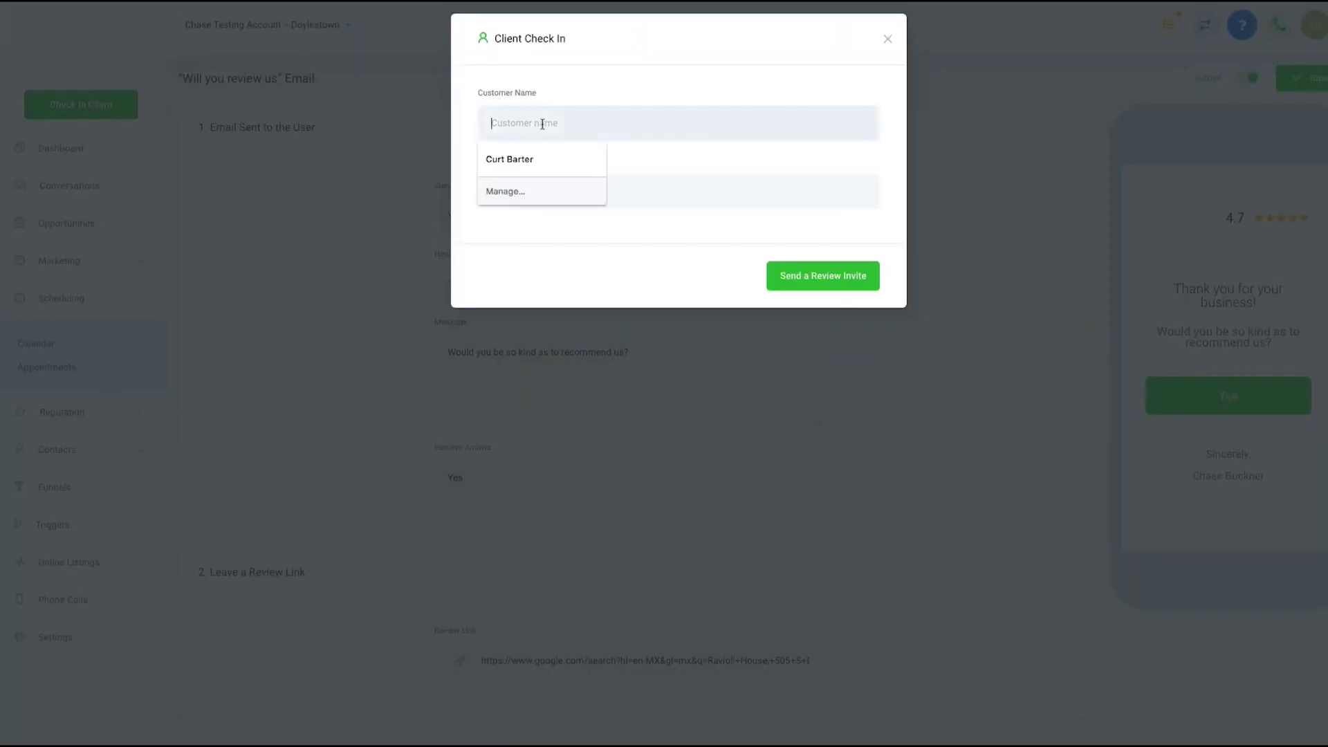
pyautogui.write('chase')
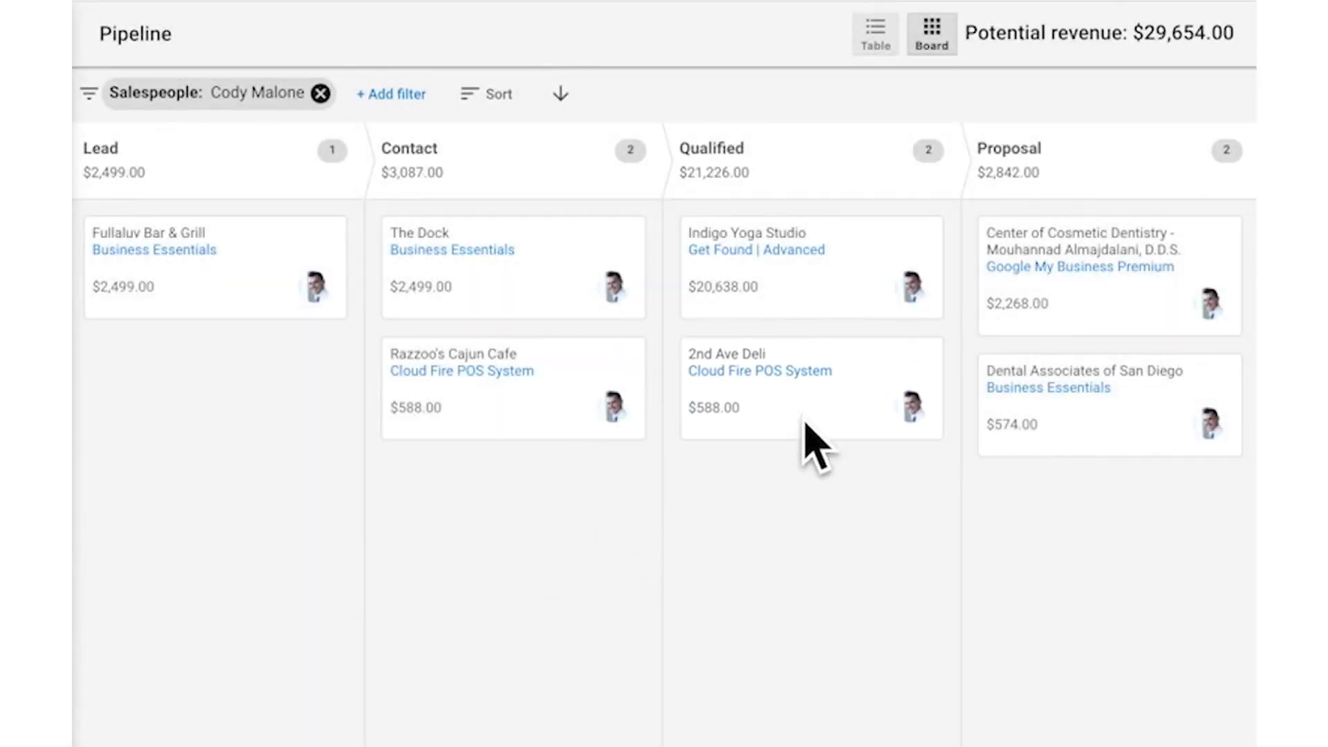
# Close the 2nd Ave Deli deal as won with note 'Jeff is looking to get started ASAP!'
pyautogui.click(773, 388)
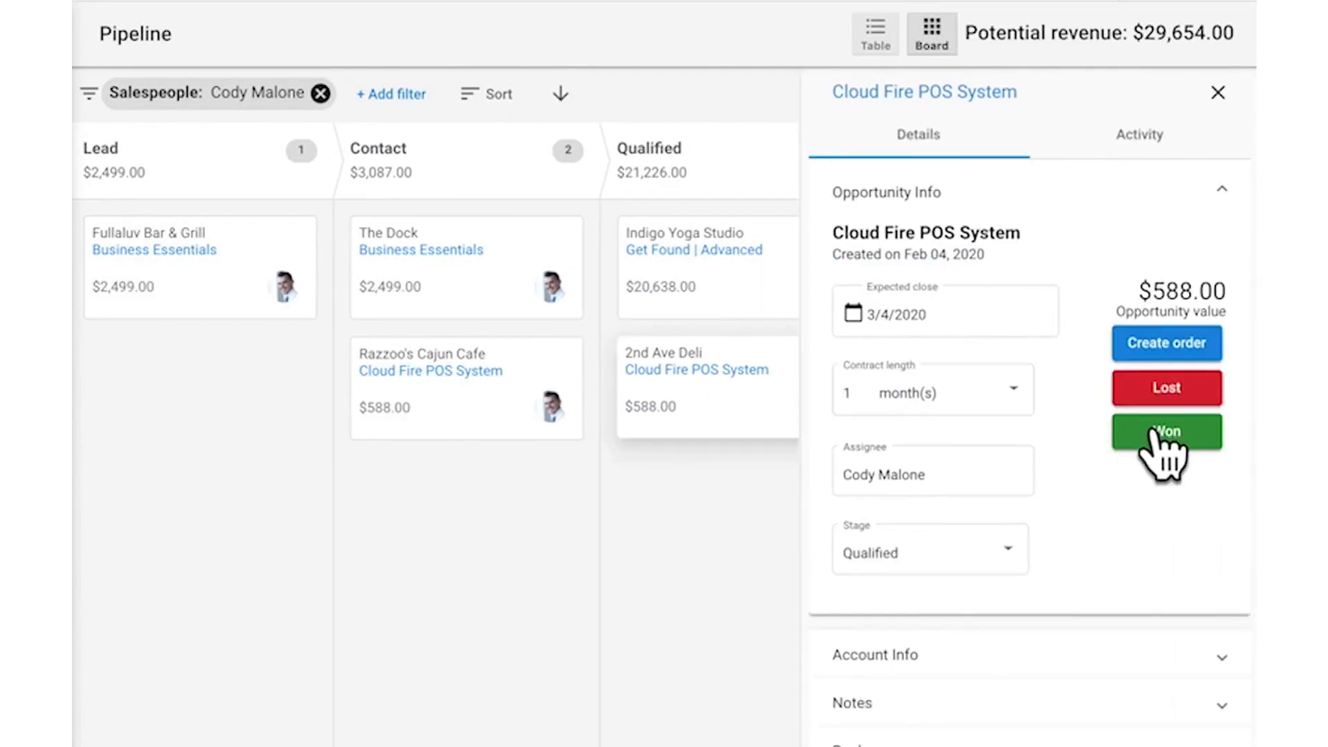
pyautogui.click(1167, 432)
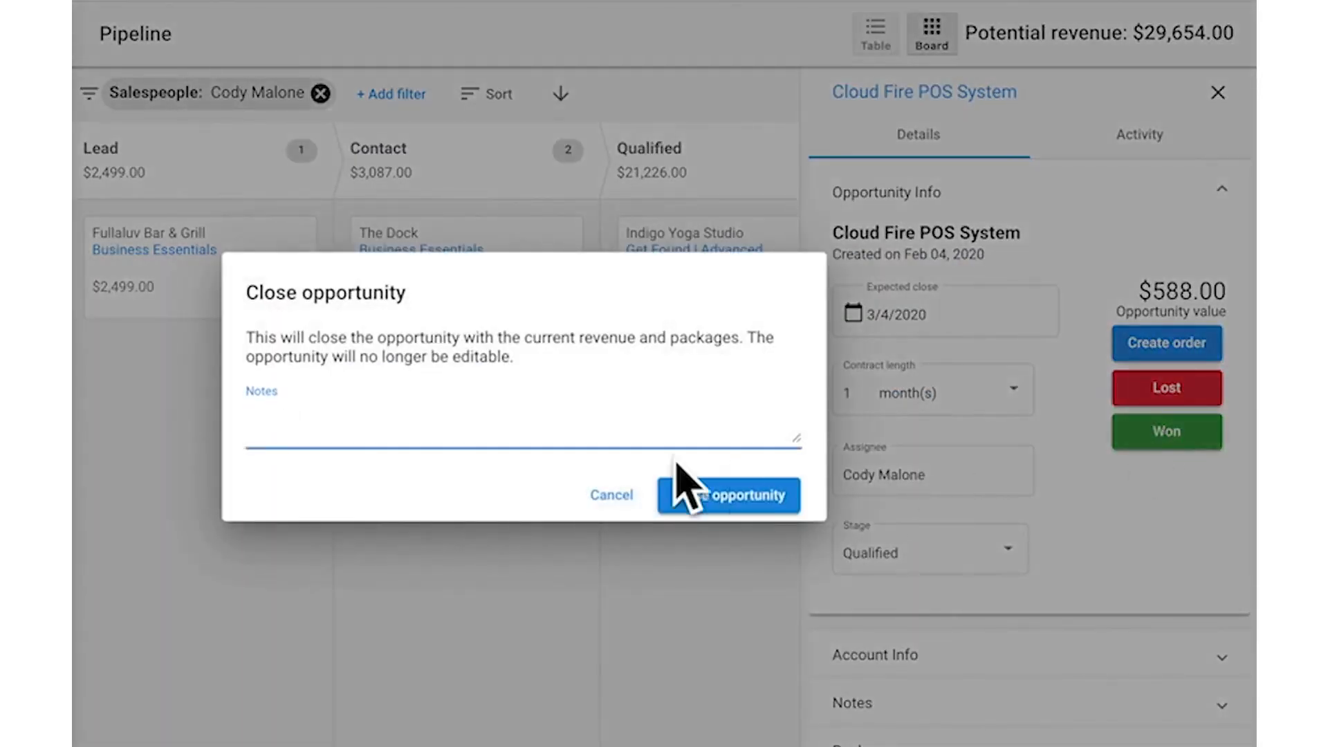
pyautogui.write('Jeff is looking to get started ASAP!')
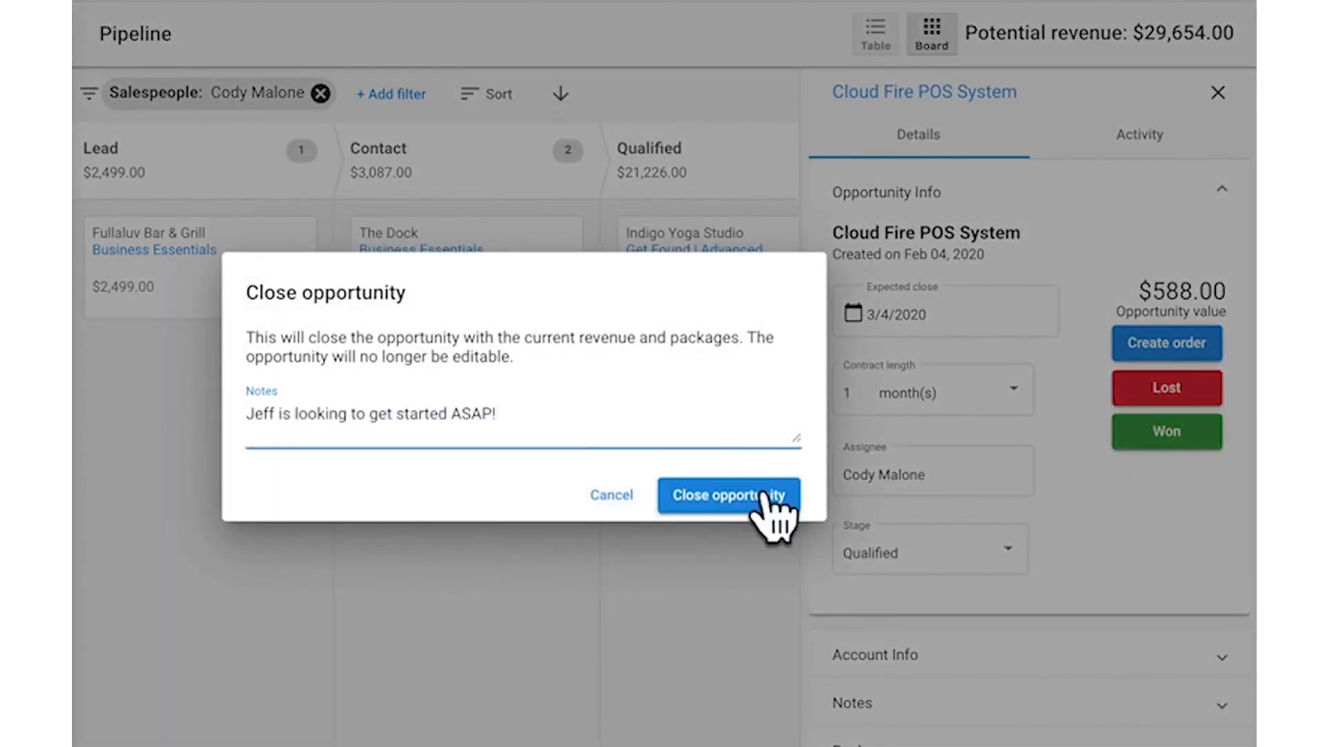
pyautogui.click(730, 494)
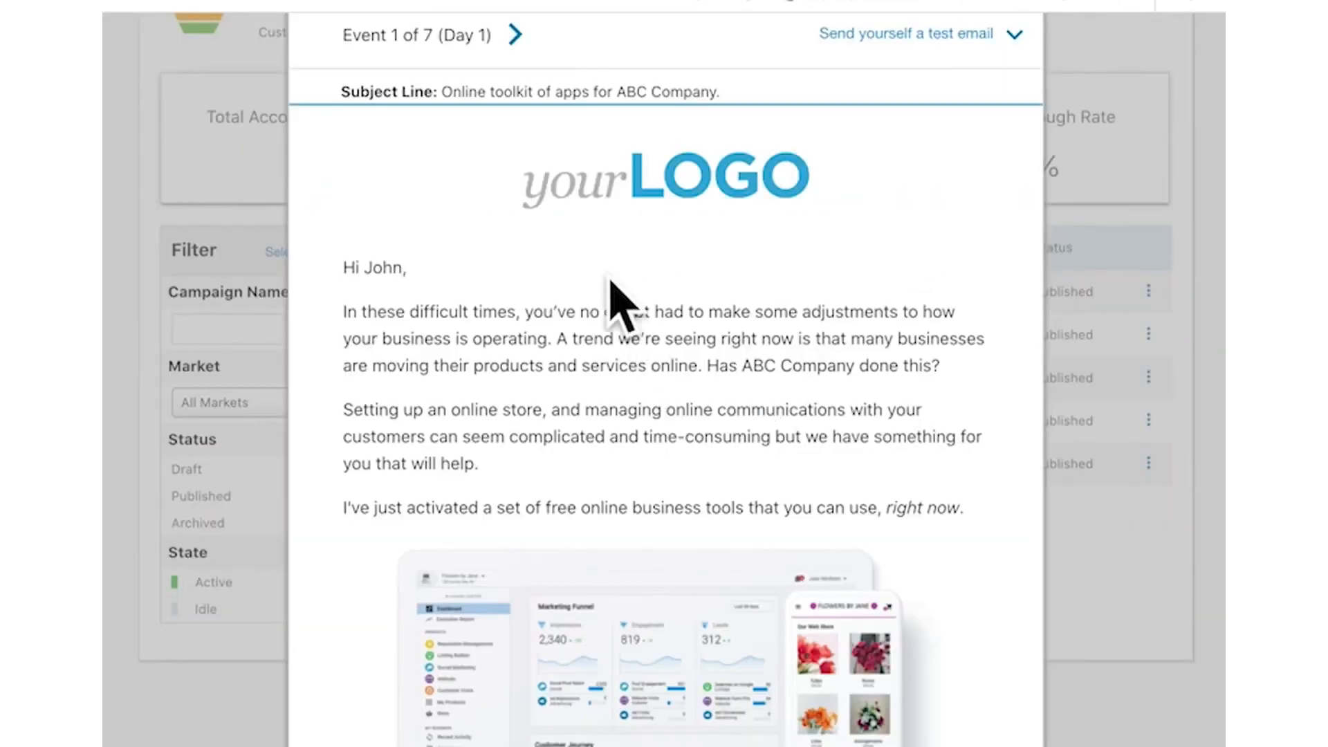
# Step the campaign email preview forward to Event 5 of 7
pyautogui.click(515, 35)
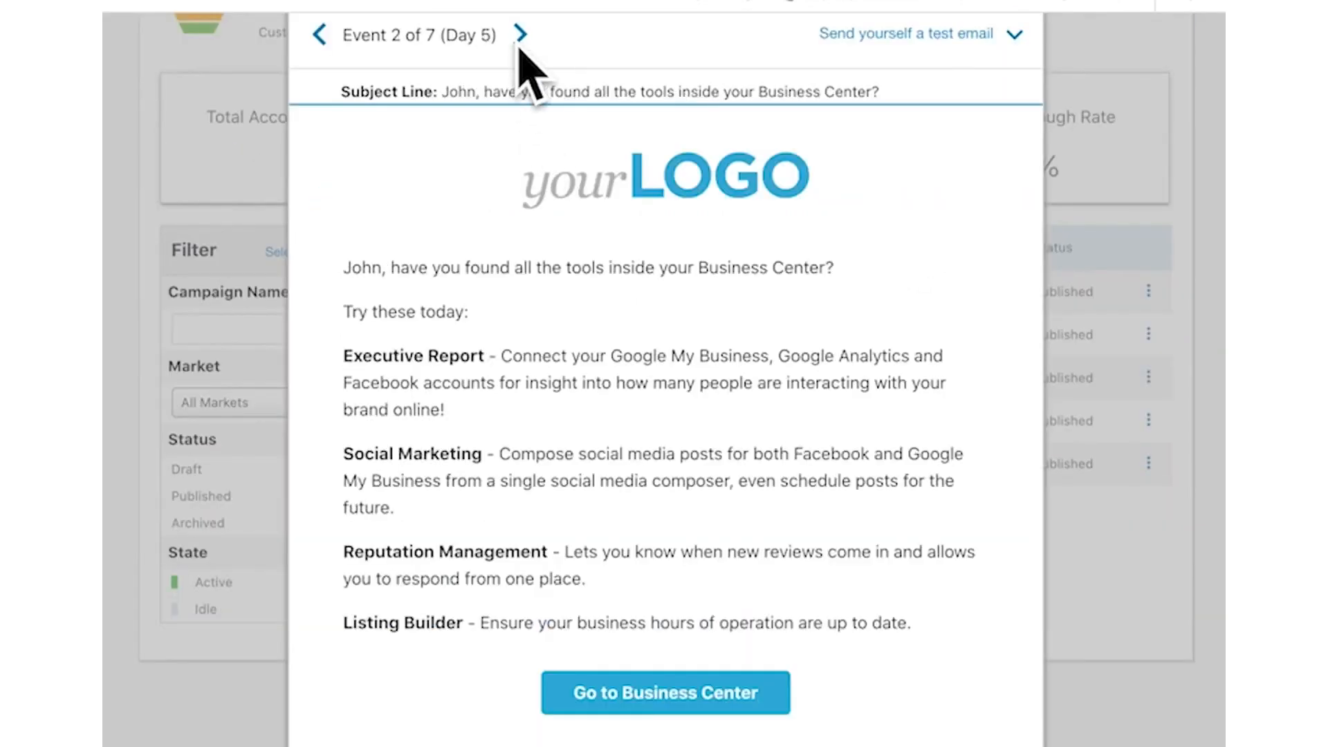
pyautogui.click(525, 35)
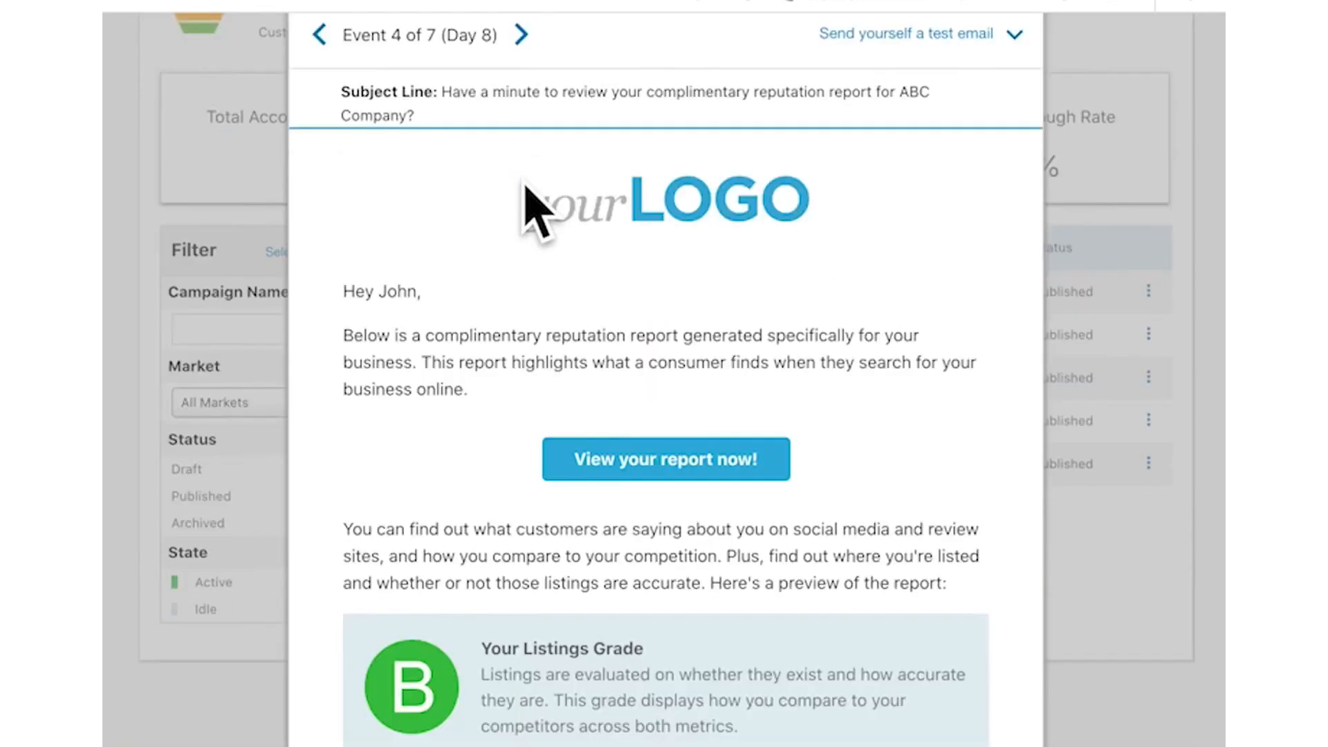
pyautogui.click(527, 35)
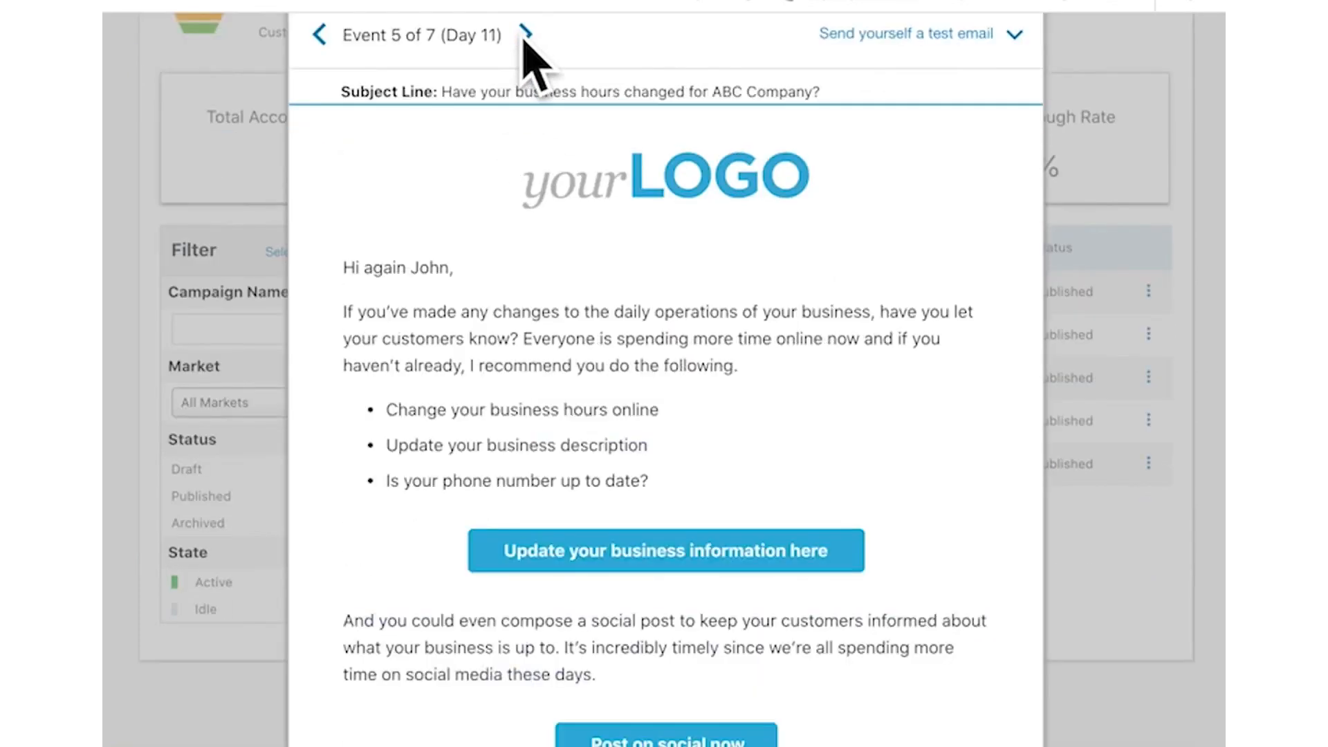
pyautogui.click(530, 35)
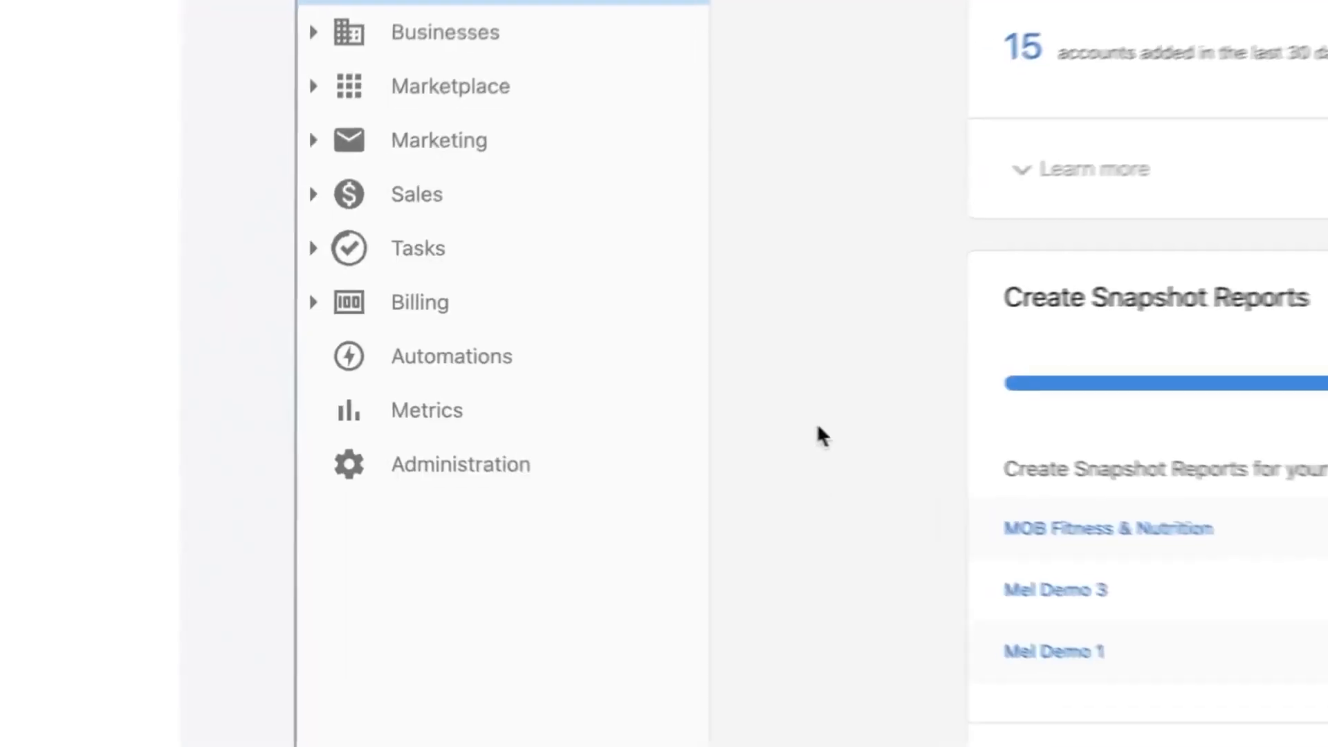
# Browse the automations, the Add a trigger options, and the Upgrade Social Marketing email
pyautogui.click(451, 356)
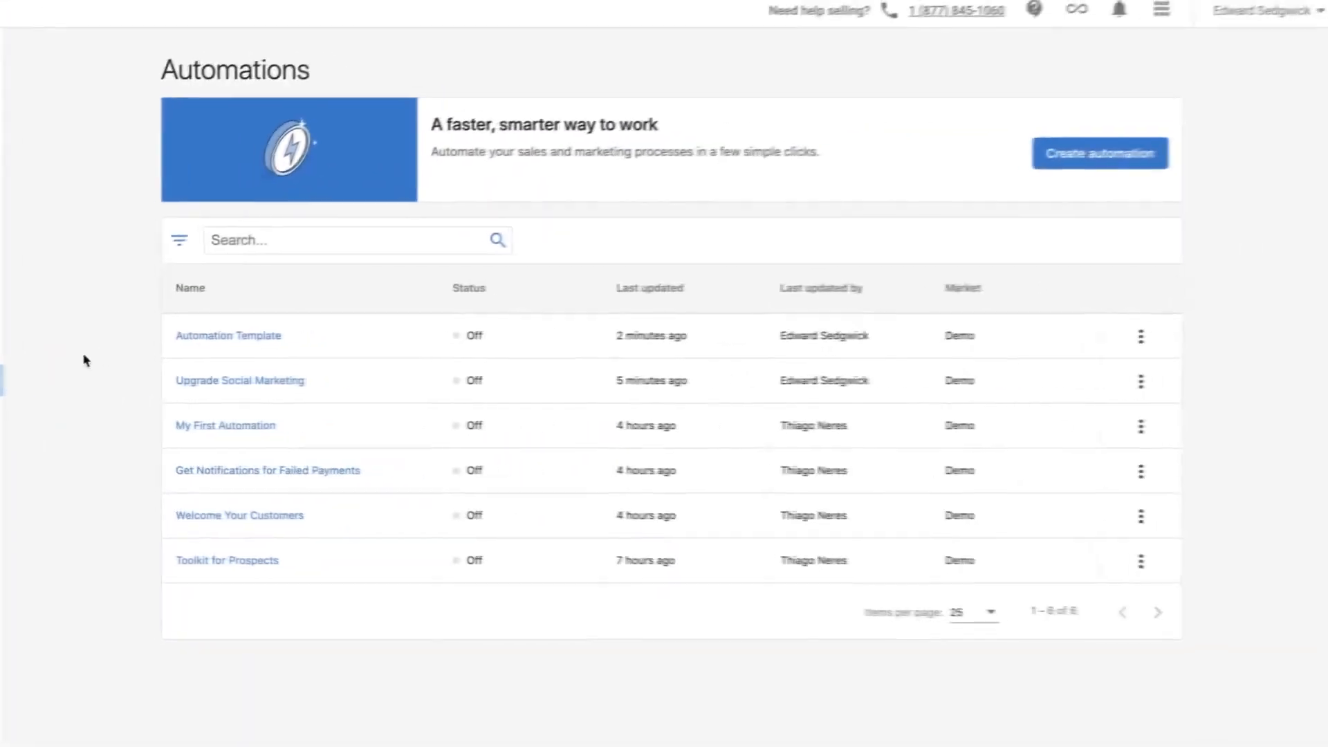
pyautogui.click(1100, 152)
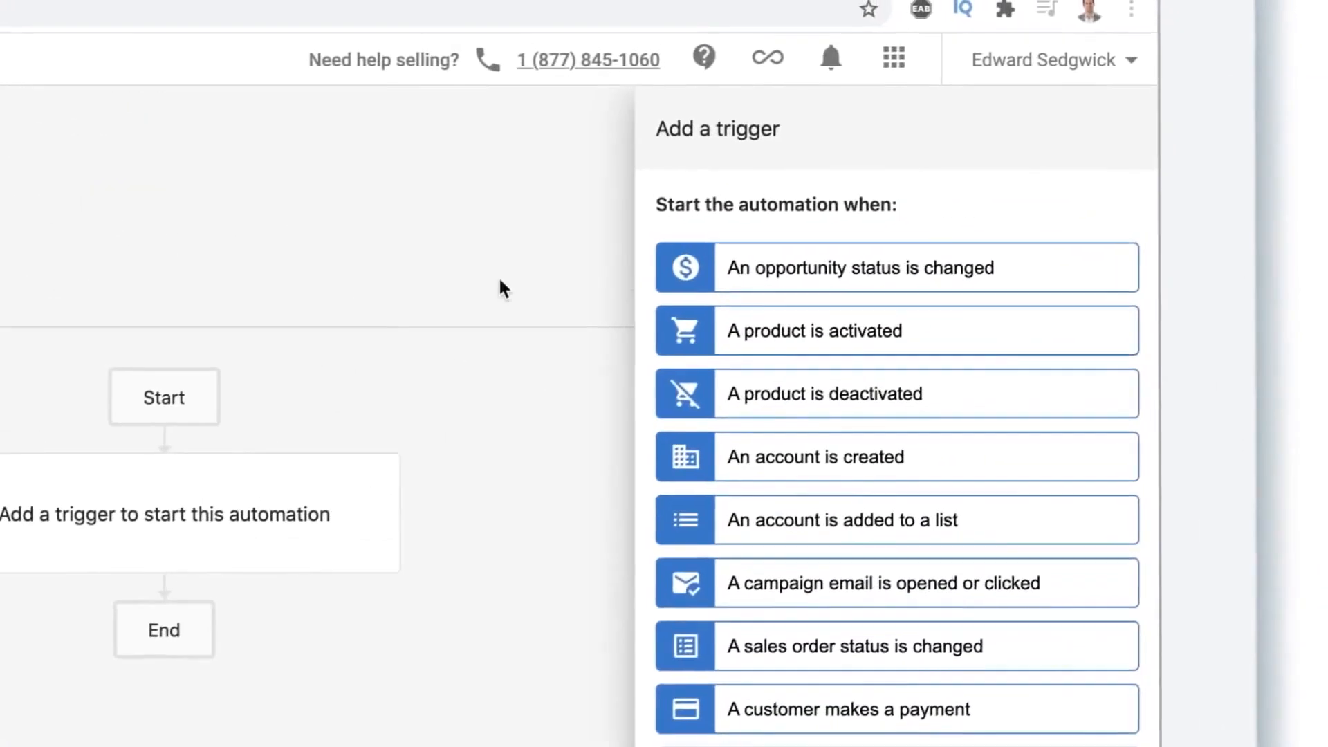
pyautogui.scroll(-3)
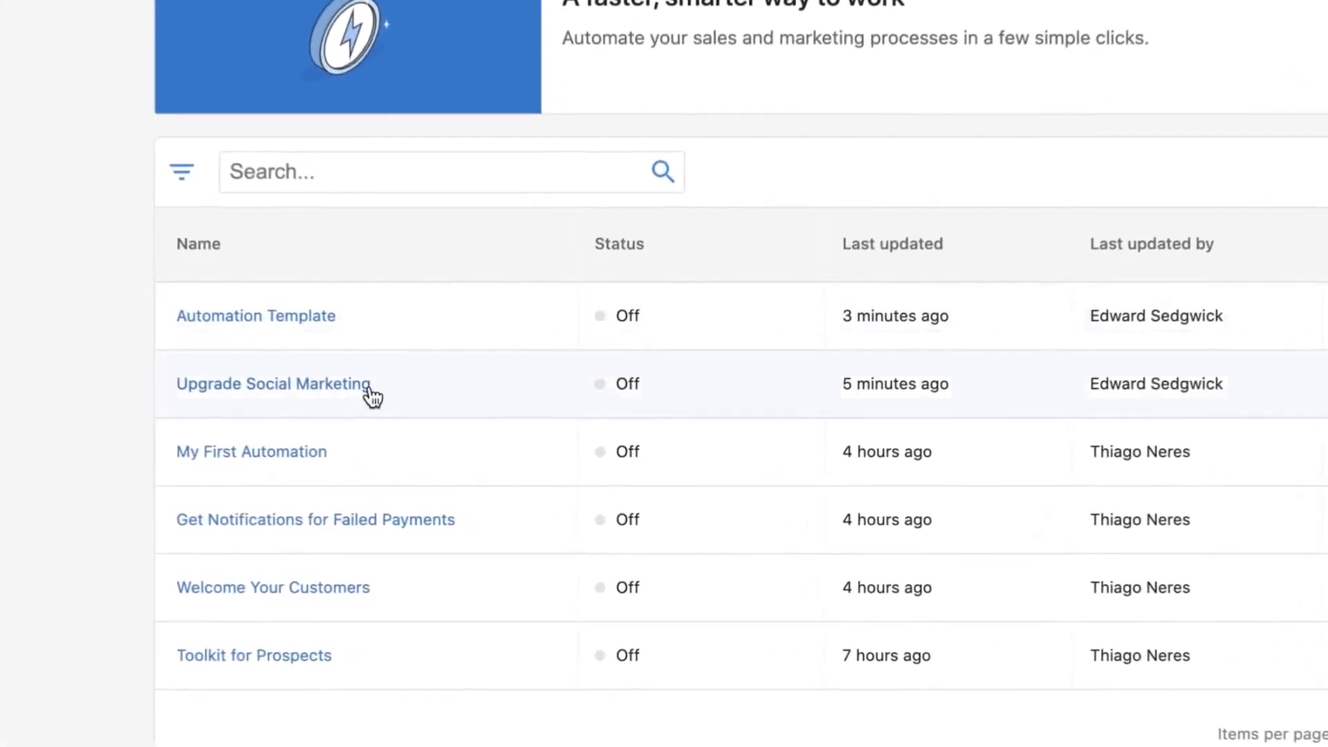
pyautogui.click(273, 383)
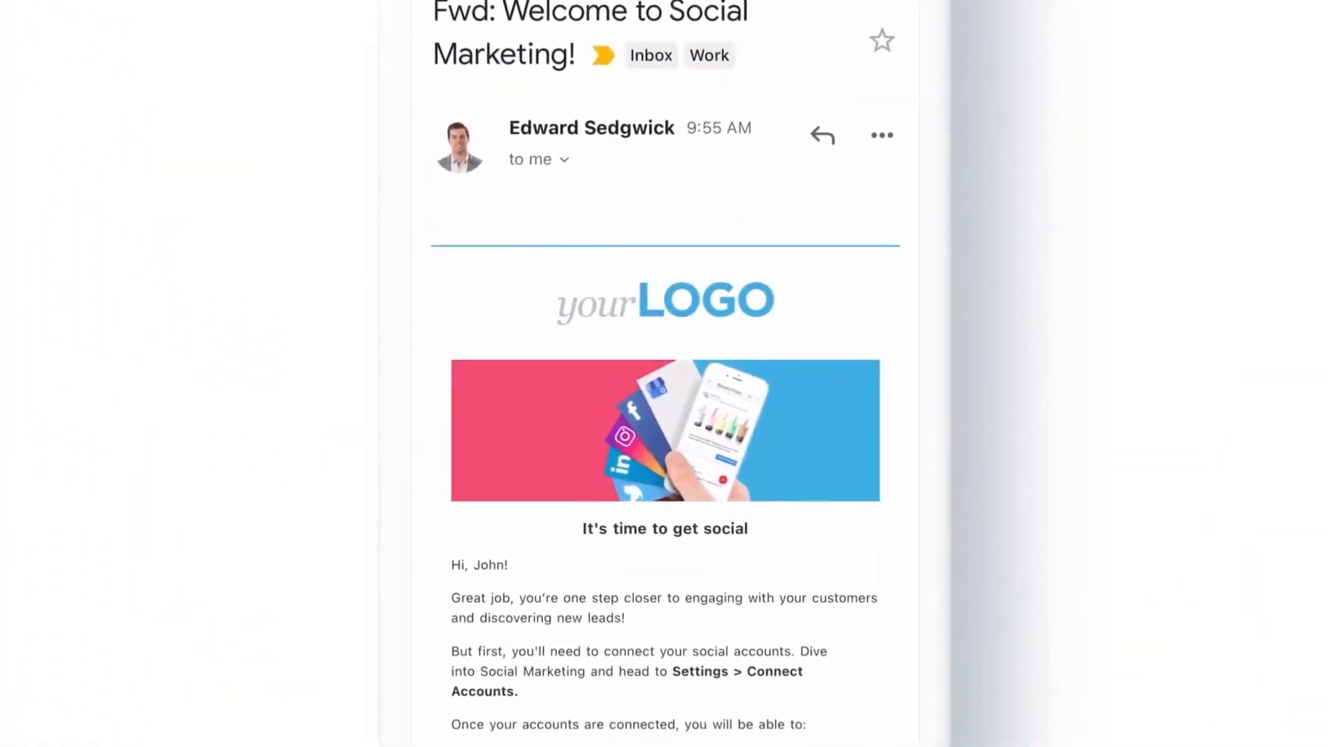
pyautogui.scroll(-3)
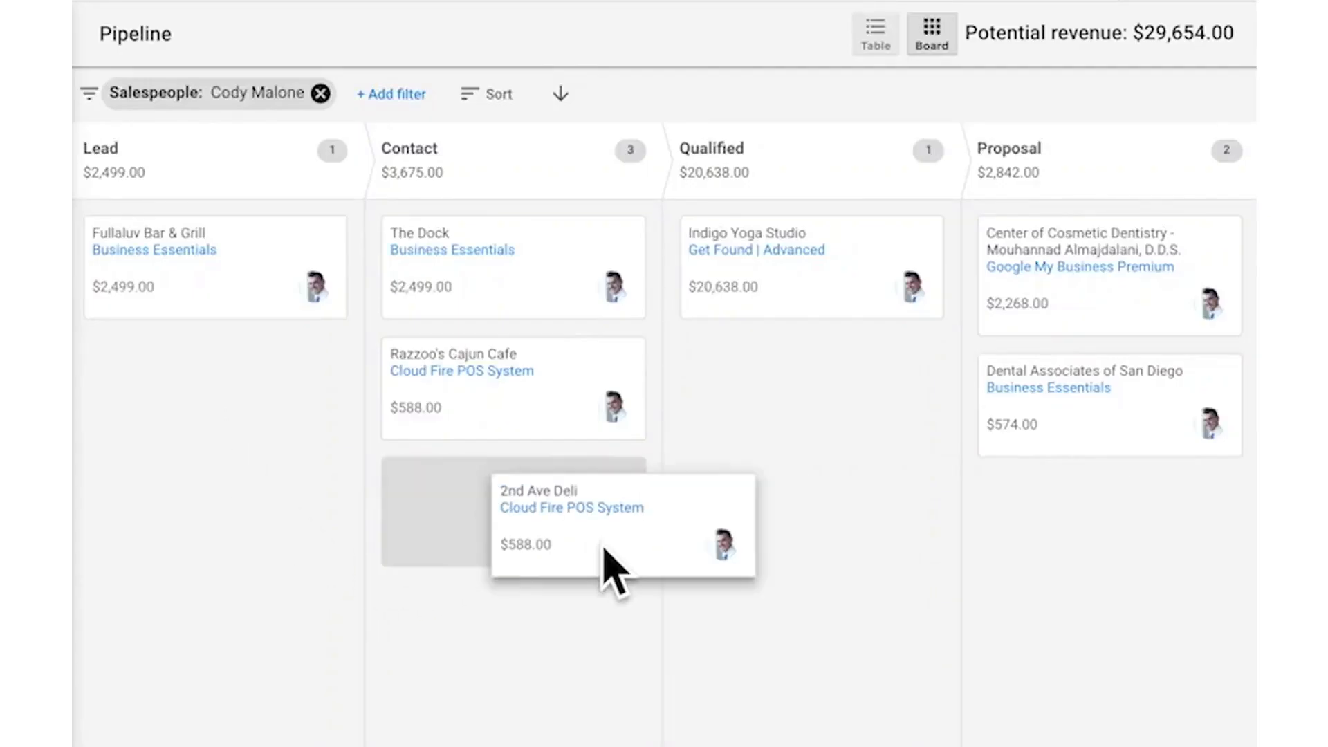
# Move 2nd Ave Deli to Qualified and close it as won with a note
pyautogui.moveTo(623, 521); pyautogui.dragTo(812, 389)
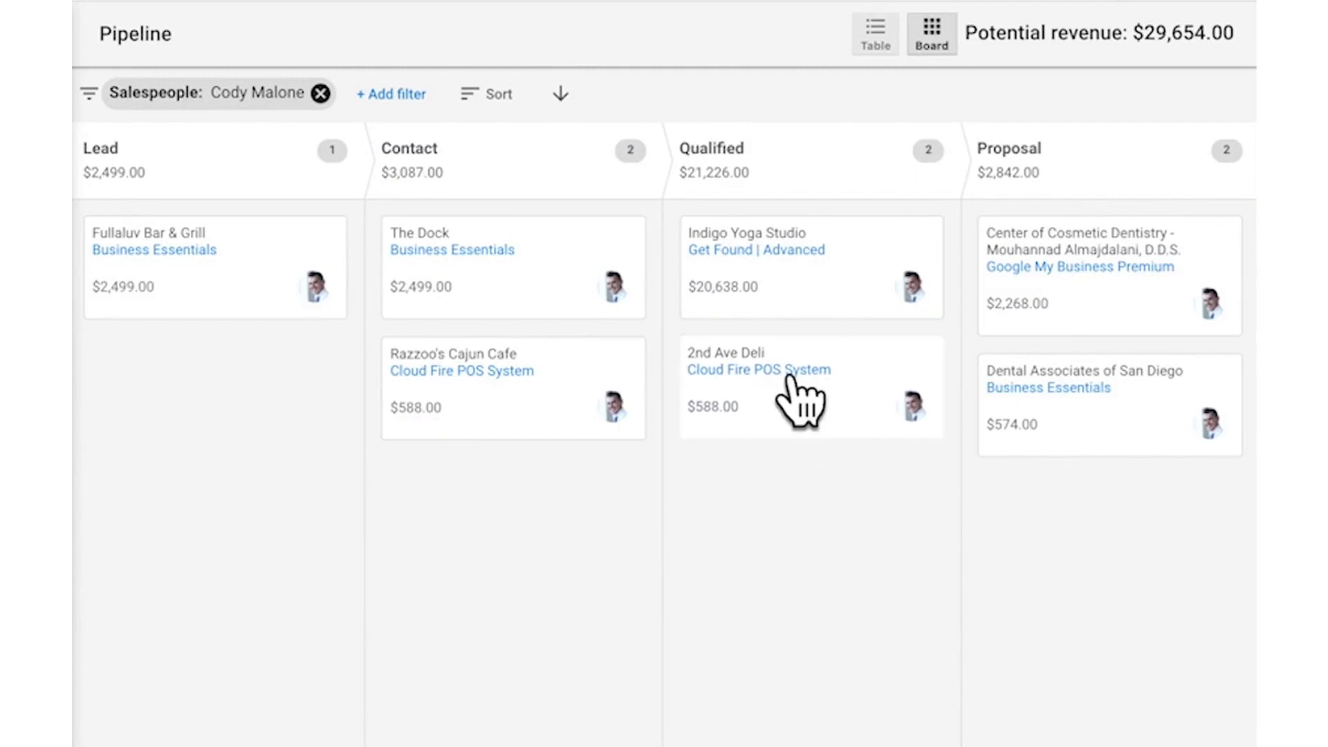
pyautogui.click(1166, 432)
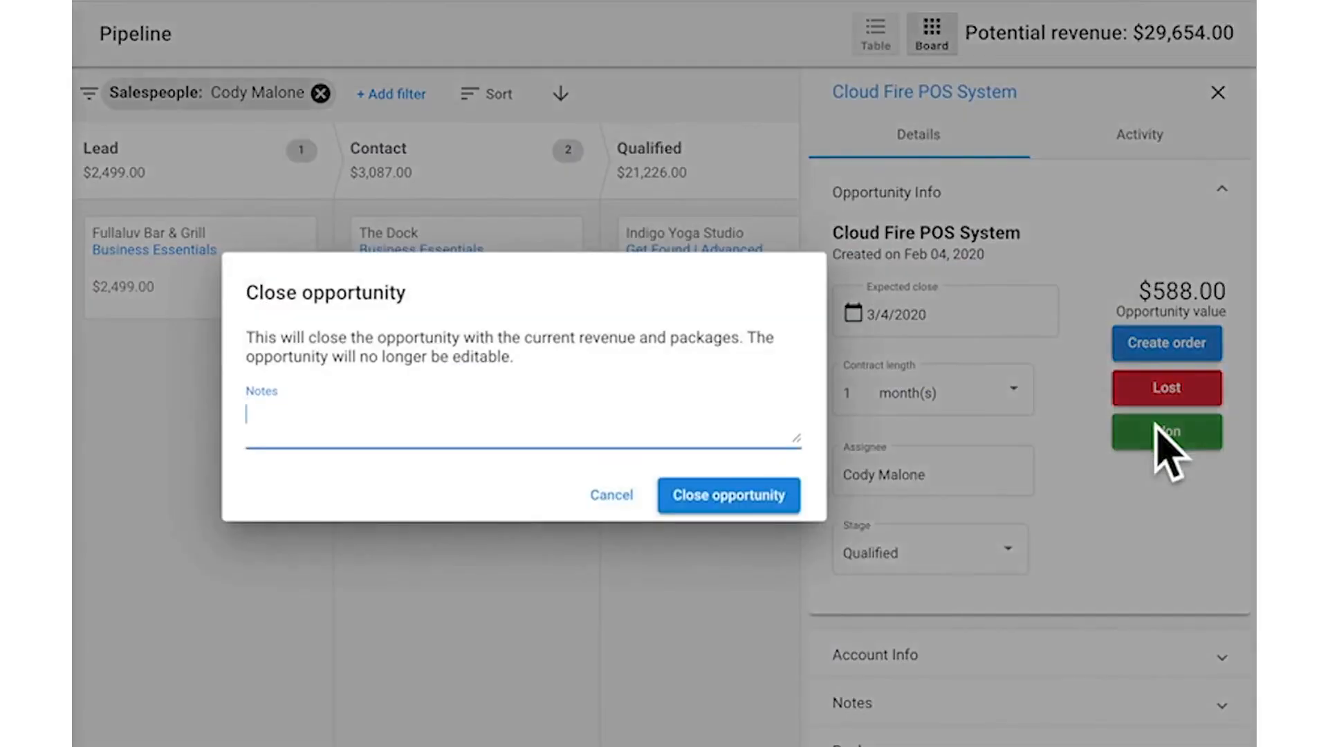
pyautogui.write('Jeff is looking to')
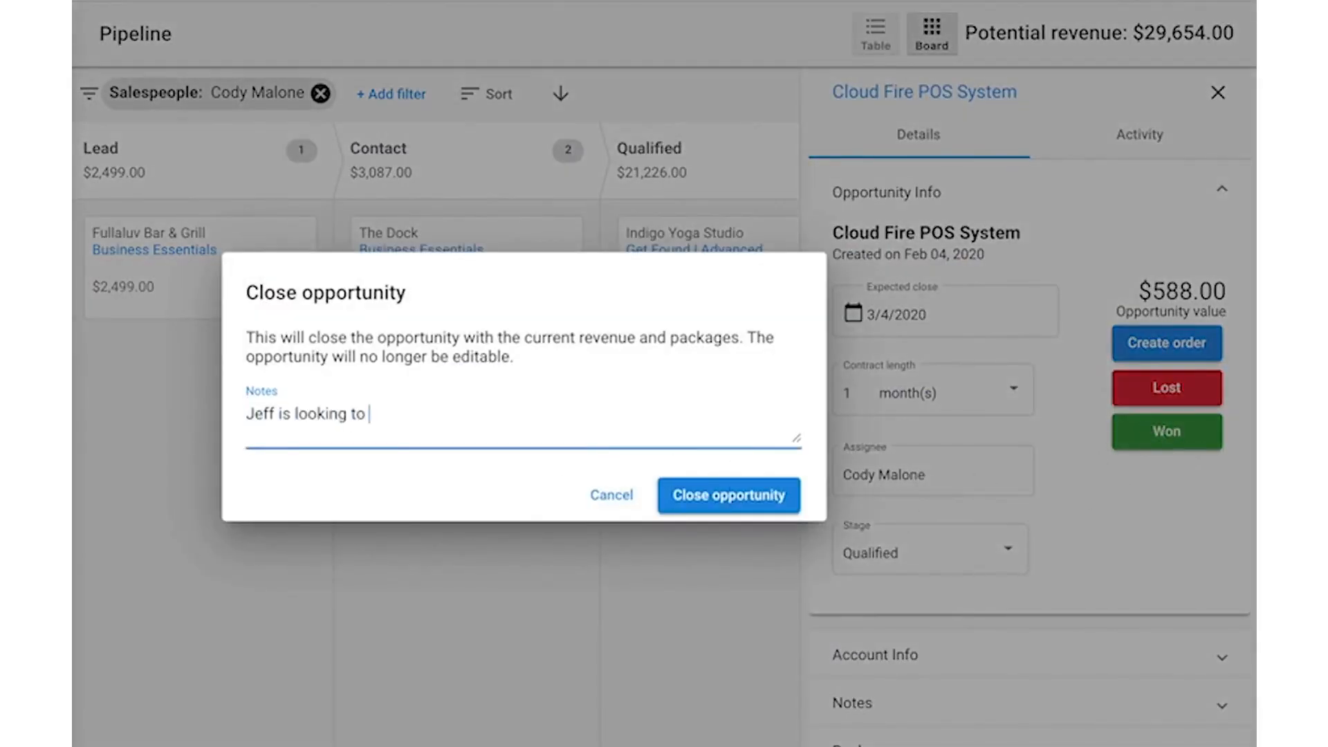
pyautogui.click(728, 494)
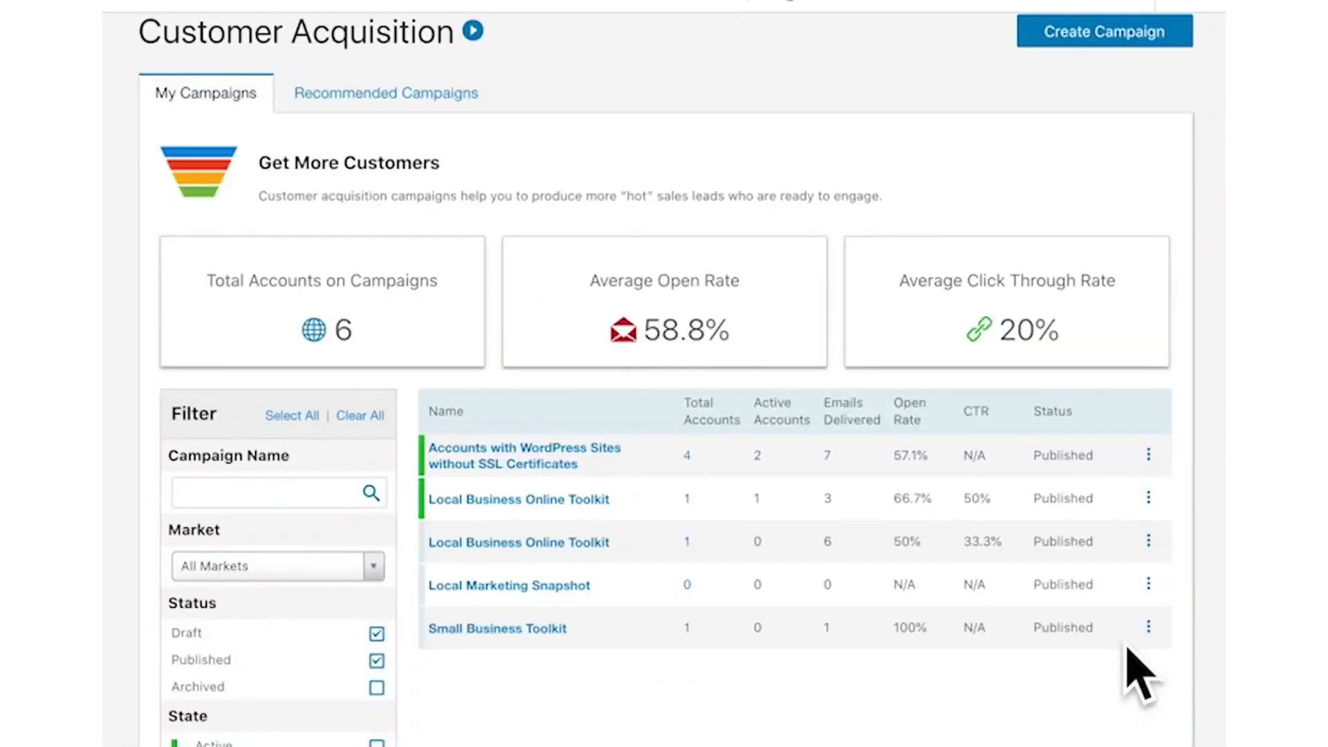
# Preview the Local Business Online Toolkit campaign emails, advancing through its events
pyautogui.click(1147, 498)
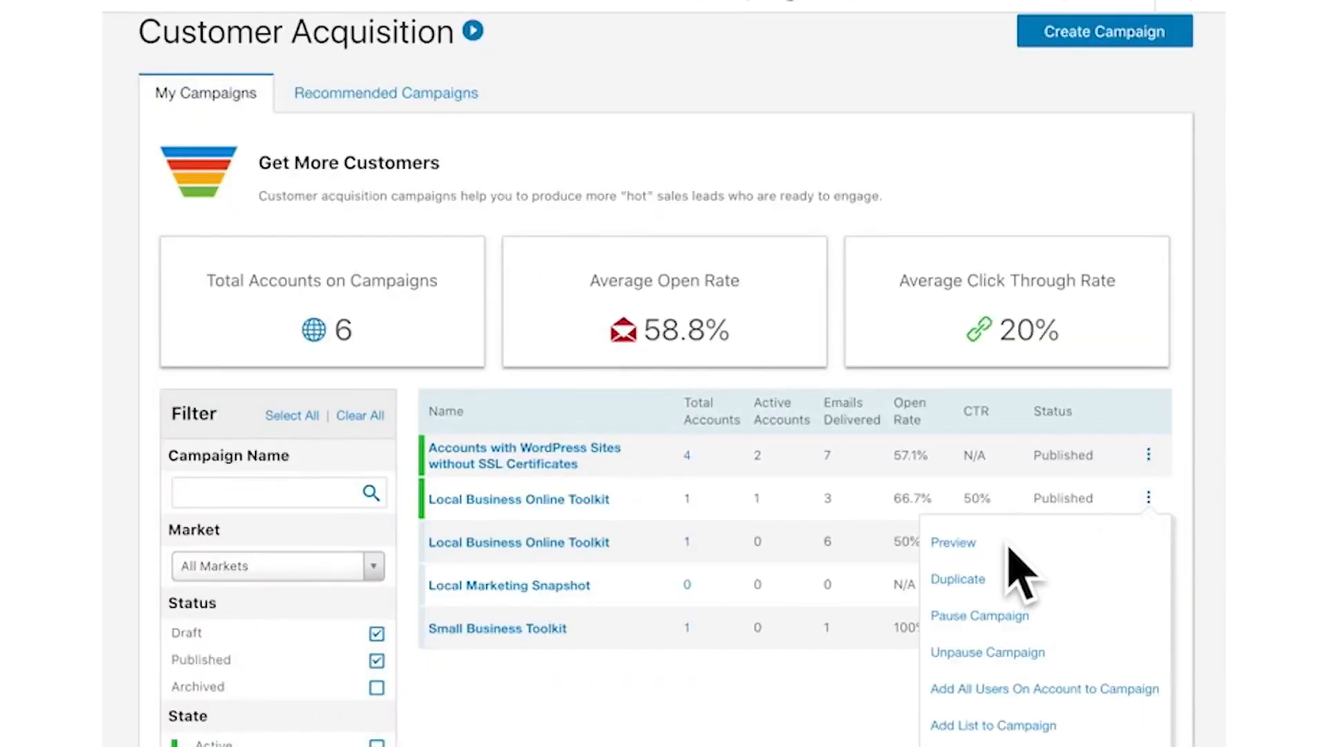
pyautogui.click(953, 543)
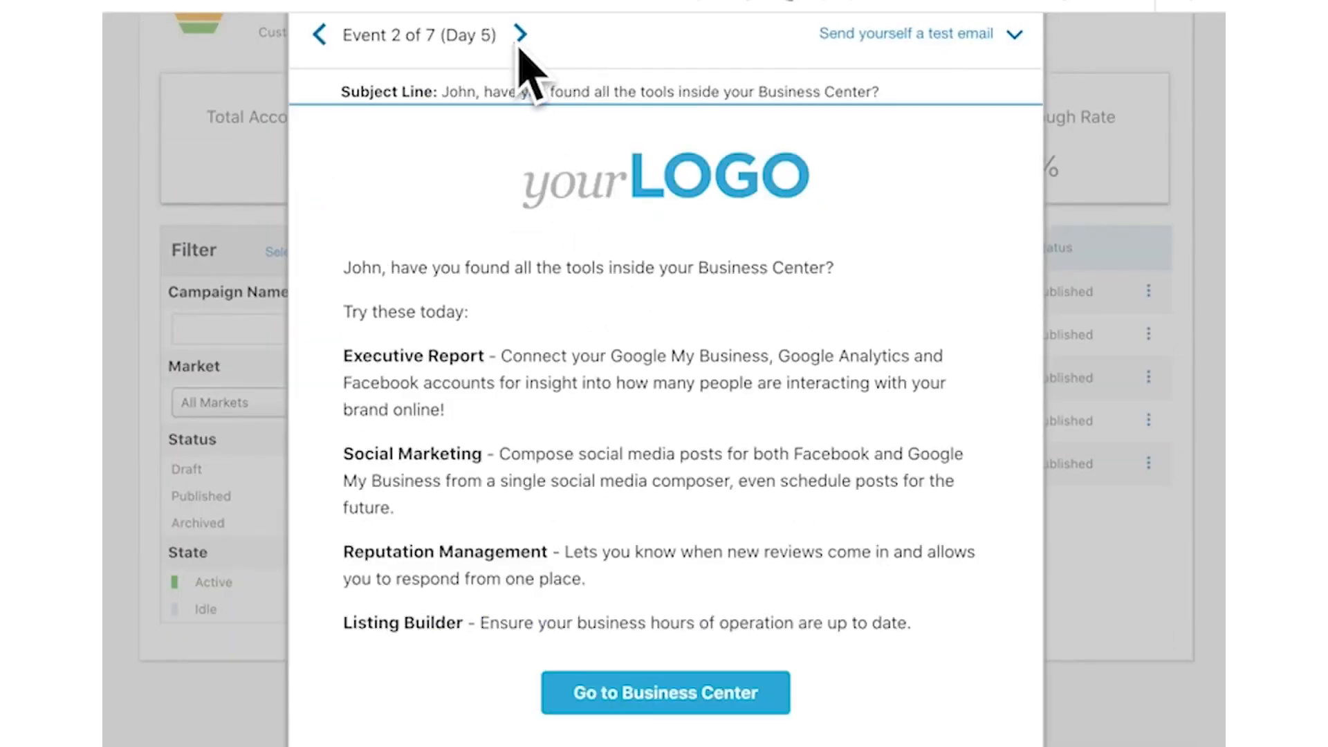
pyautogui.click(527, 34)
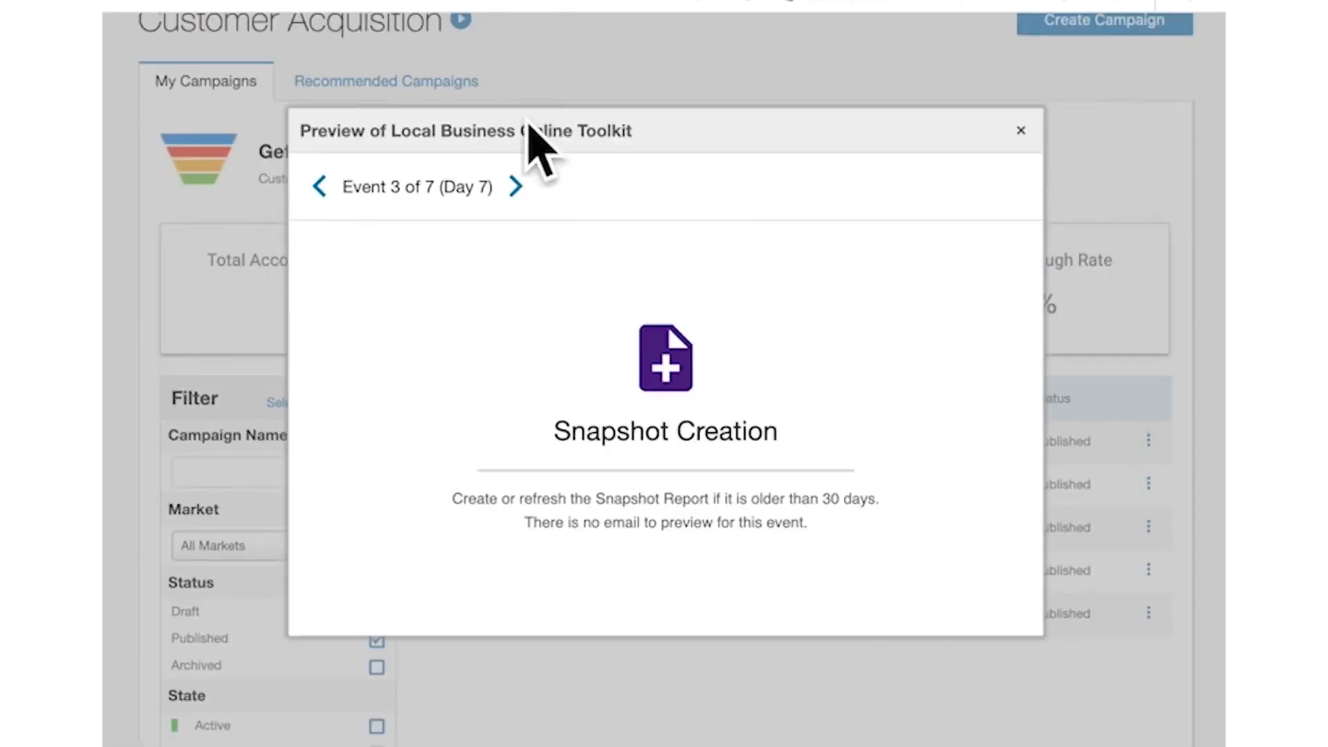
pyautogui.click(516, 186)
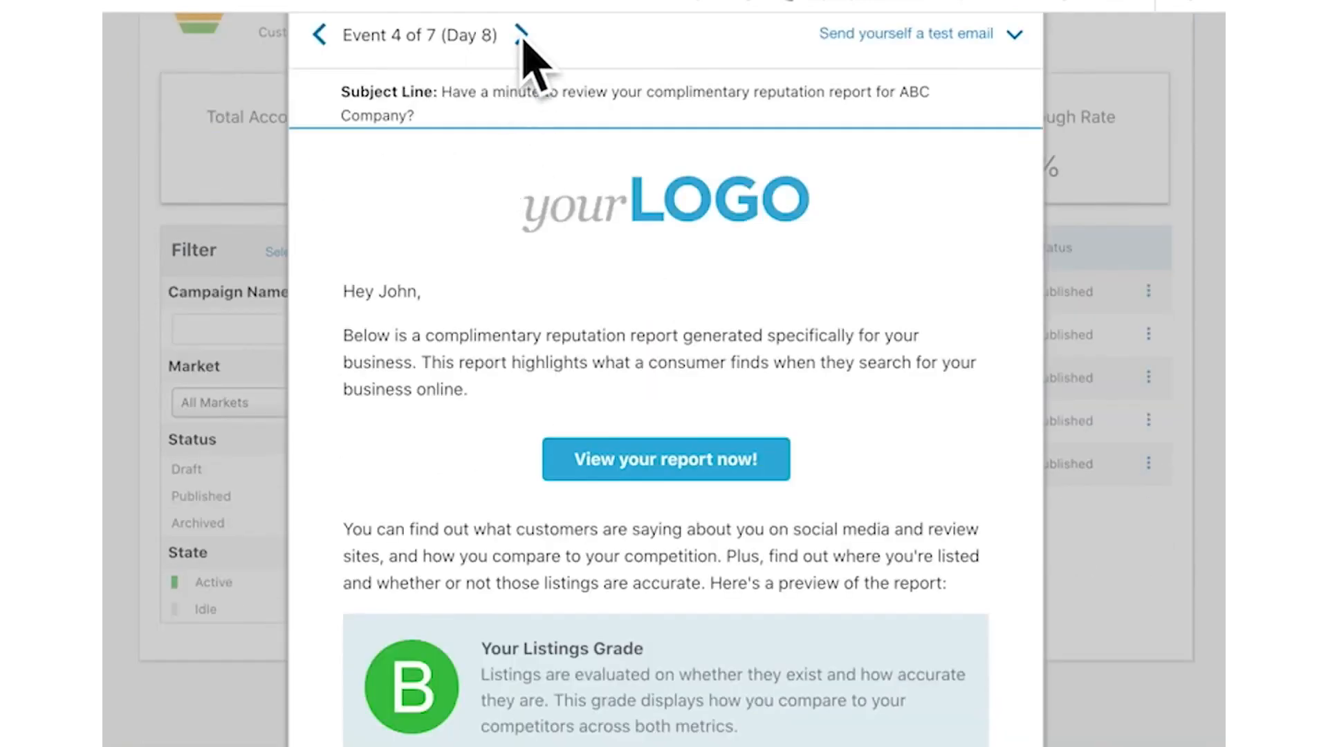
pyautogui.click(520, 36)
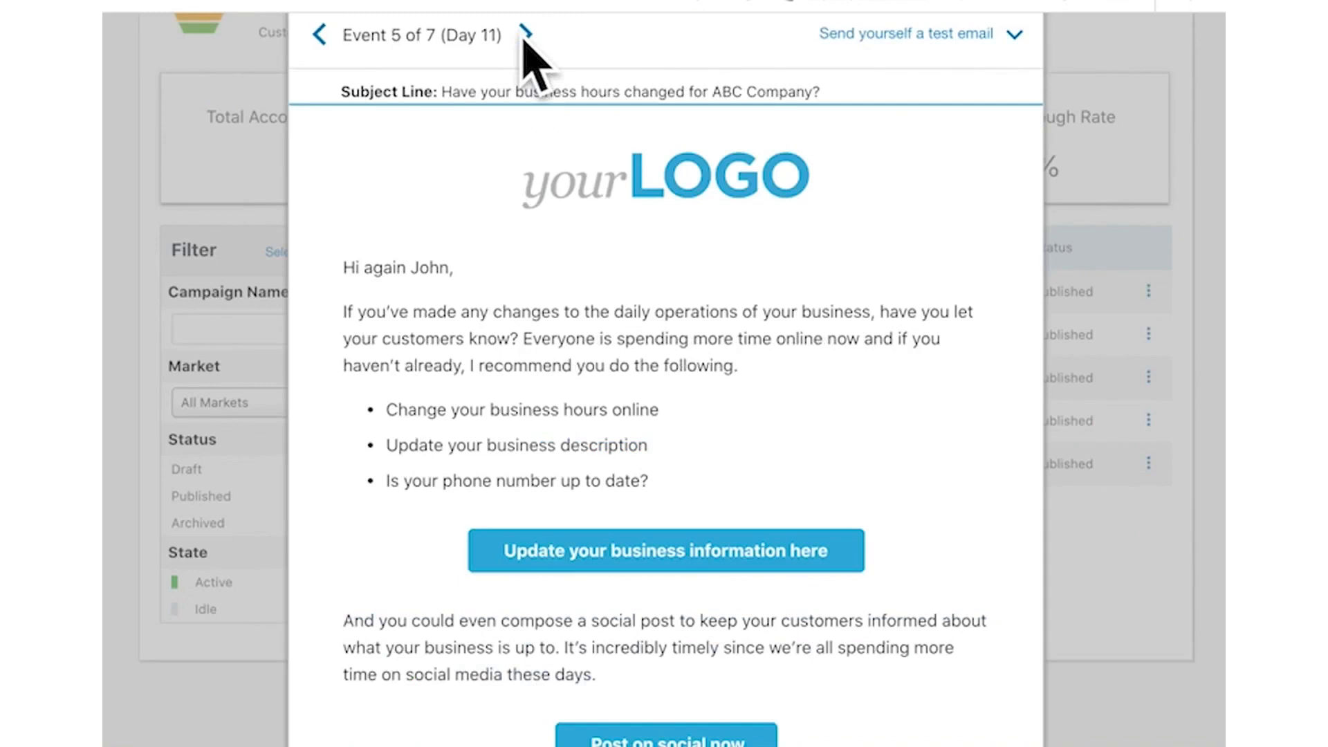
pyautogui.click(532, 36)
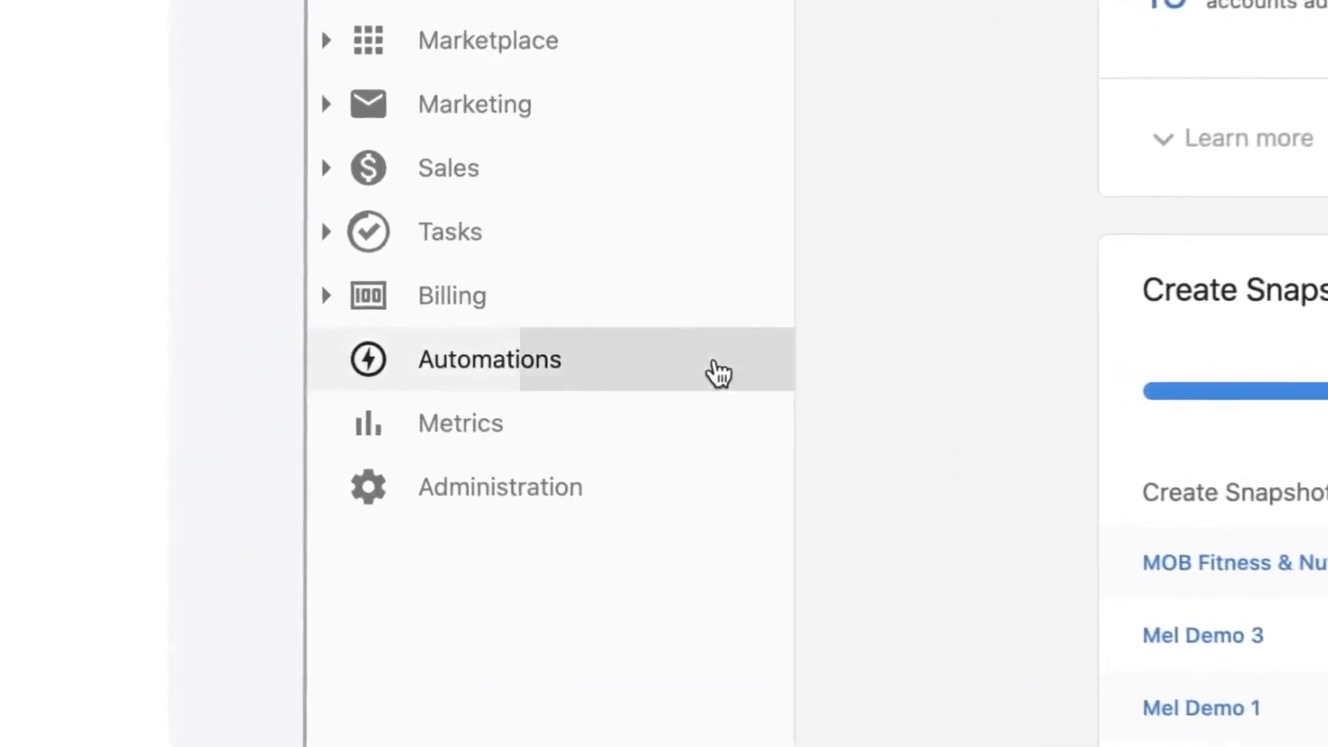
pyautogui.click(489, 359)
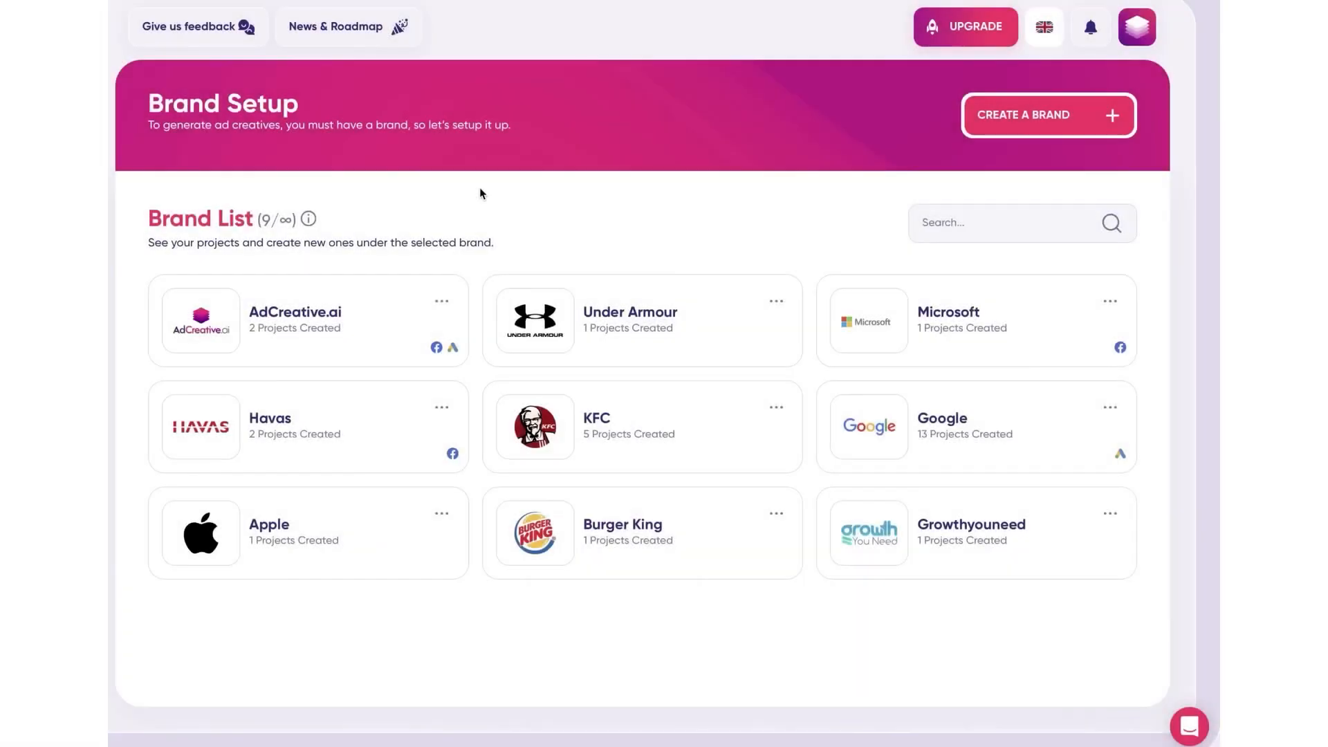
# Review the brand's suggested color palette, then close the color panel
pyautogui.click(1048, 115)
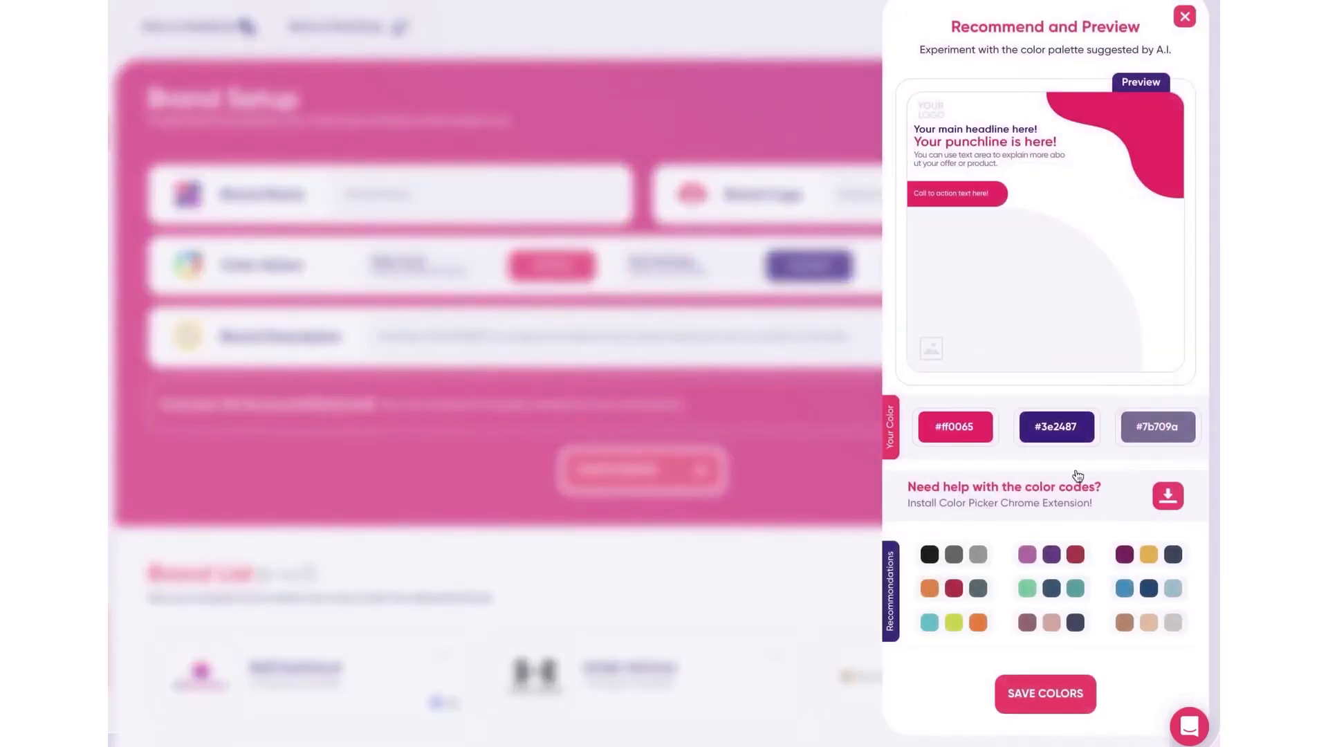
pyautogui.click(1050, 587)
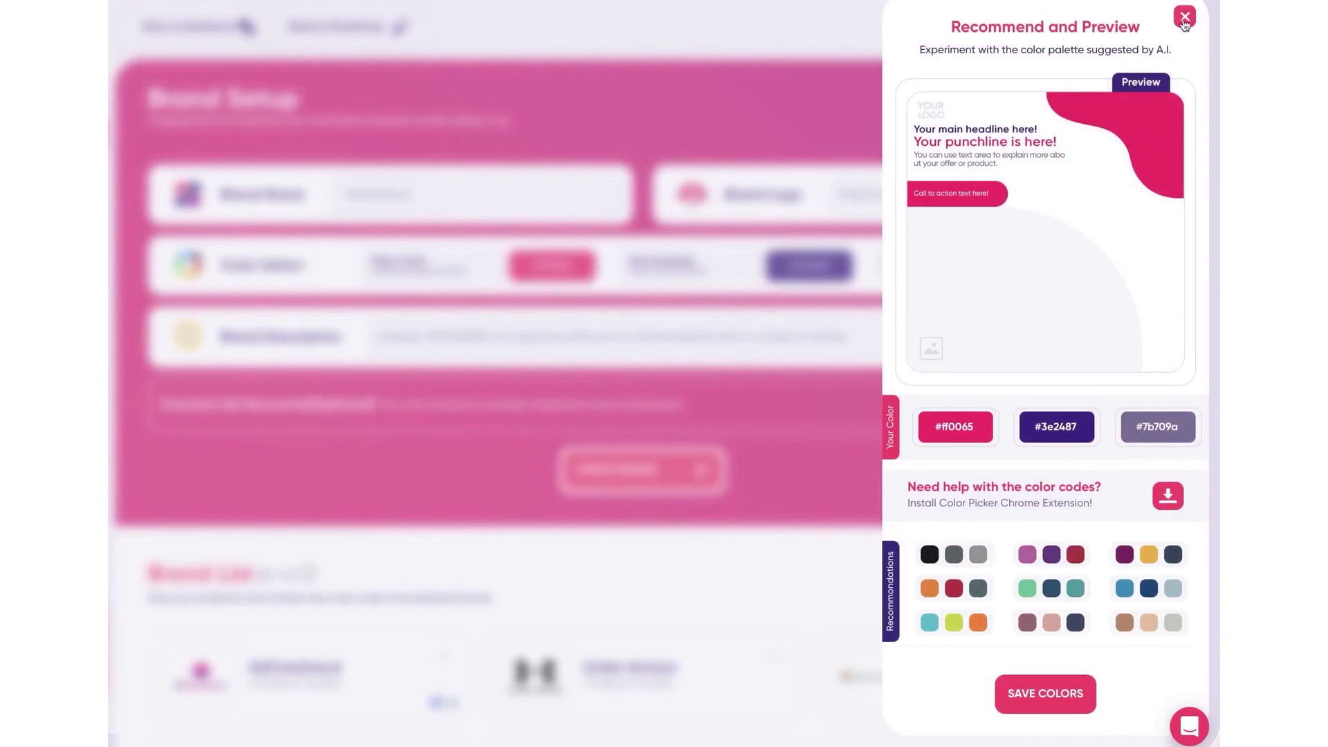
pyautogui.click(1183, 16)
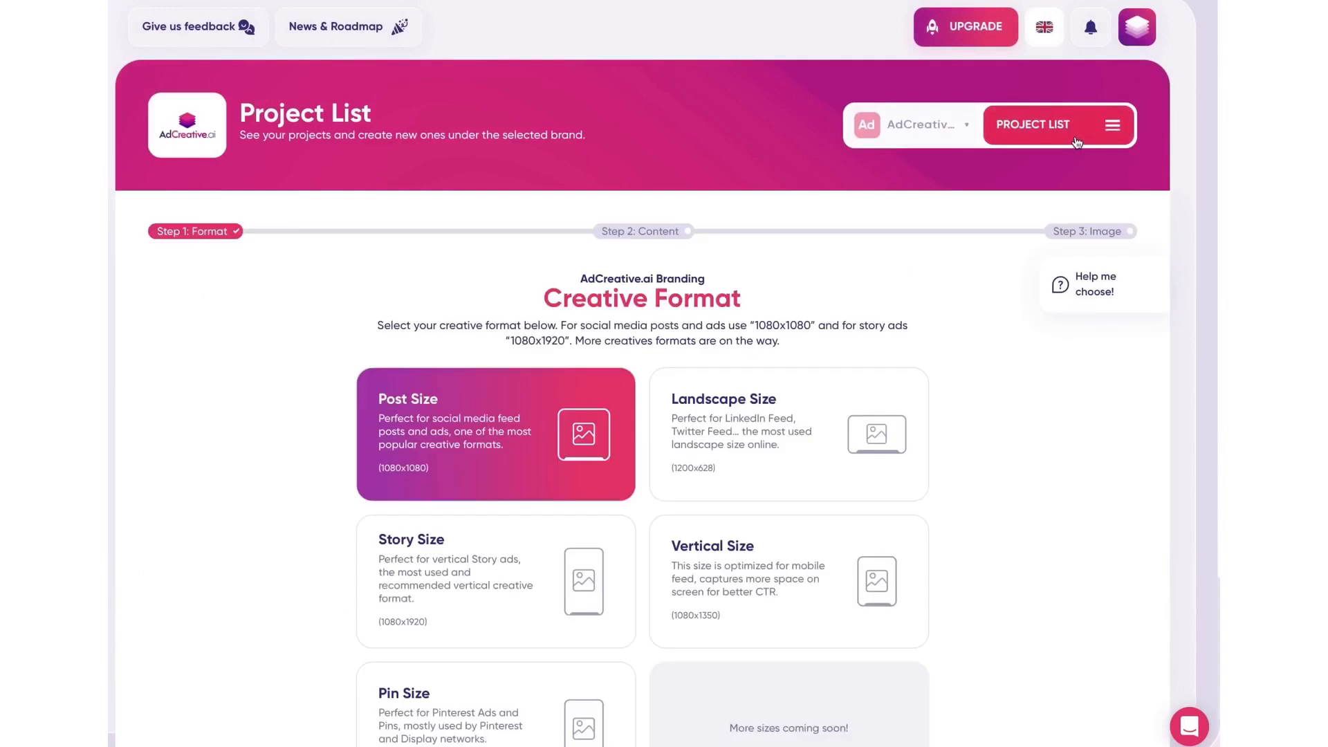
# Type the Post Size project's description and expand the Target Audience field
pyautogui.scroll(-3)
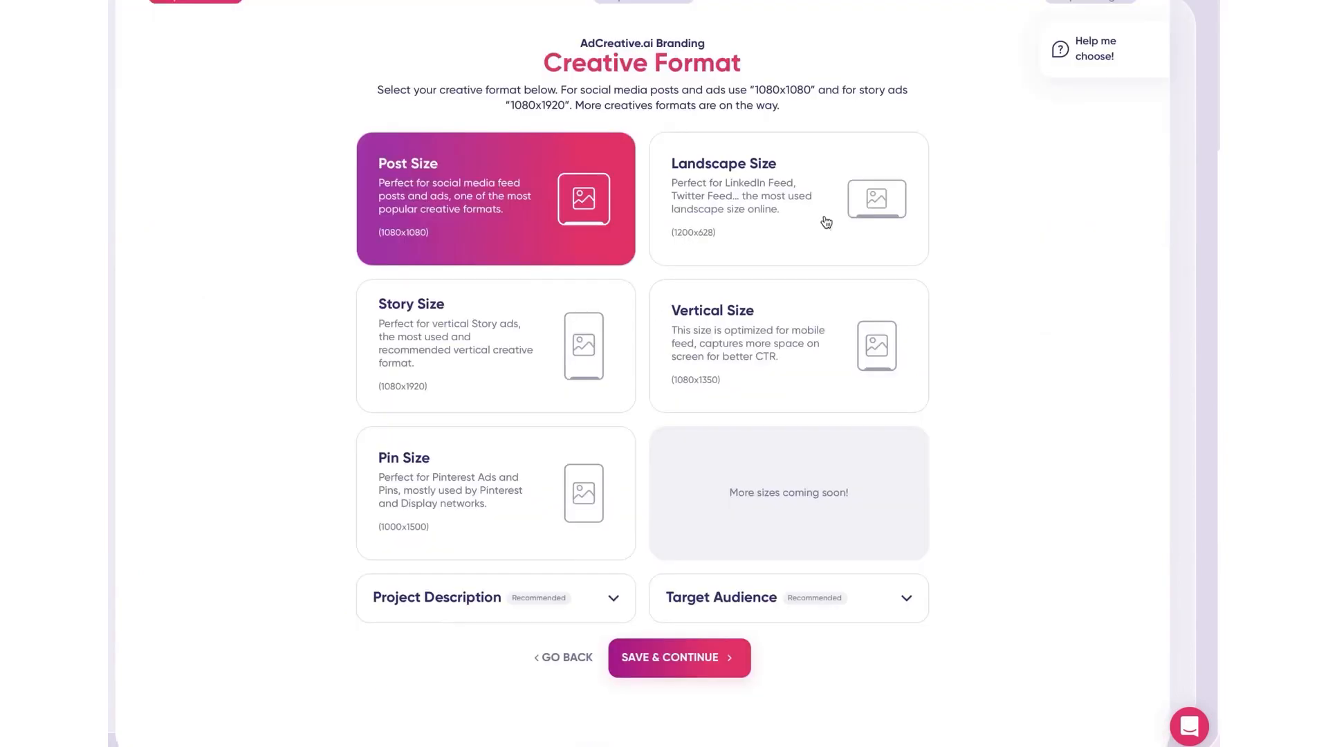
pyautogui.click(800, 201)
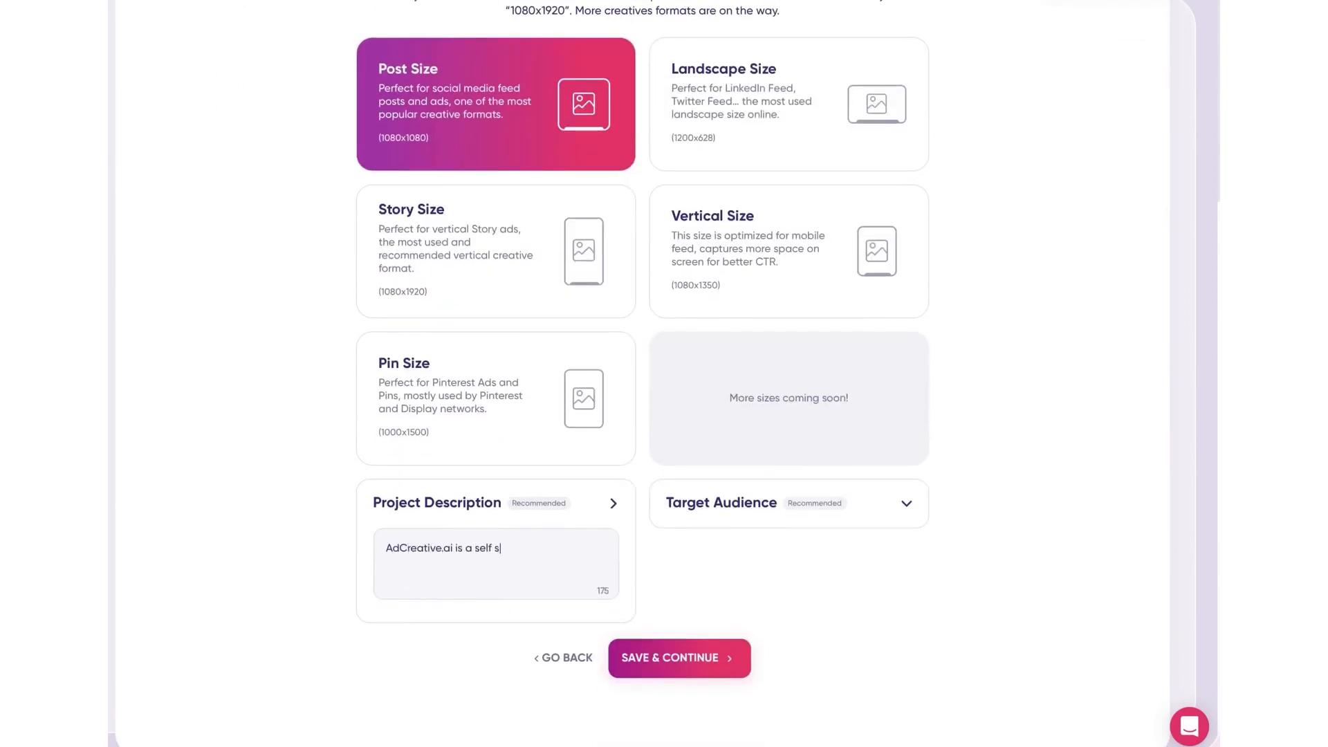
pyautogui.write('ervice creative')
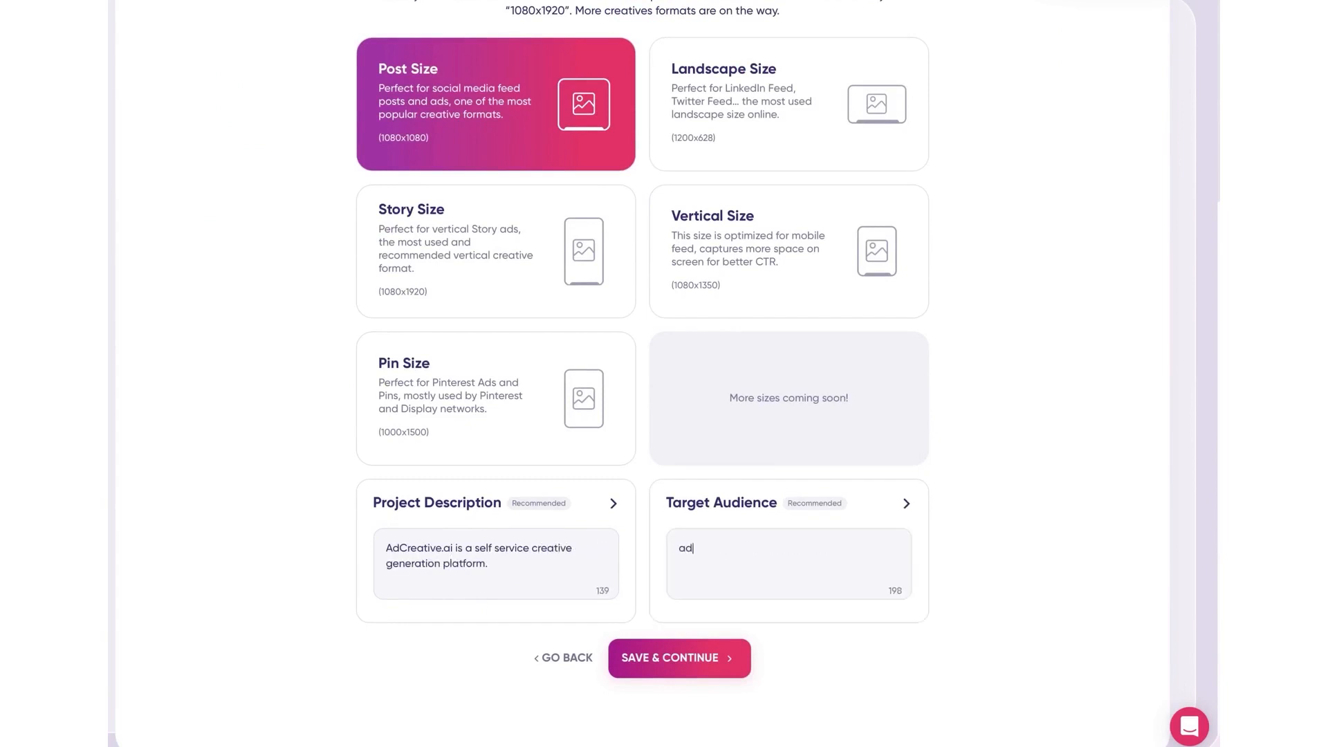
pyautogui.click(679, 658)
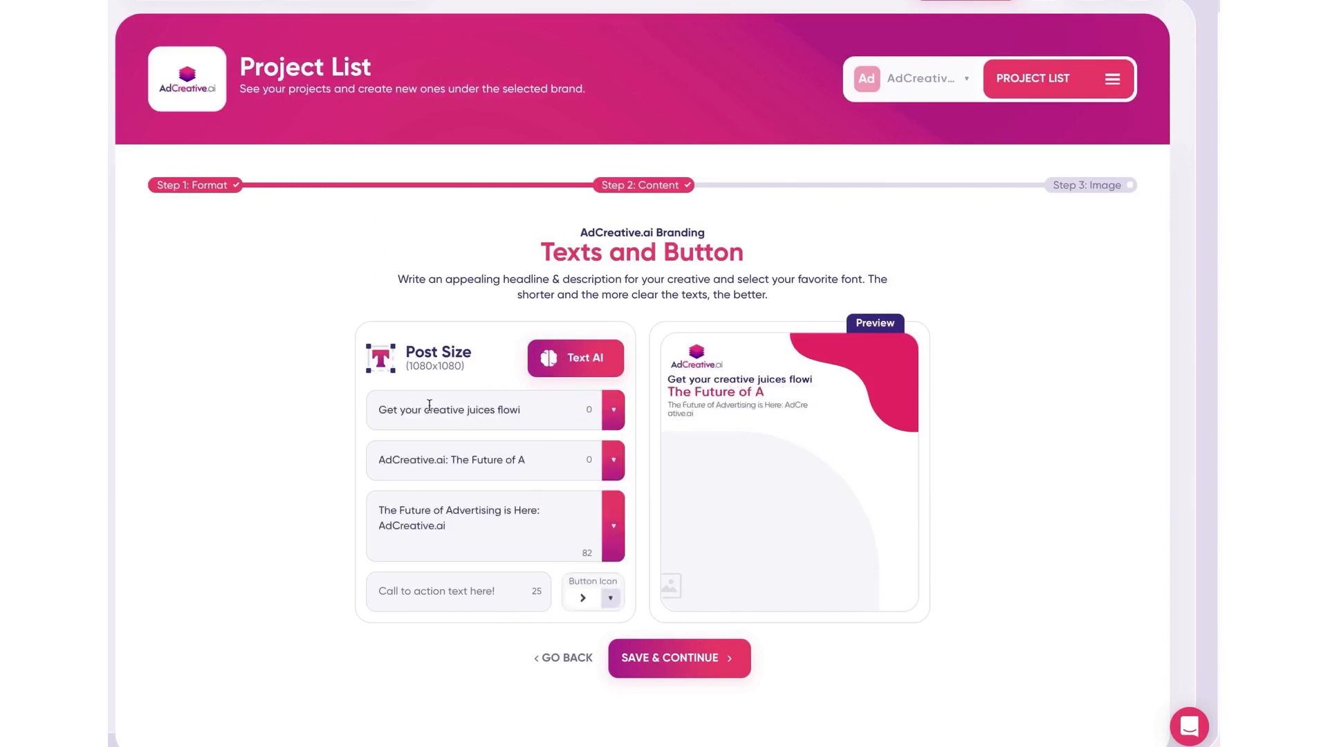
# Enter headline 'AdCreative.ai: The sky's the limit!' and punchline 'The Future of Advertising', then save and generate
pyautogui.write("AdCreative.ai: The sky's the limit!")
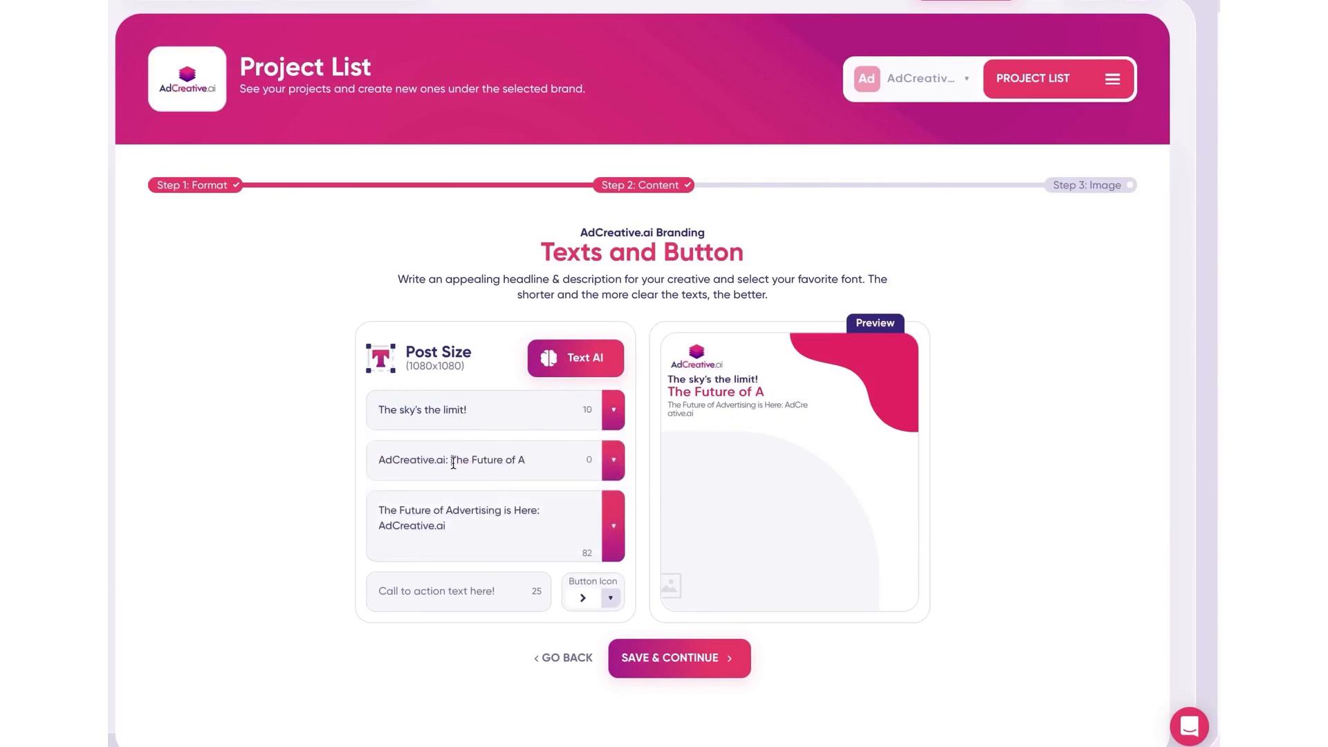
pyautogui.write('The Future of Advertising')
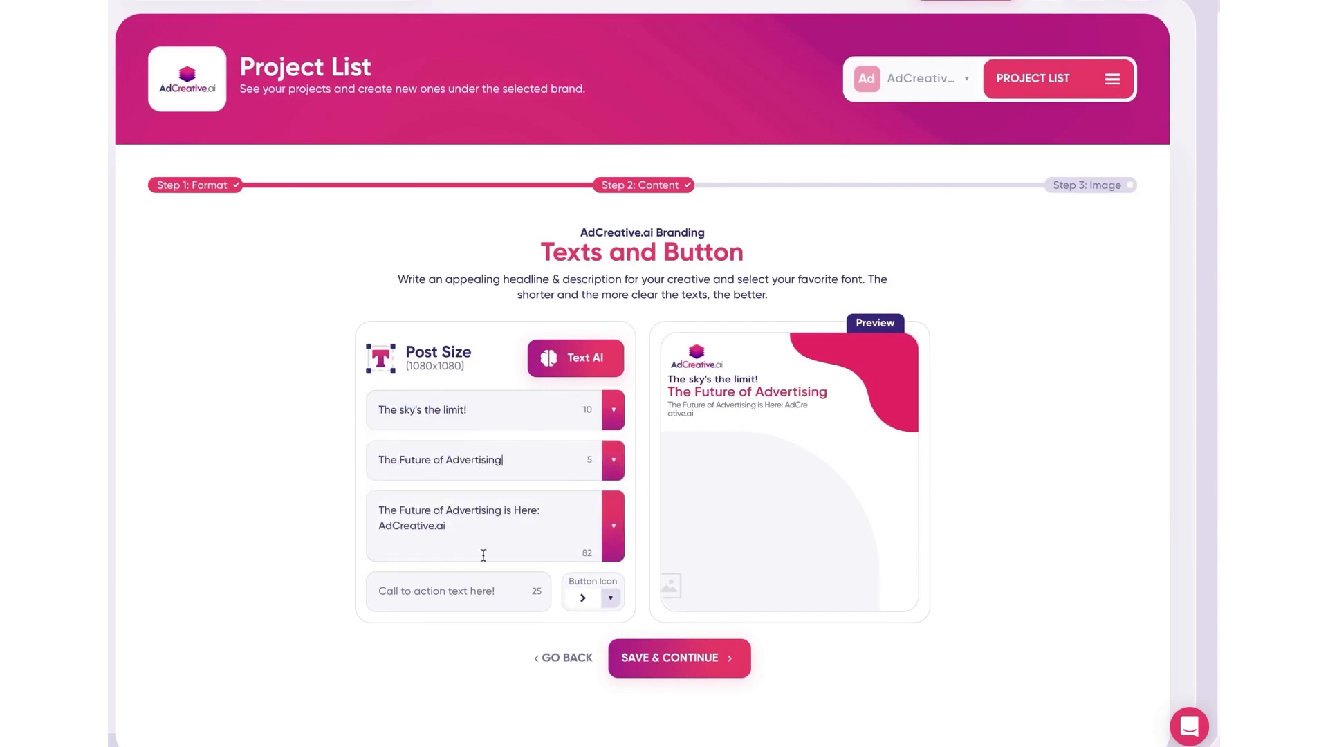
pyautogui.click(679, 658)
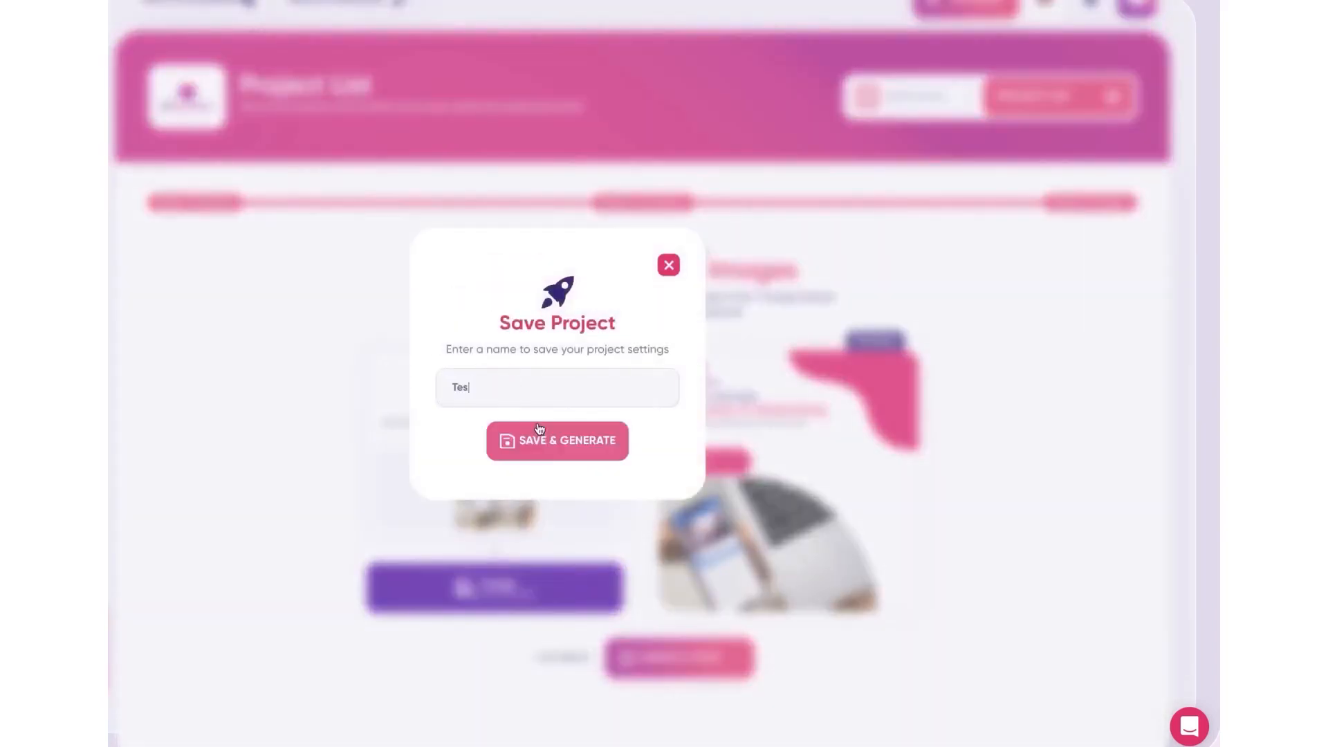
pyautogui.click(558, 440)
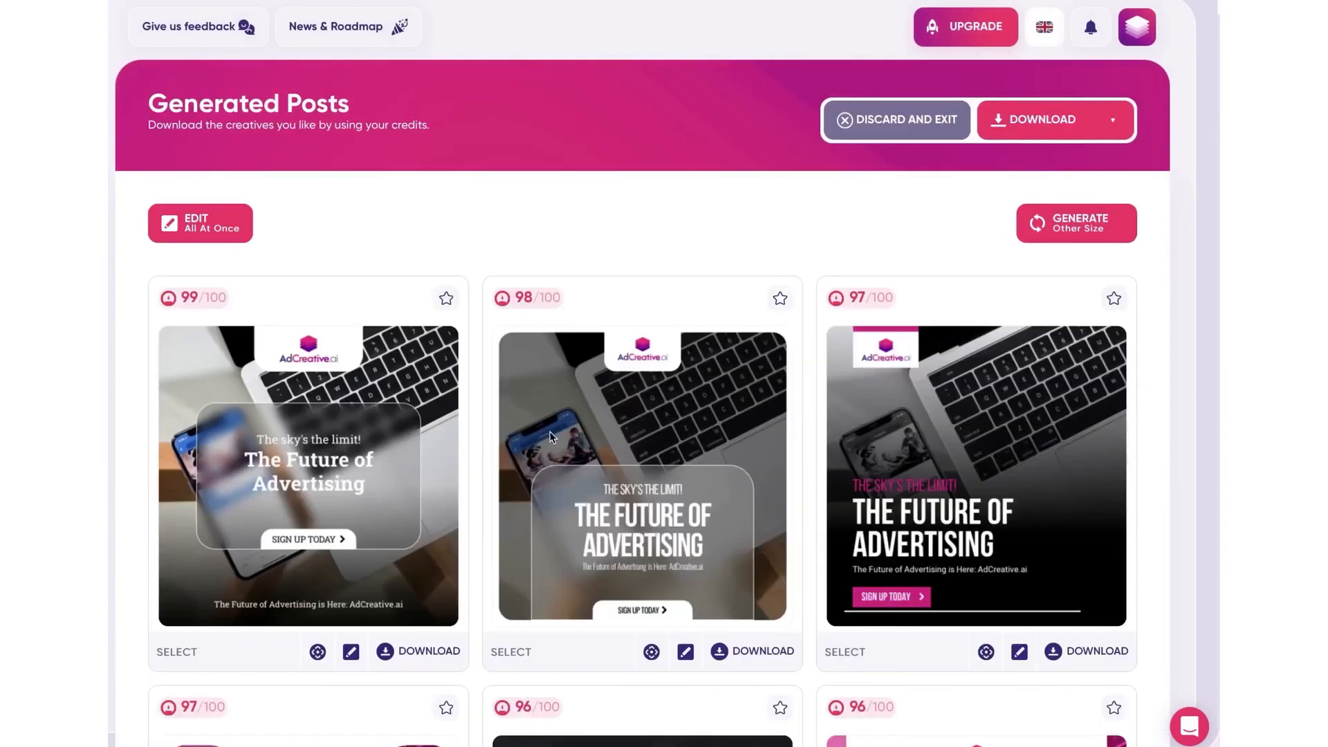
pyautogui.moveTo(618, 405)
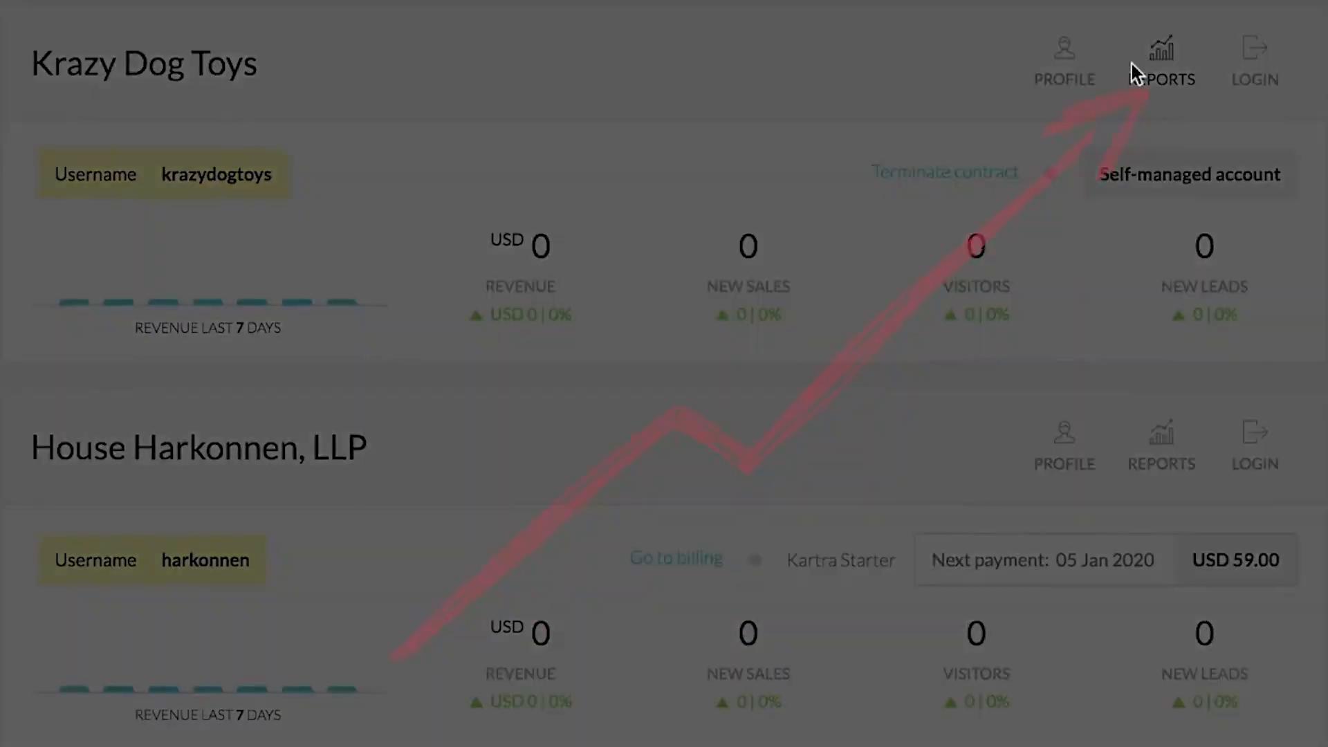
# Open Krazy Dog Toys' report access link and log in with the saved client number
pyautogui.click(1162, 47)
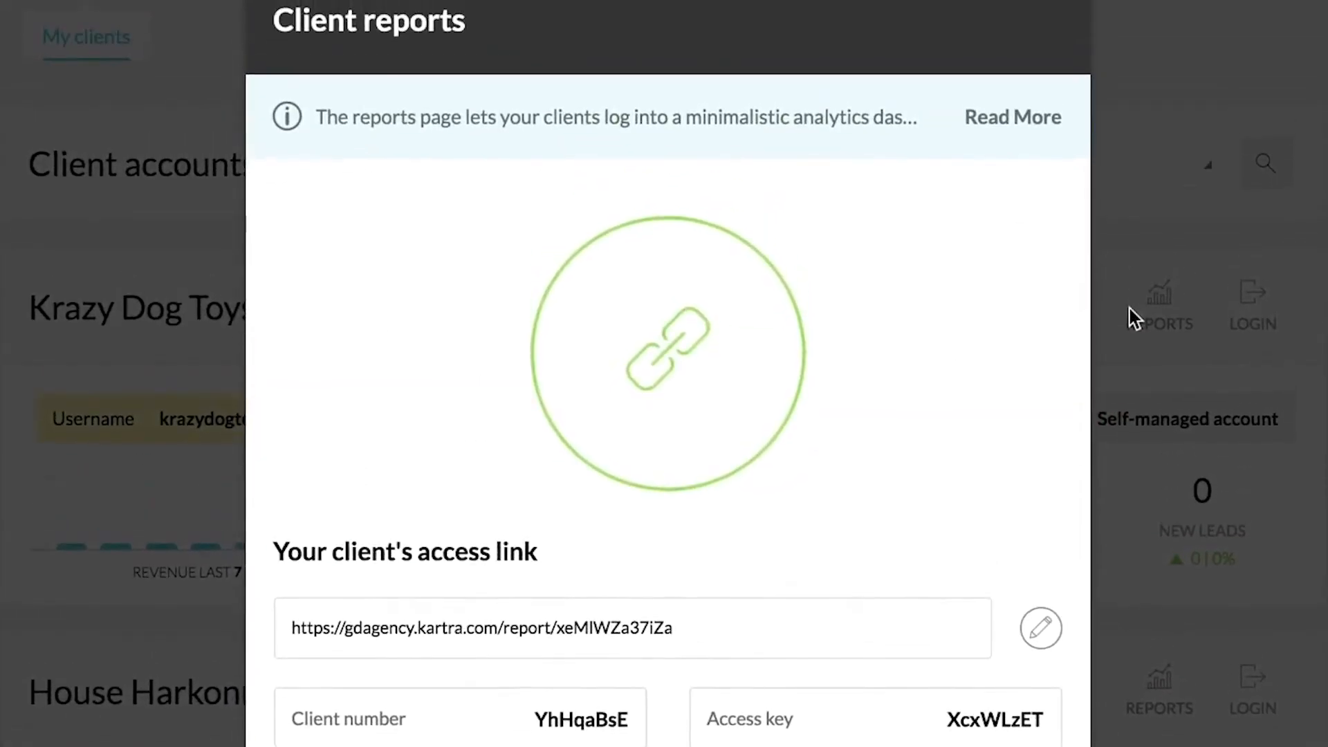
pyautogui.doubleClick(613, 629)
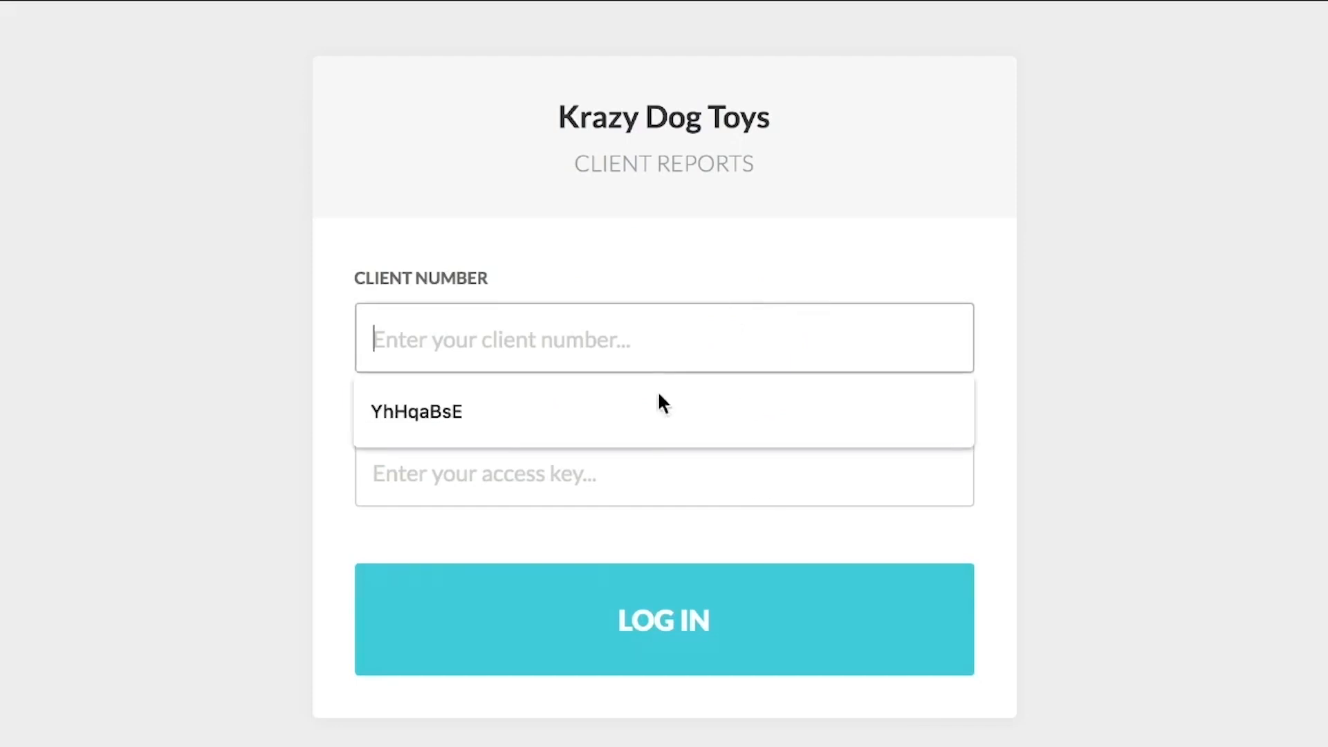
pyautogui.click(416, 411)
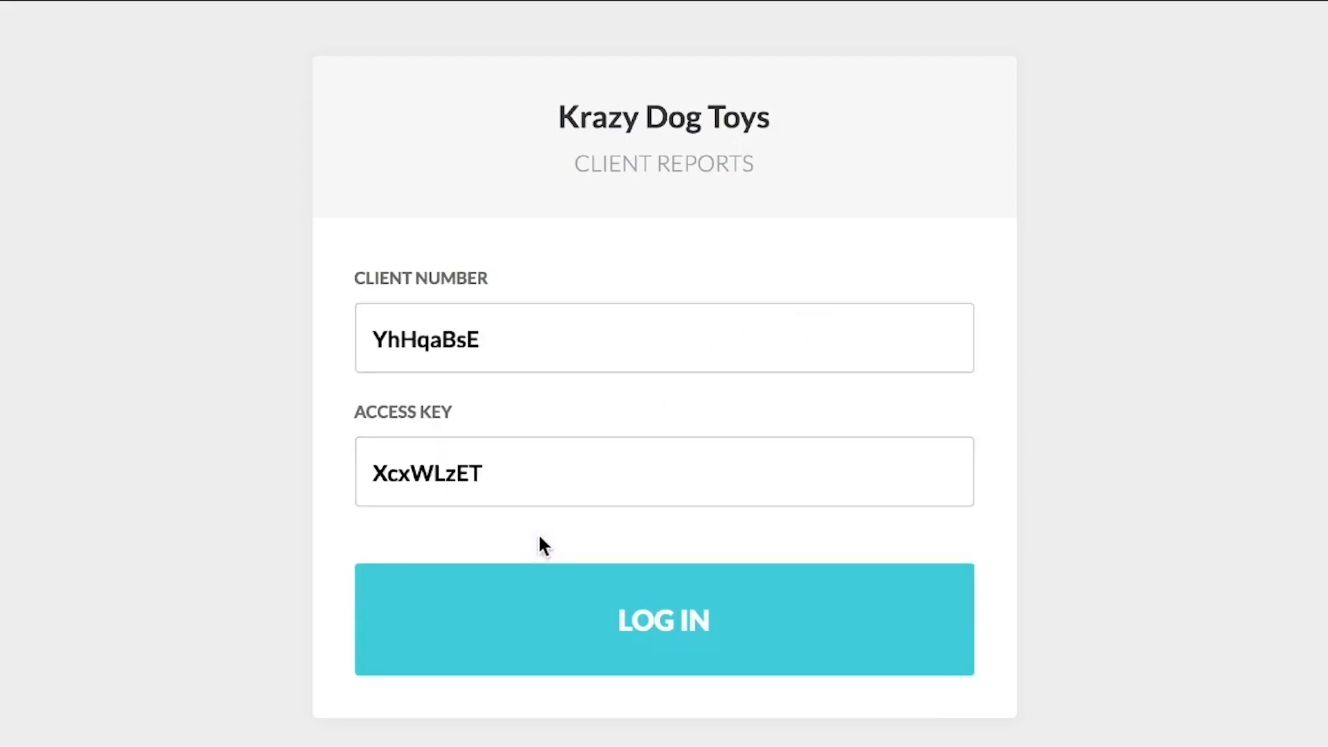
pyautogui.click(663, 621)
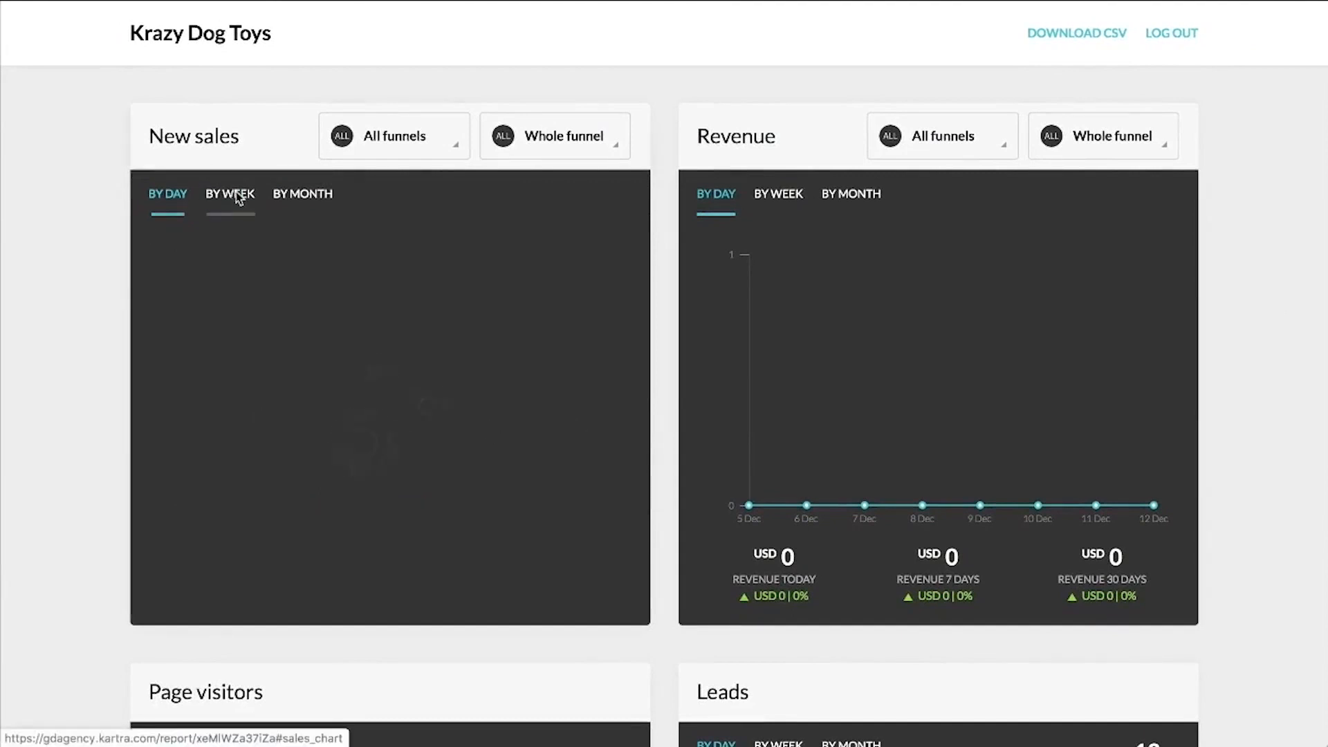
# View new sales grouped by week and change the access link ending to 'stats'
pyautogui.click(303, 193)
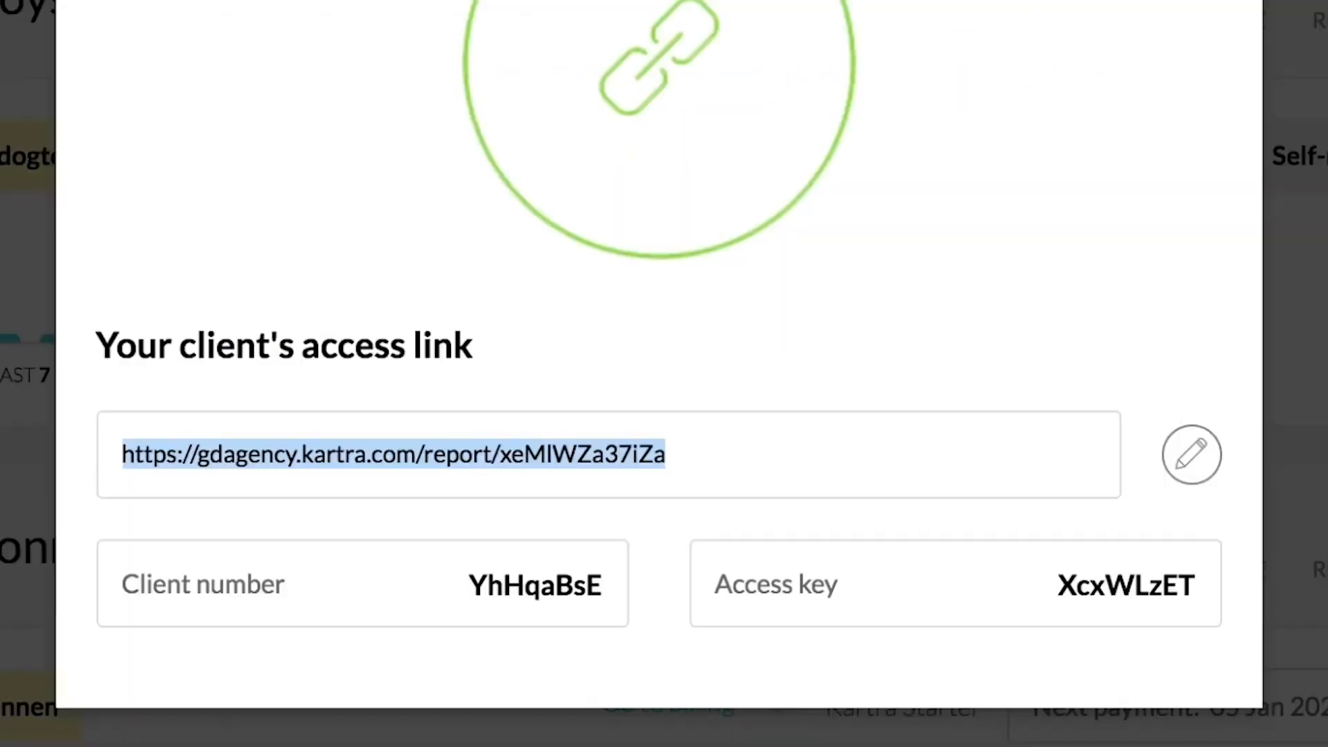
pyautogui.click(1188, 455)
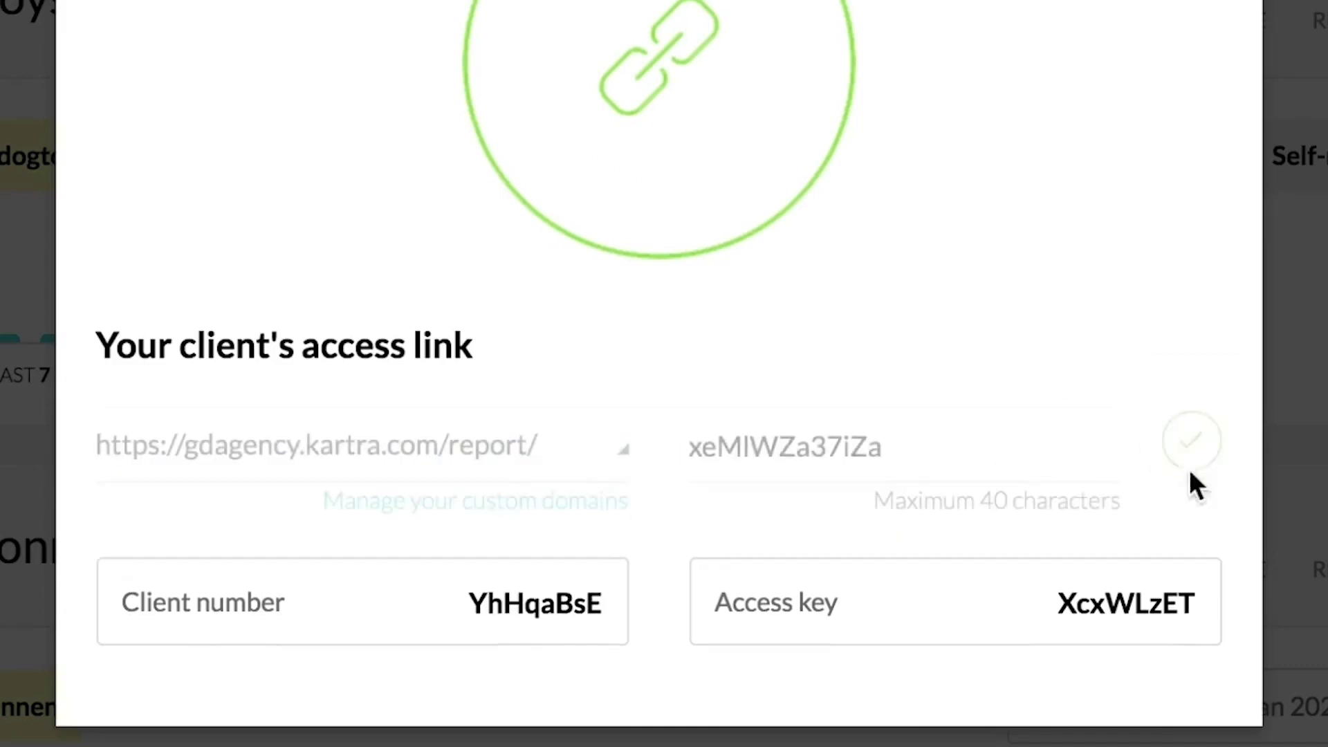
pyautogui.write('stats')
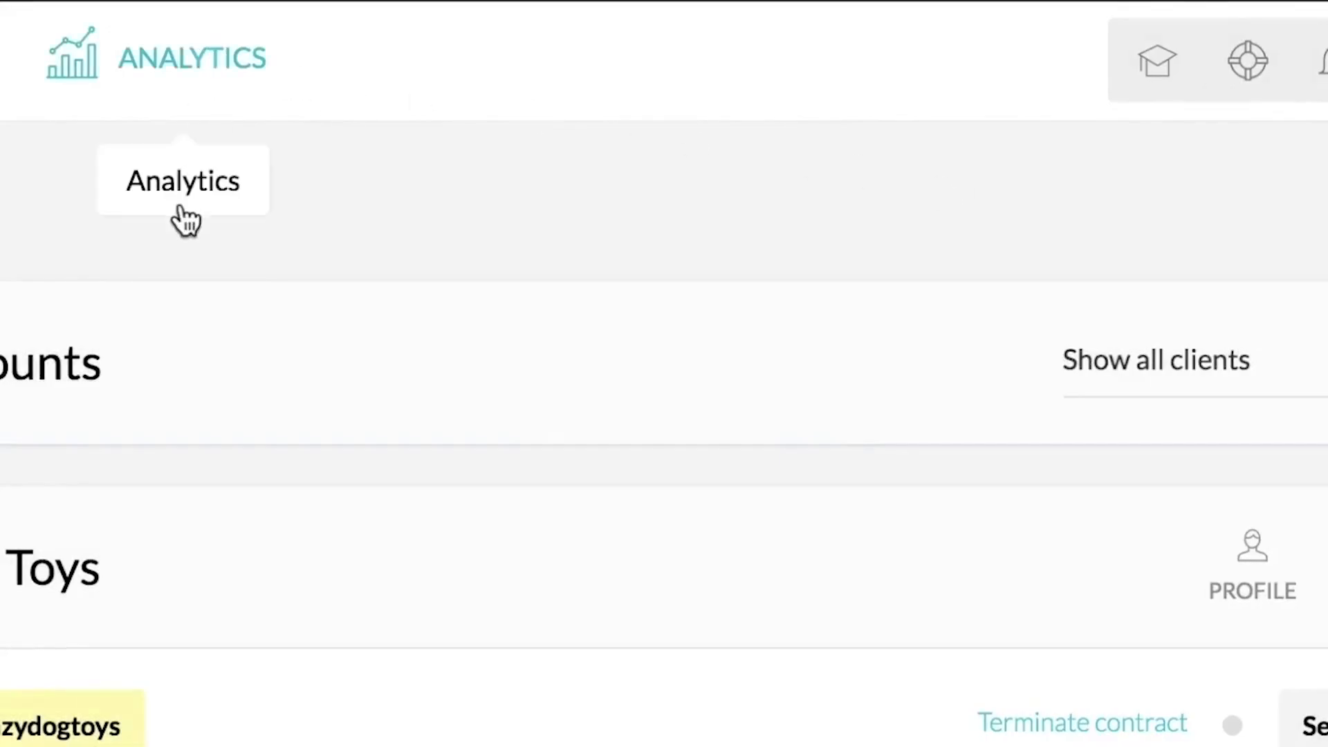
# Open Kartra's ANALYTICS overview and scroll down to the per-client retention table
pyautogui.click(182, 181)
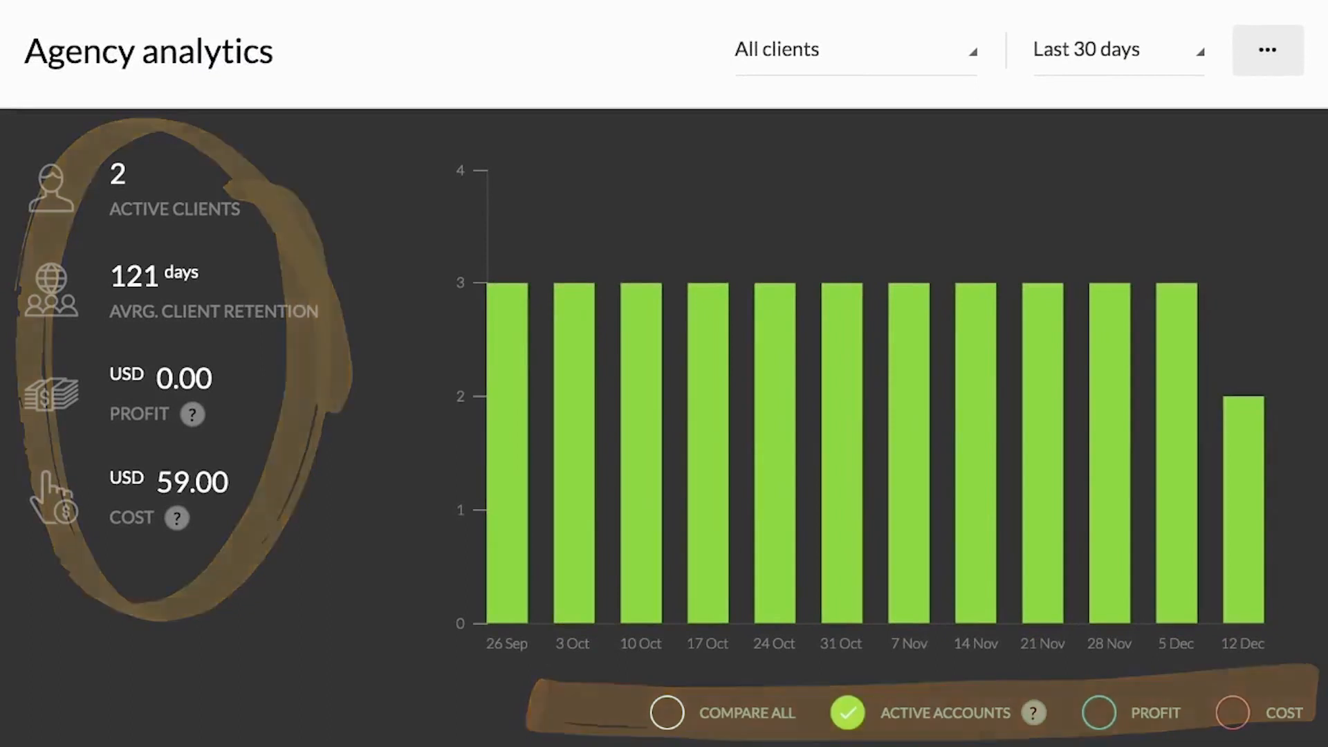
pyautogui.scroll(-3)
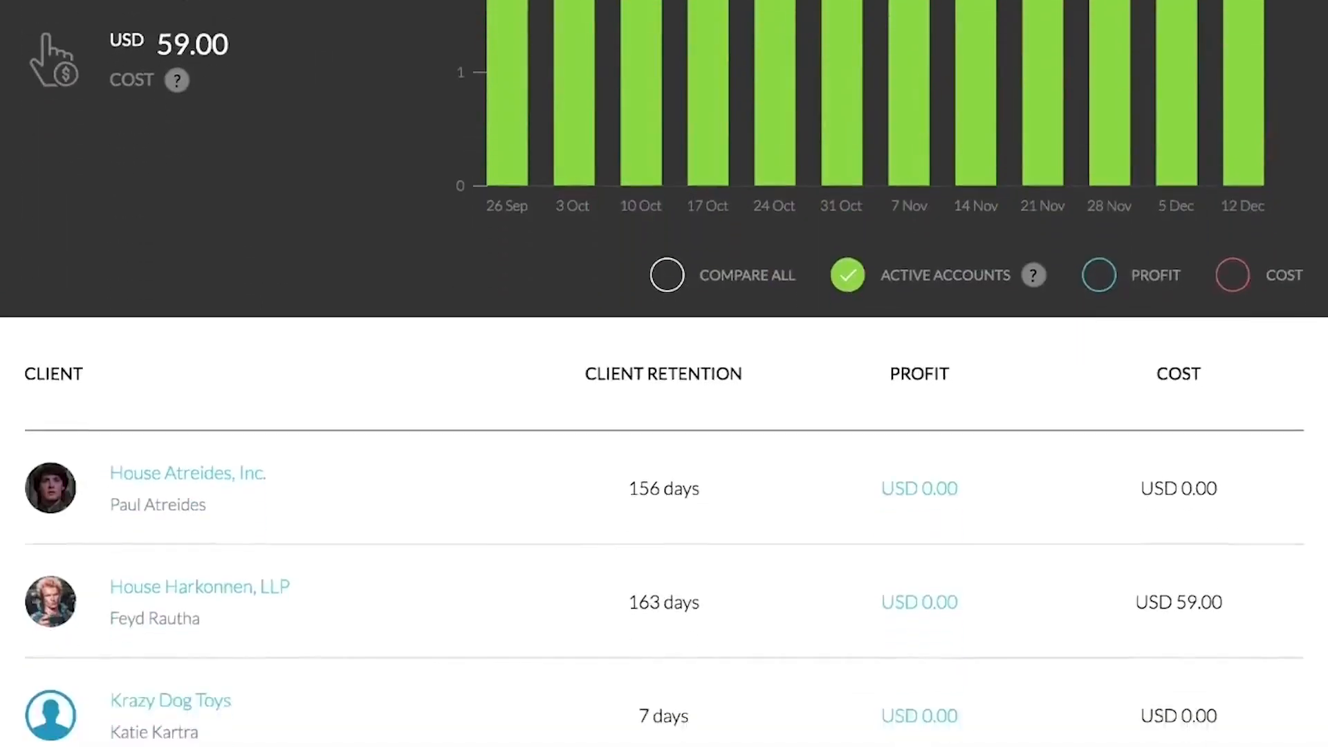
pyautogui.scroll(-3)
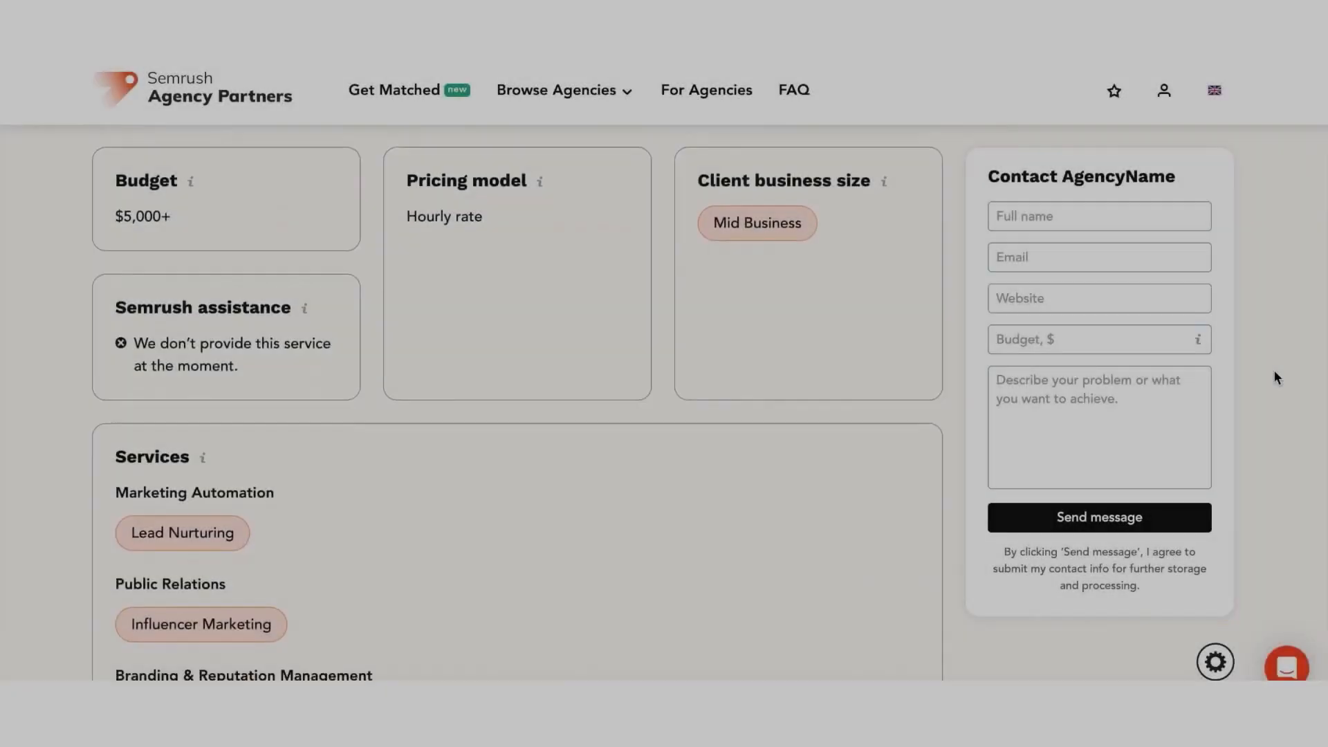
# Open the full-service marketing support lead from Agency Profile Leads and add it to CRM
pyautogui.scroll(-3)
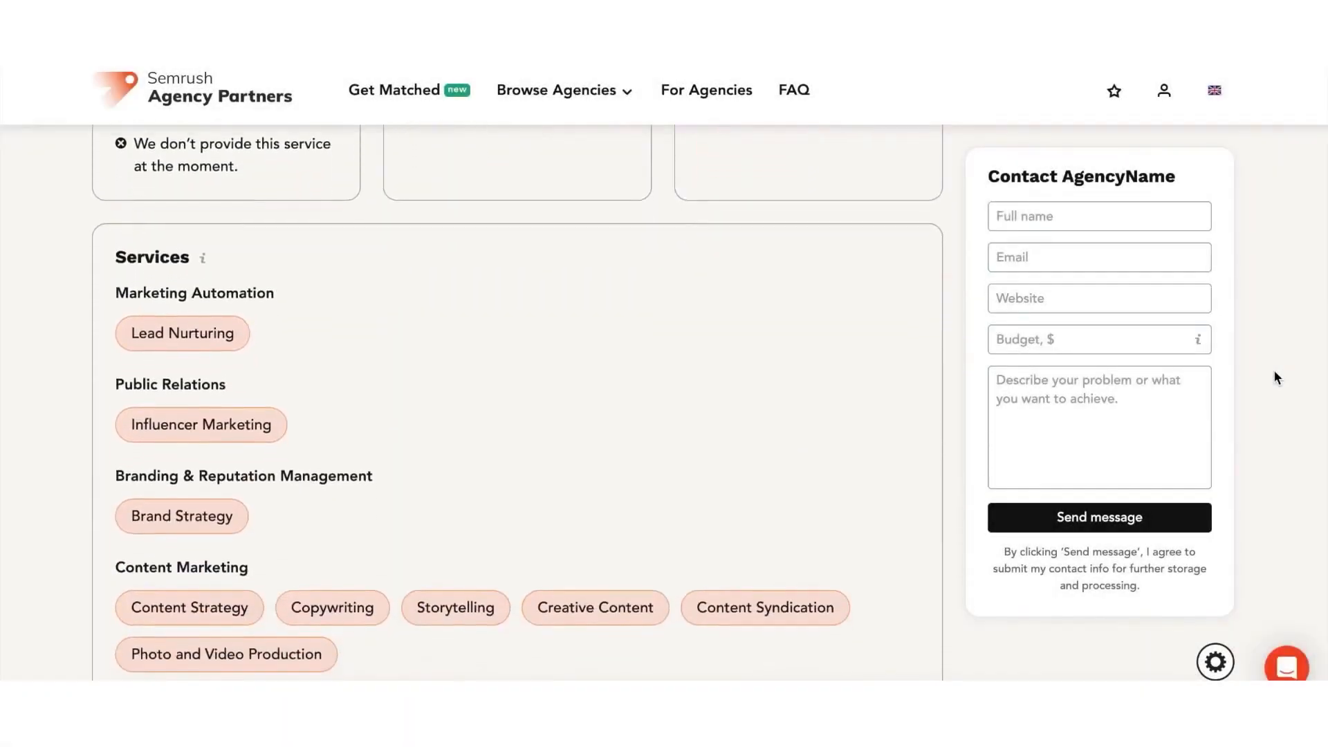
pyautogui.scroll(-3)
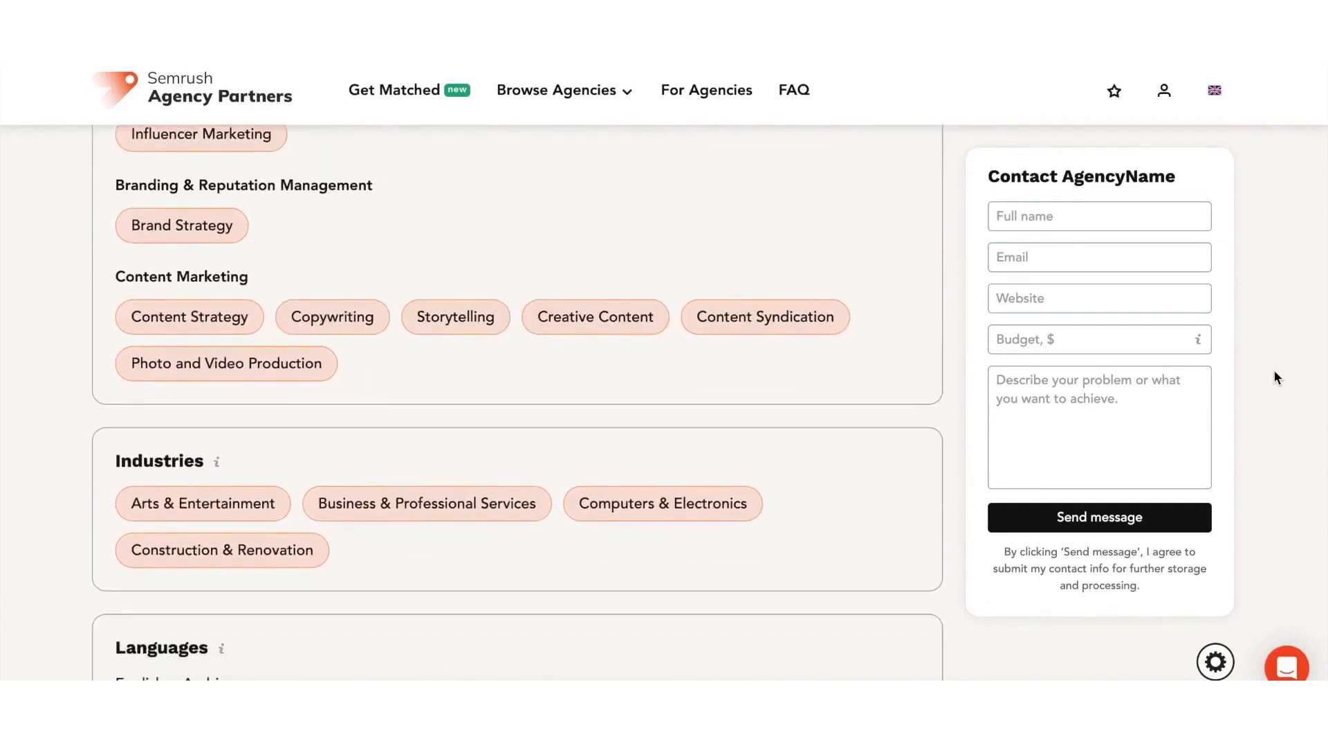
pyautogui.scroll(-3)
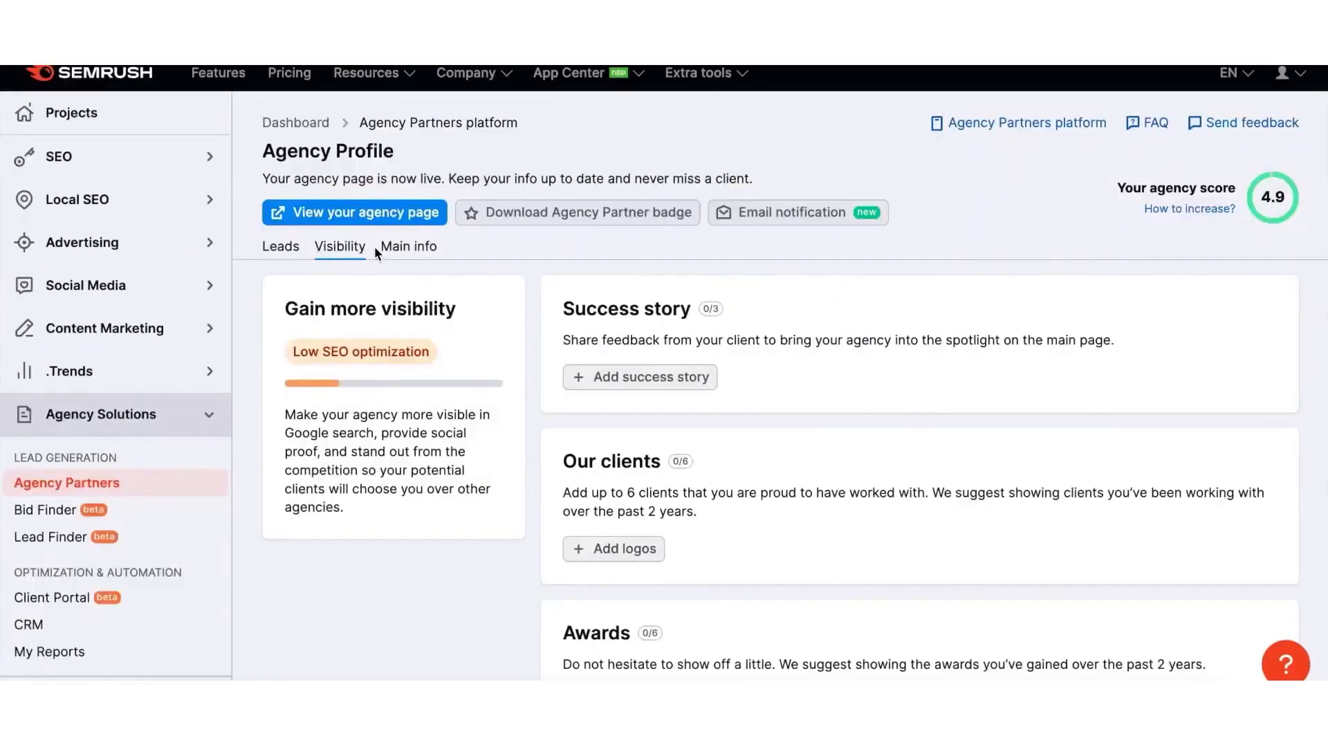
pyautogui.click(279, 247)
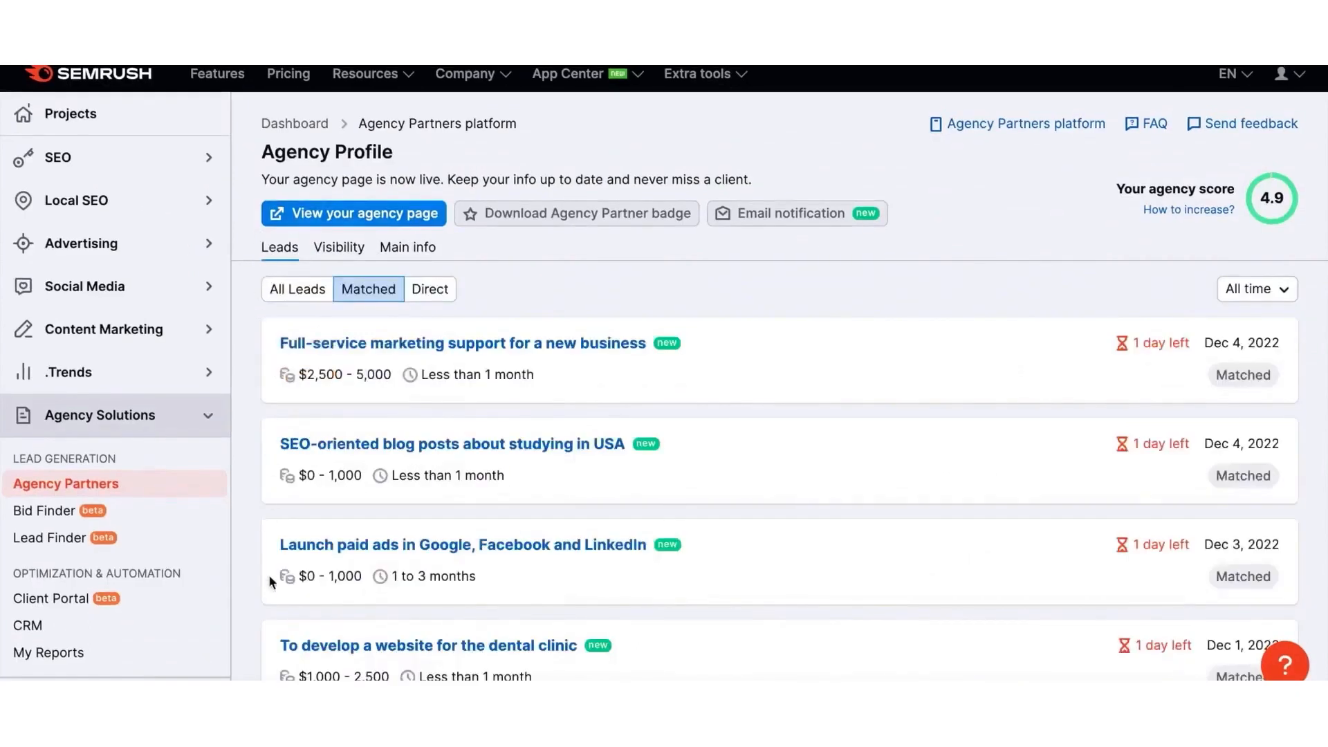
pyautogui.click(464, 343)
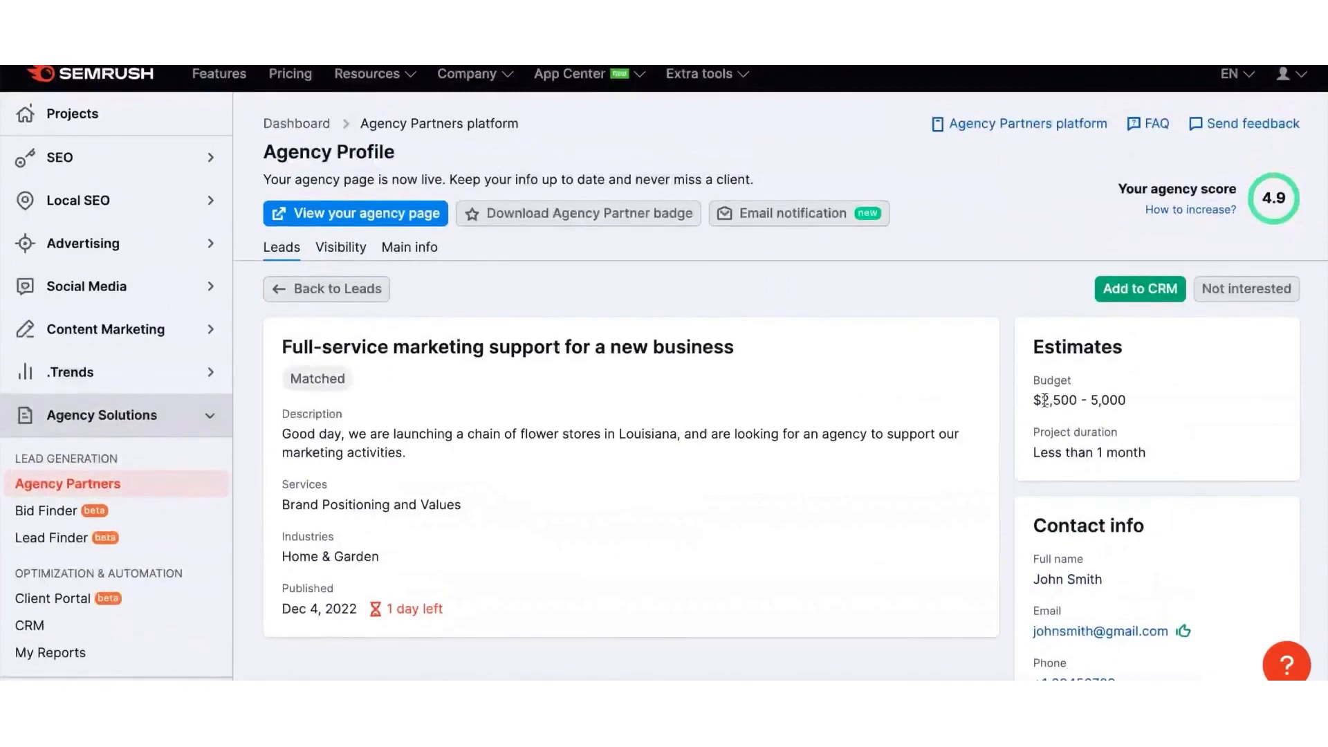
pyautogui.moveTo(1098, 324)
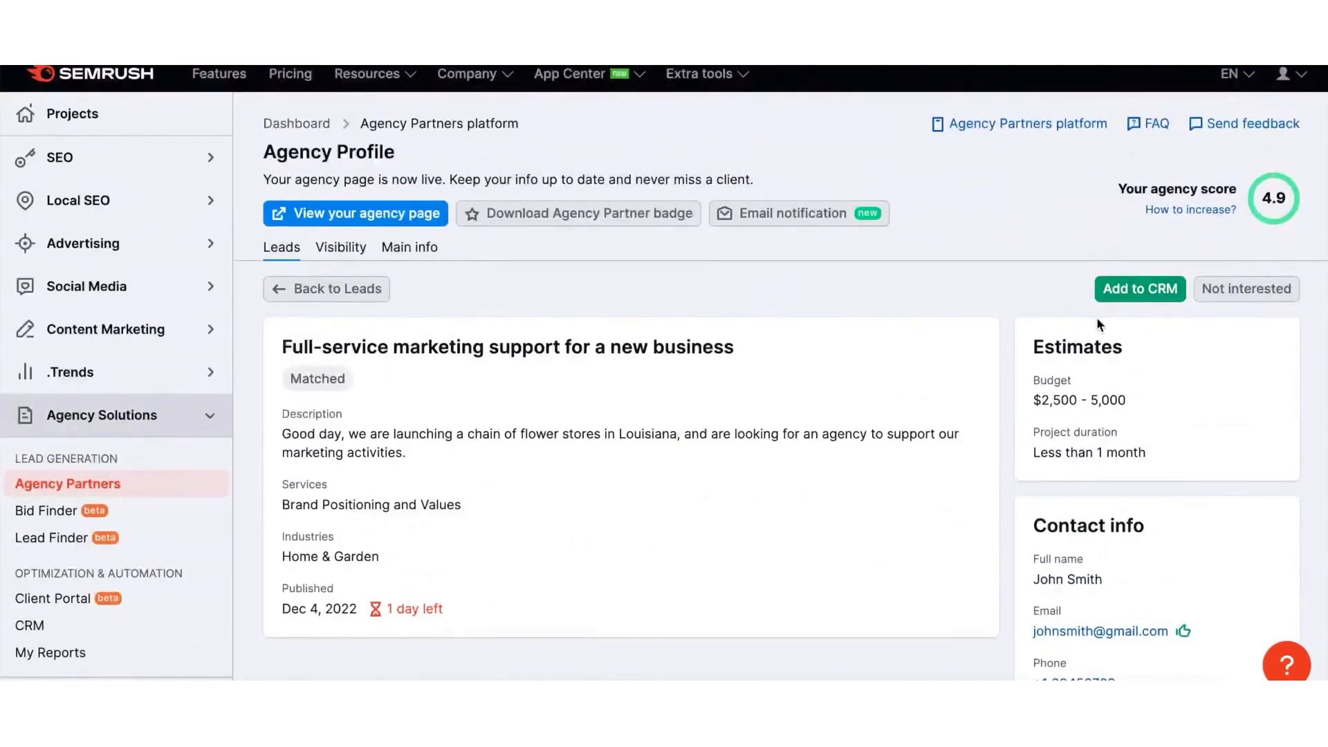
pyautogui.click(44, 508)
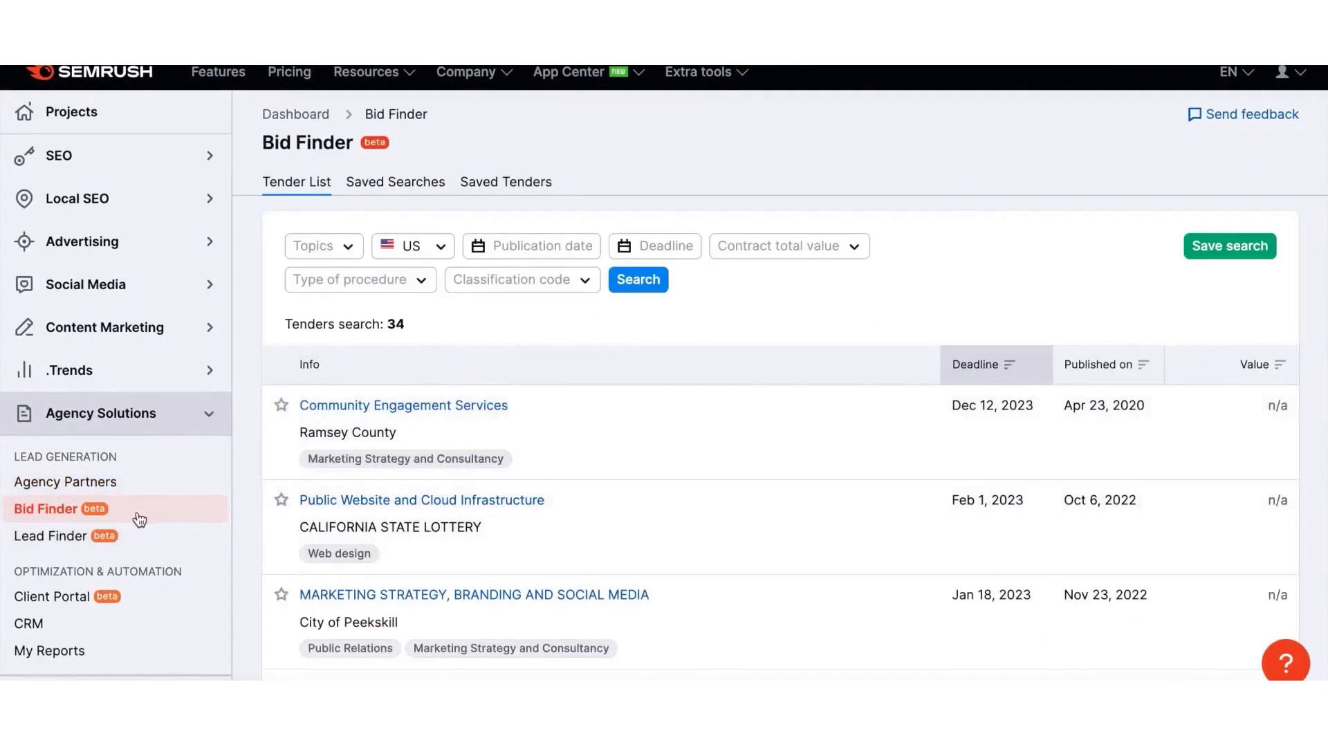
# View a tender in Bid Finder, then search Lead Finder for WordPress leads
pyautogui.click(323, 246)
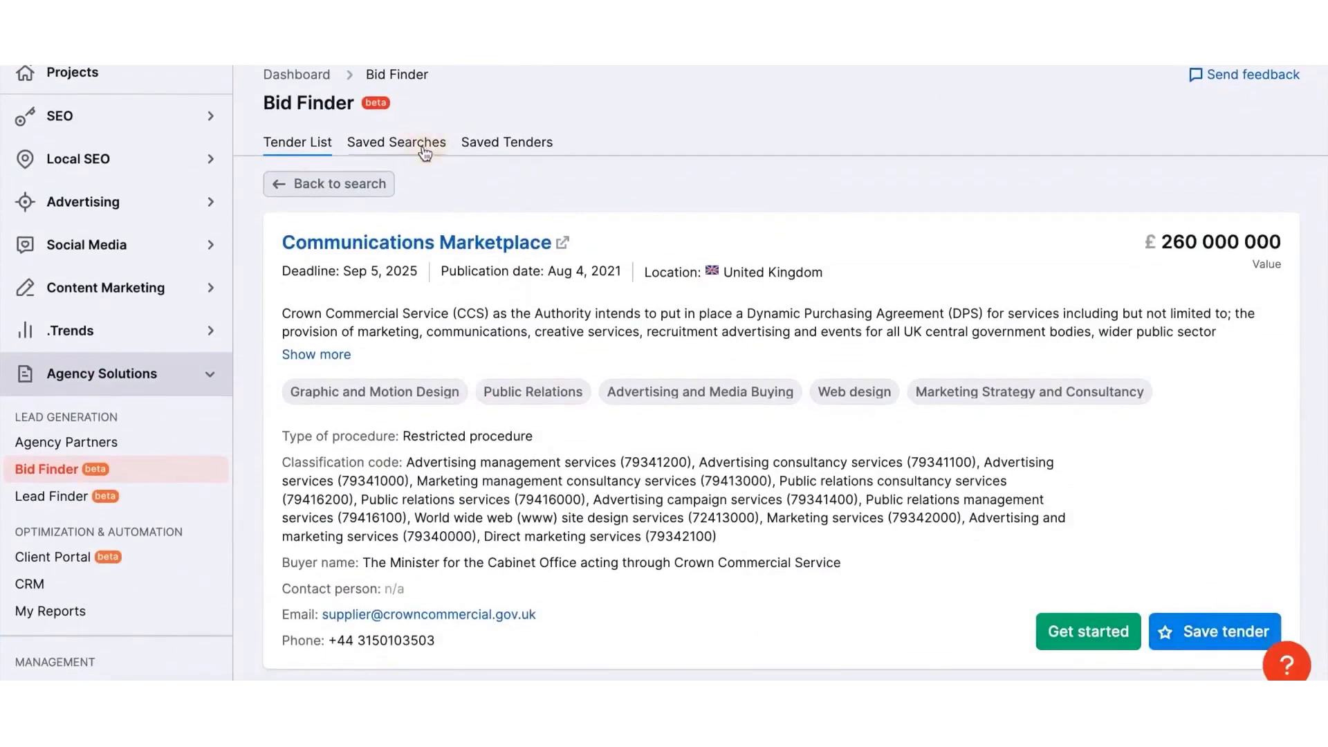
pyautogui.click(55, 495)
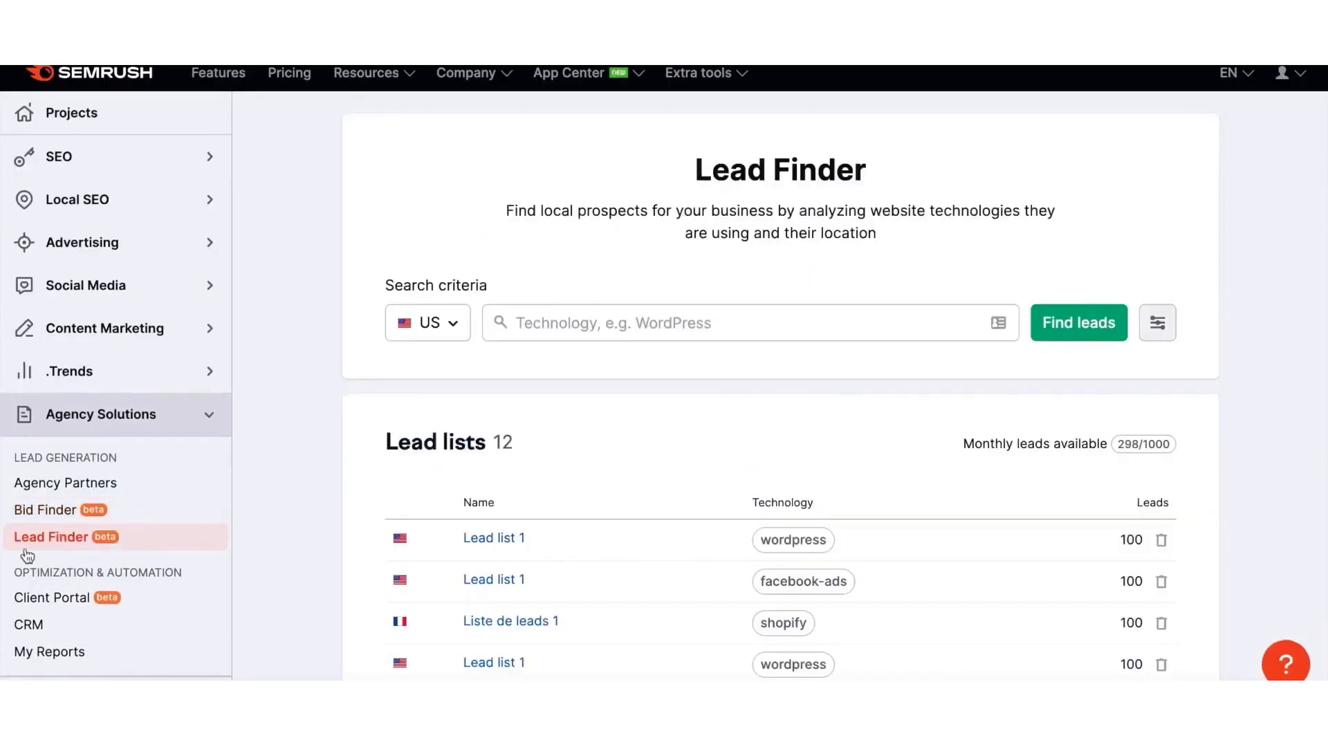
pyautogui.moveTo(192, 552)
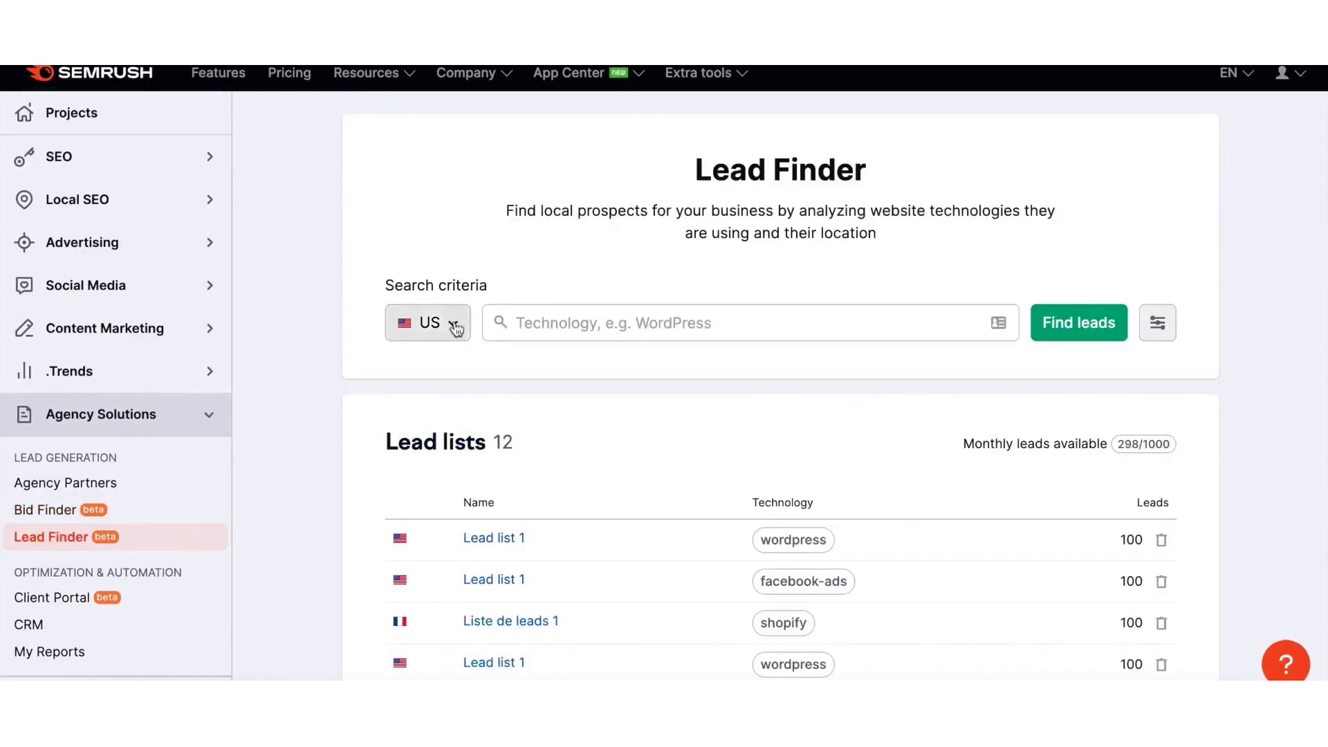
pyautogui.write('WordPress')
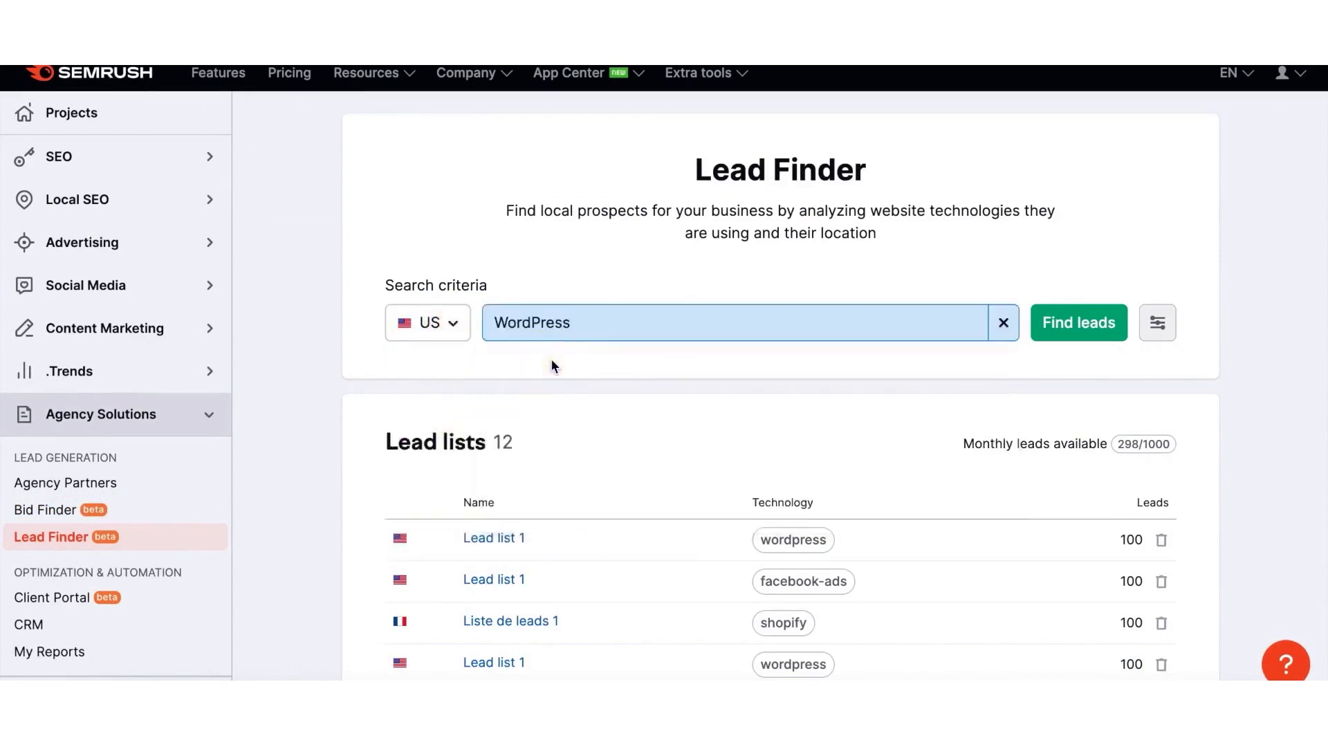
pyautogui.click(1078, 322)
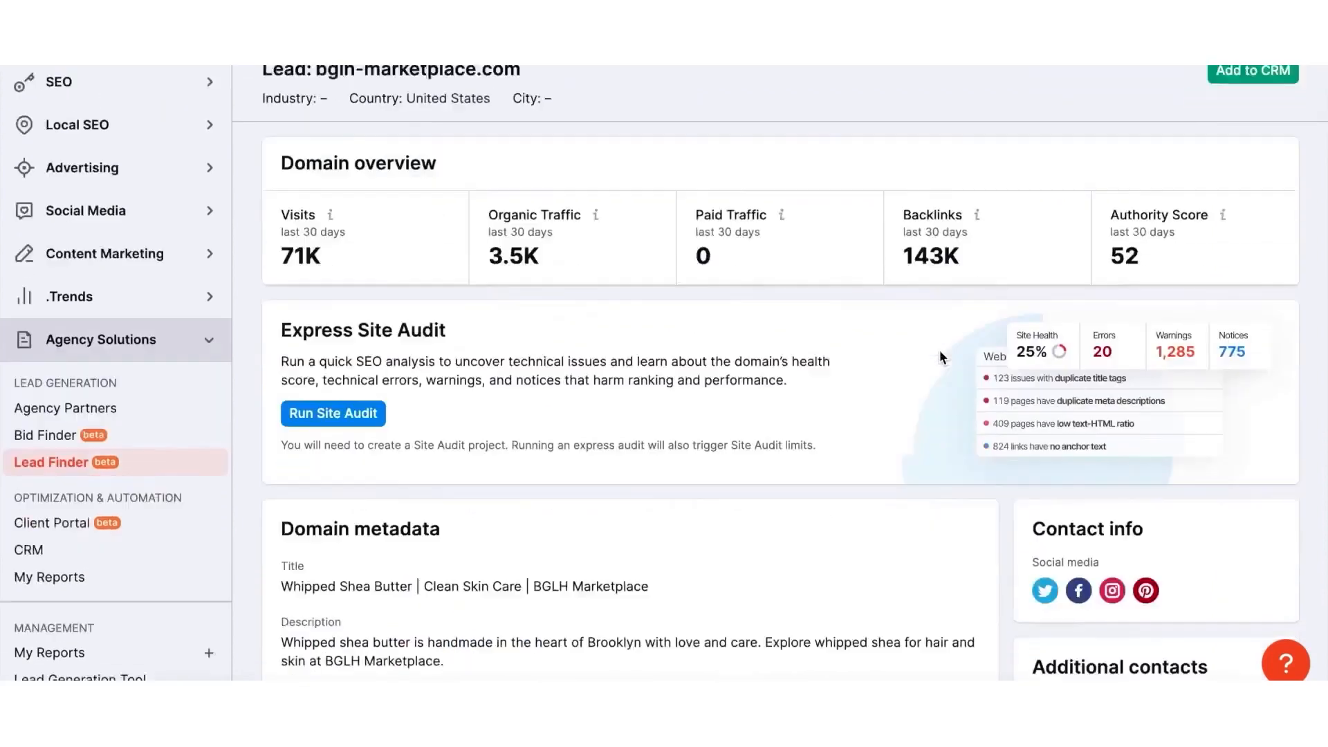
pyautogui.scroll(-3)
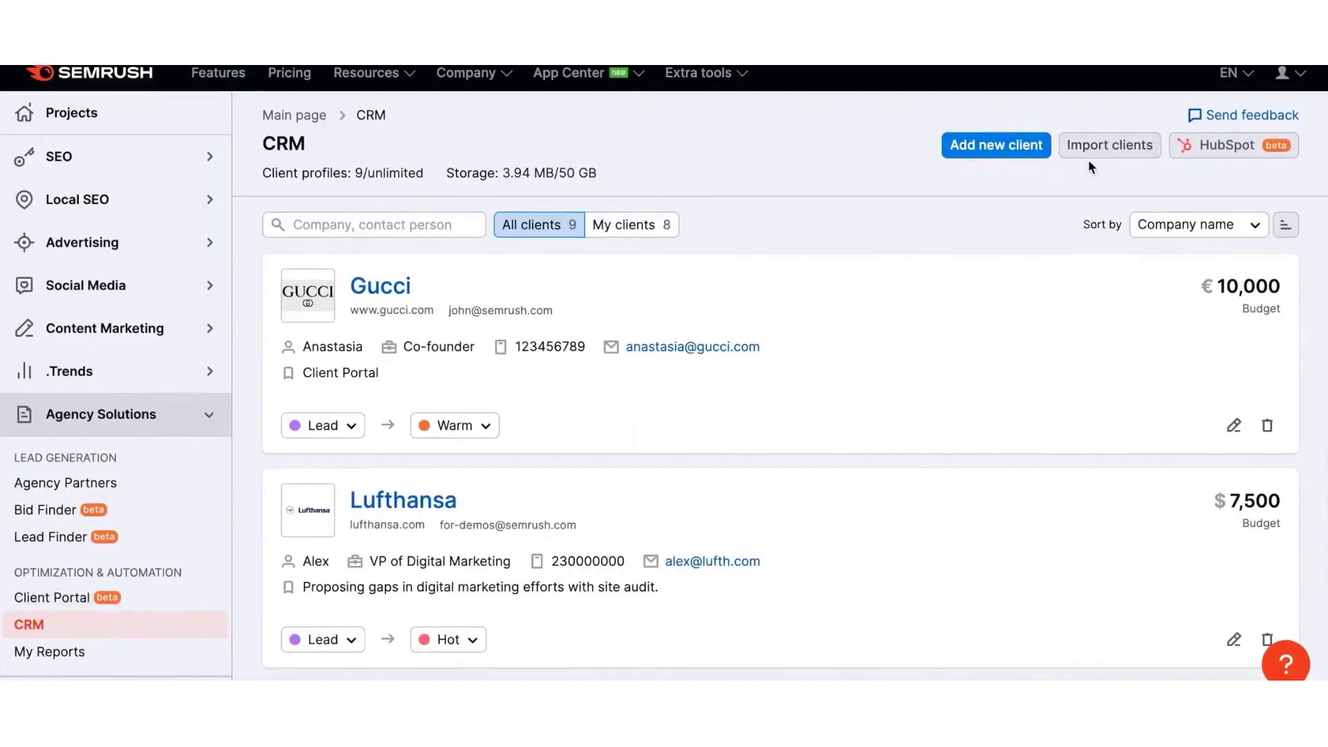
pyautogui.moveTo(1238, 164)
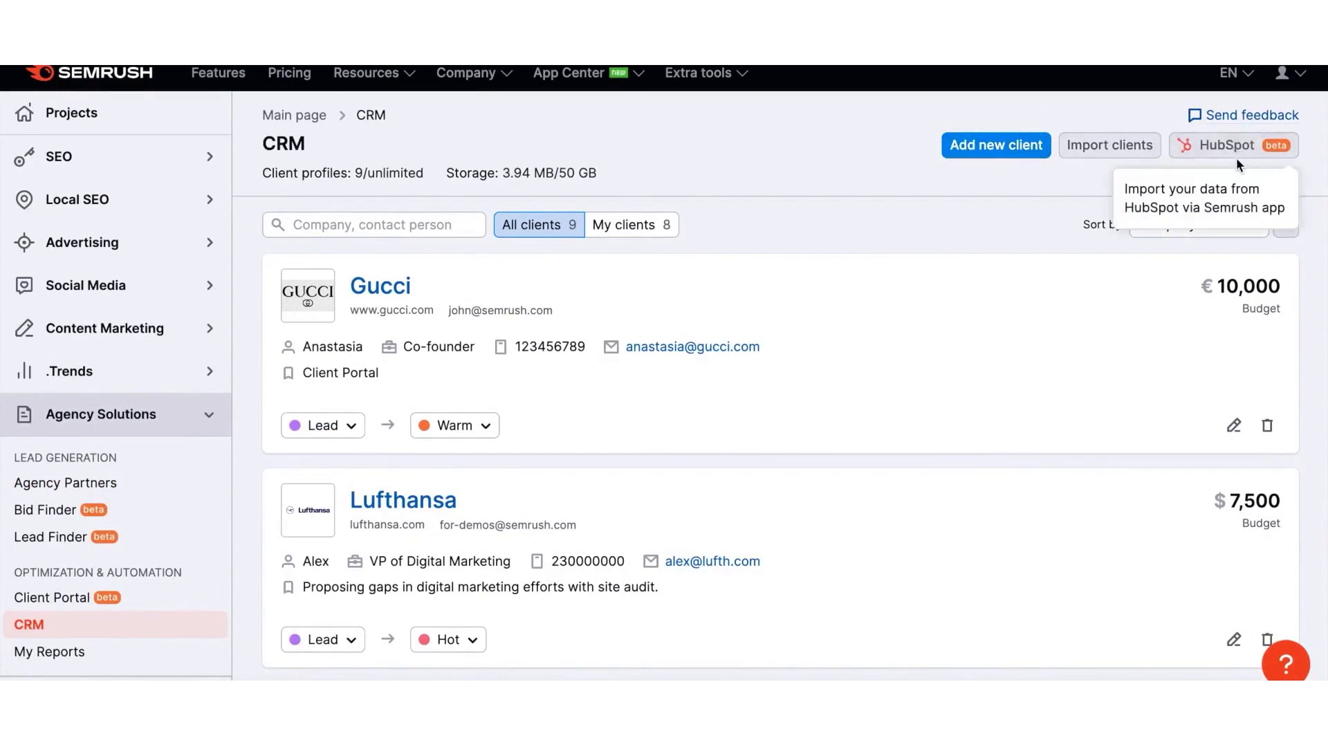
# Open the Gucci client profile and view its Reports and Tasks tabs
pyautogui.click(380, 284)
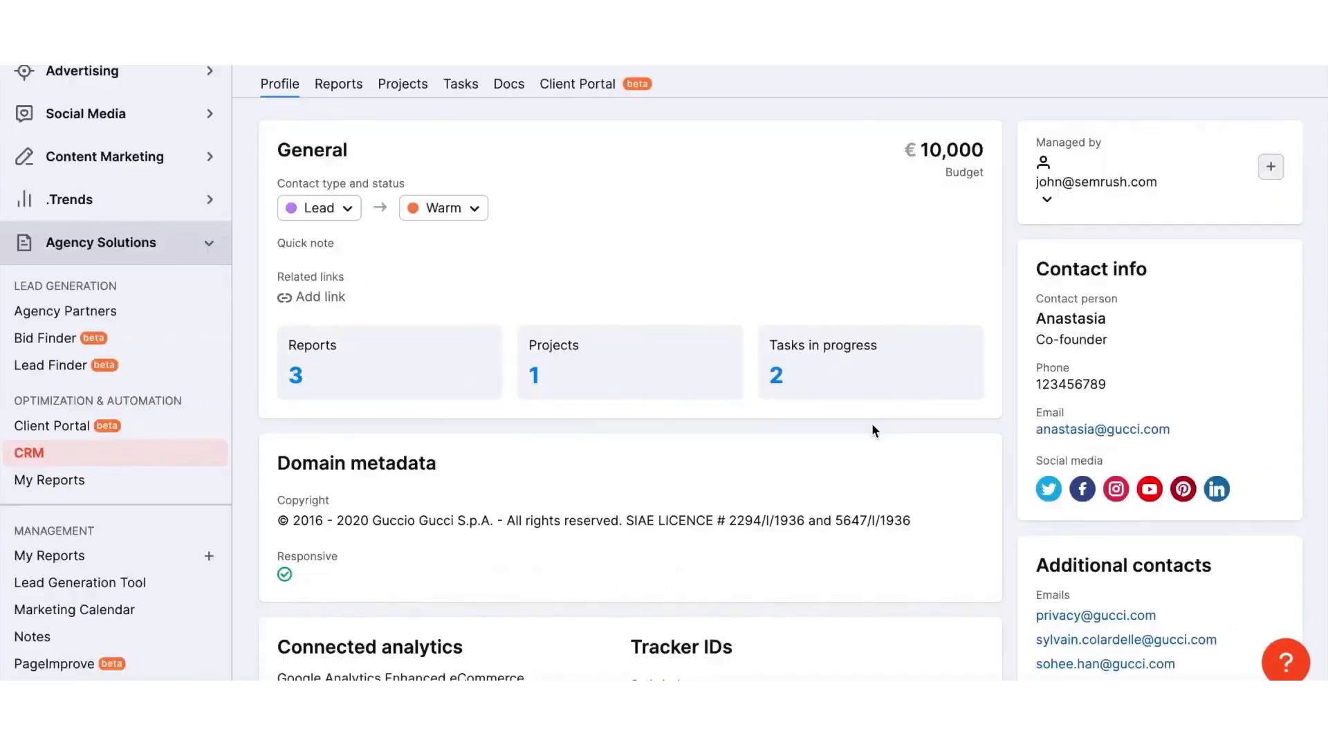
pyautogui.scroll(-3)
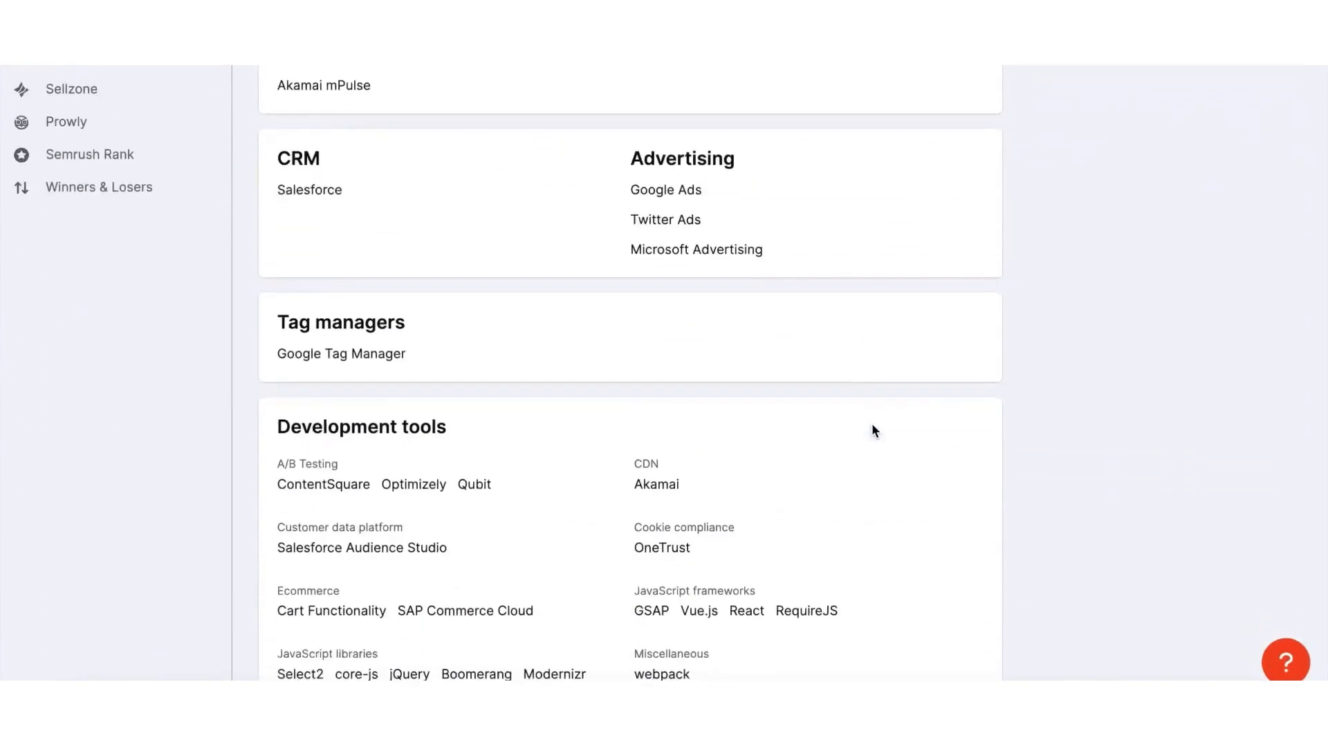
pyautogui.scroll(-3)
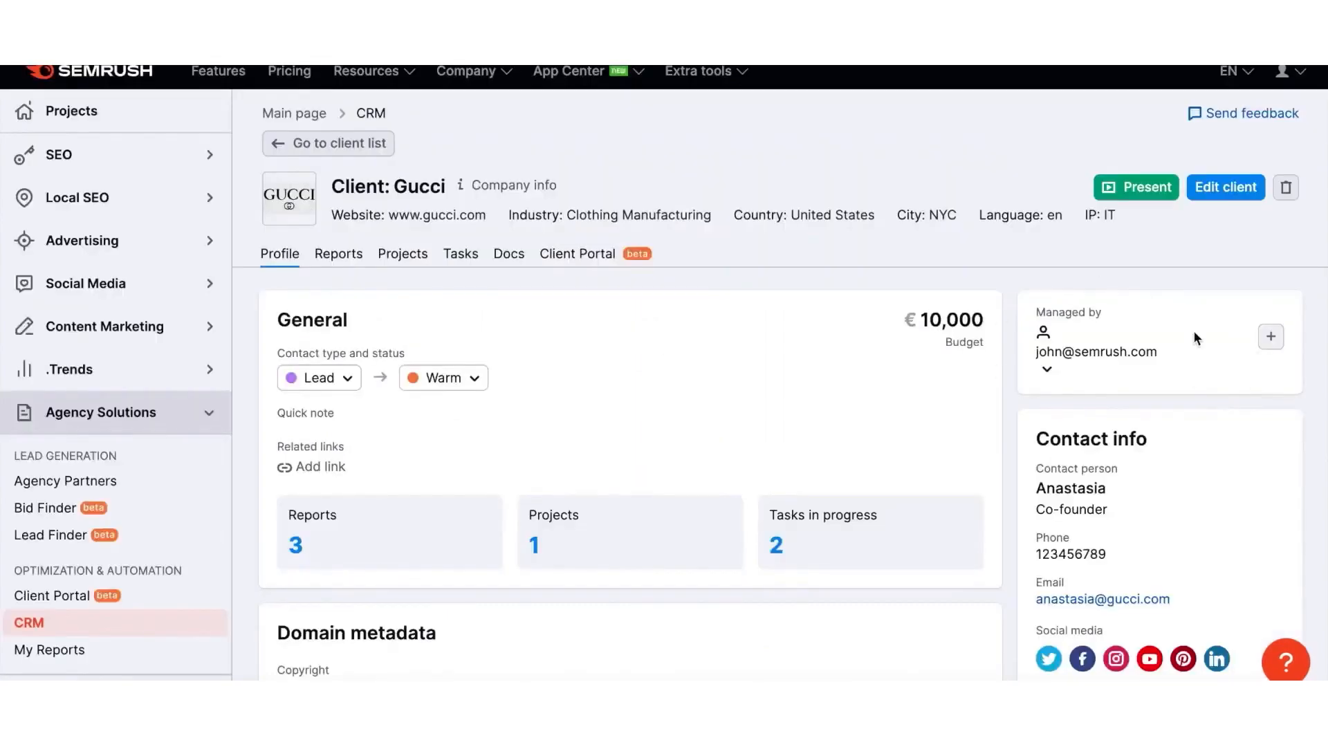
pyautogui.click(338, 254)
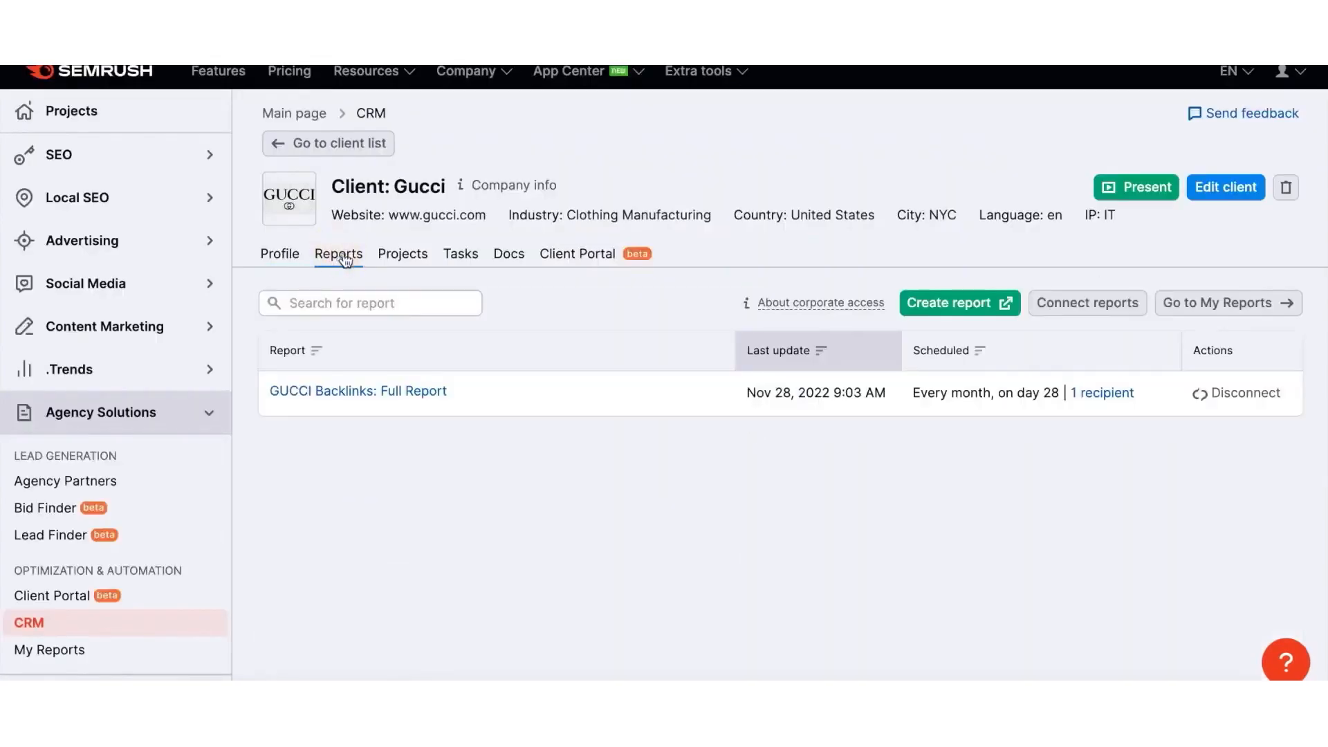
pyautogui.moveTo(460, 262)
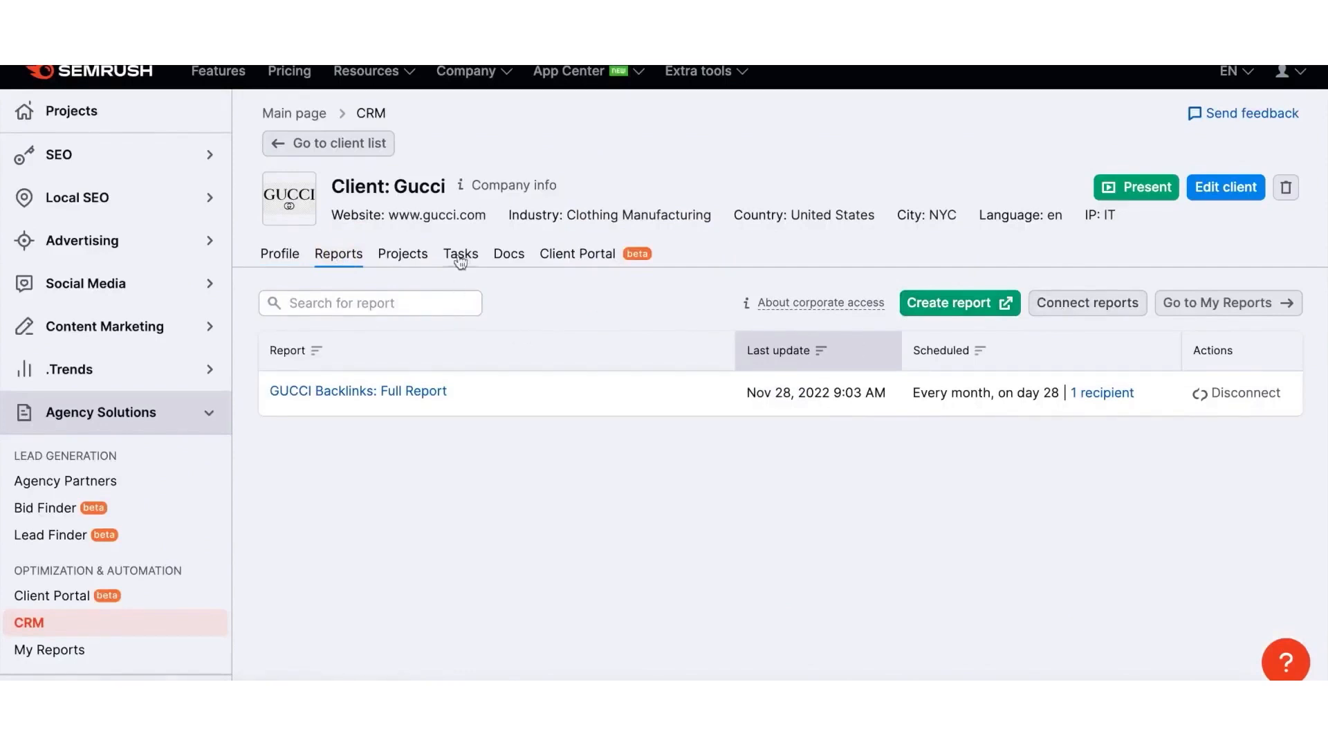
pyautogui.click(460, 254)
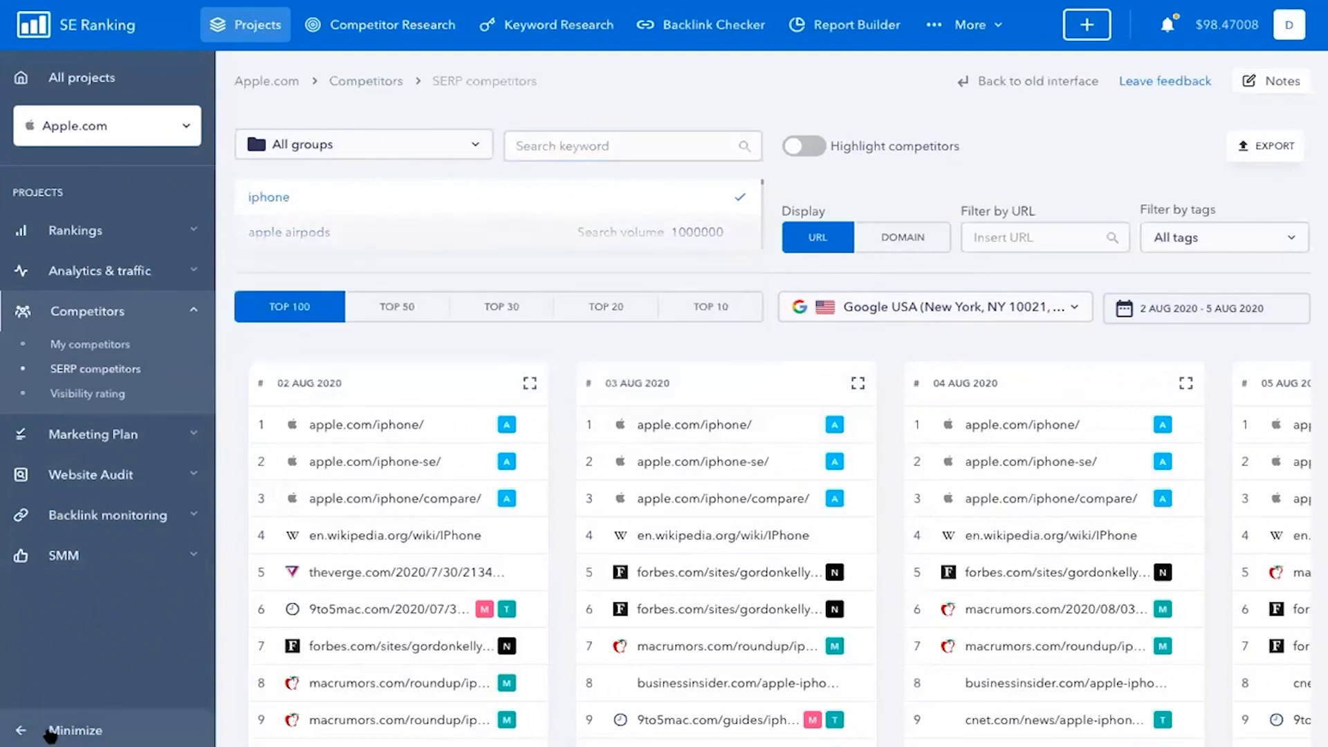
# Scroll the iphone rankings and bring up actions for the en.wikipedia.org entry
pyautogui.scroll(-3)
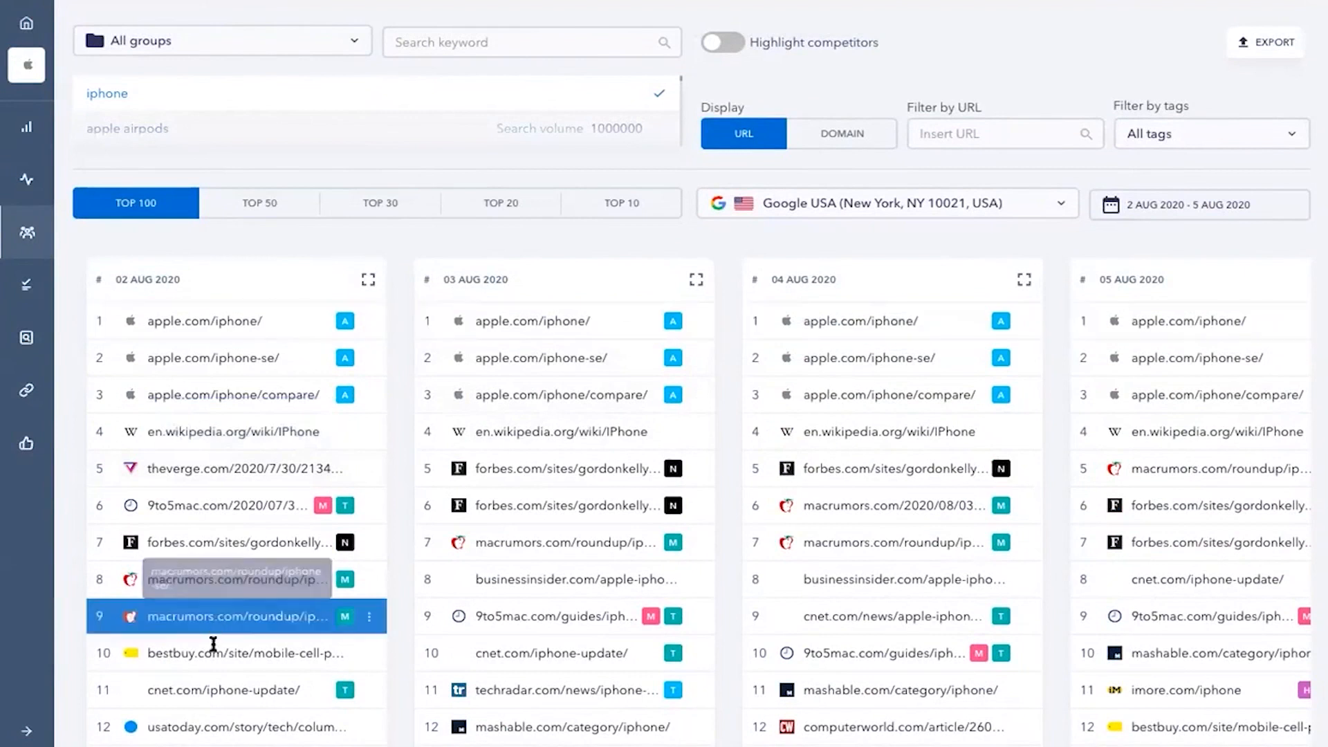
pyautogui.scroll(-3)
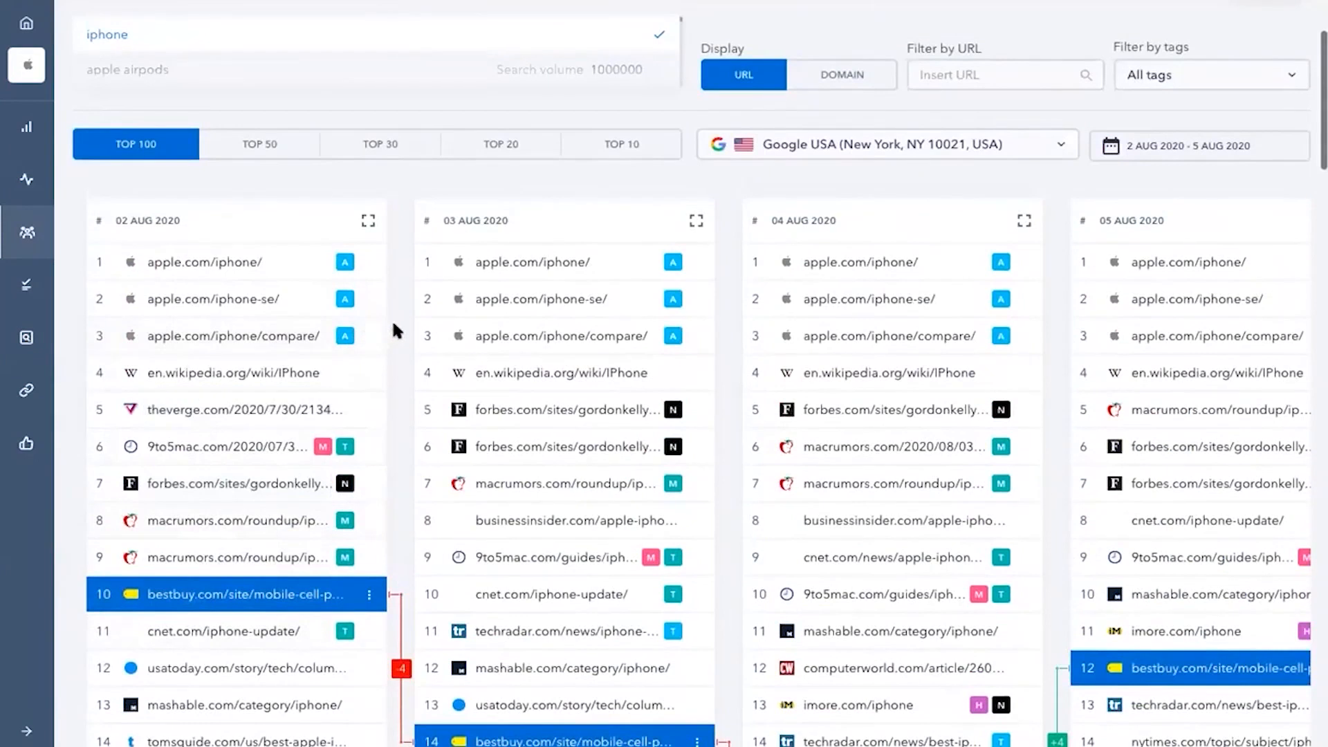
pyautogui.click(368, 372)
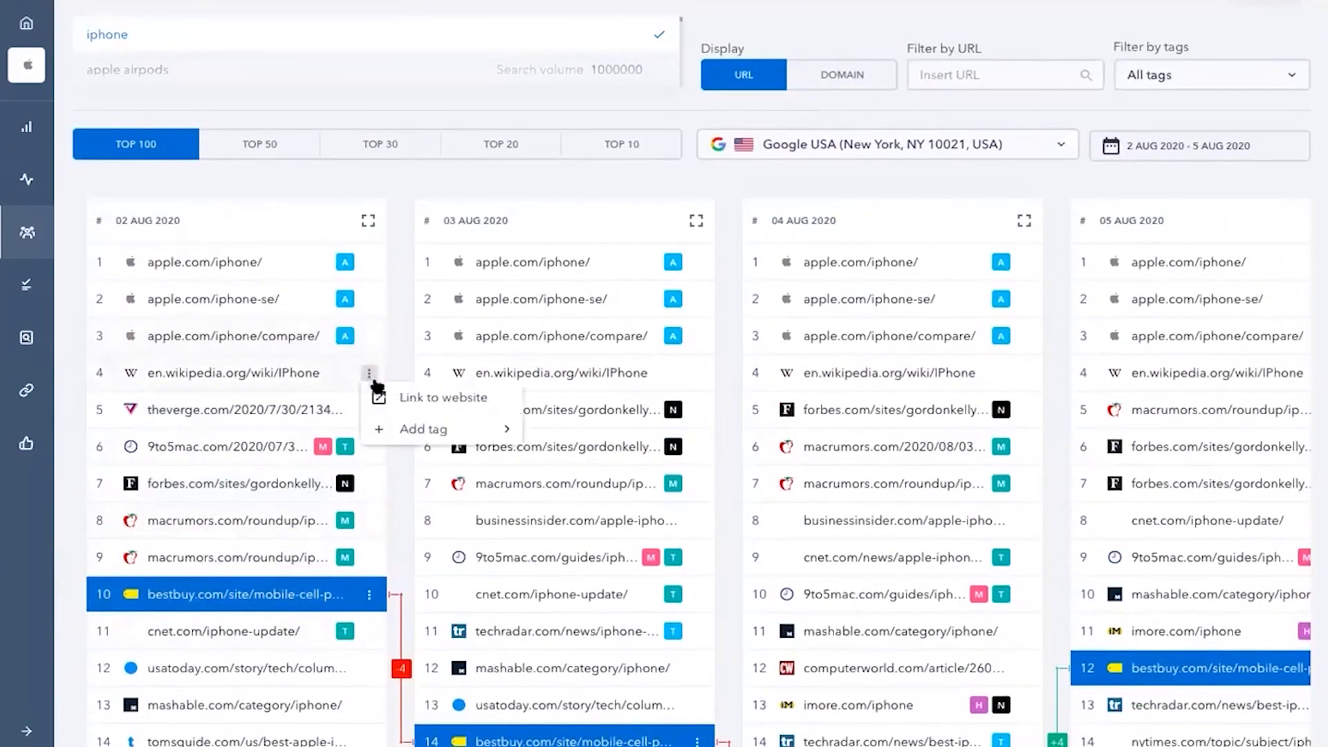
pyautogui.moveTo(368, 220)
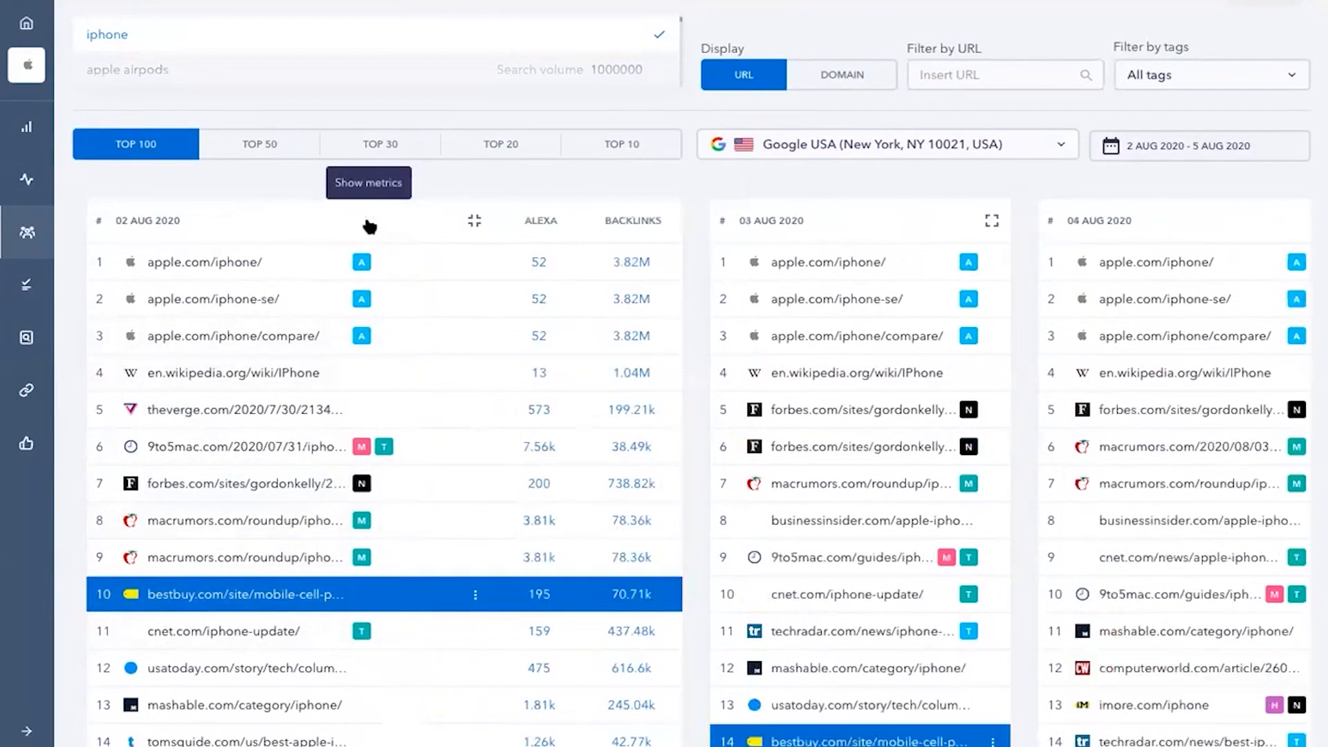
pyautogui.moveTo(628, 219)
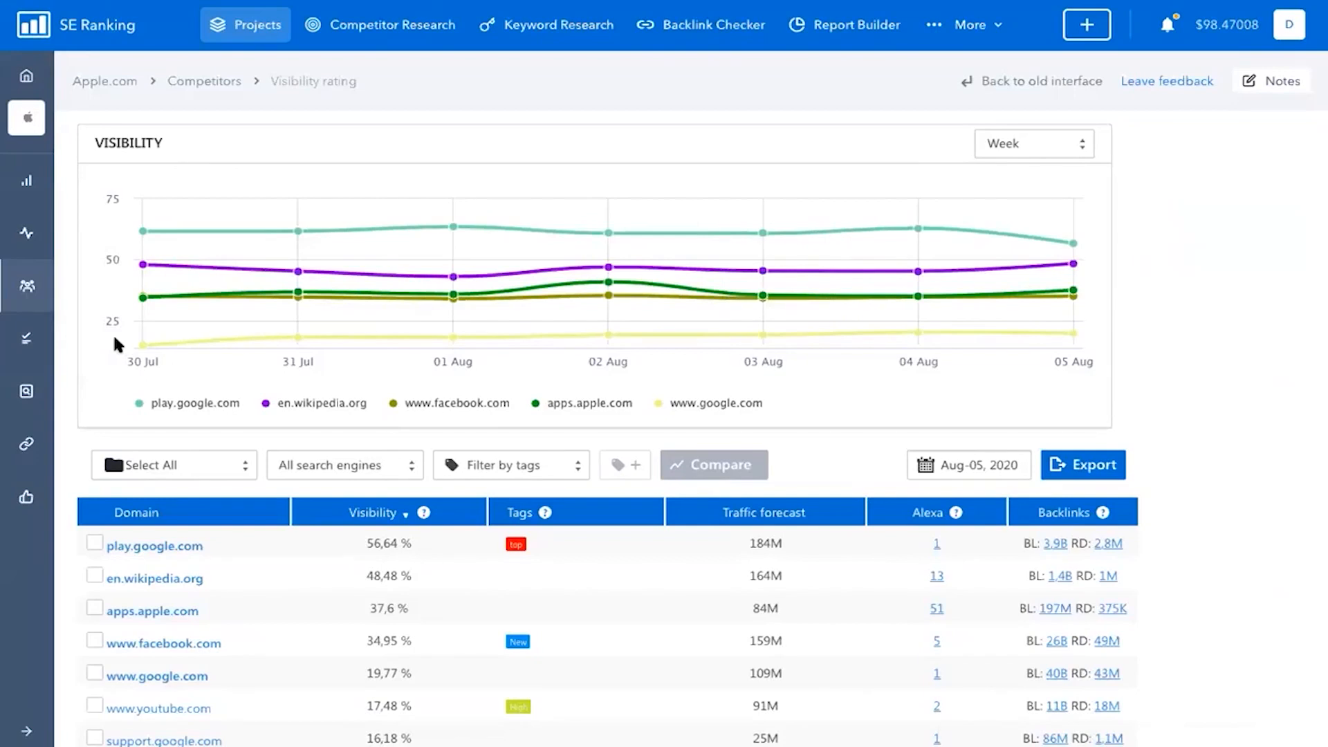
pyautogui.moveTo(145, 376)
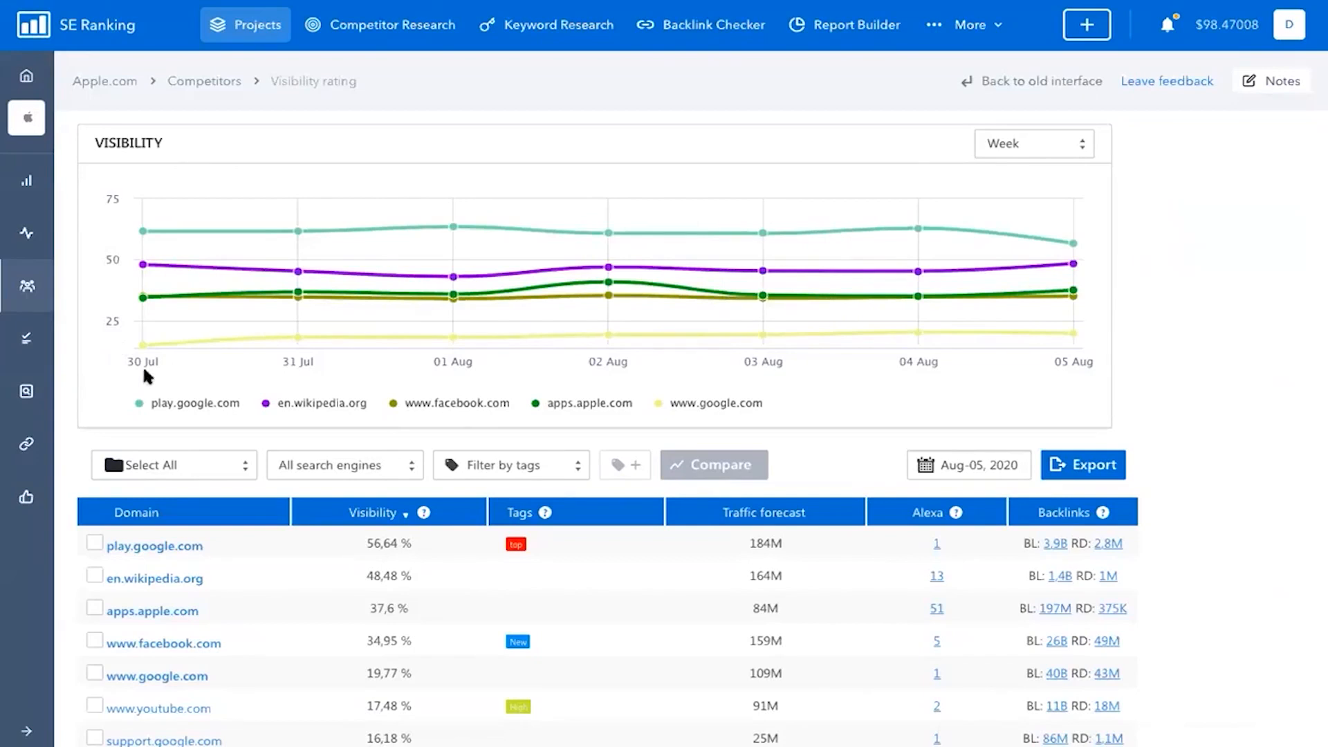
pyautogui.click(172, 466)
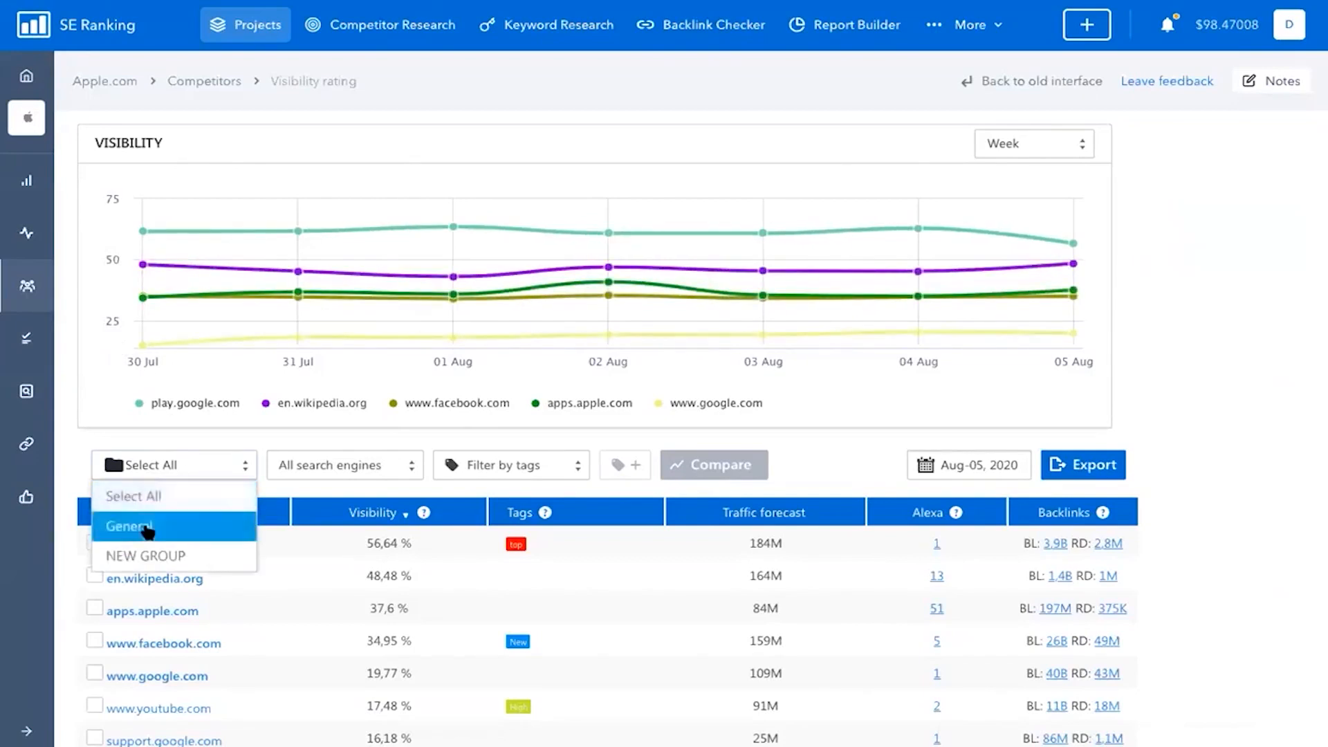
pyautogui.click(344, 465)
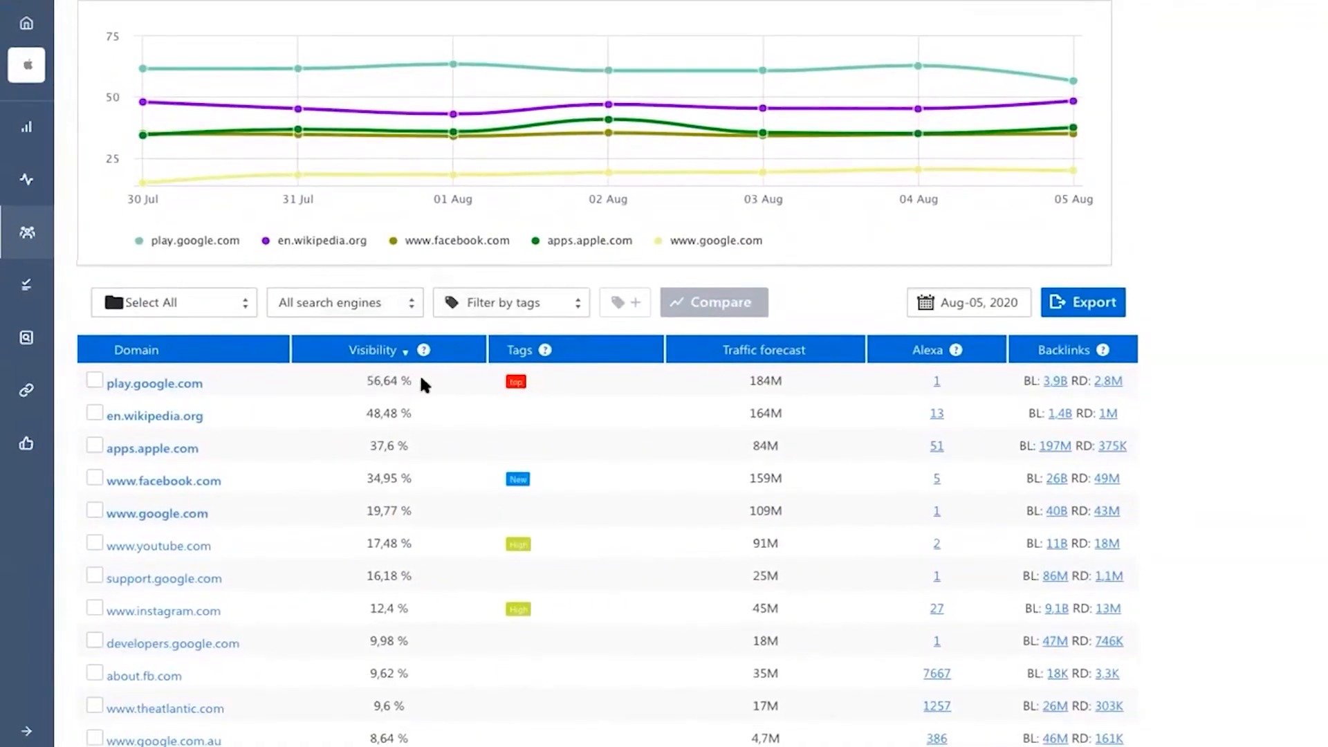
pyautogui.moveTo(1051, 393)
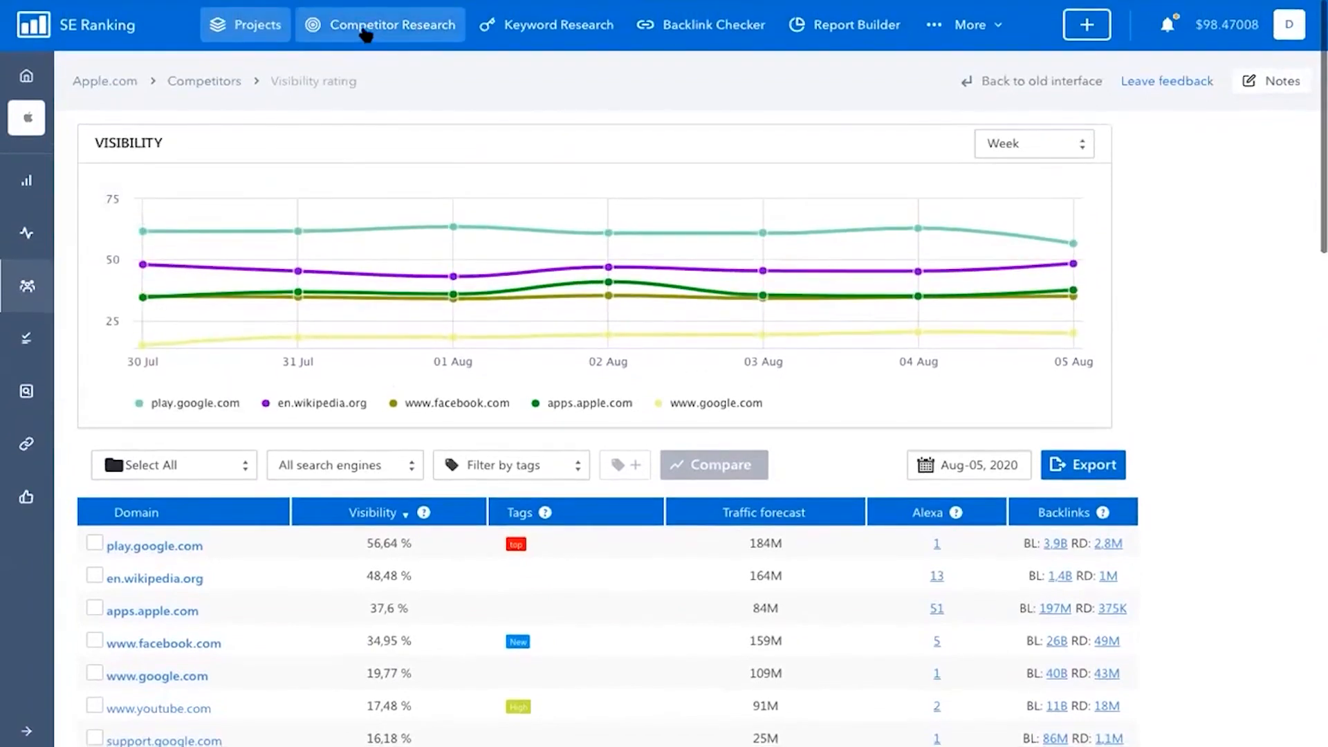
# Analyse walmart.com in Competitor Research and review its traffic across more countries
pyautogui.click(395, 24)
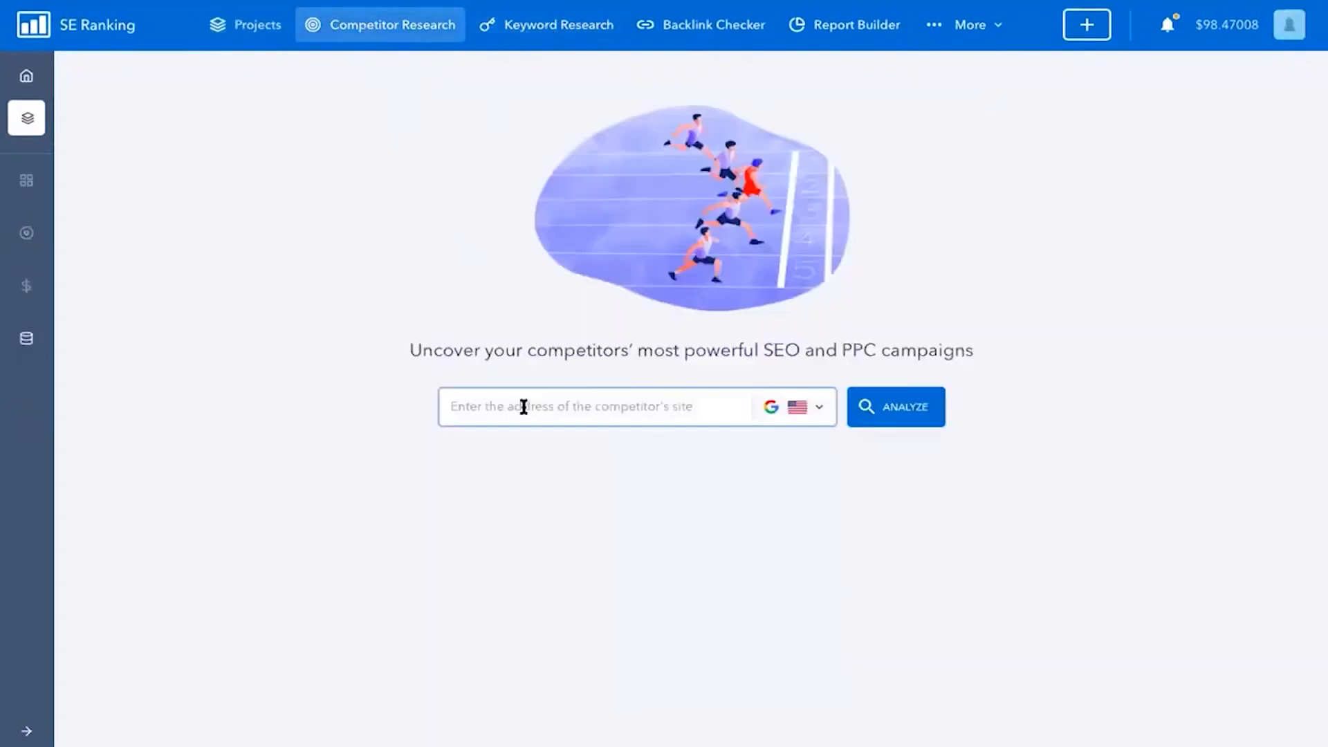
pyautogui.click(895, 407)
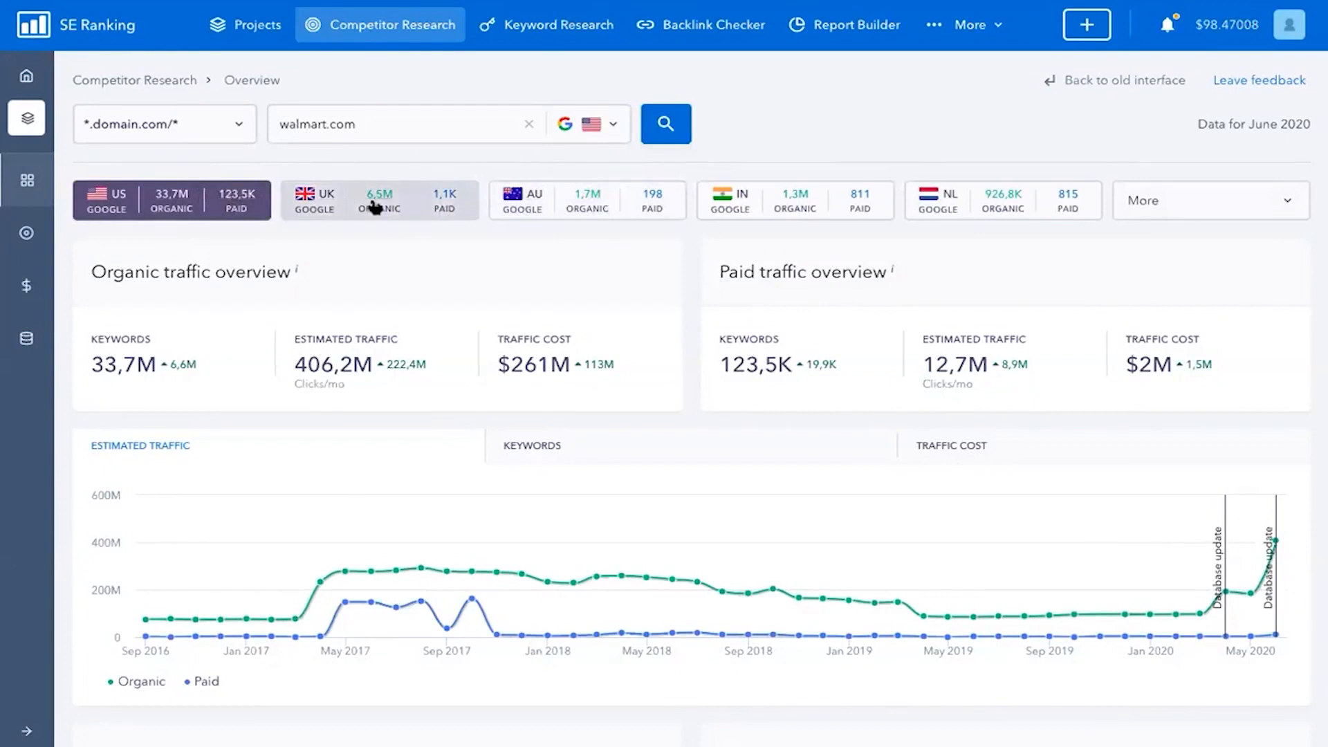
pyautogui.click(1210, 201)
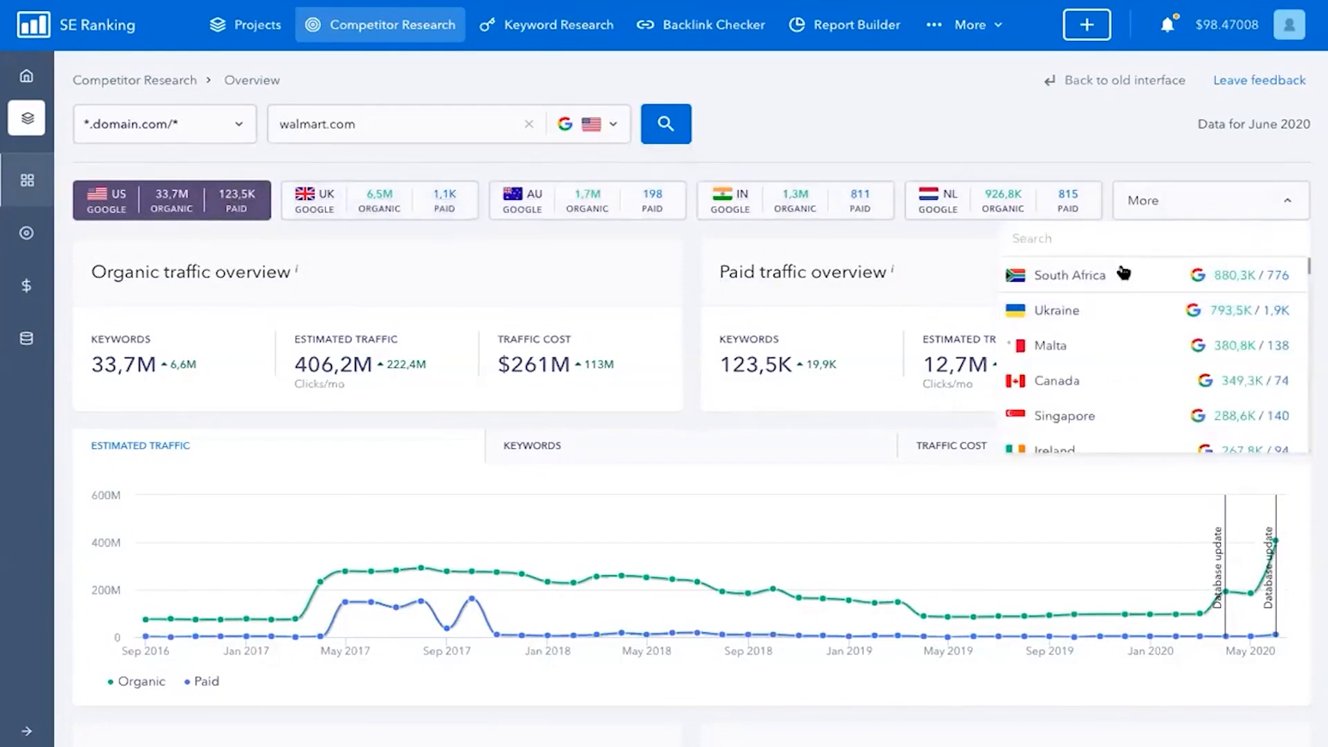
pyautogui.scroll(-3)
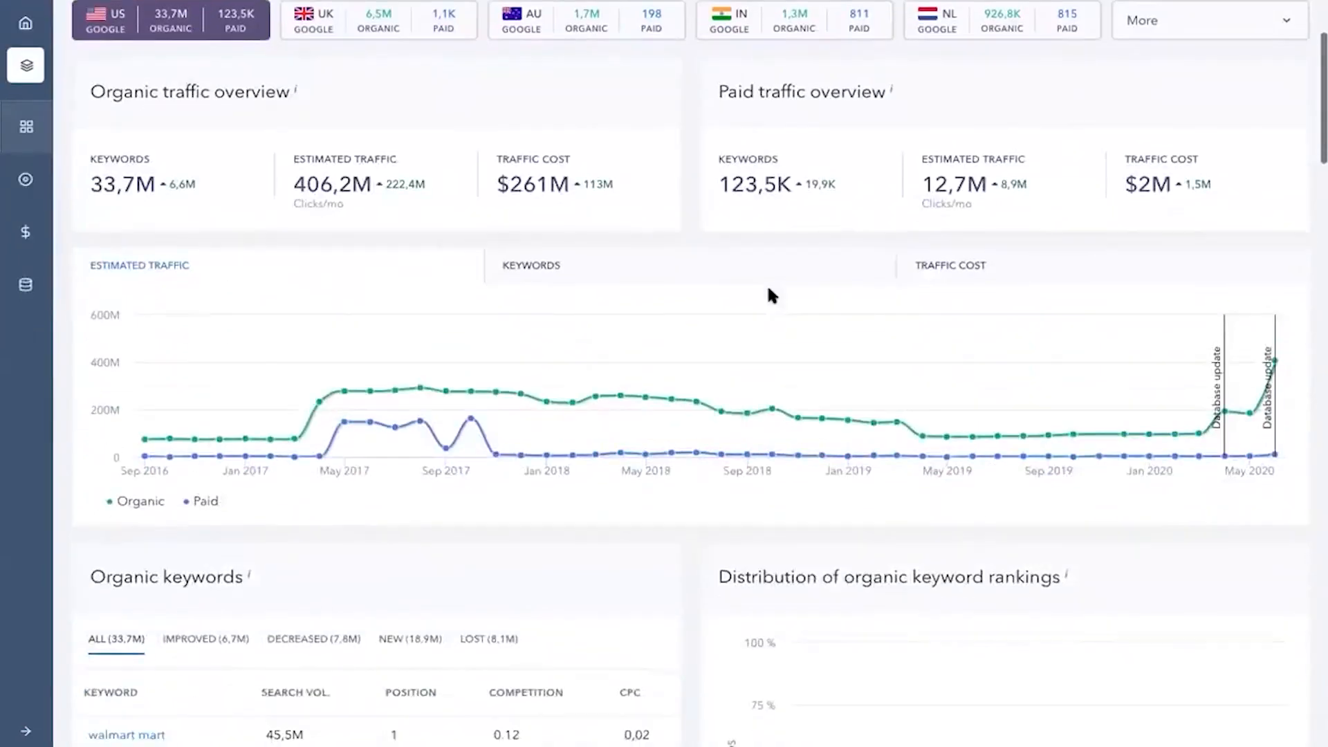
pyautogui.scroll(-3)
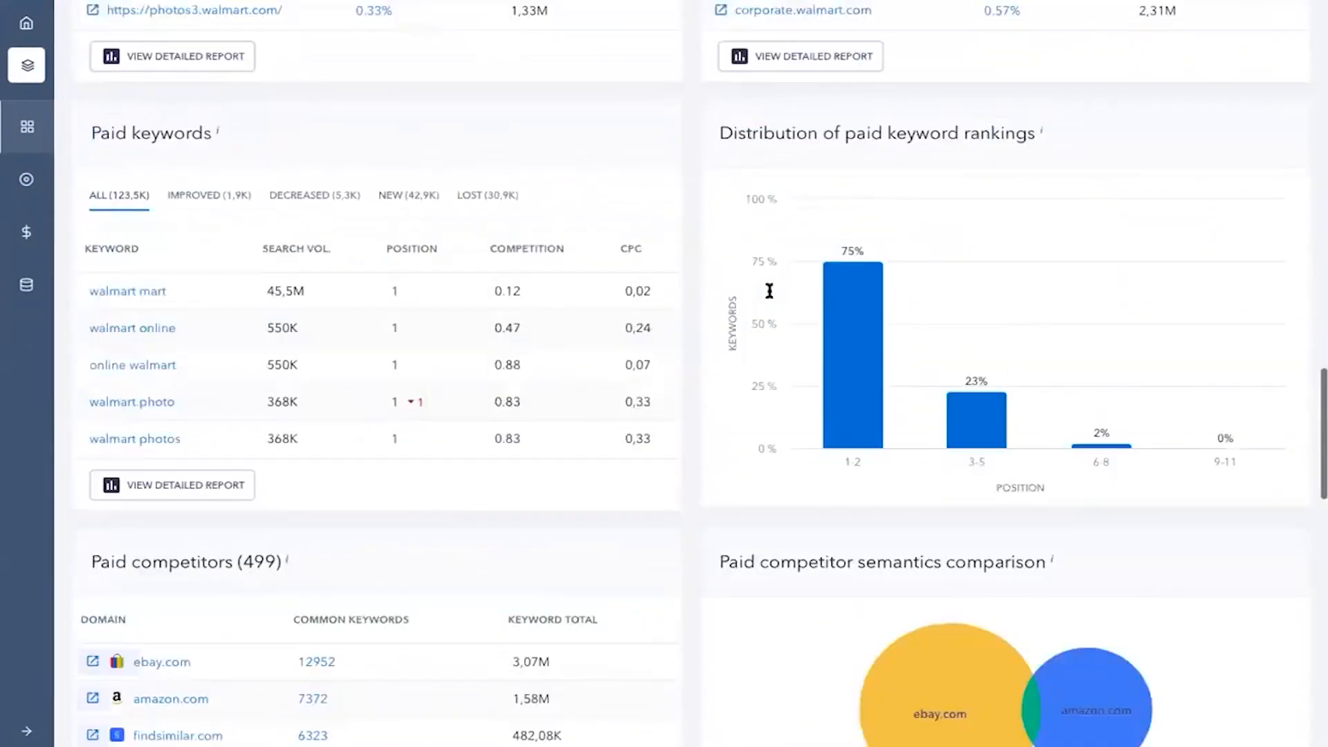
pyautogui.scroll(-3)
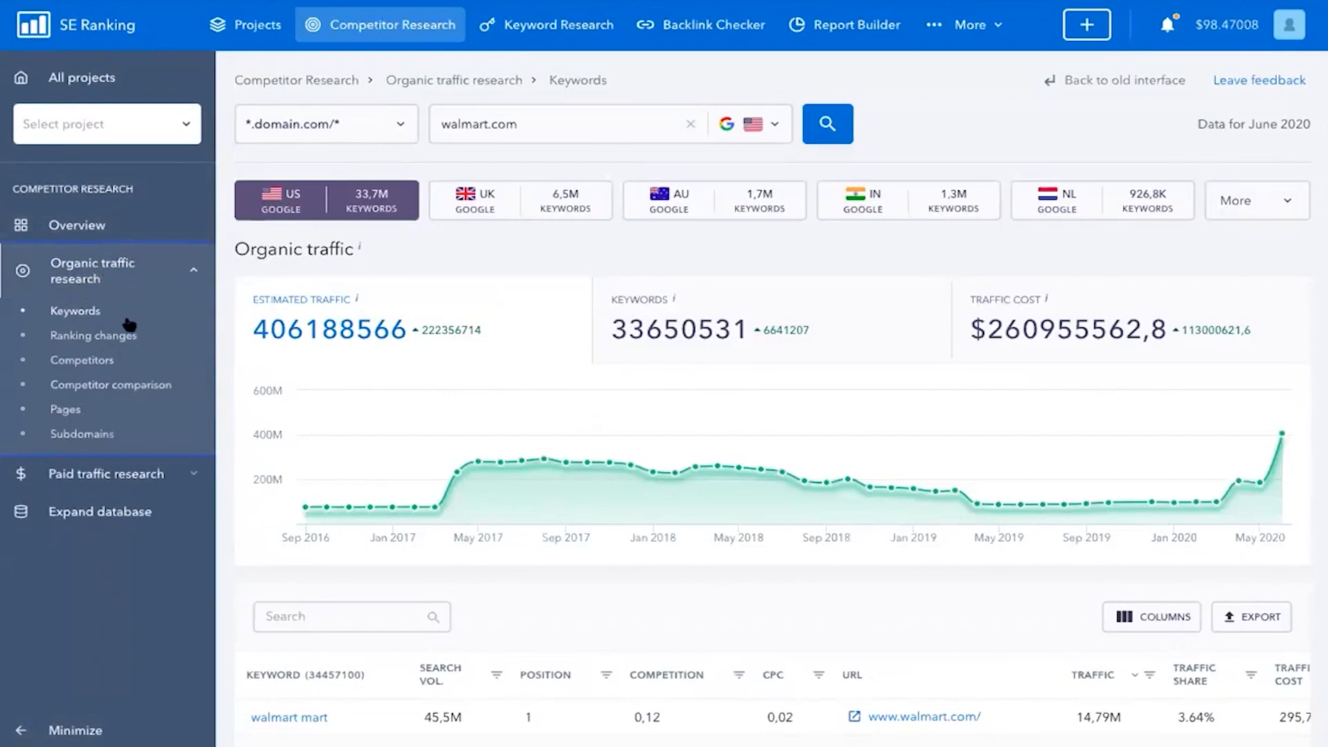
pyautogui.moveTo(83, 408)
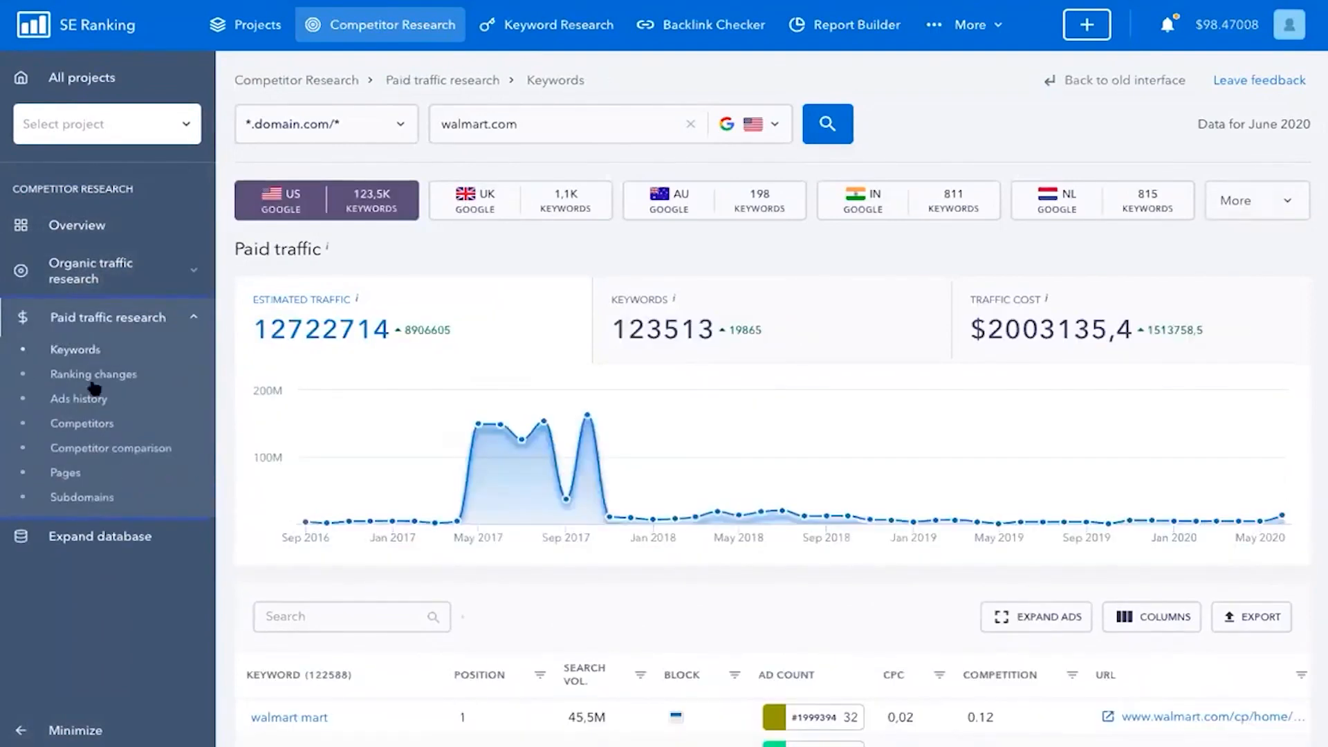
pyautogui.moveTo(97, 410)
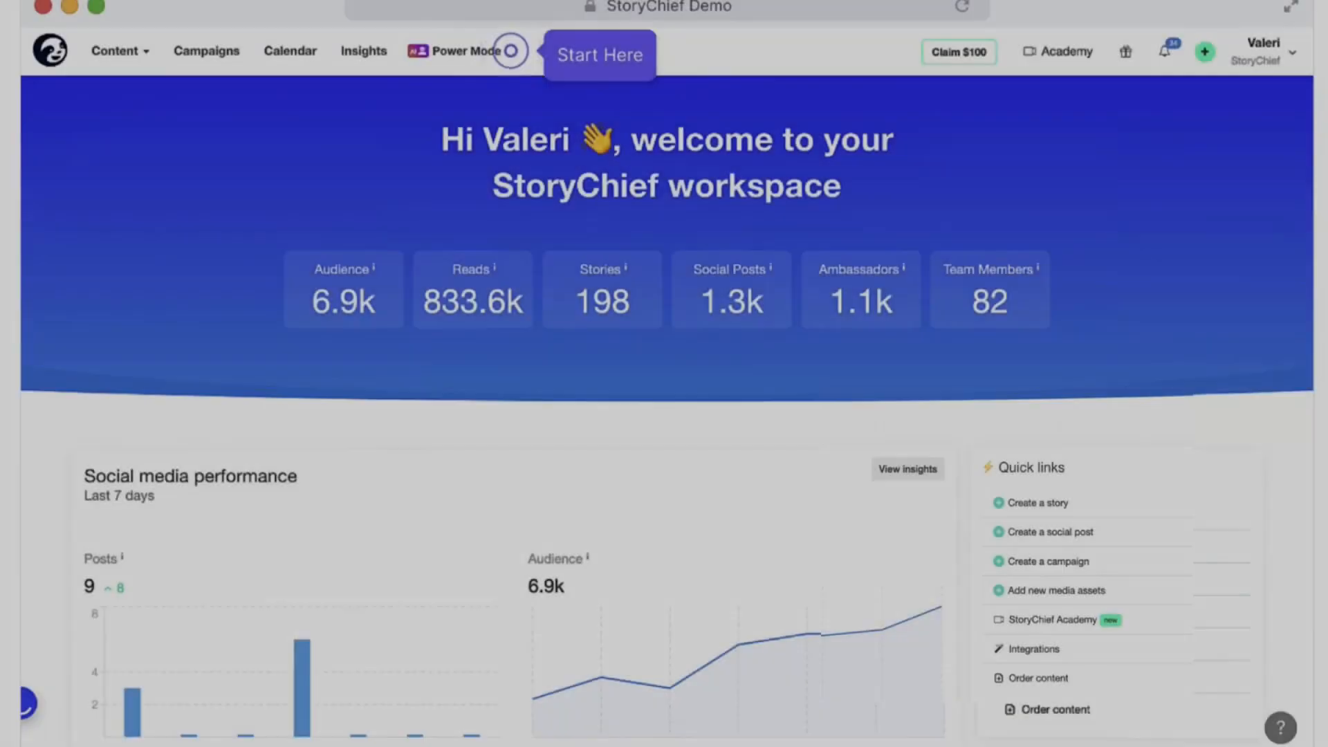
# Start StoryChief's guided tour and advance past the calendar sharing step
pyautogui.click(289, 50)
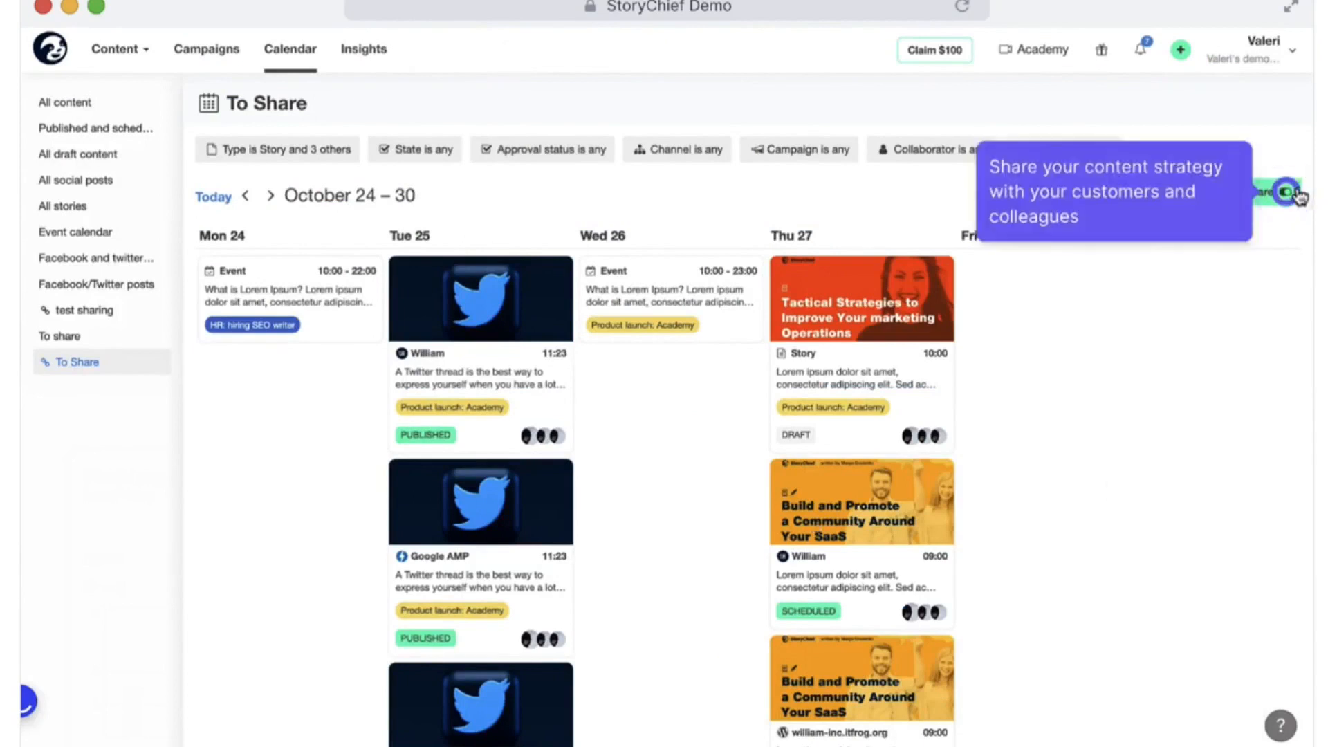
pyautogui.click(1087, 192)
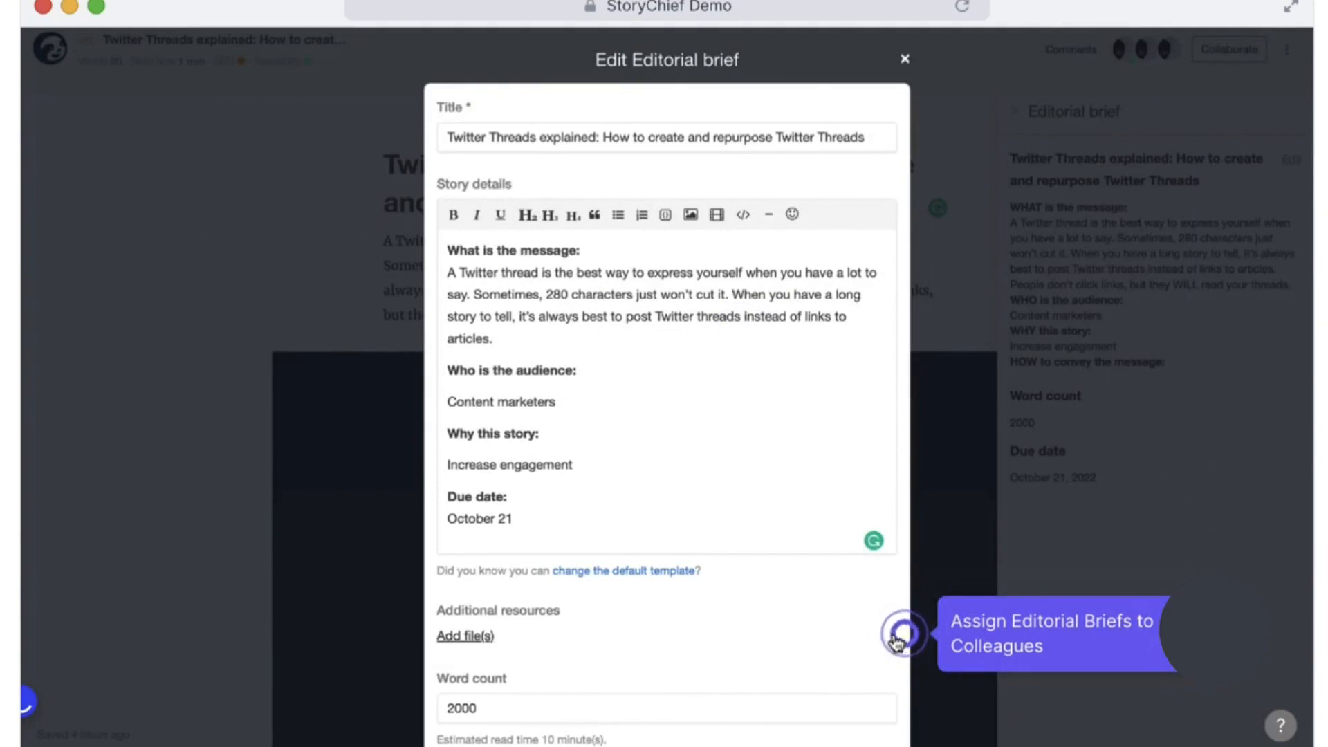
# Leave the brief, advance the tour past AI article writing, and approve the story
pyautogui.click(904, 58)
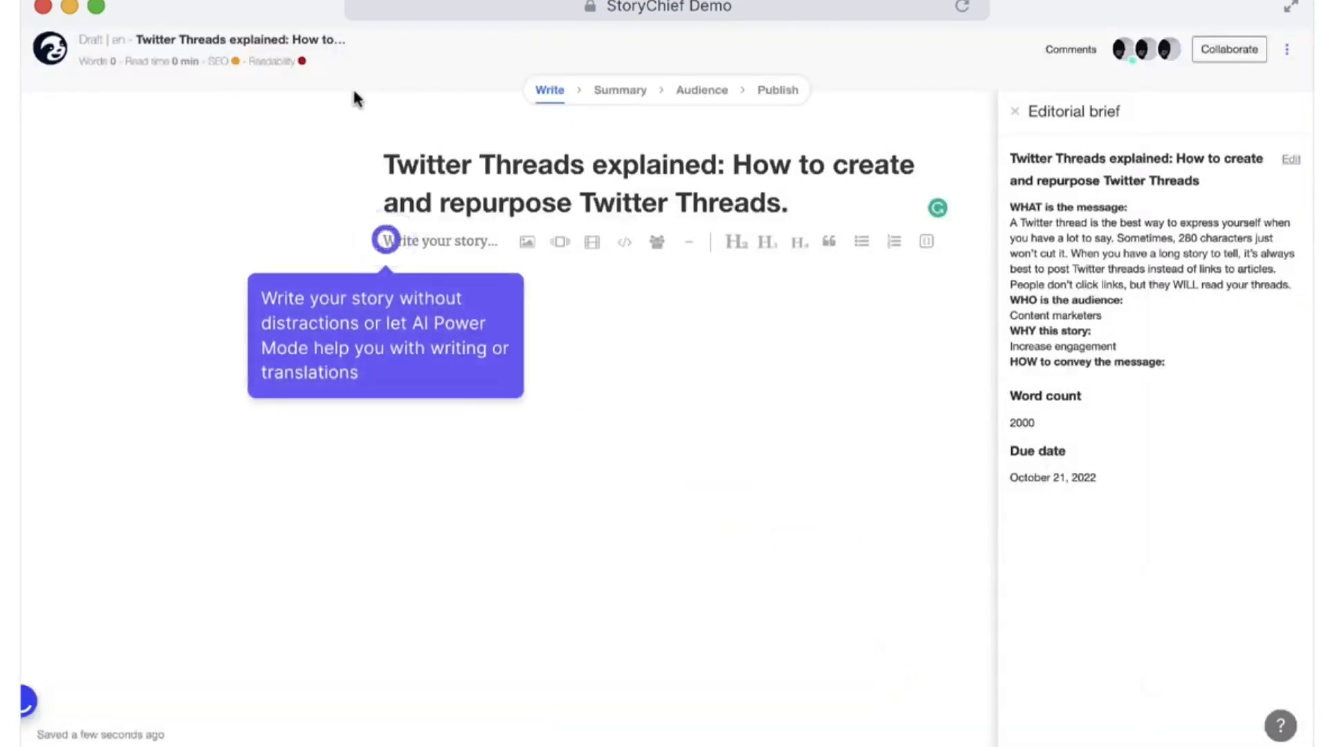
pyautogui.moveTo(1033, 370)
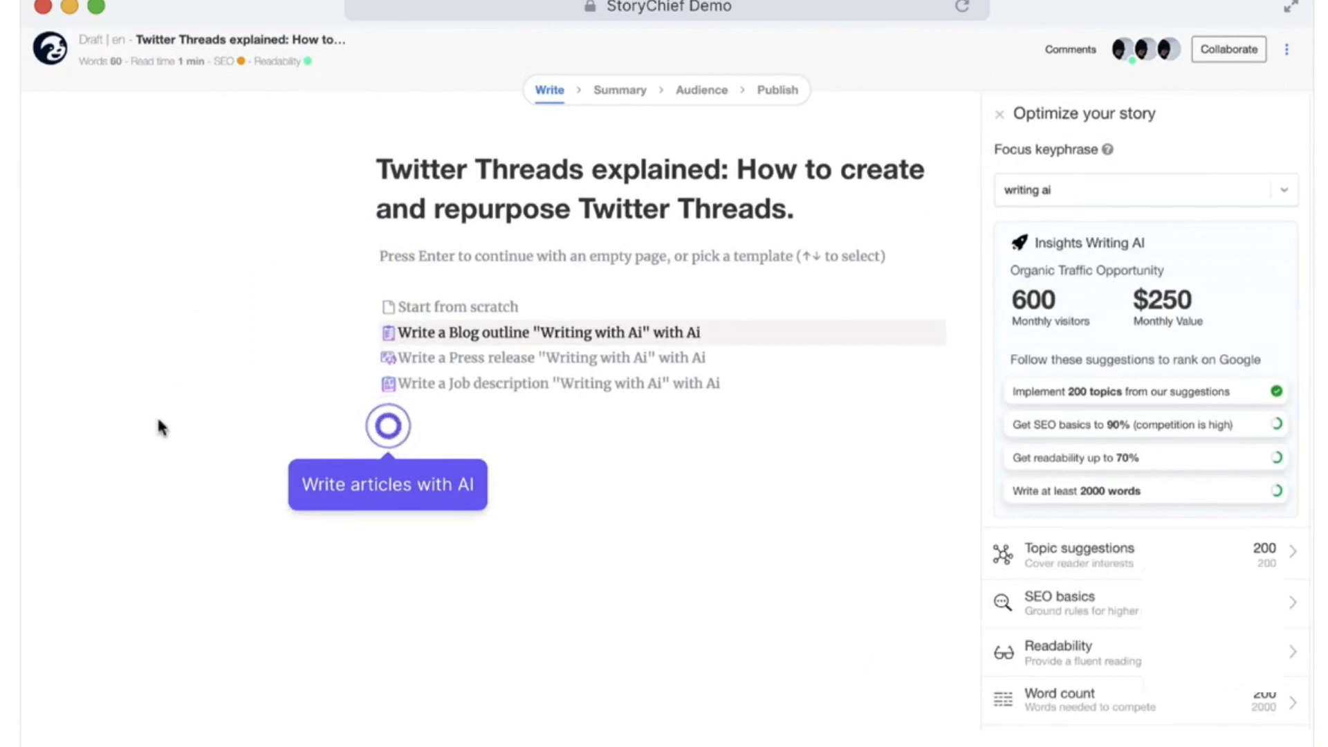
pyautogui.moveTo(763, 158)
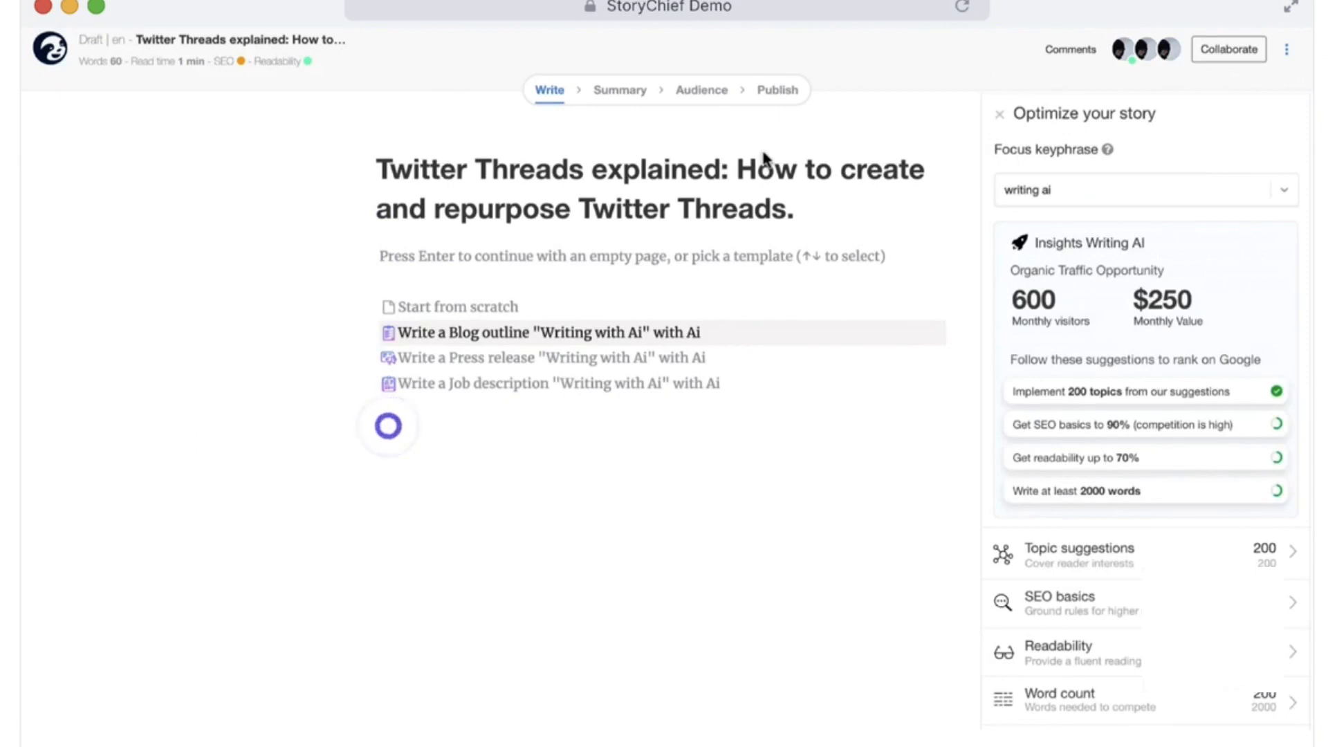
pyautogui.moveTo(989, 328)
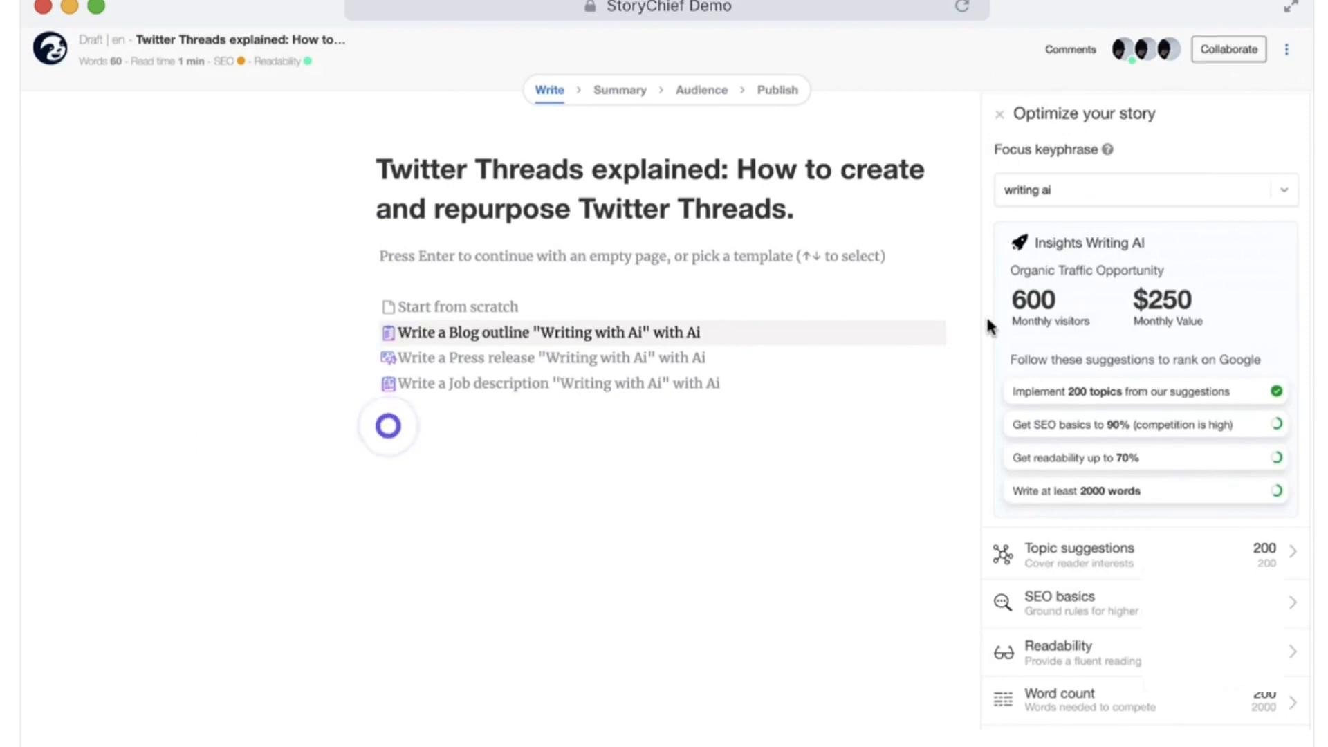
pyautogui.moveTo(1208, 321)
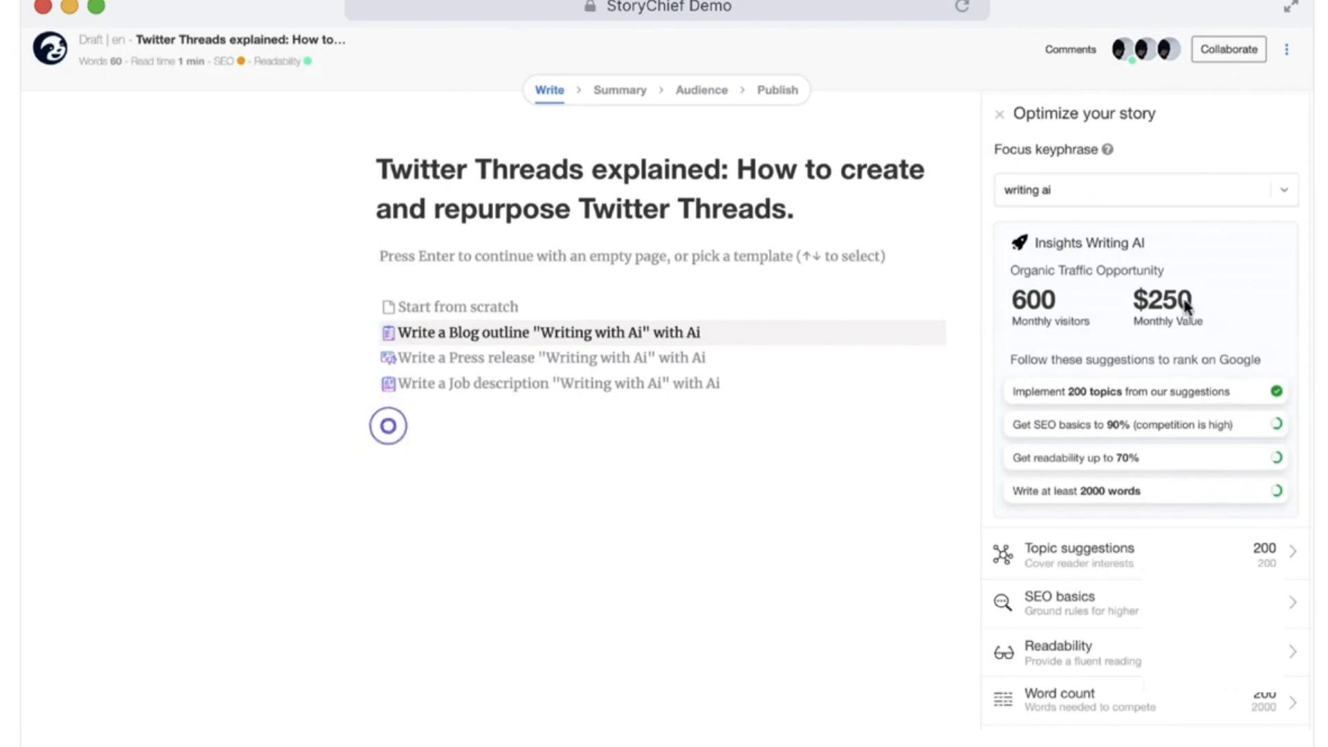
pyautogui.moveTo(388, 426)
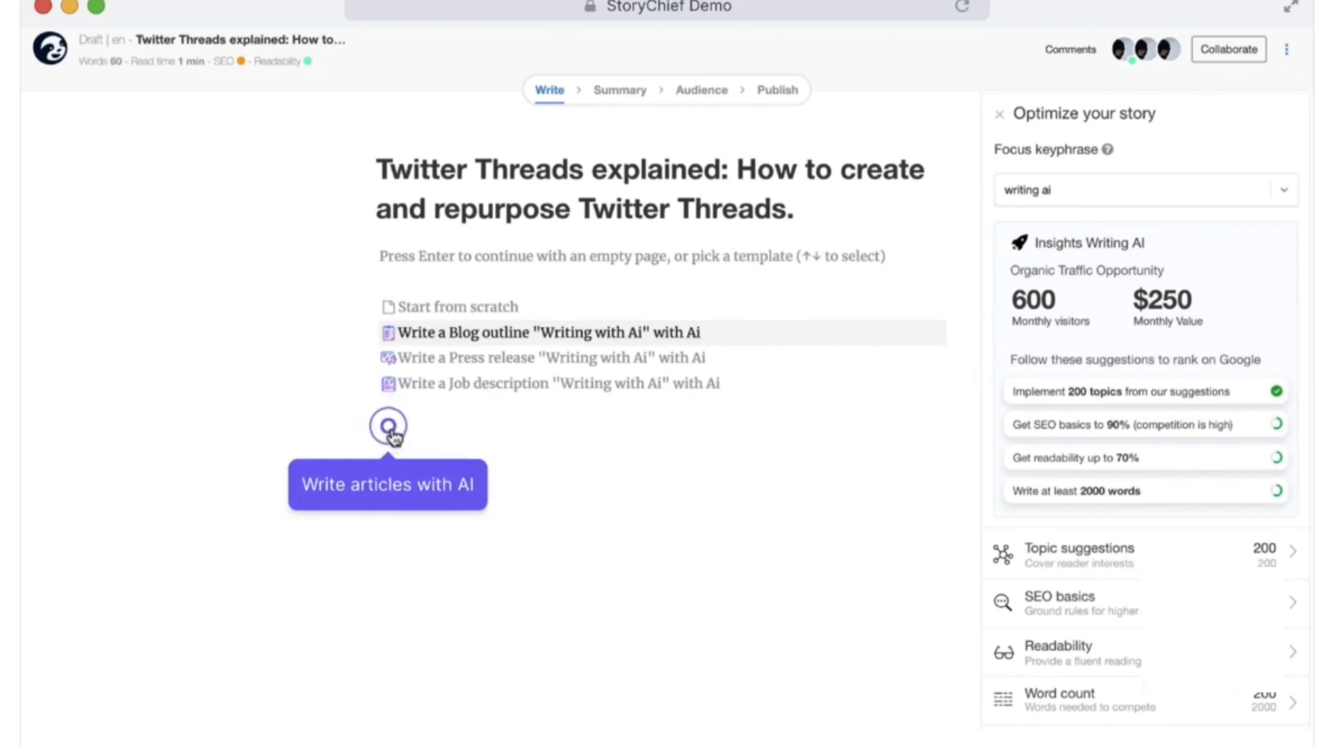
pyautogui.click(387, 427)
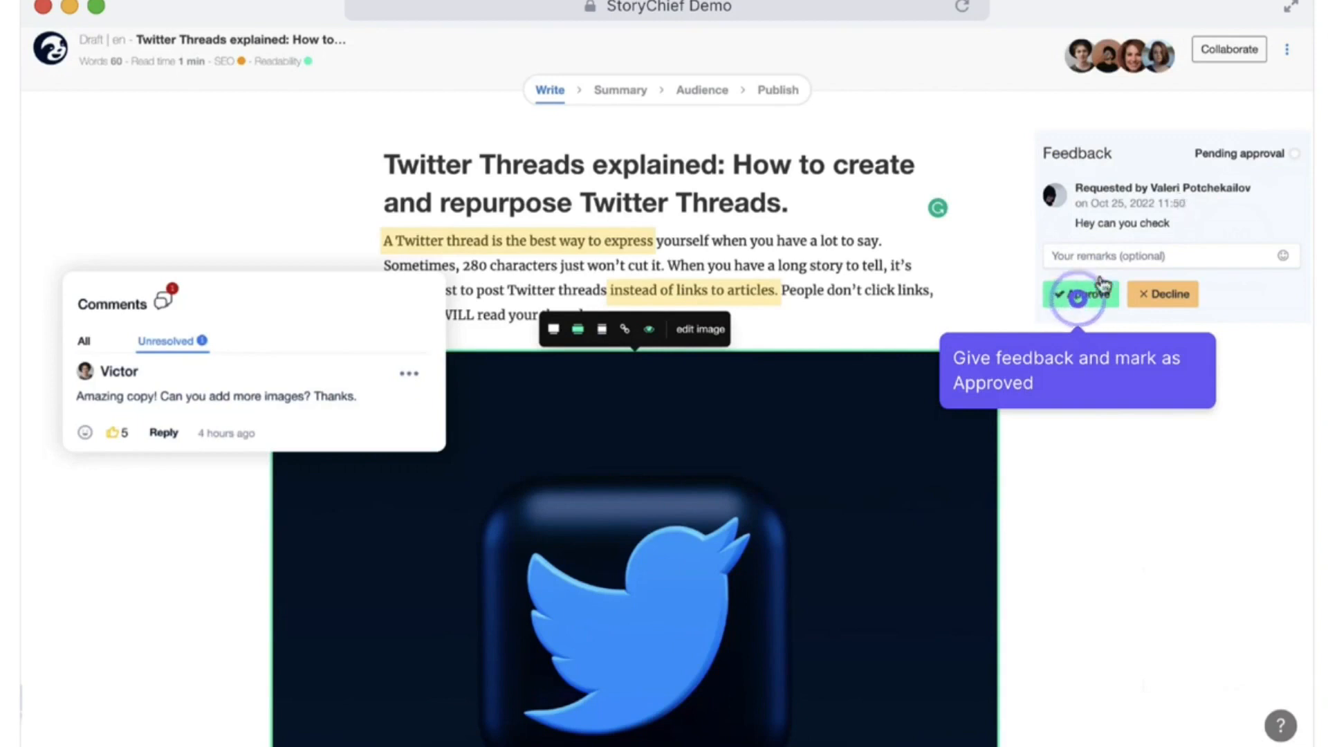
pyautogui.click(1080, 294)
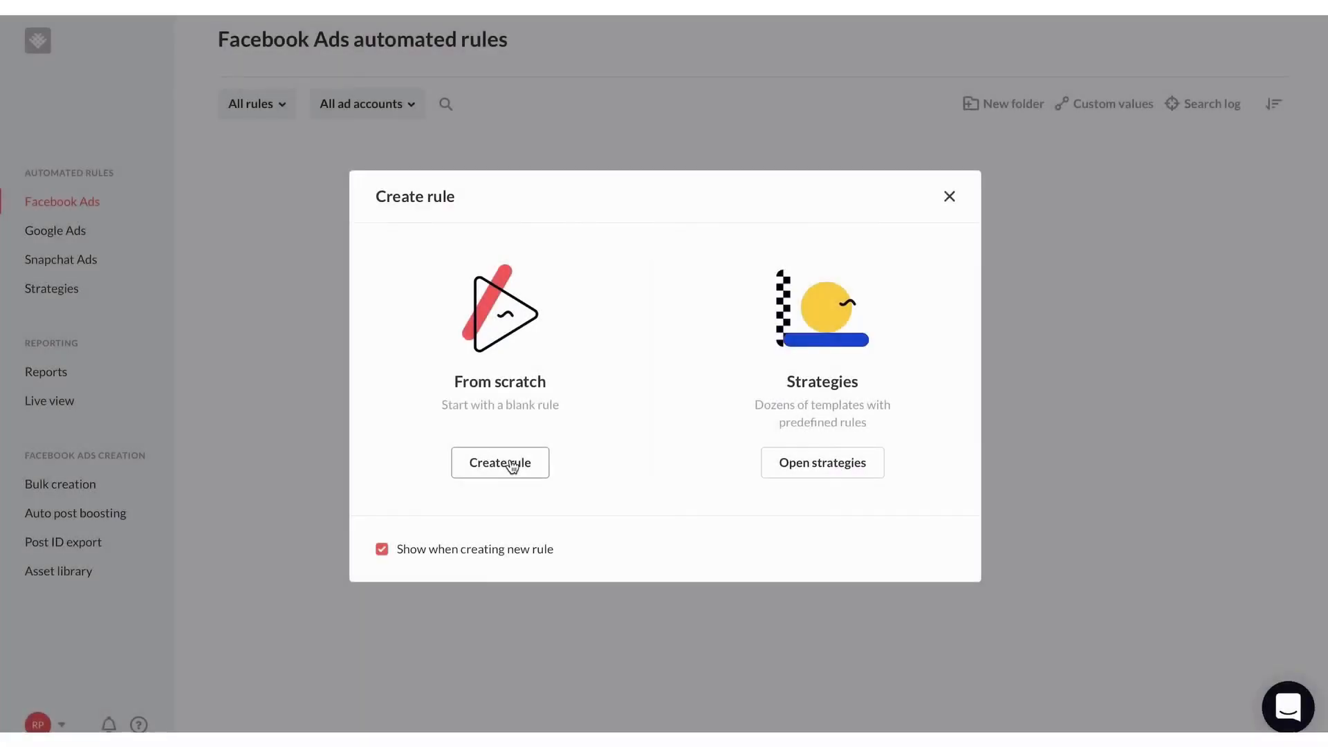
# Create a Pause rule from scratch and open its ad set picker
pyautogui.click(500, 463)
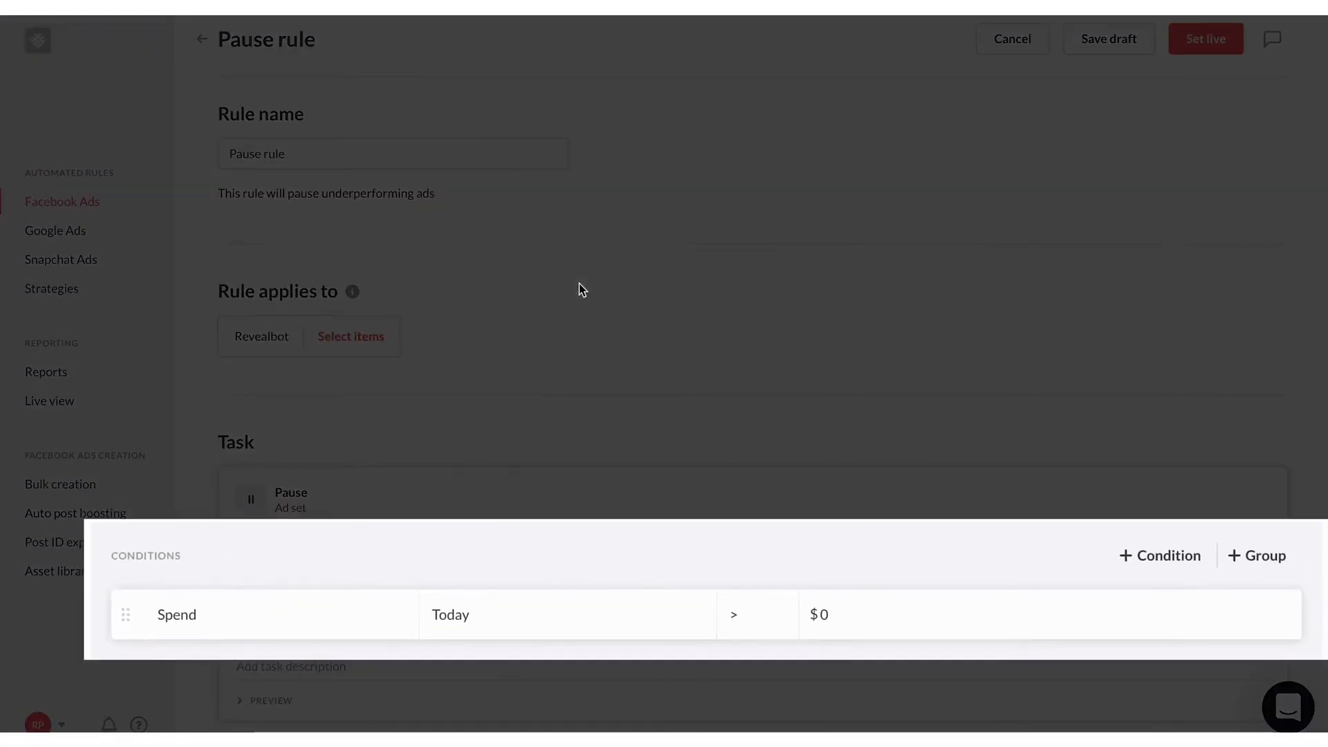
pyautogui.click(350, 336)
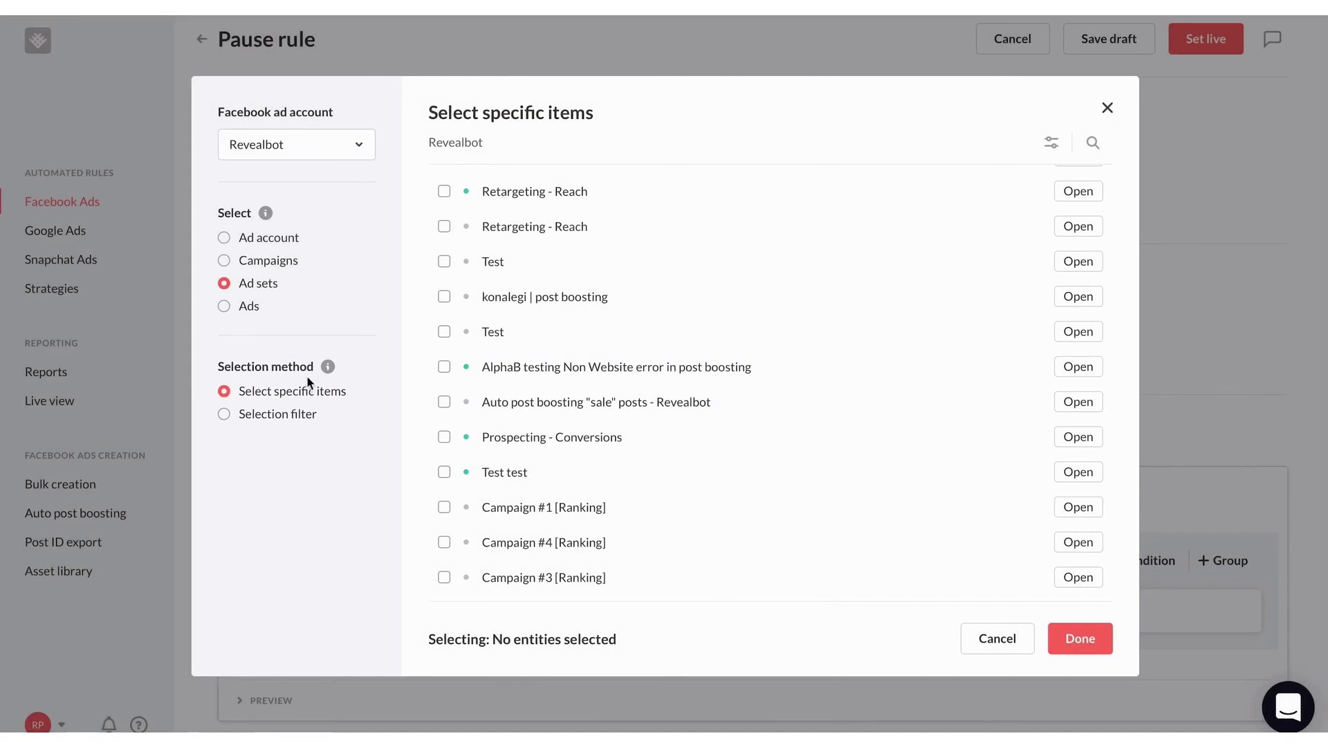
pyautogui.moveTo(372, 269)
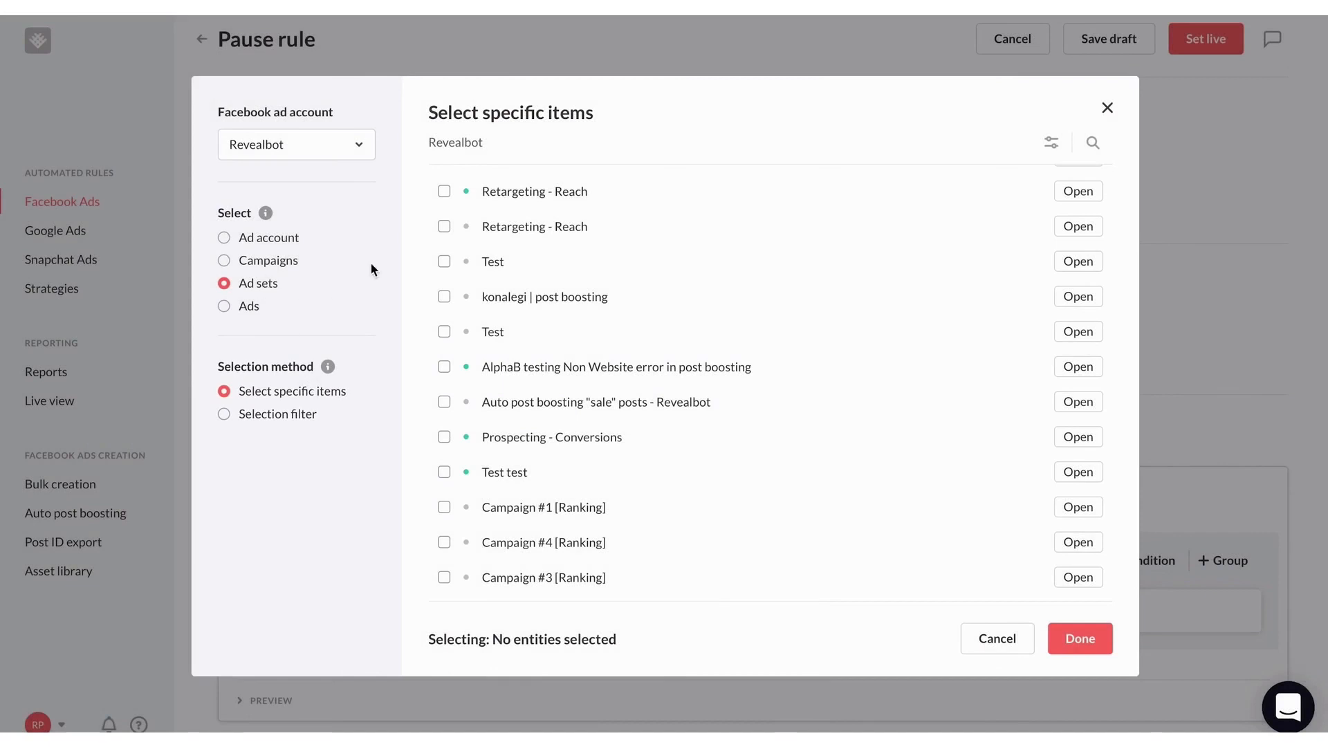
pyautogui.moveTo(443, 191)
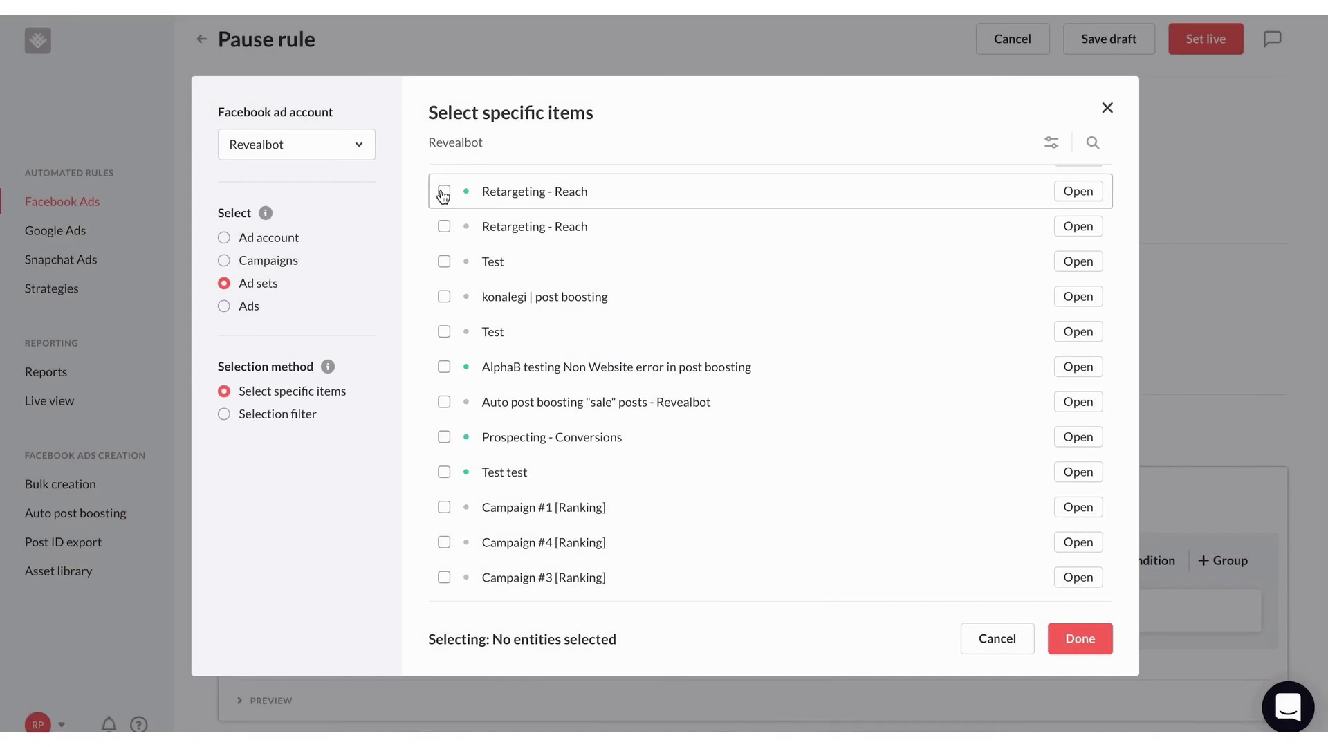
# Target individual ads whose campaign name contains 'prospecting' and confirm the filter
pyautogui.click(443, 191)
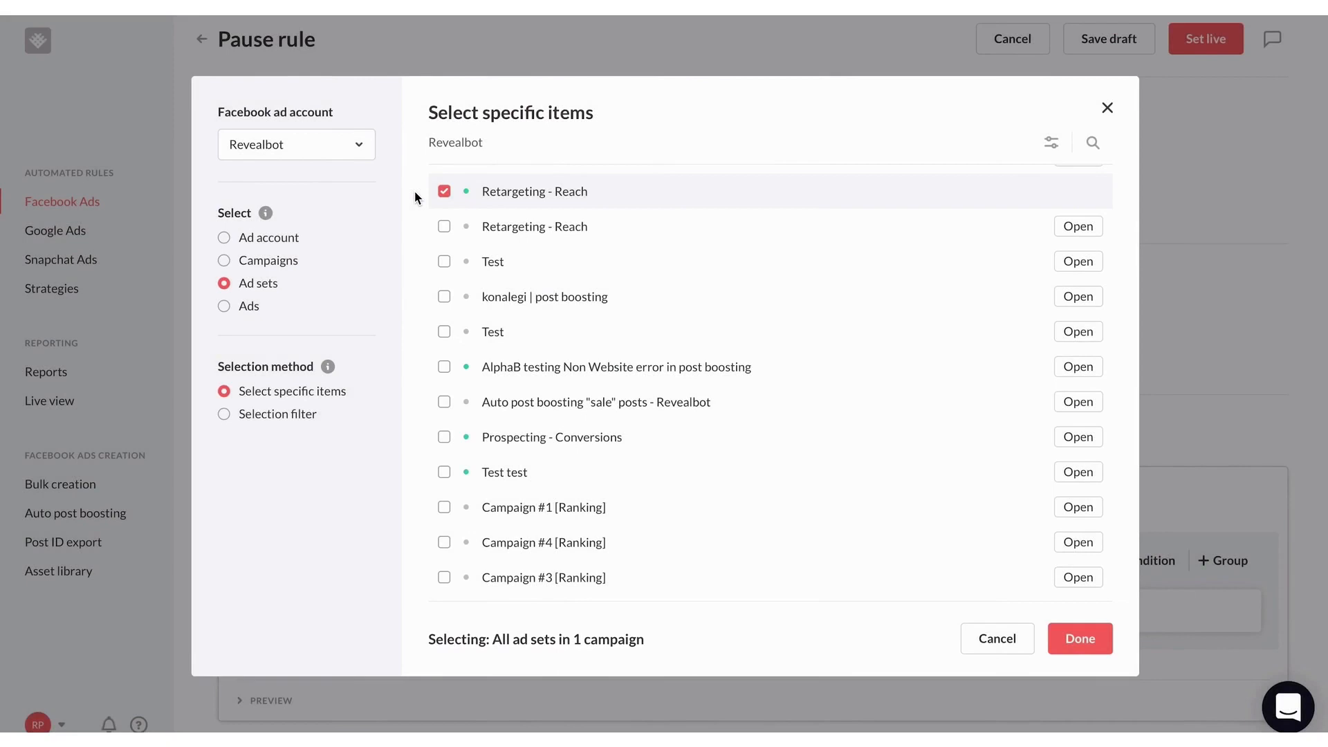
pyautogui.click(224, 414)
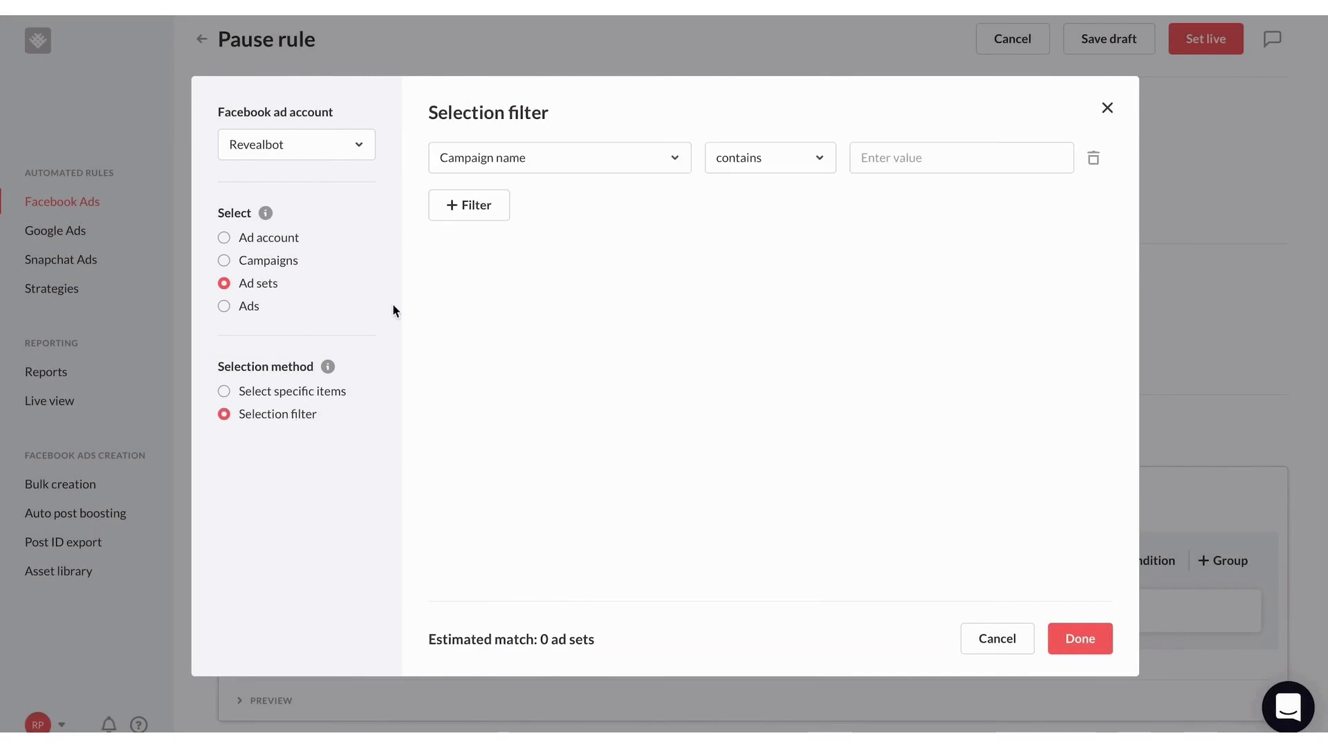
pyautogui.moveTo(239, 311)
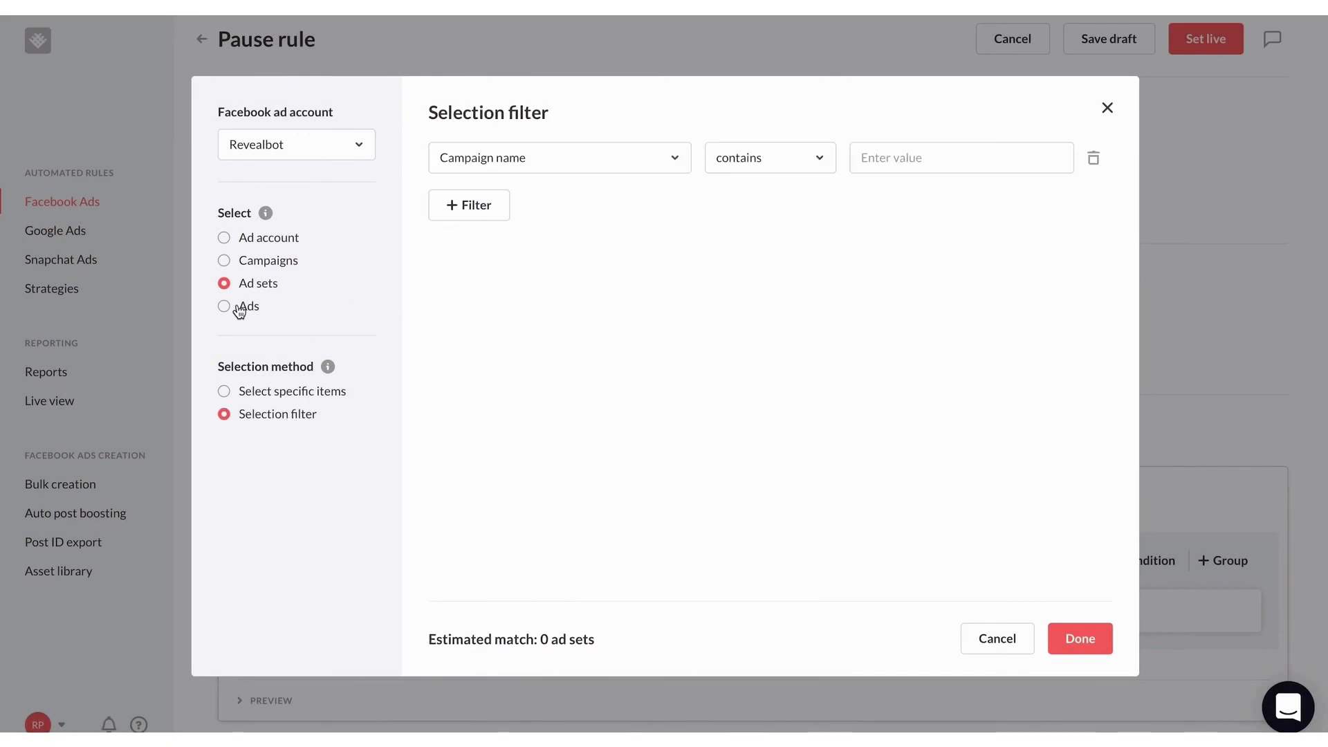
pyautogui.click(223, 306)
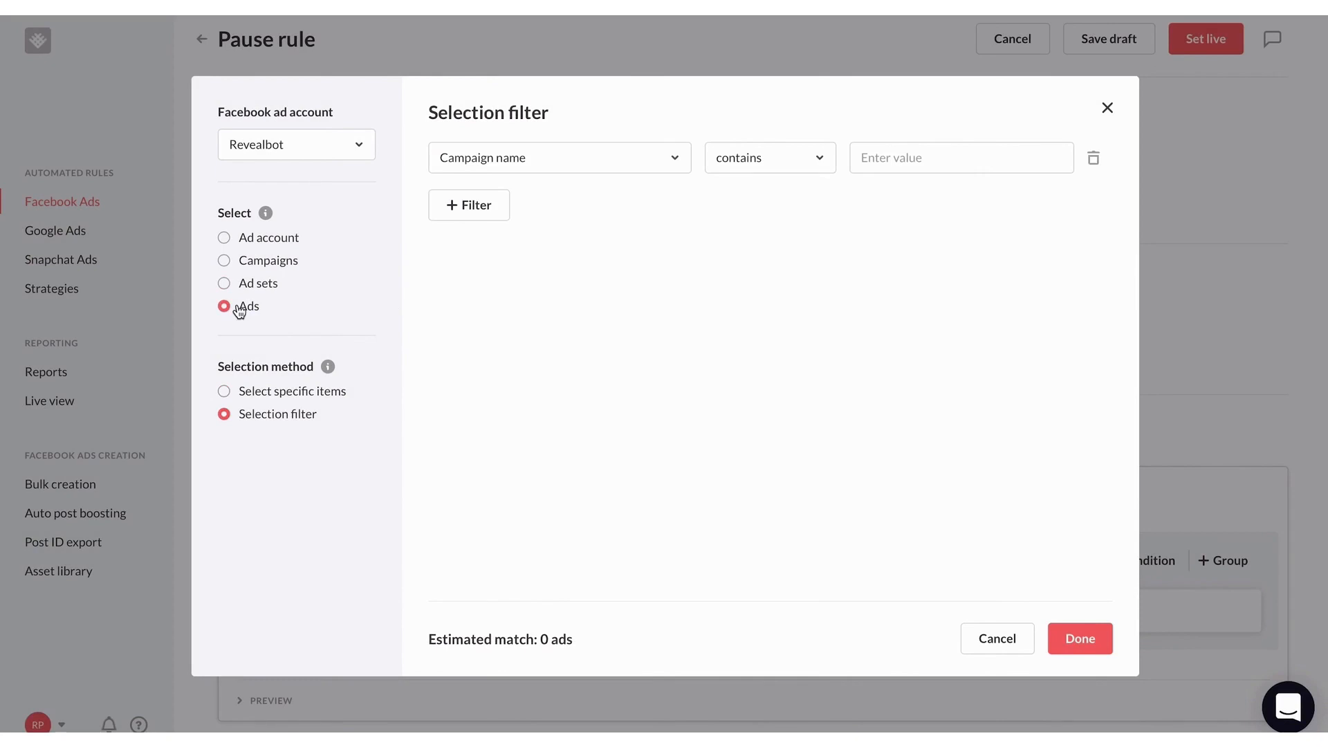
pyautogui.click(960, 158)
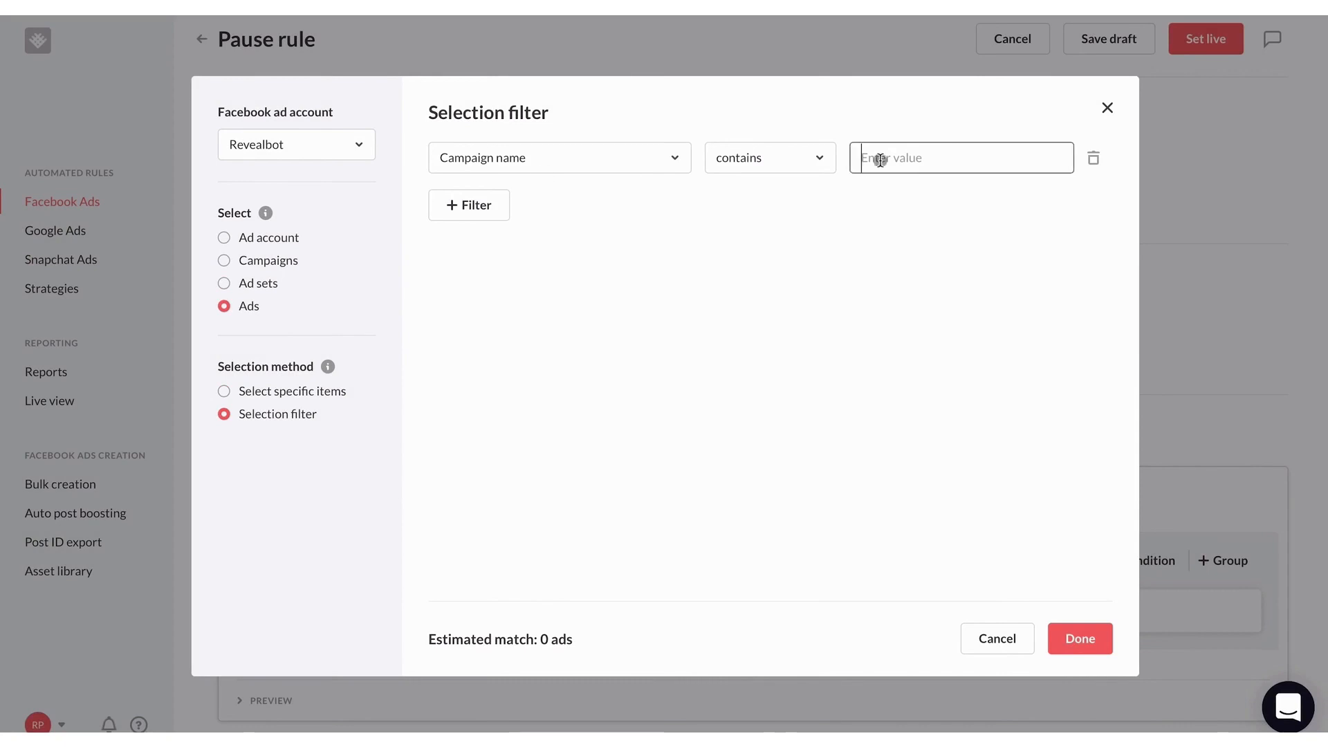
pyautogui.write('prospecting')
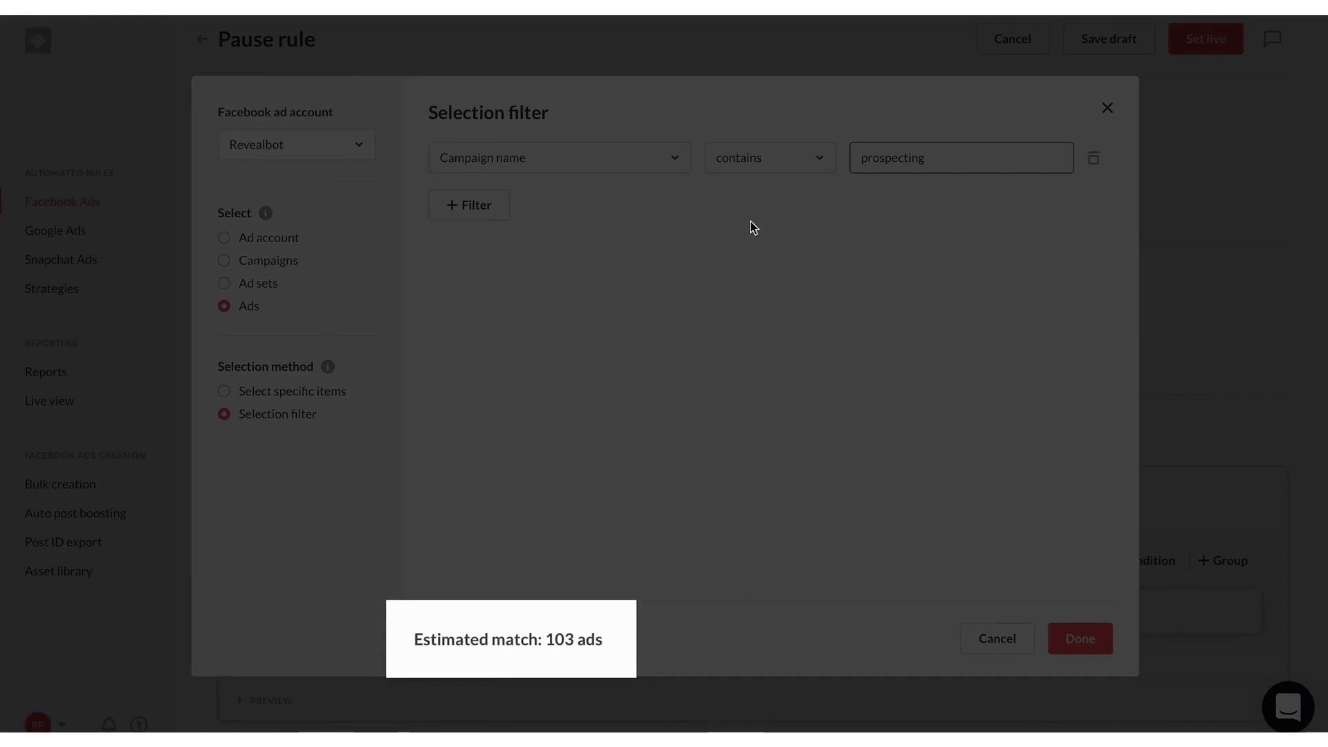
pyautogui.click(1079, 639)
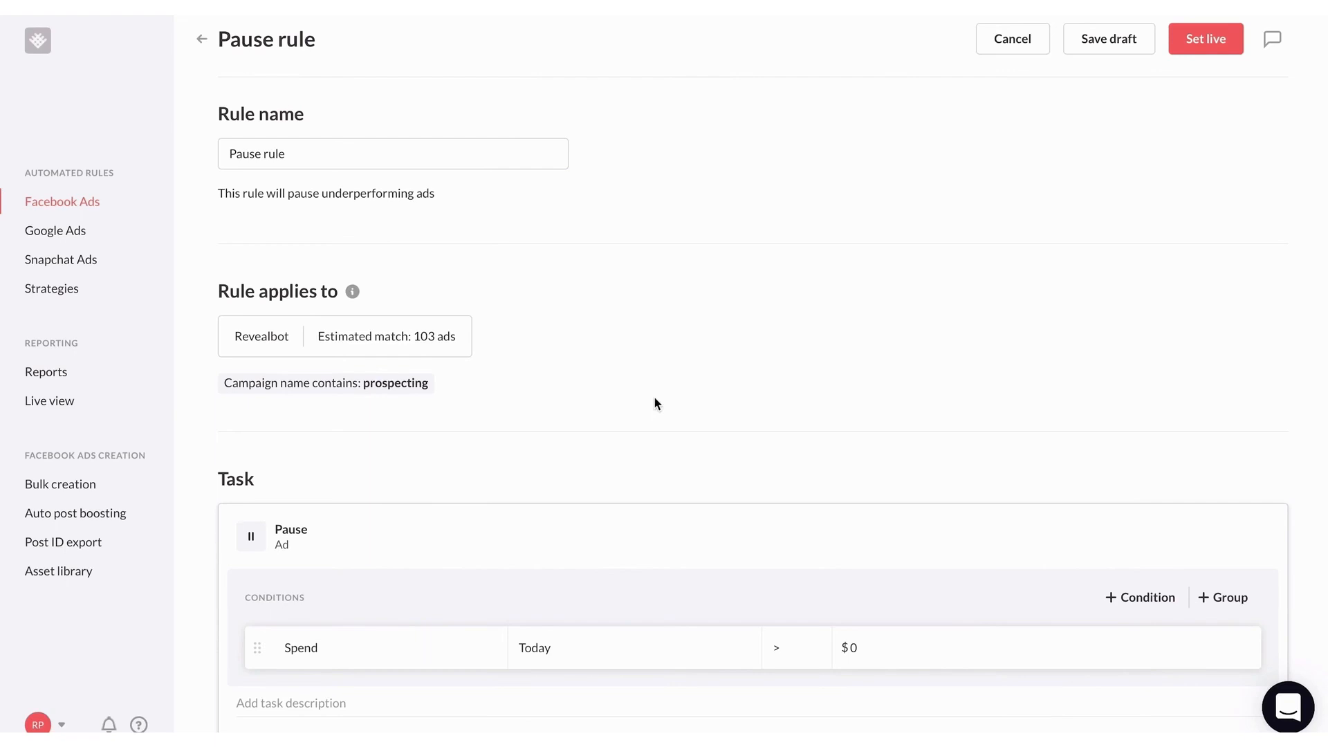
pyautogui.scroll(-3)
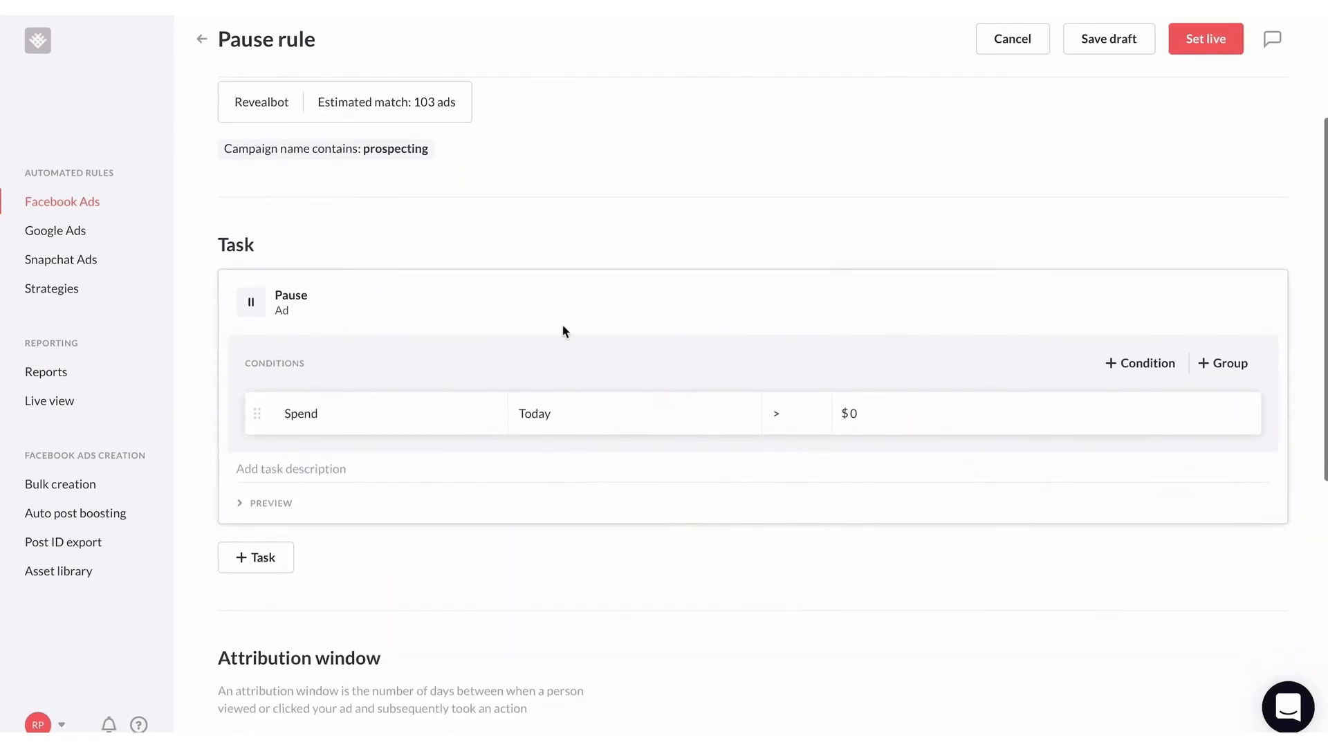
pyautogui.click(291, 302)
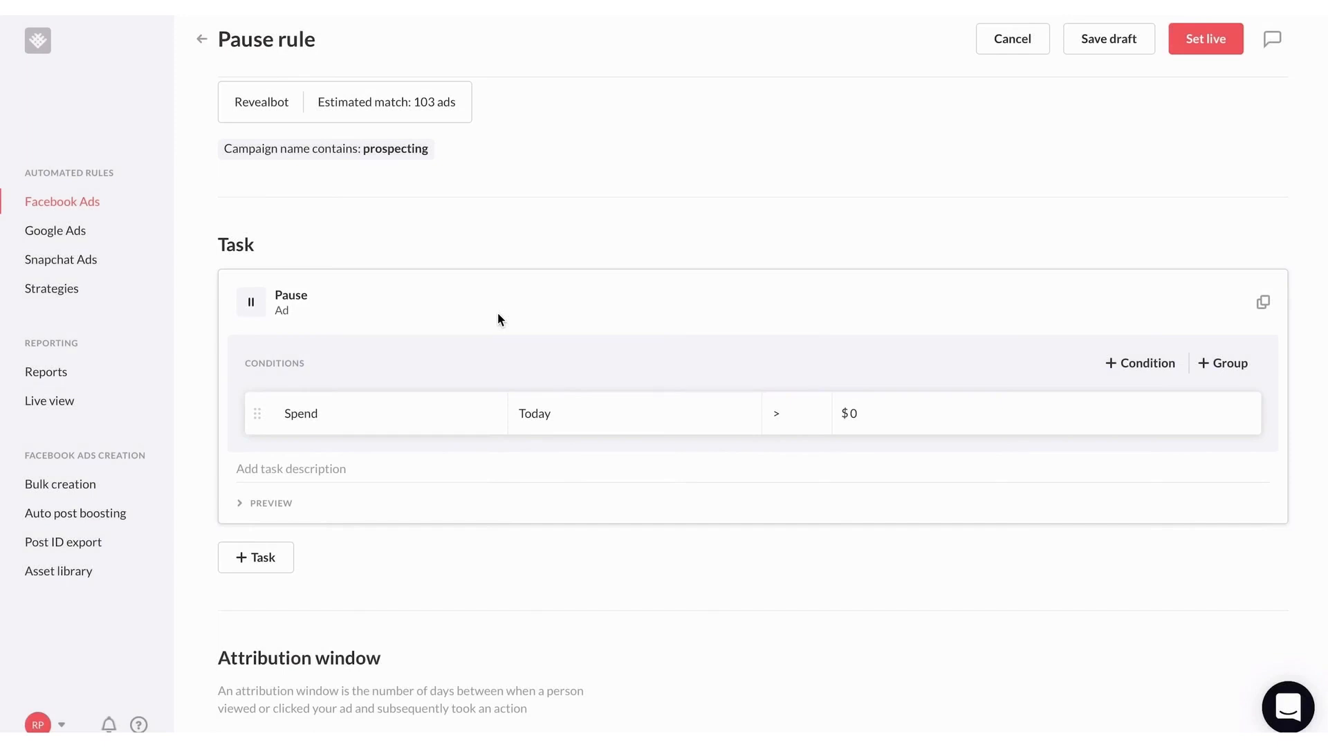
pyautogui.click(291, 300)
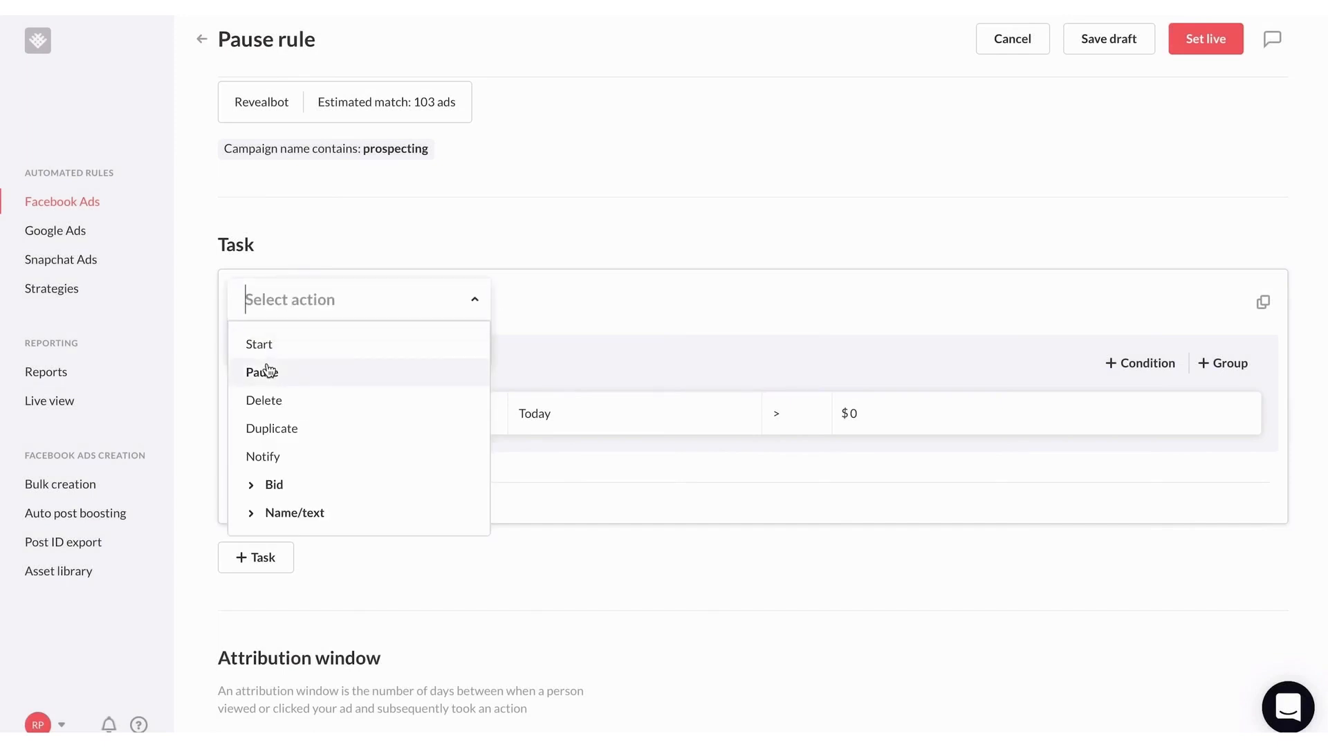
pyautogui.click(259, 371)
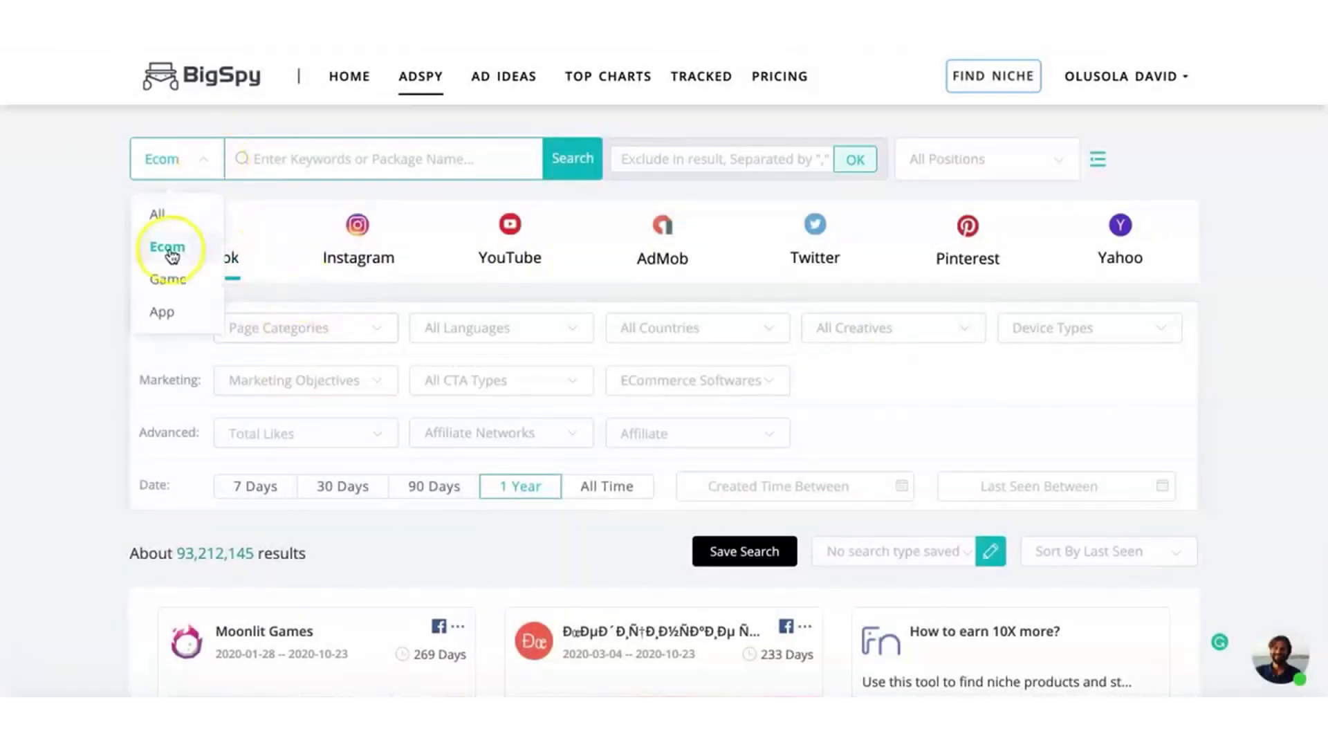
# Filter Ecom ads to English US brand ads: Conversion, Shop Now, Shopify, 1063–10000+ likes
pyautogui.click(305, 327)
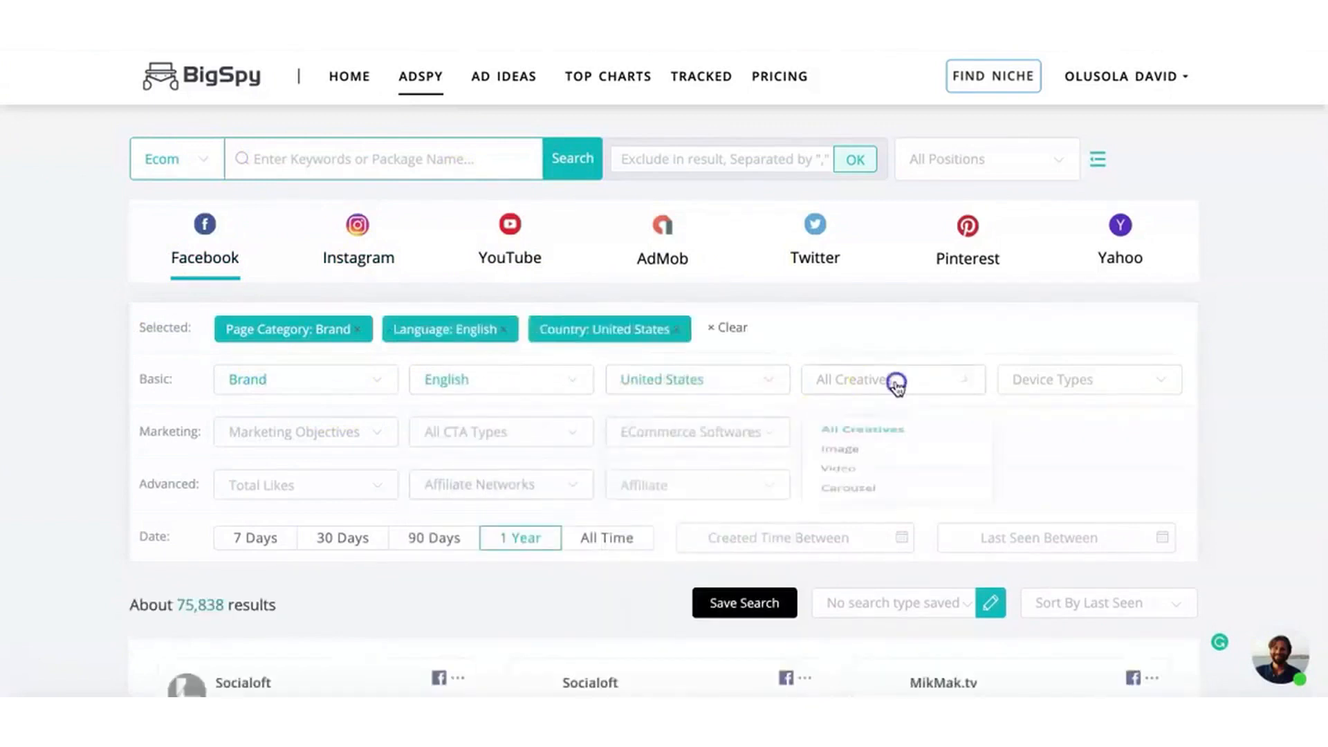
pyautogui.click(893, 379)
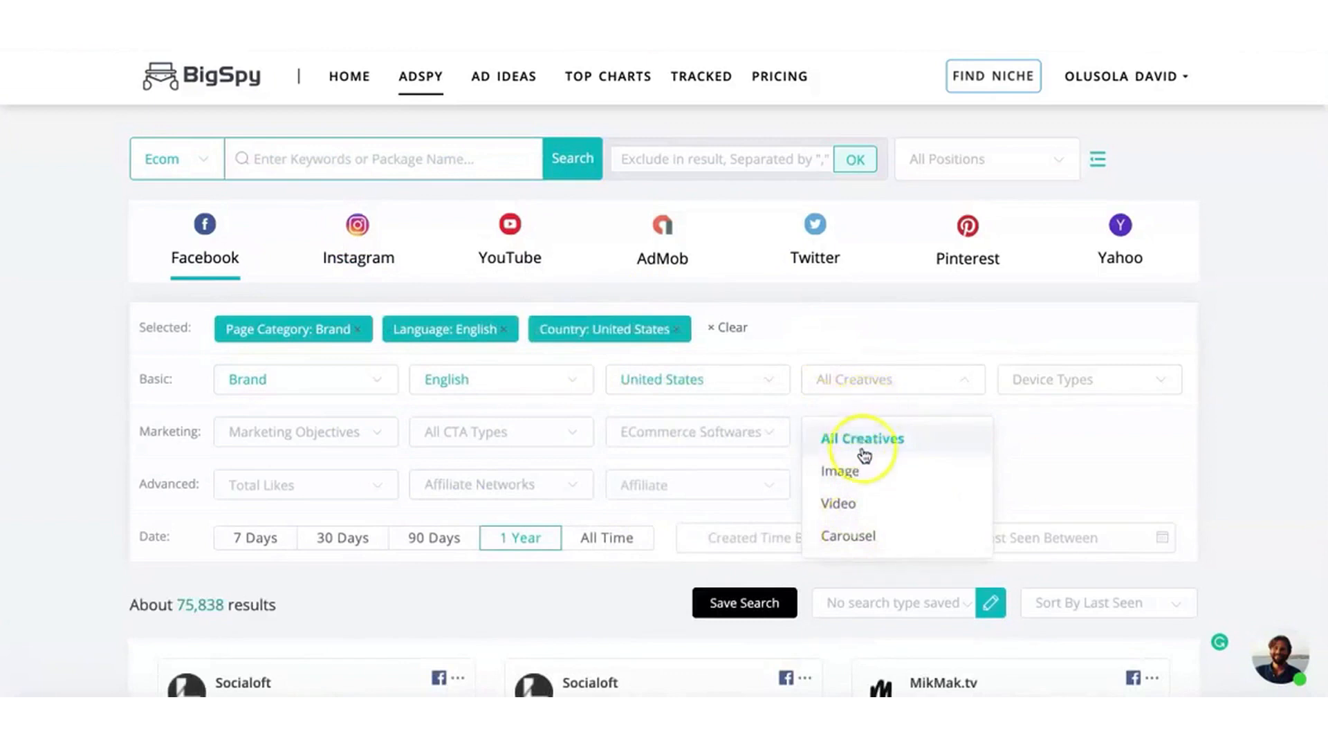
pyautogui.click(1089, 379)
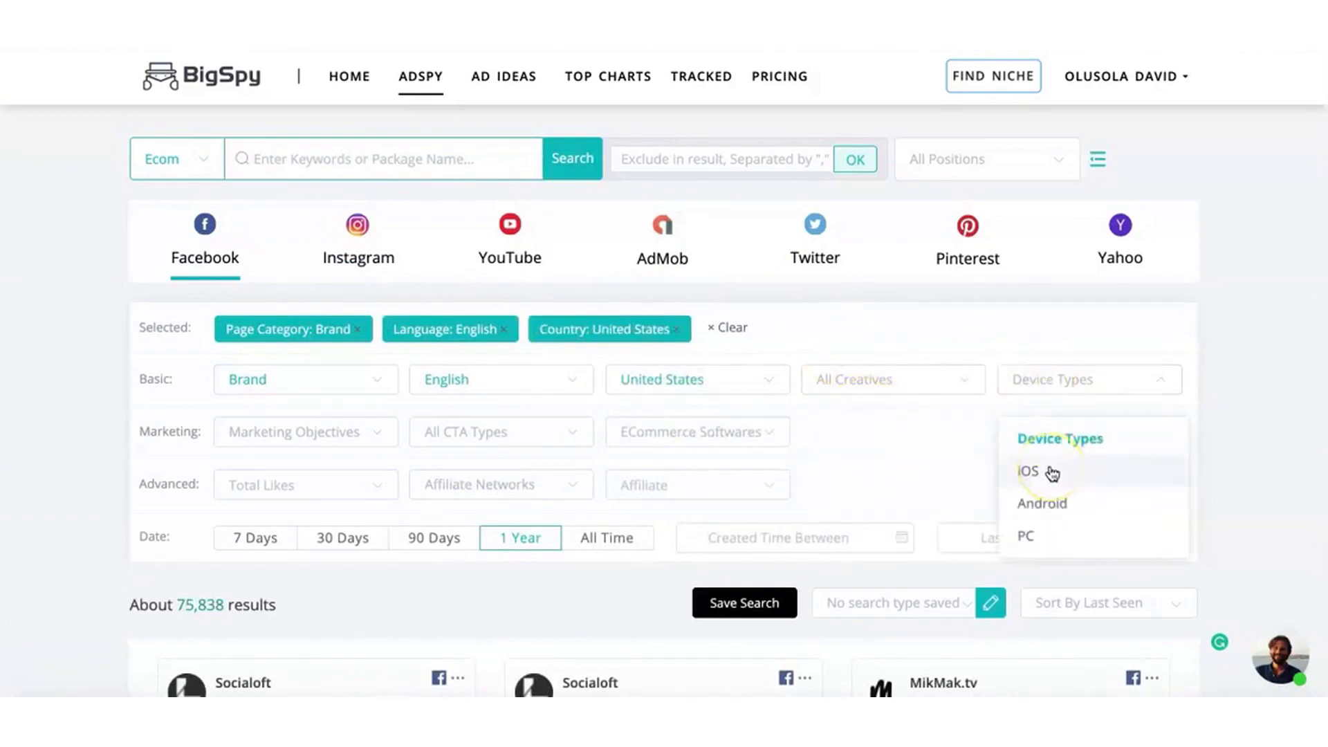
pyautogui.moveTo(1050, 473)
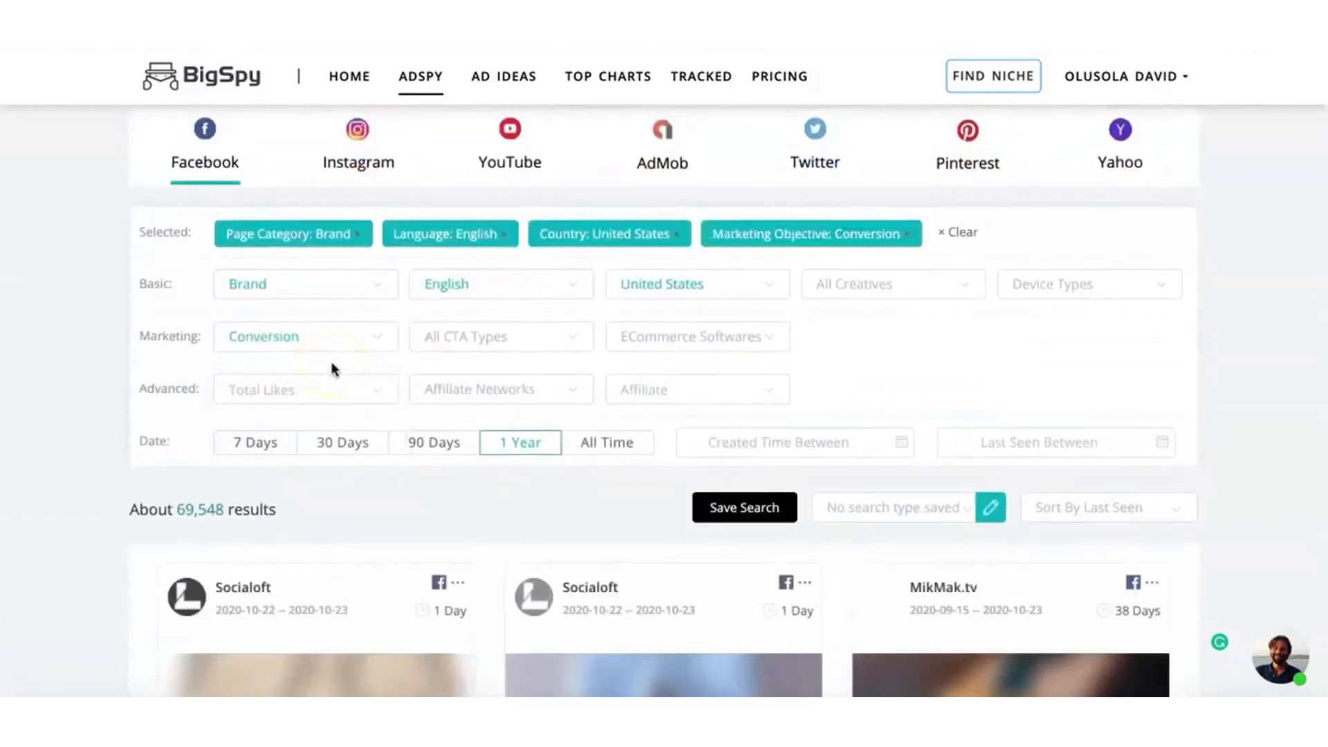
pyautogui.scroll(-3)
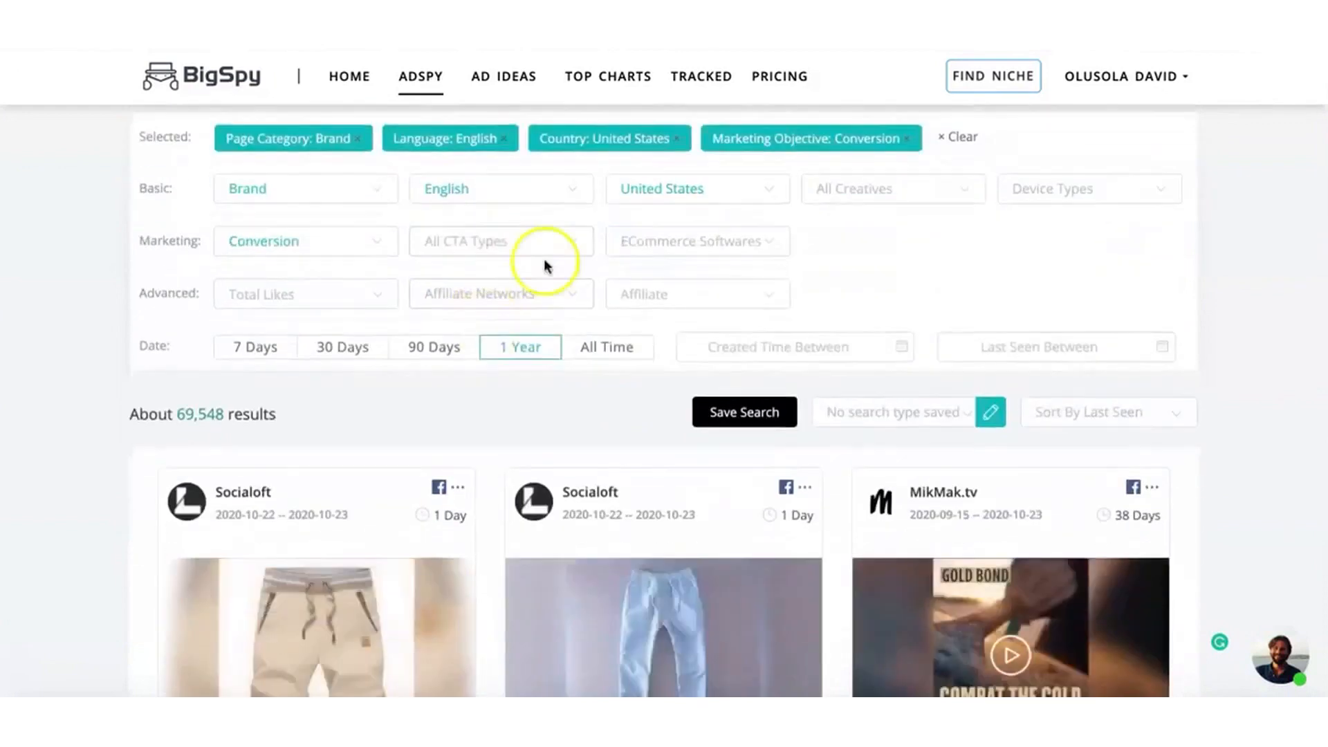
pyautogui.click(501, 241)
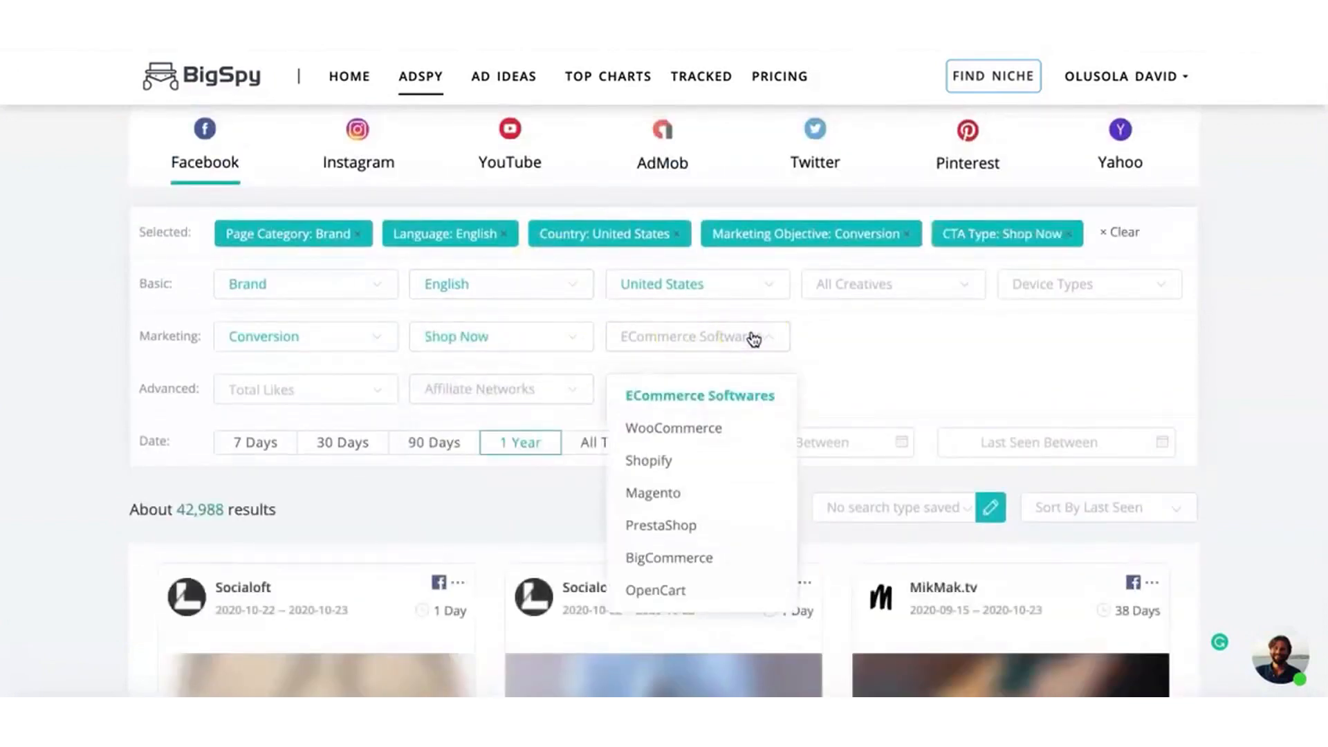
pyautogui.click(648, 460)
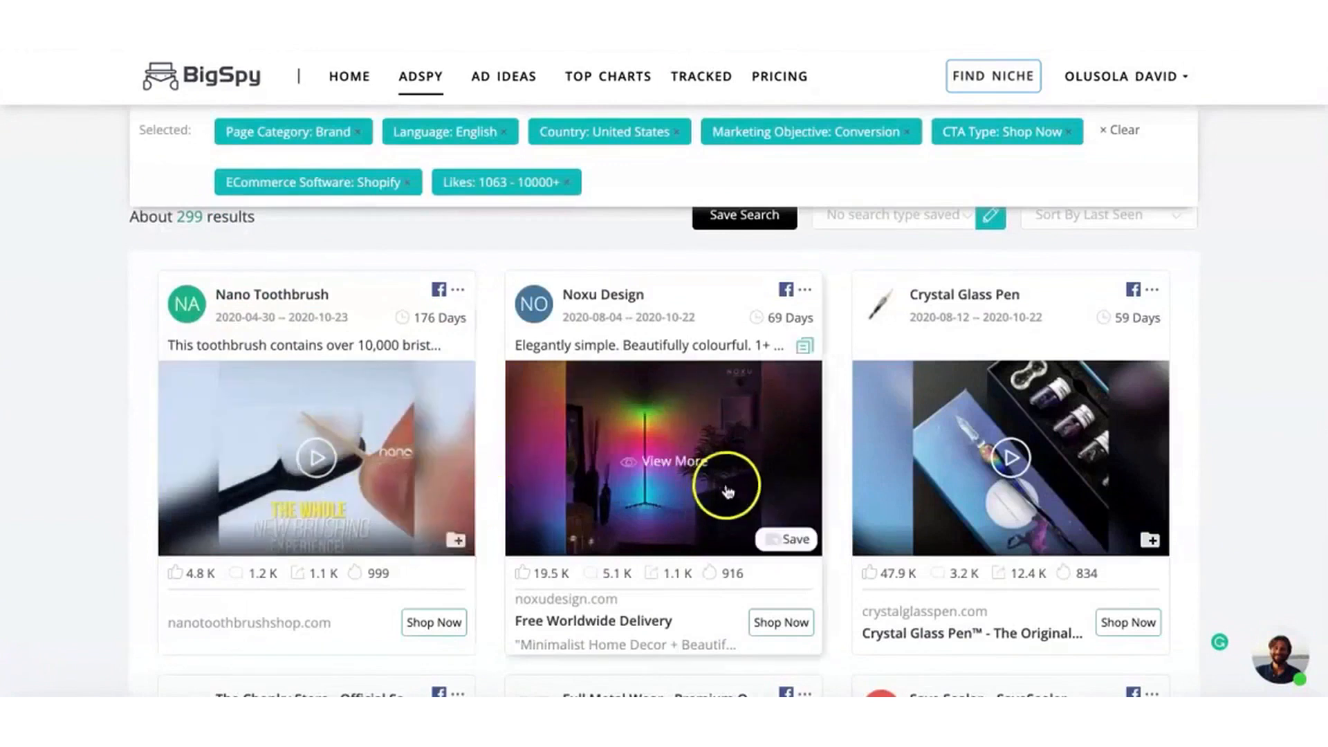
# Open the Nano Toothbrush ad card, then play and pause its video
pyautogui.click(315, 458)
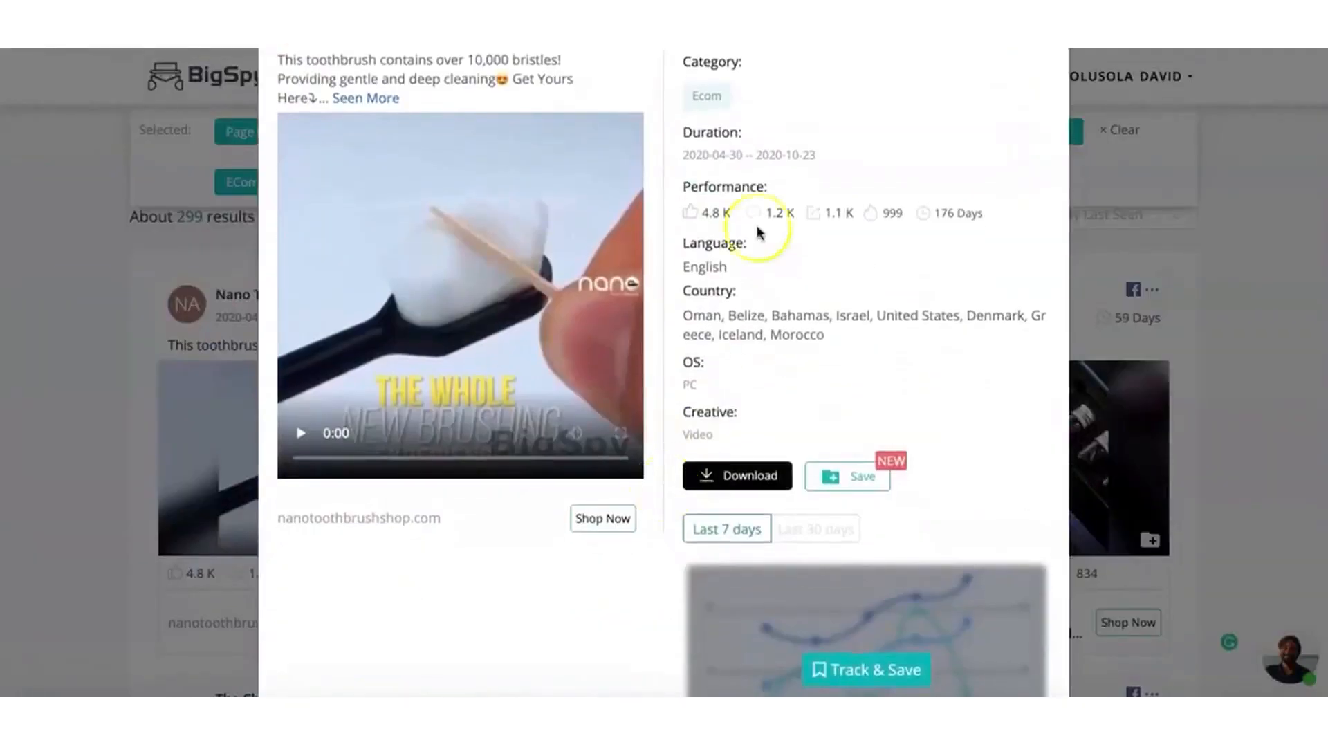
pyautogui.moveTo(785, 228)
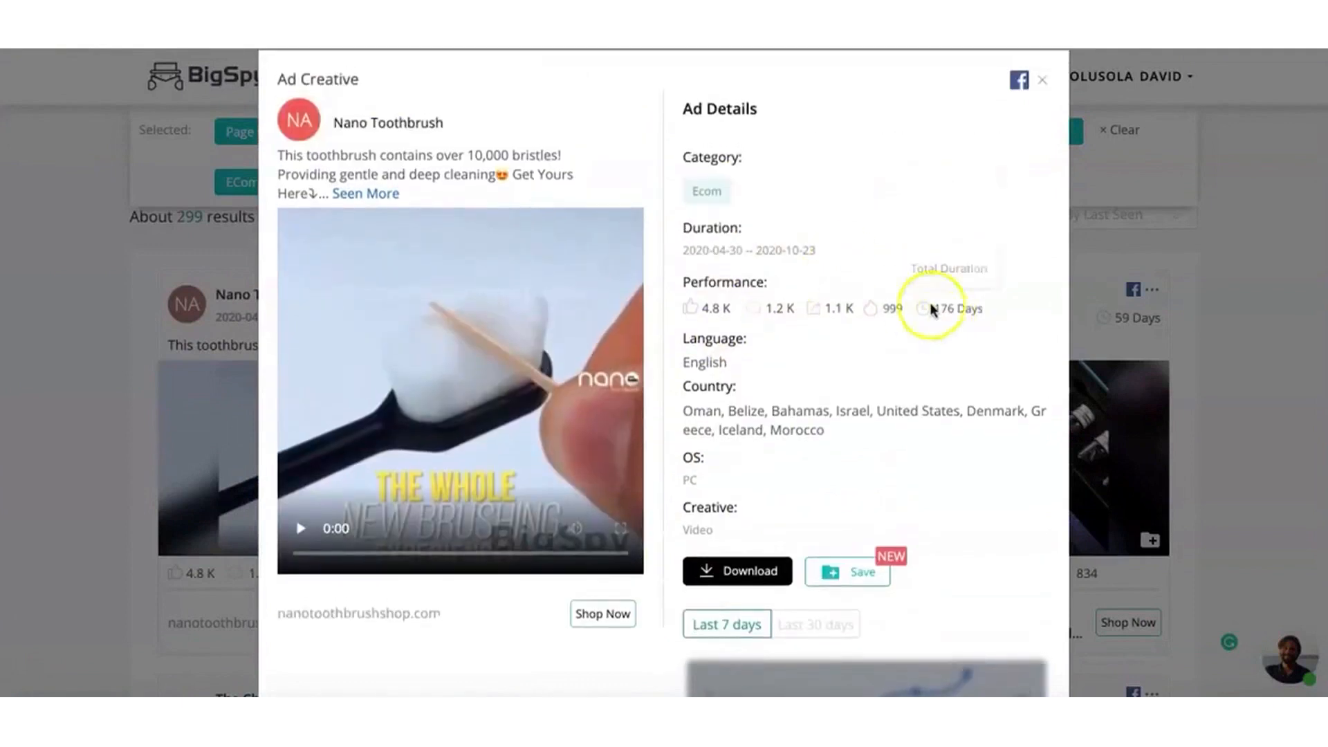
pyautogui.moveTo(1000, 334)
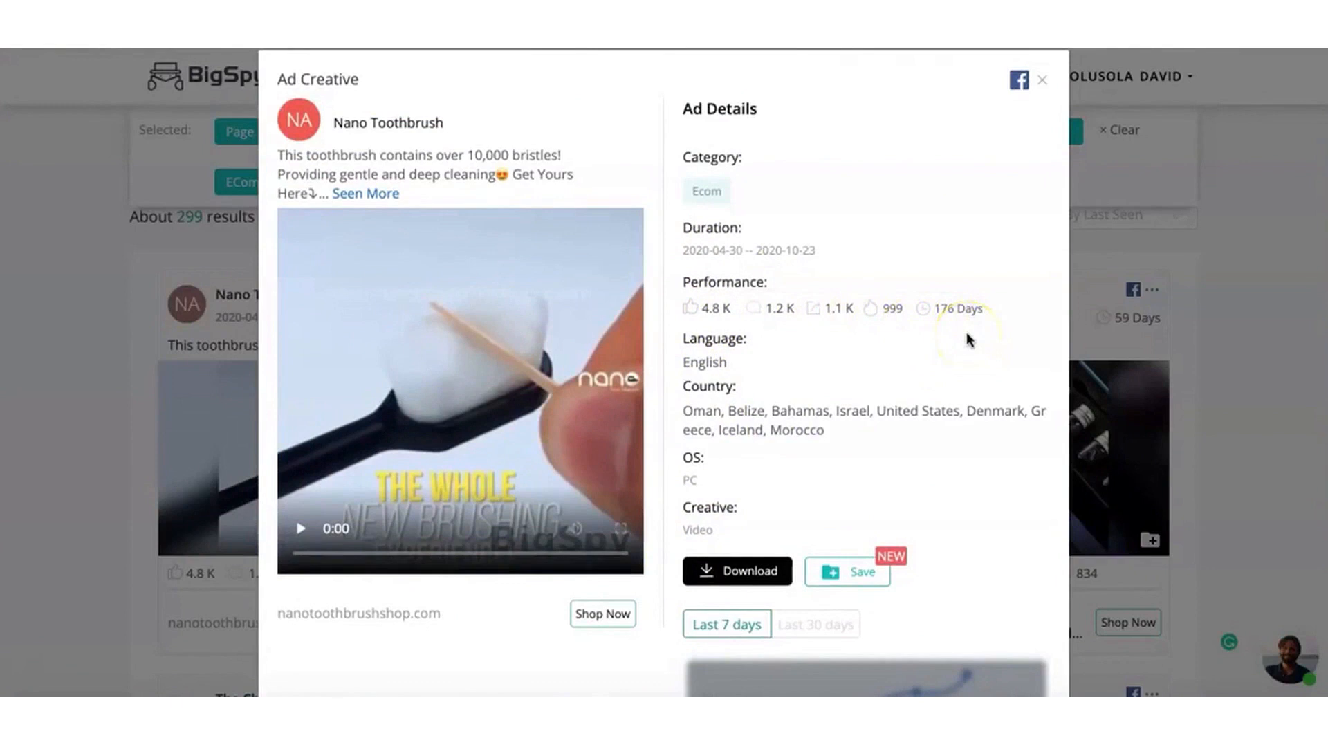
pyautogui.click(302, 529)
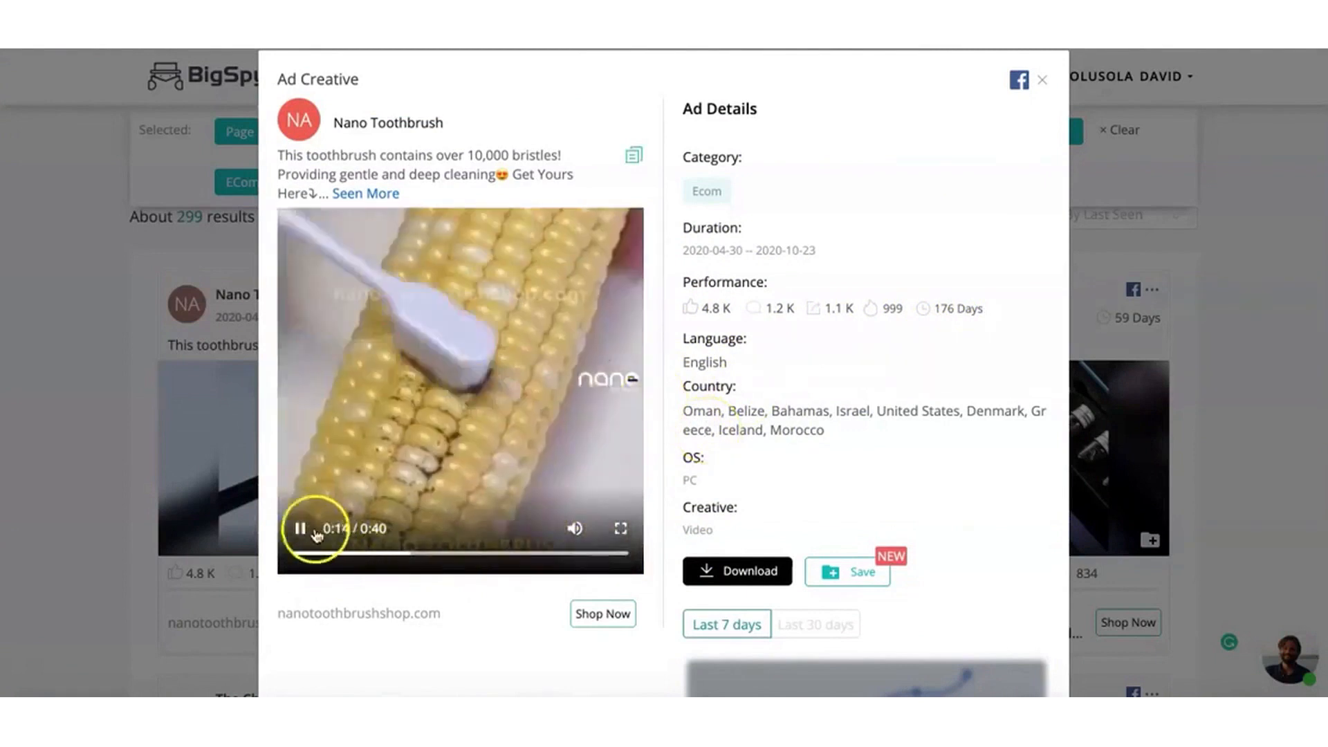
pyautogui.click(737, 563)
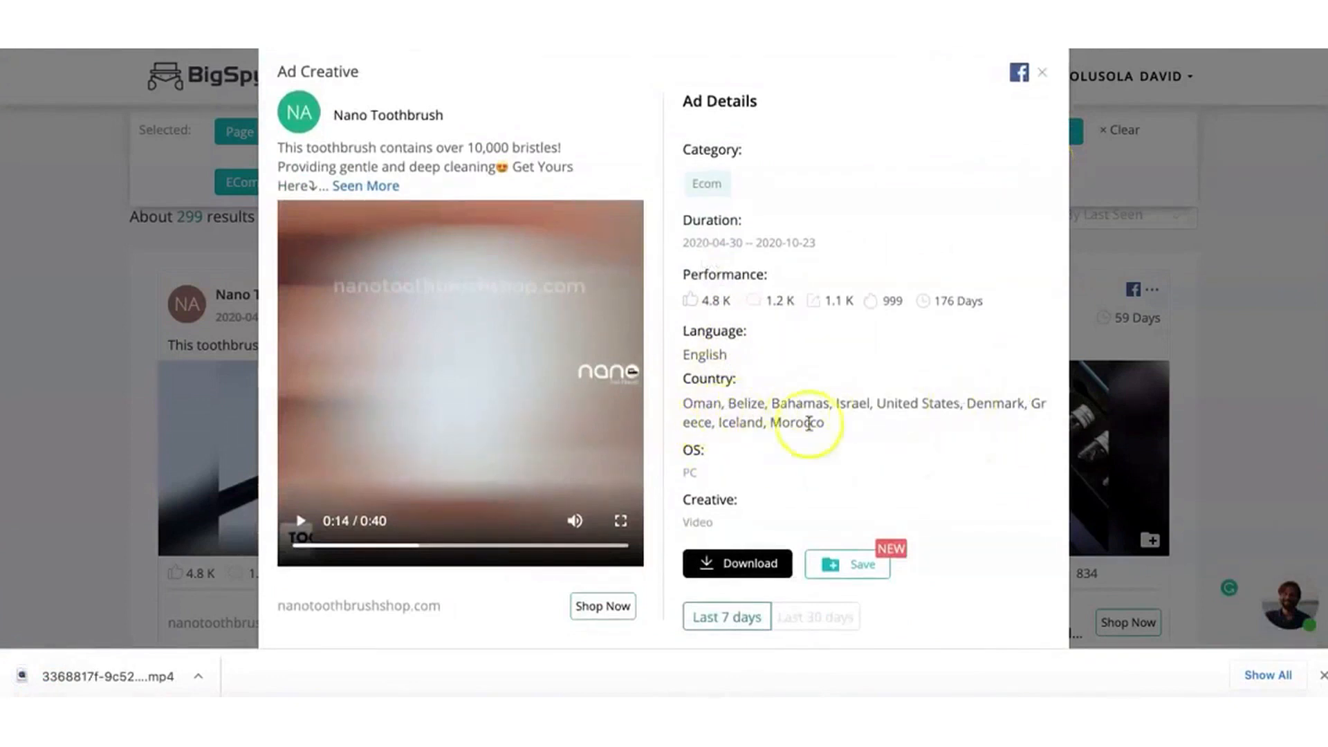
# Close the toothbrush ad details and scroll the results to the Marfuny handbag ad
pyautogui.click(1040, 72)
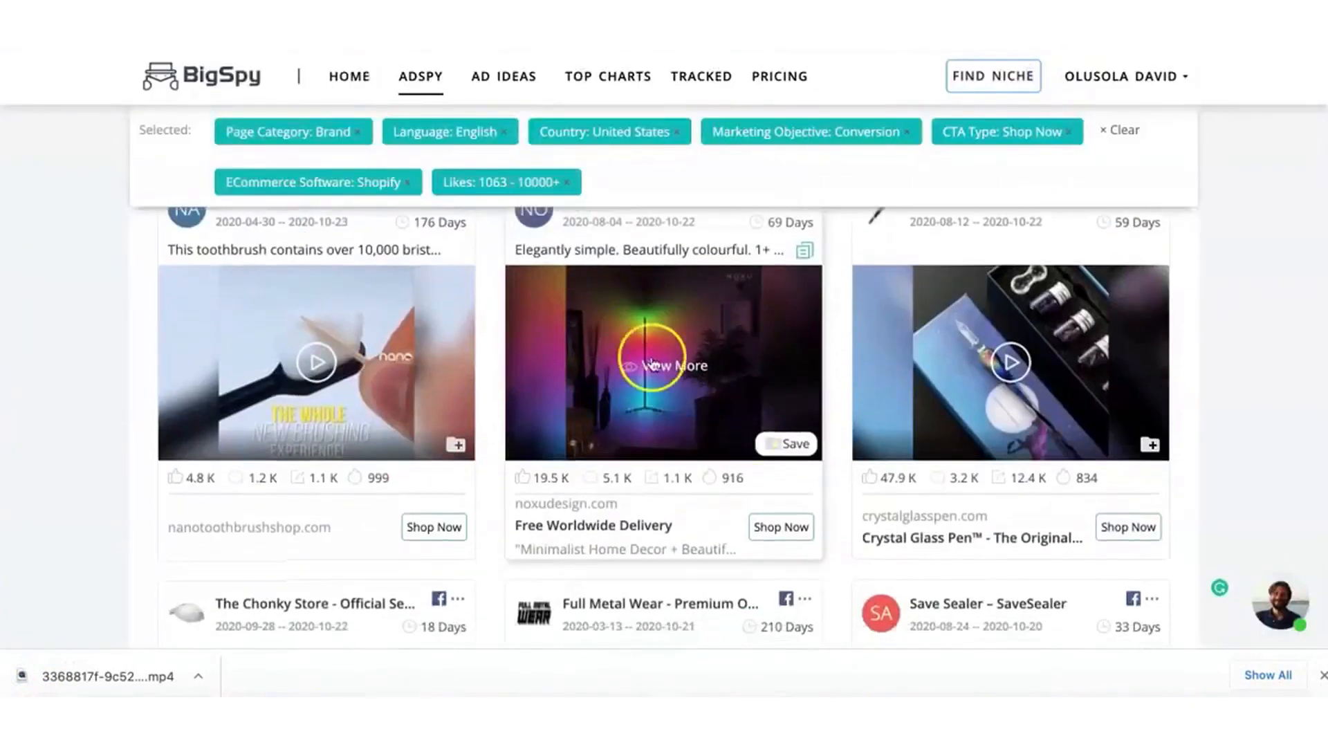
pyautogui.scroll(-3)
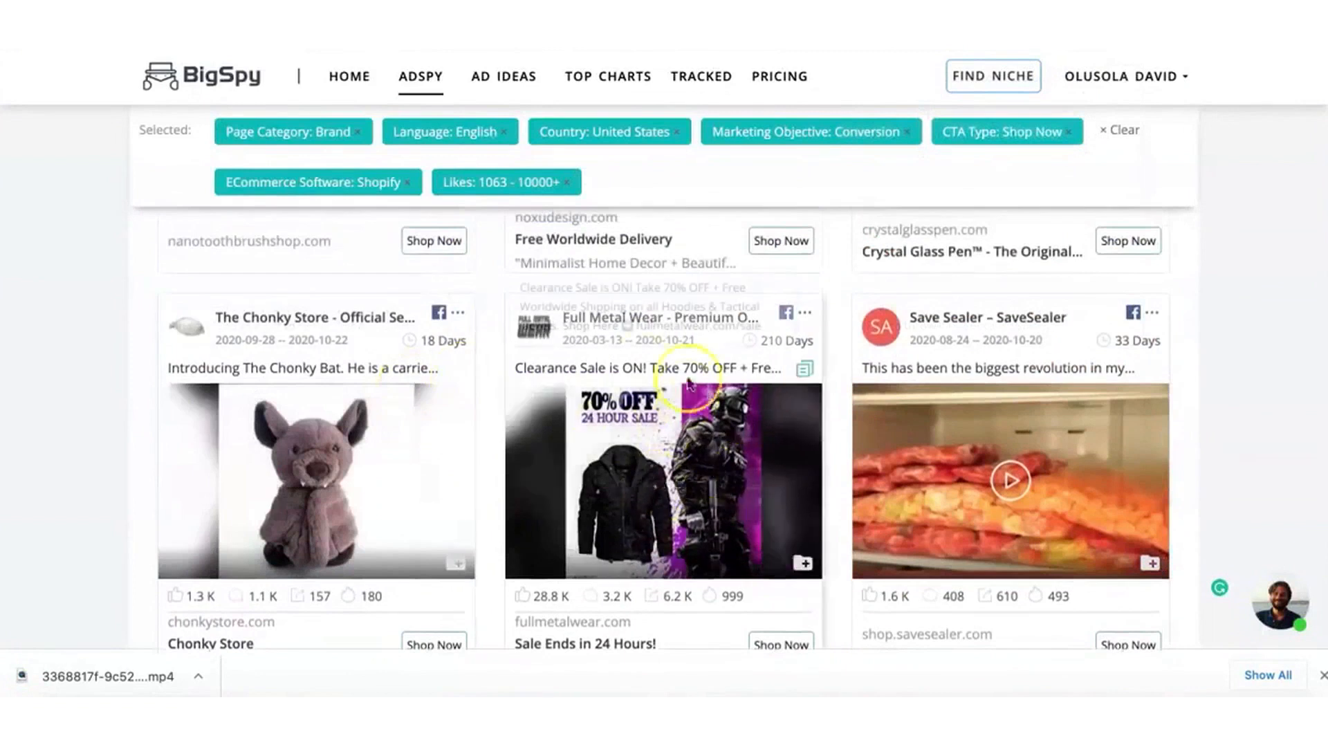
pyautogui.scroll(-3)
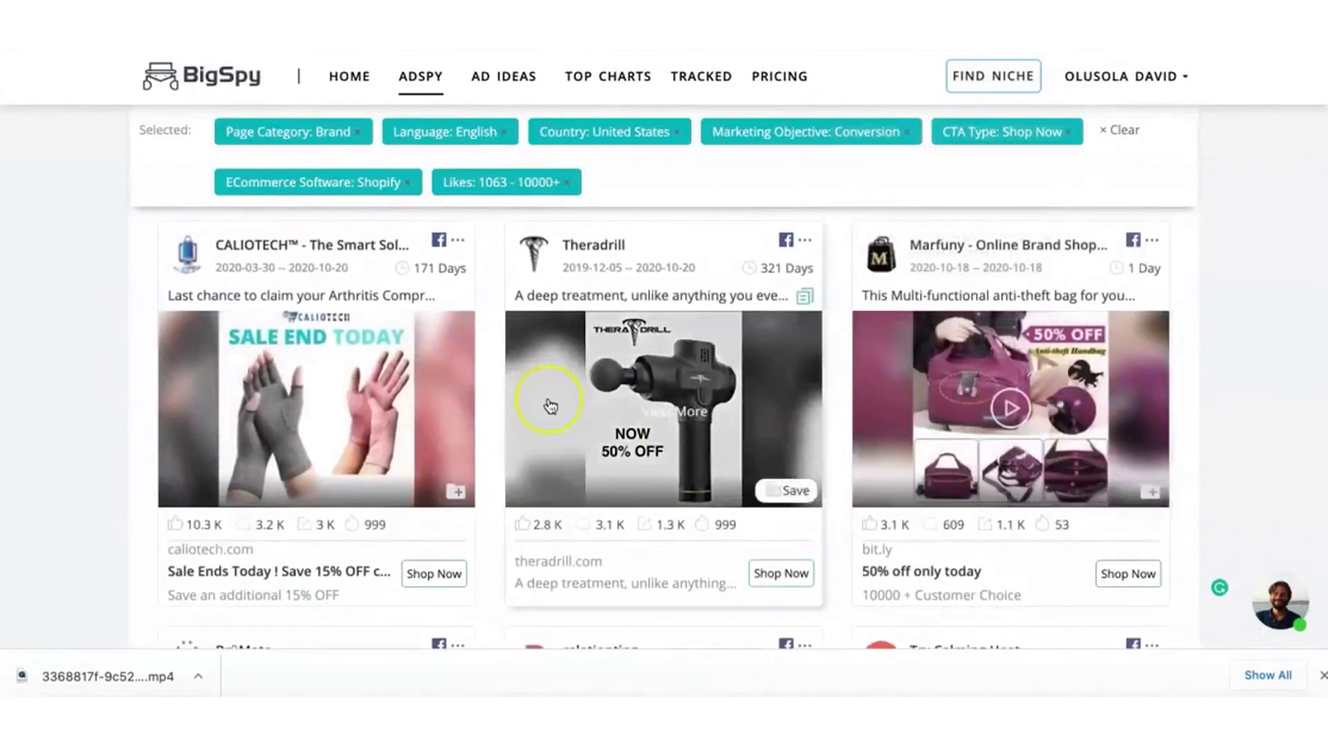
pyautogui.moveTo(1010, 406)
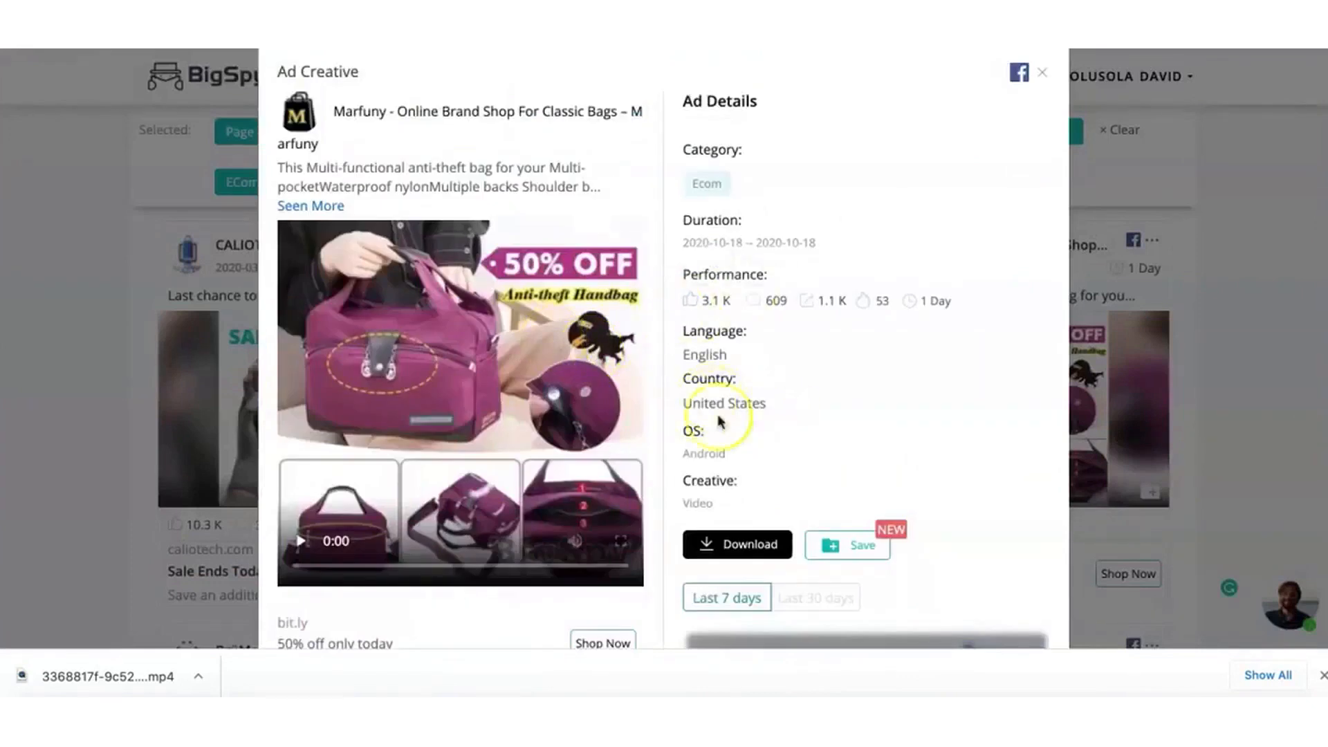
pyautogui.scroll(-3)
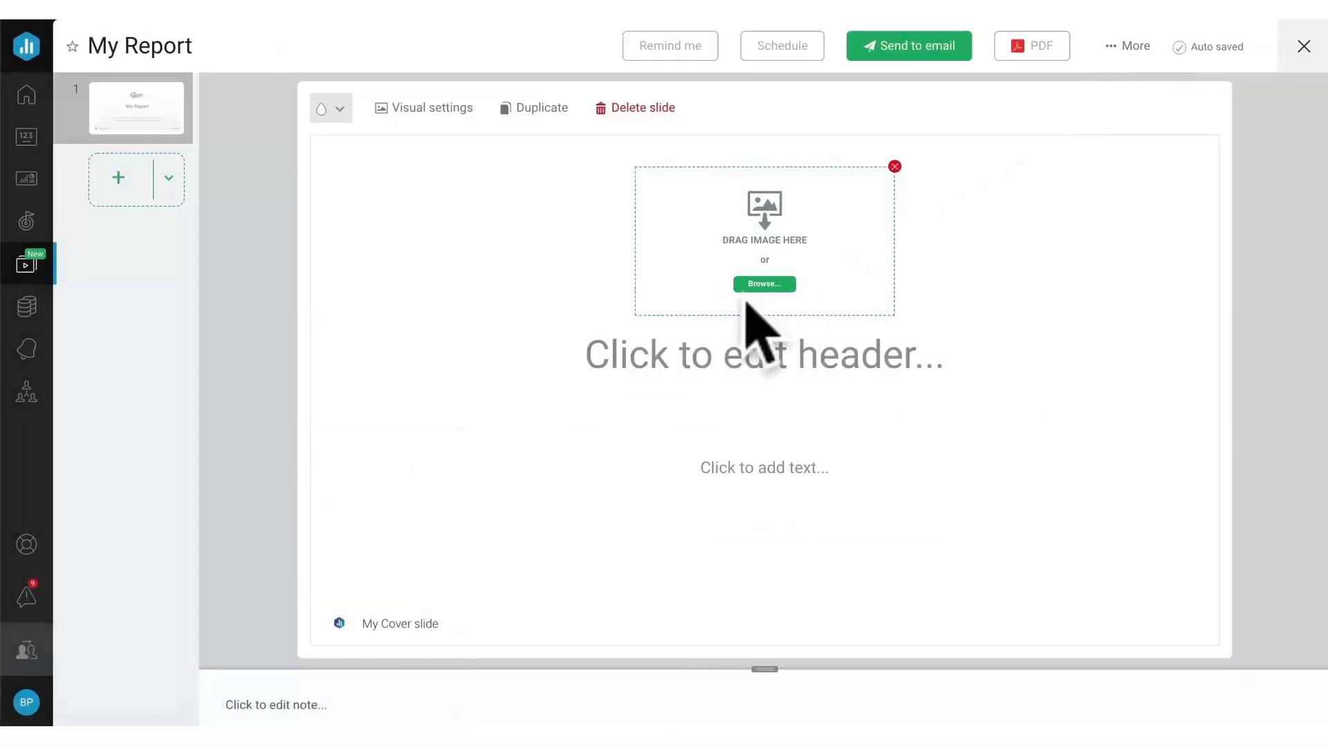
# Title the cover 'My Amazing Company Report' on light blue, then header a slide 'Metrics Overview'
pyautogui.write('My Amazing Company Report')
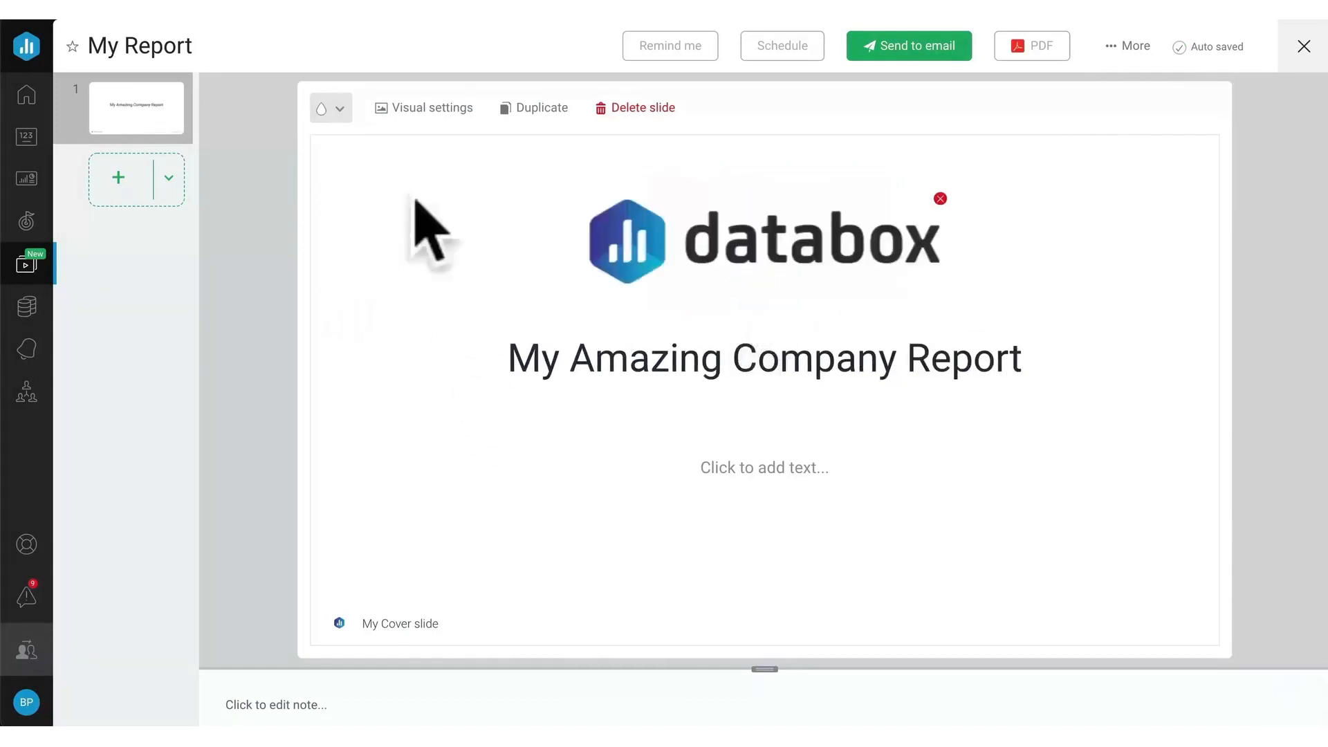
pyautogui.click(330, 107)
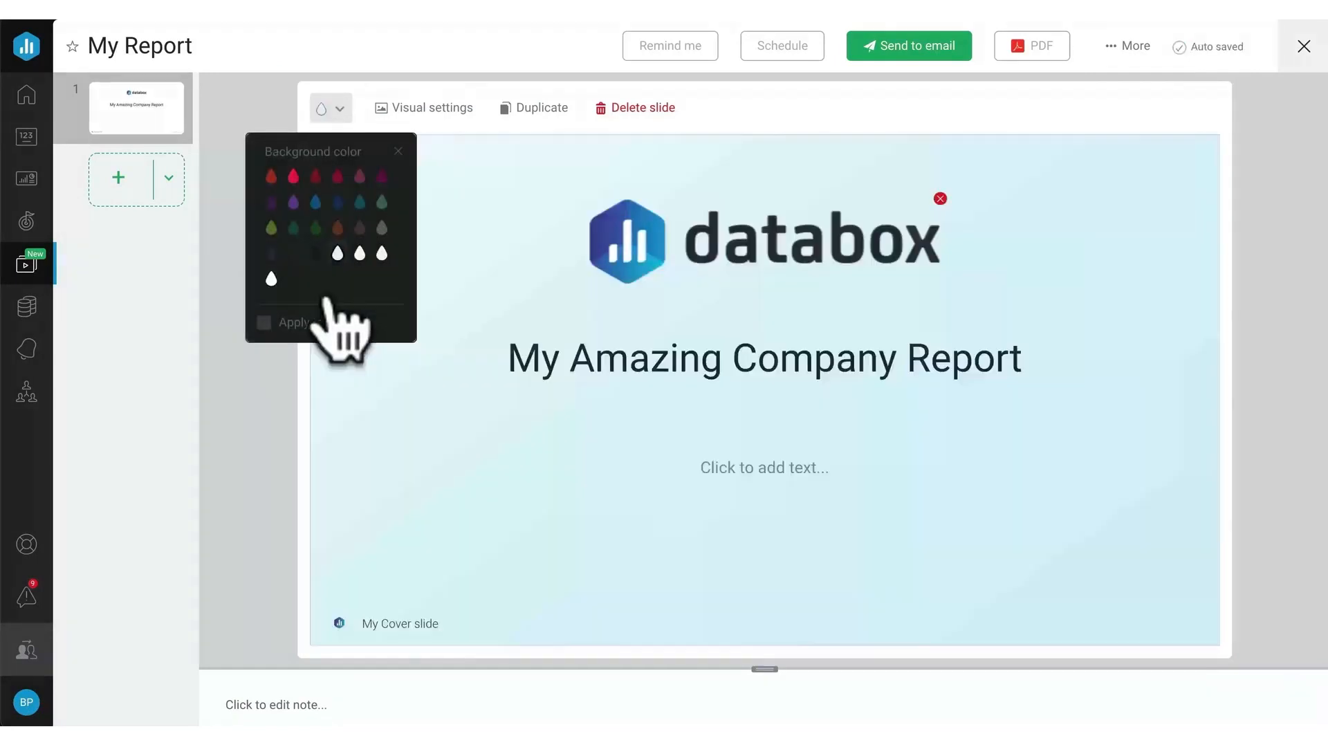
pyautogui.click(173, 308)
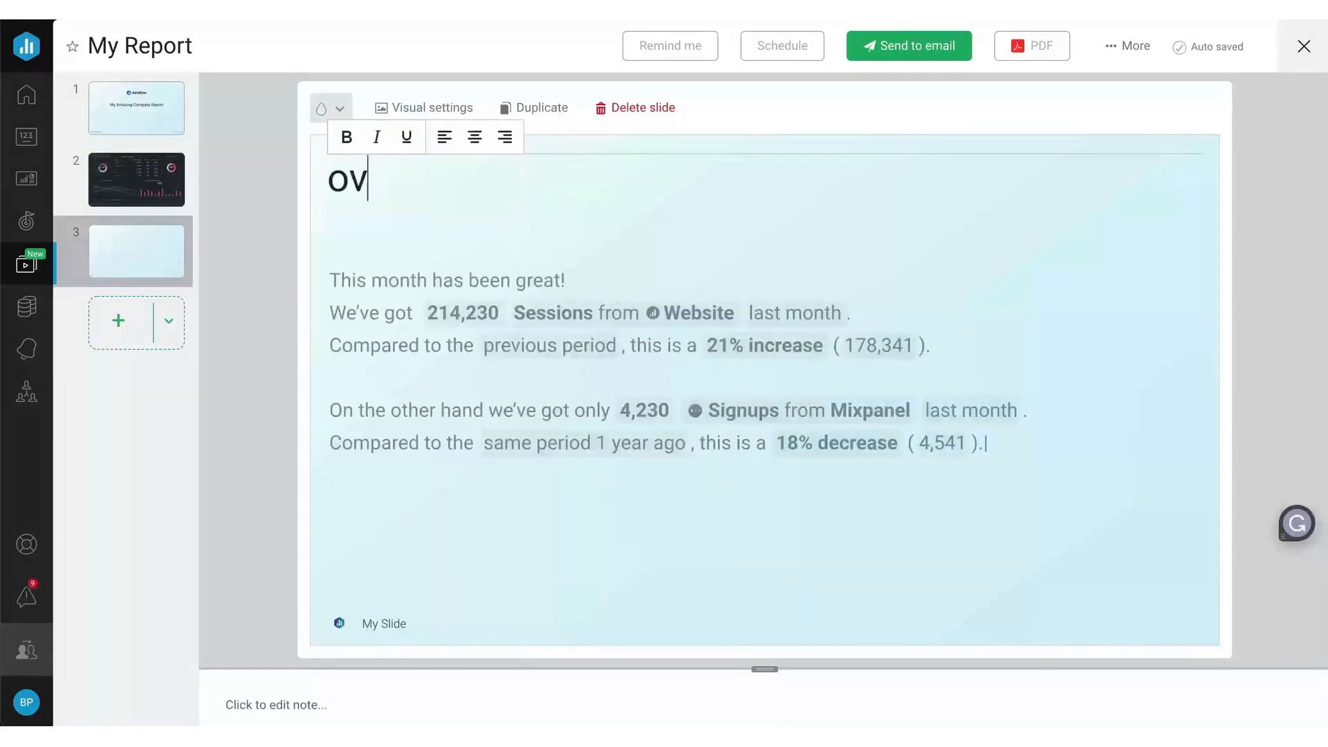
pyautogui.write('Metrics Overview')
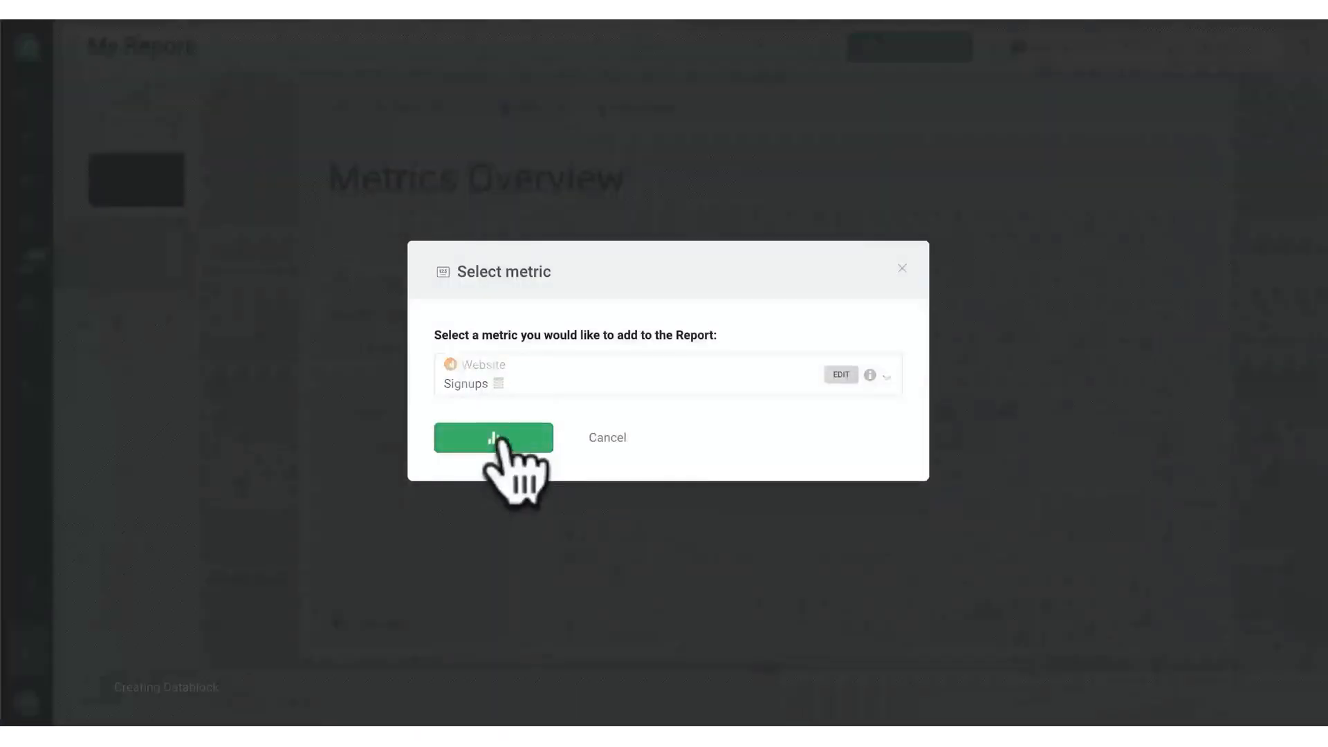
# Insert a comparison data story beside the Signups chart and title the slide 'Drilldown'
pyautogui.click(492, 437)
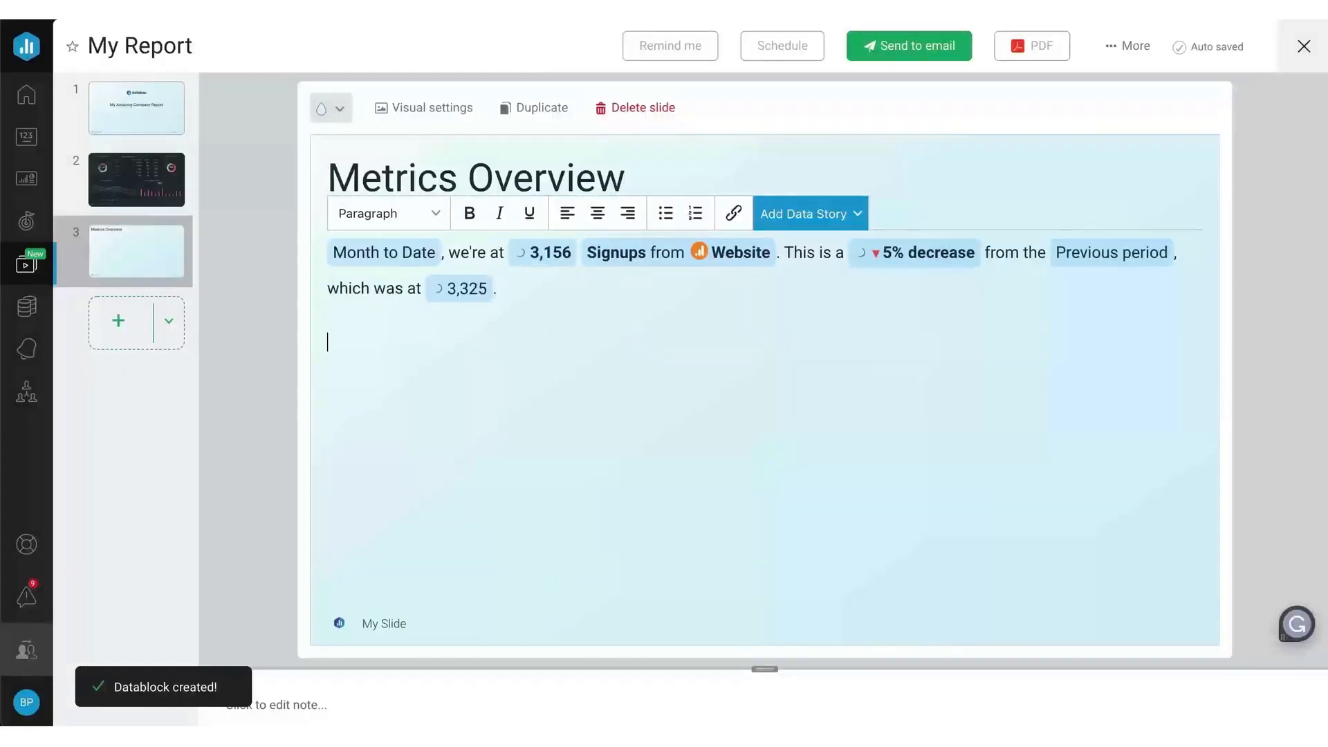
pyautogui.click(808, 213)
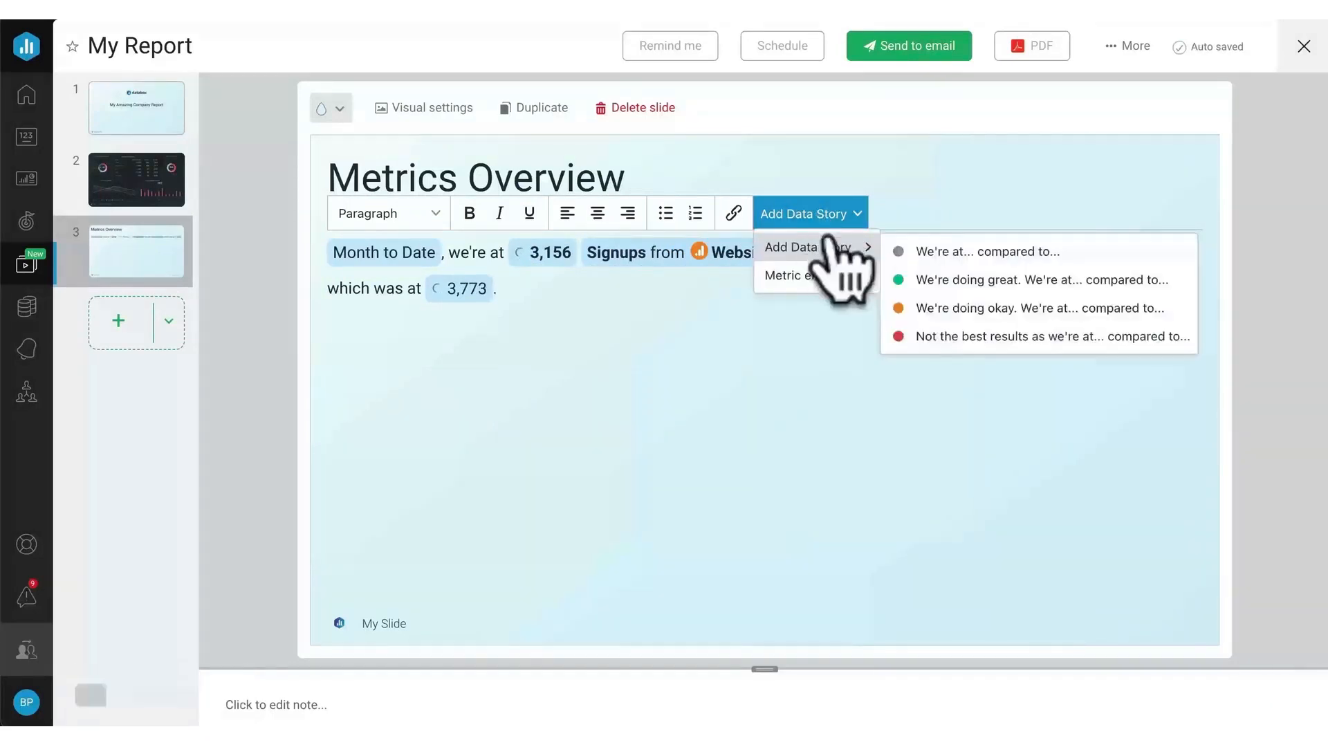
pyautogui.click(1038, 308)
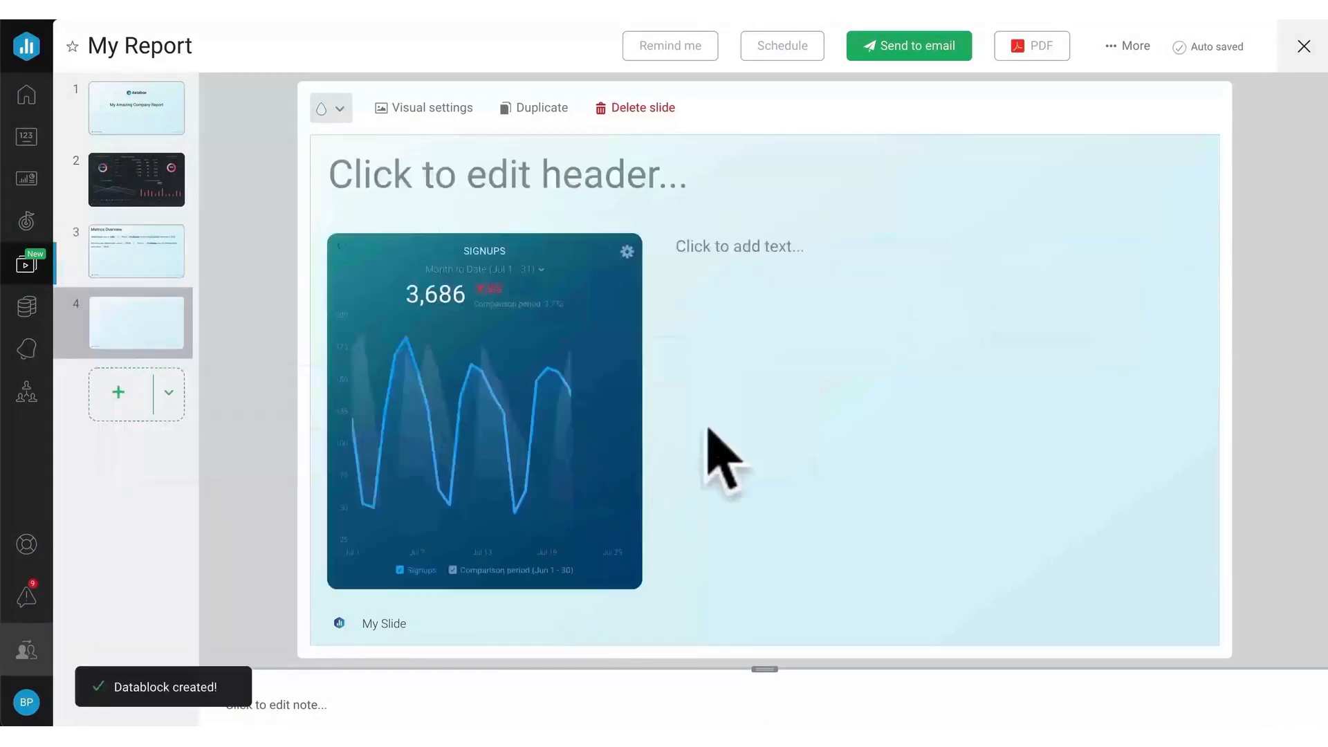
pyautogui.click(740, 246)
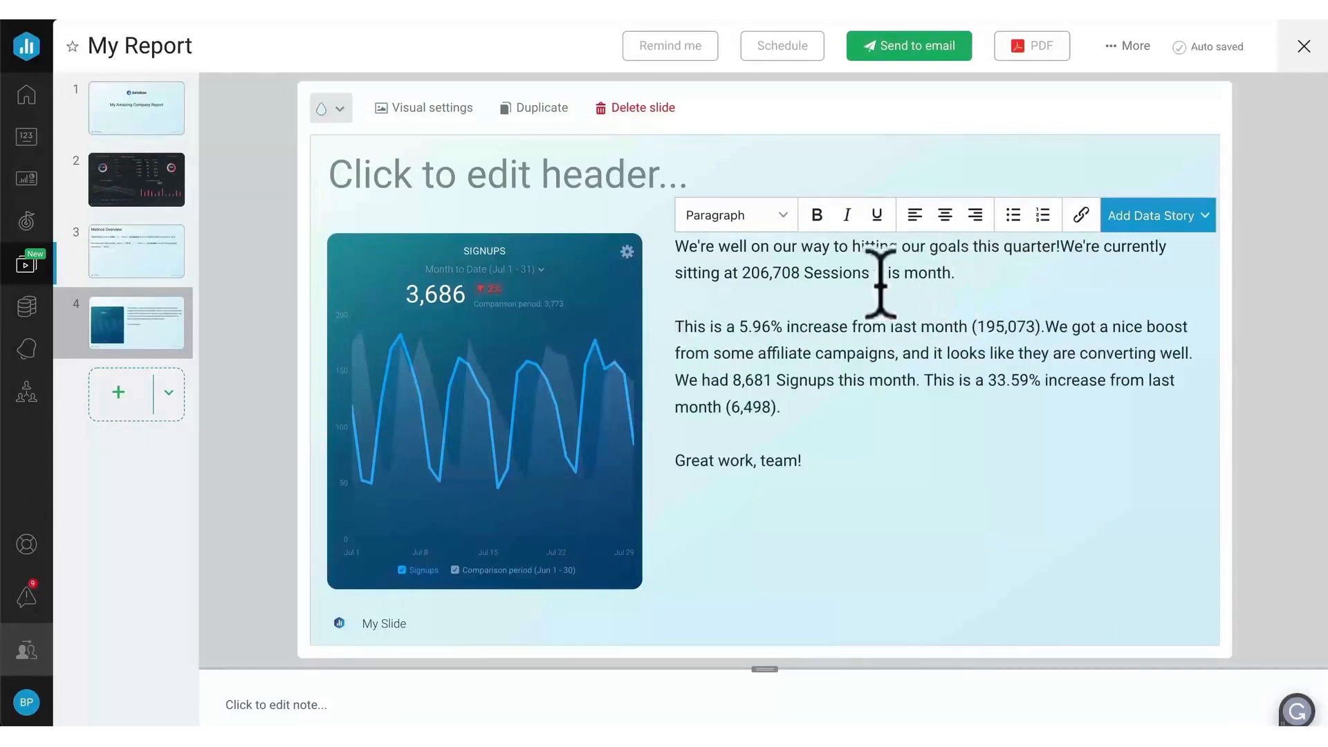
pyautogui.write('Drilld')
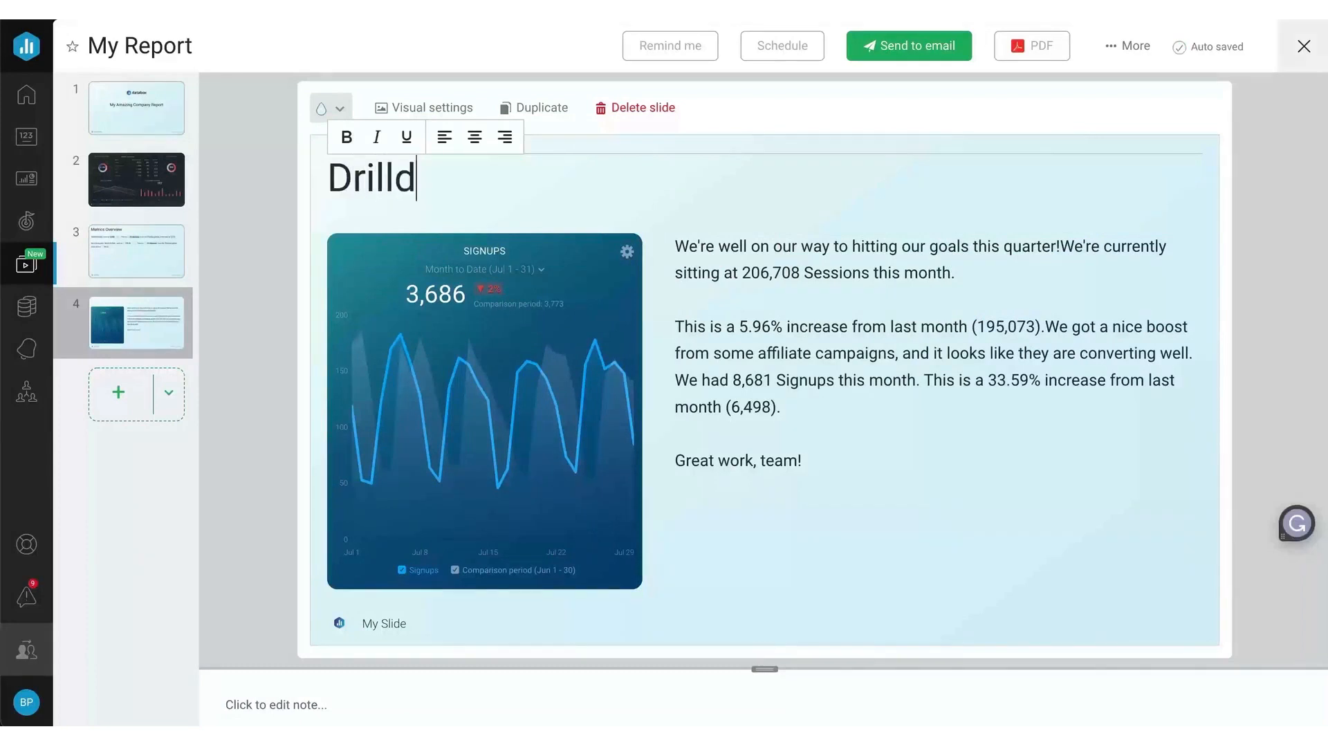
pyautogui.write('own')
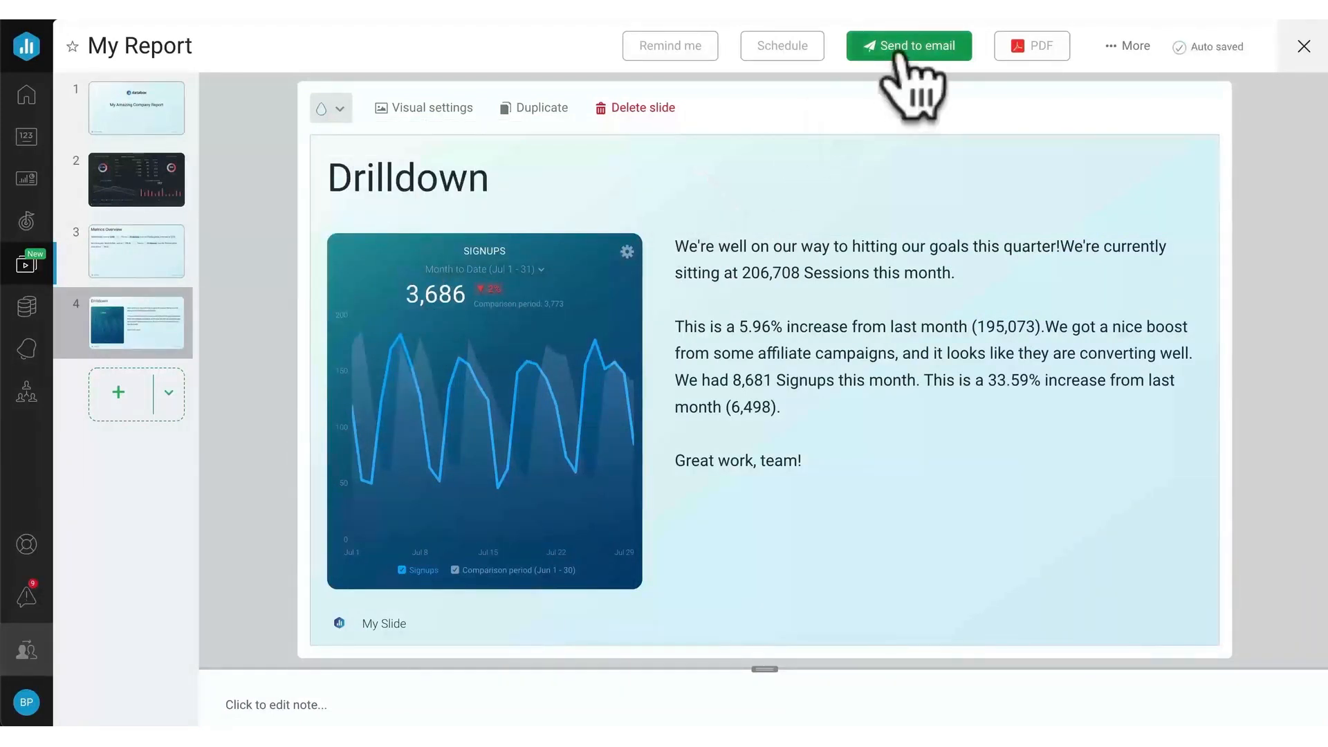
pyautogui.click(909, 46)
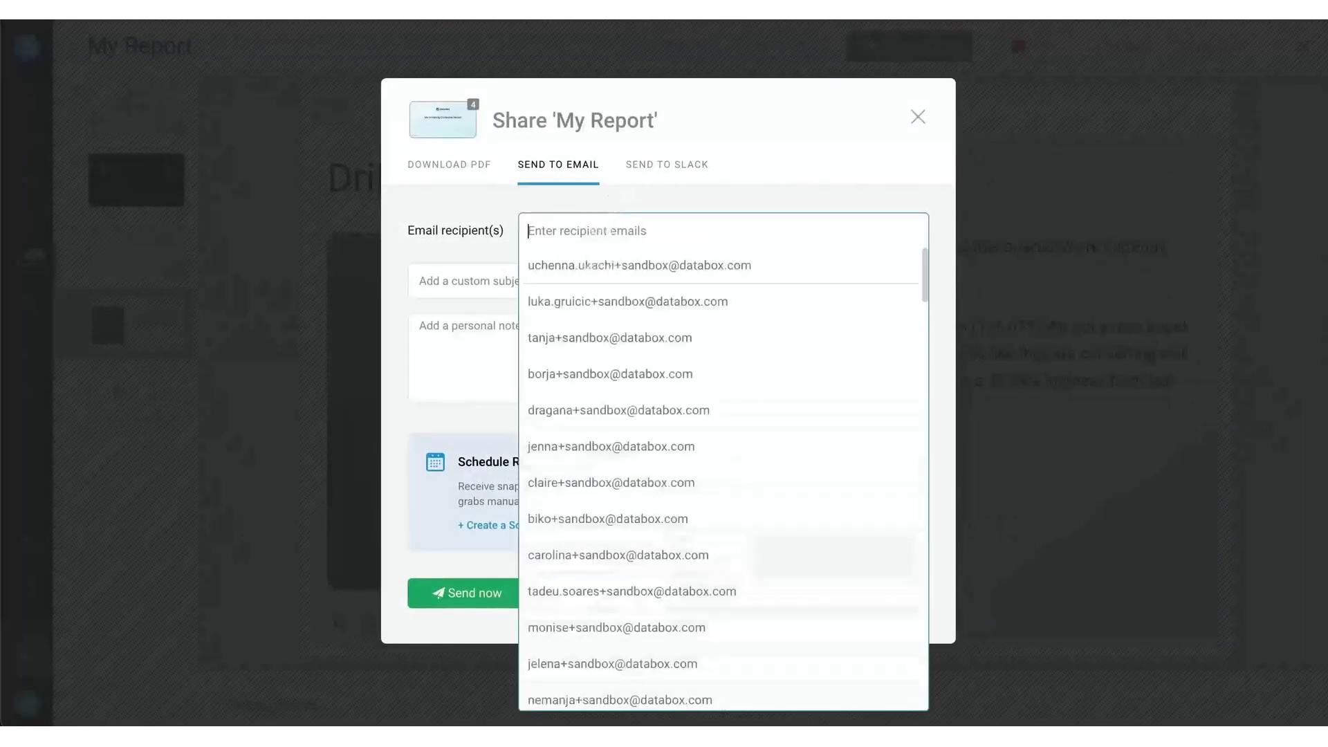
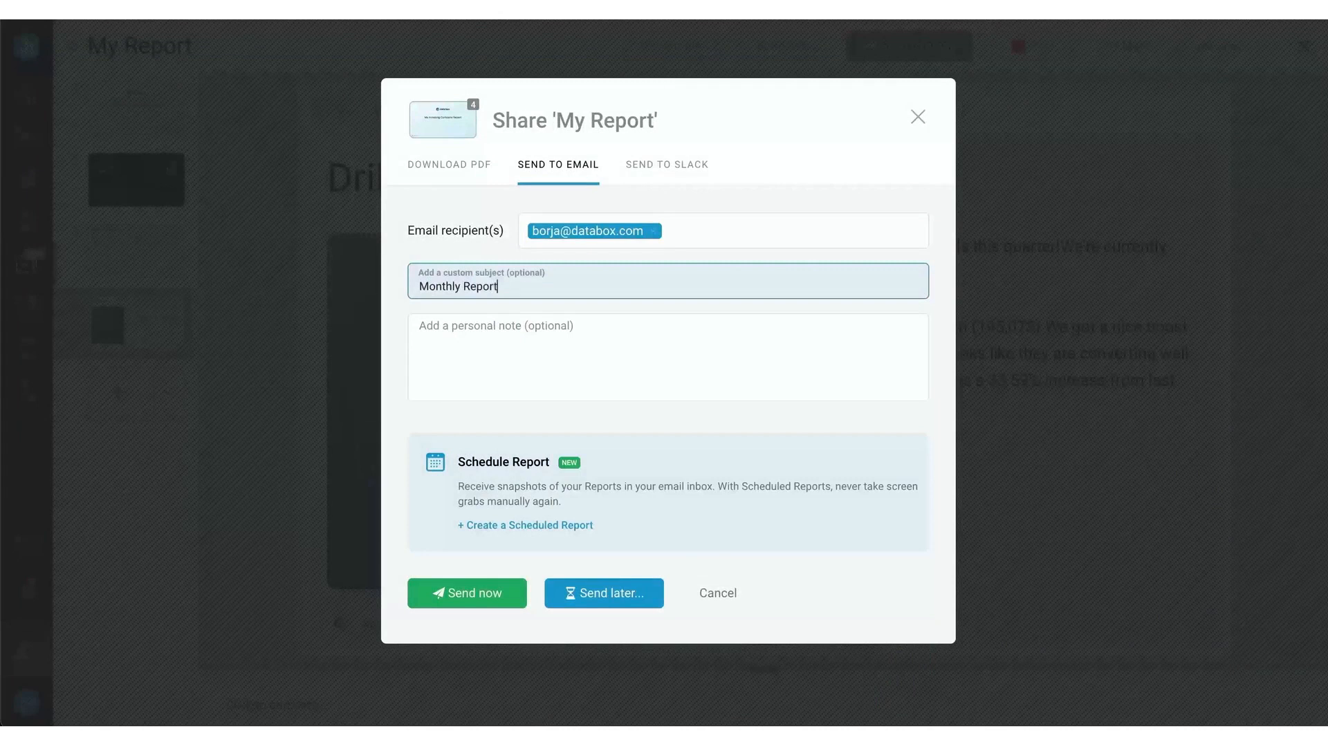
pyautogui.write('Please check this out')
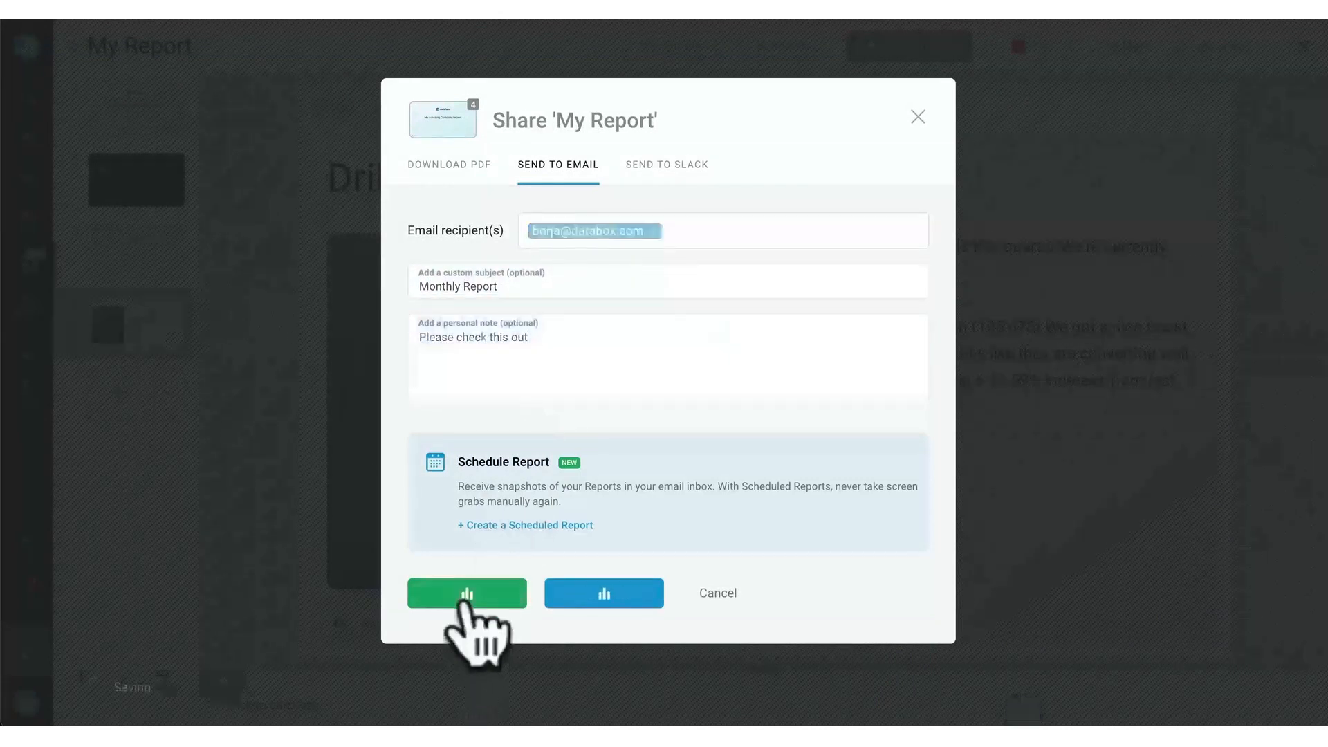
pyautogui.click(467, 592)
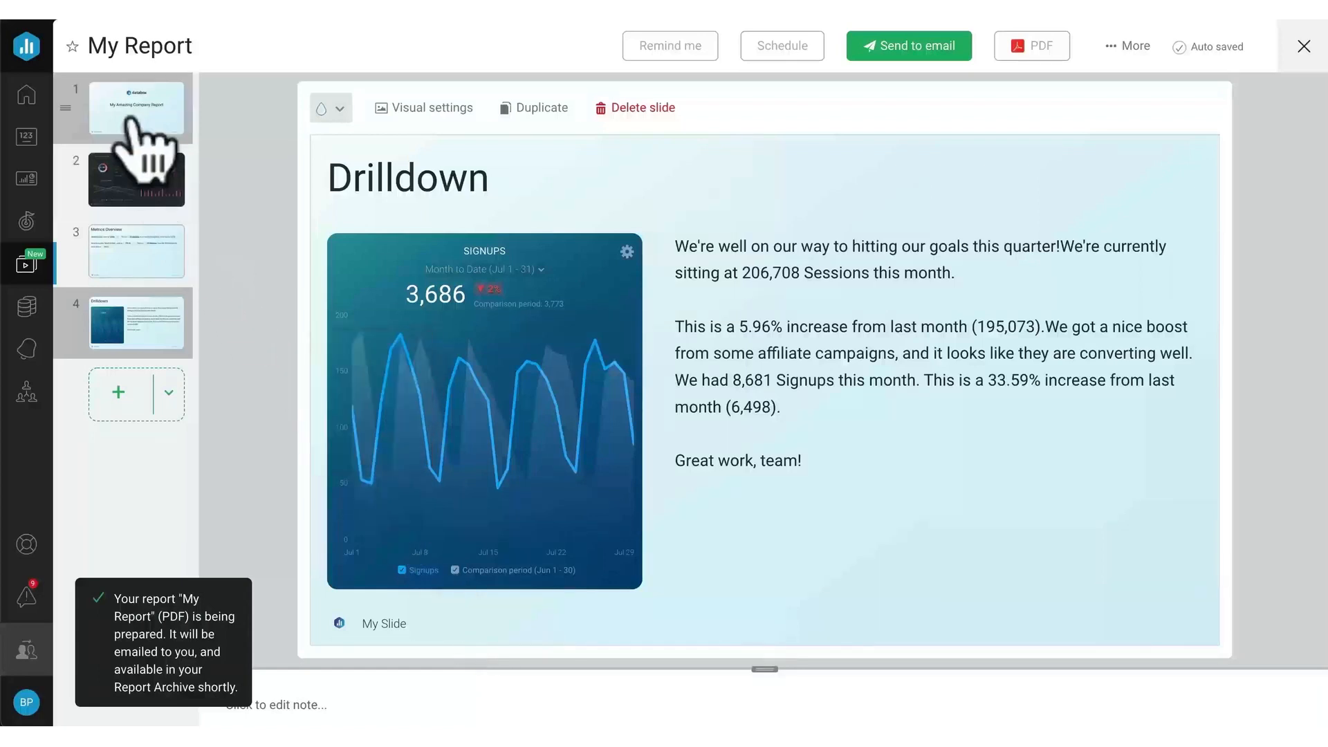
# Start a new report from a blank cover and type 'My' as its header
pyautogui.click(136, 107)
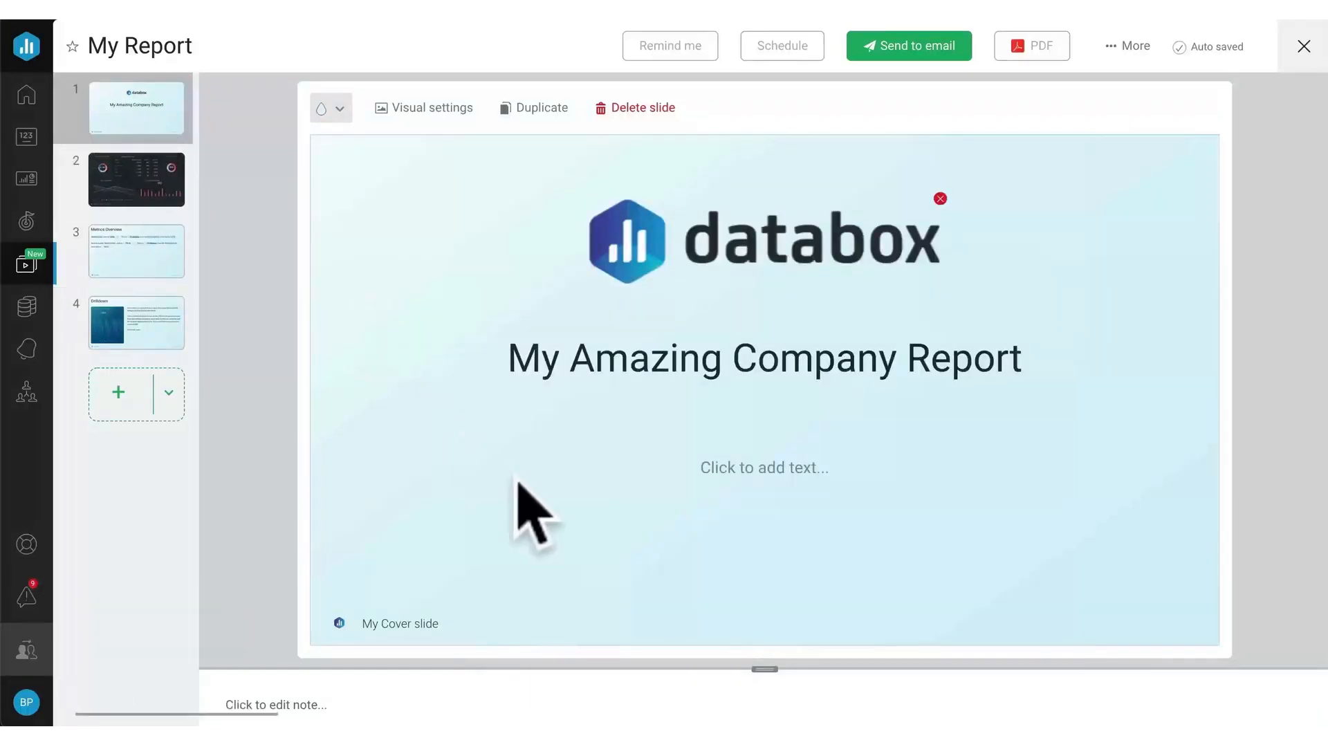
pyautogui.click(1302, 46)
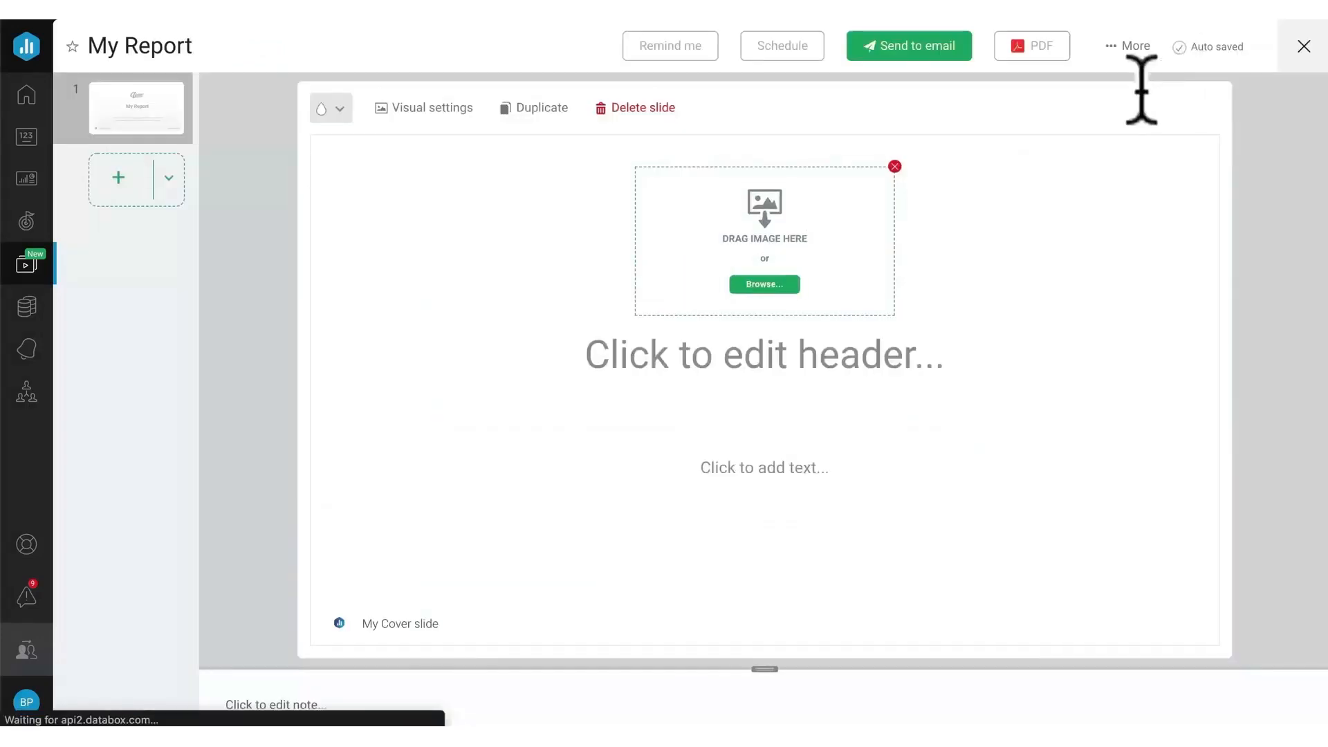
pyautogui.write('My Amazing Company Report')
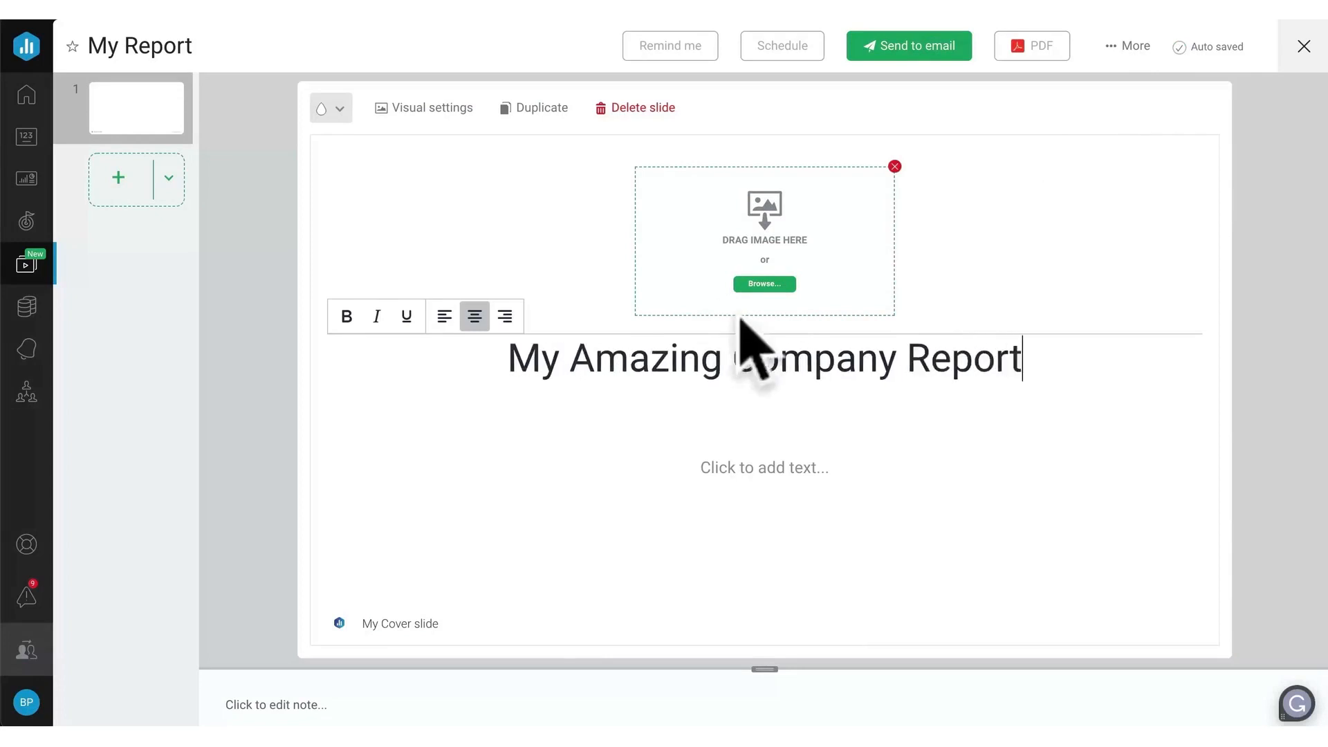
# Add a databoard slide and a 'Metrics' story slide, then choose the Website Signups metric
pyautogui.click(330, 107)
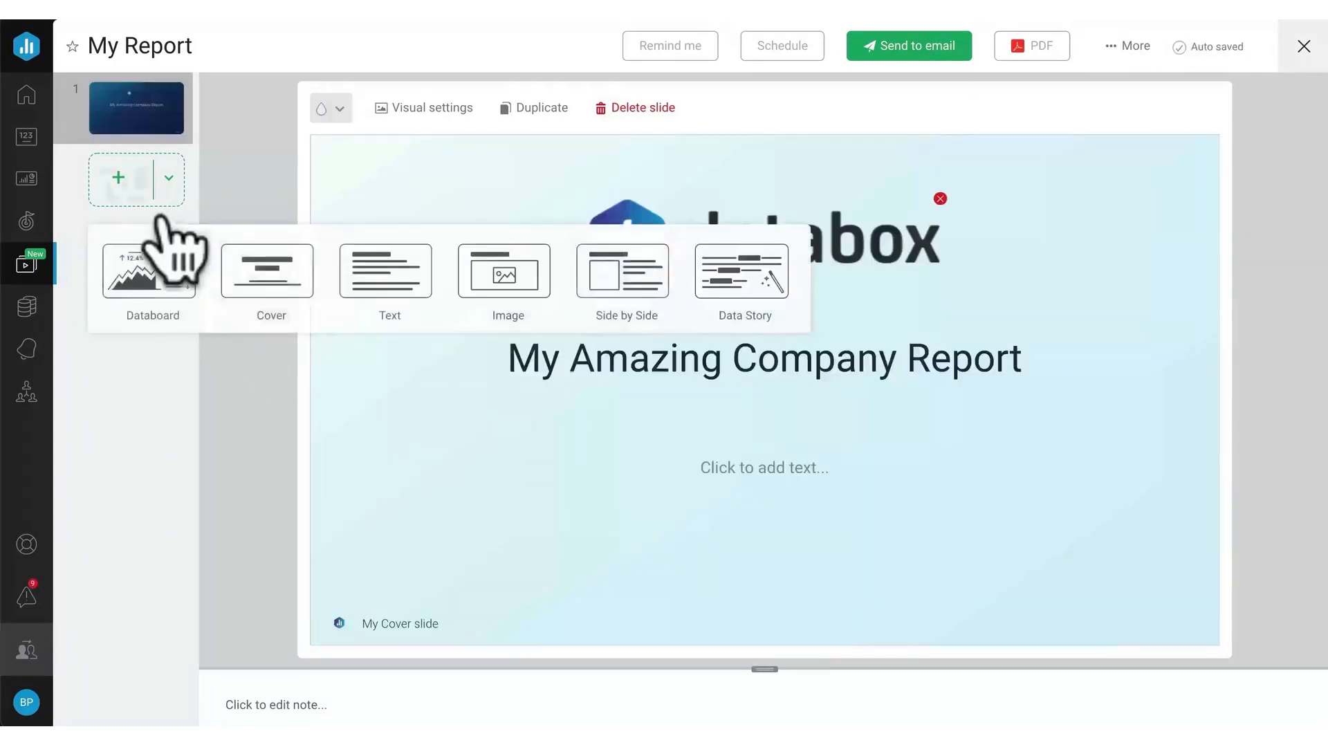
pyautogui.click(152, 271)
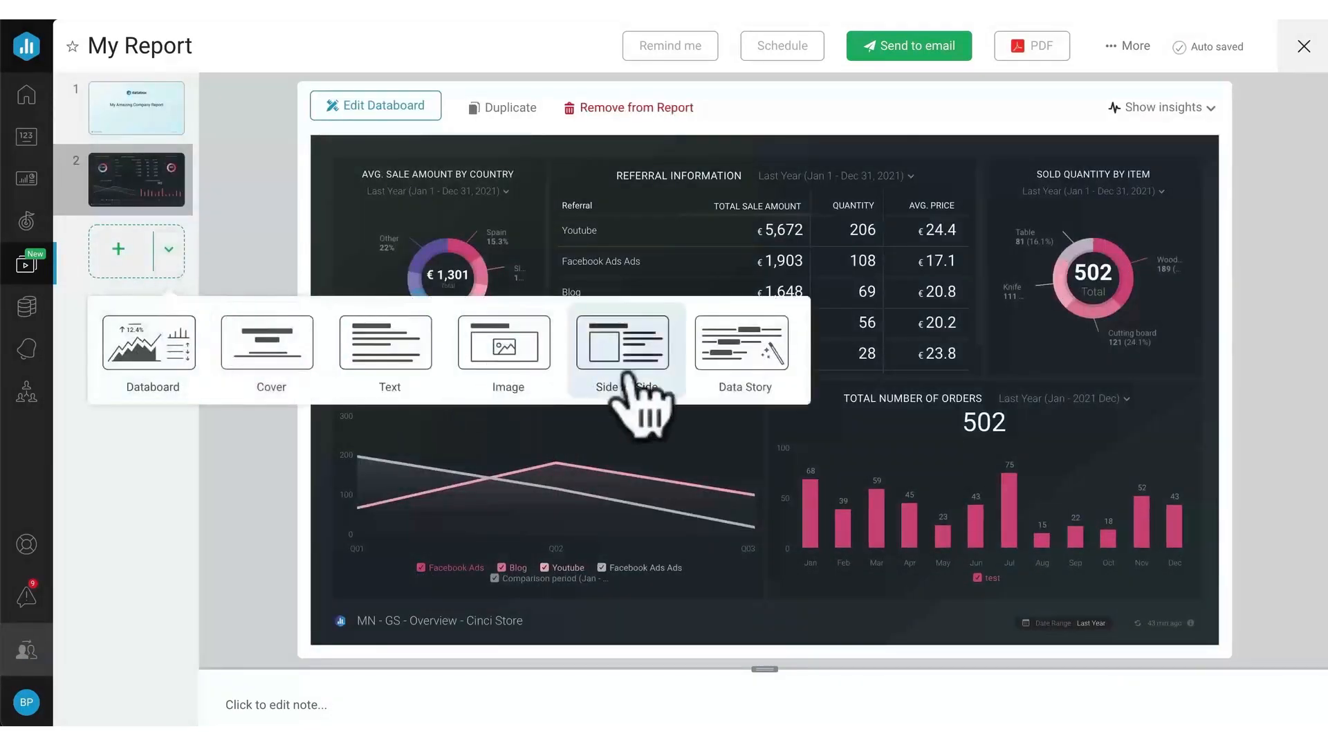
pyautogui.click(385, 341)
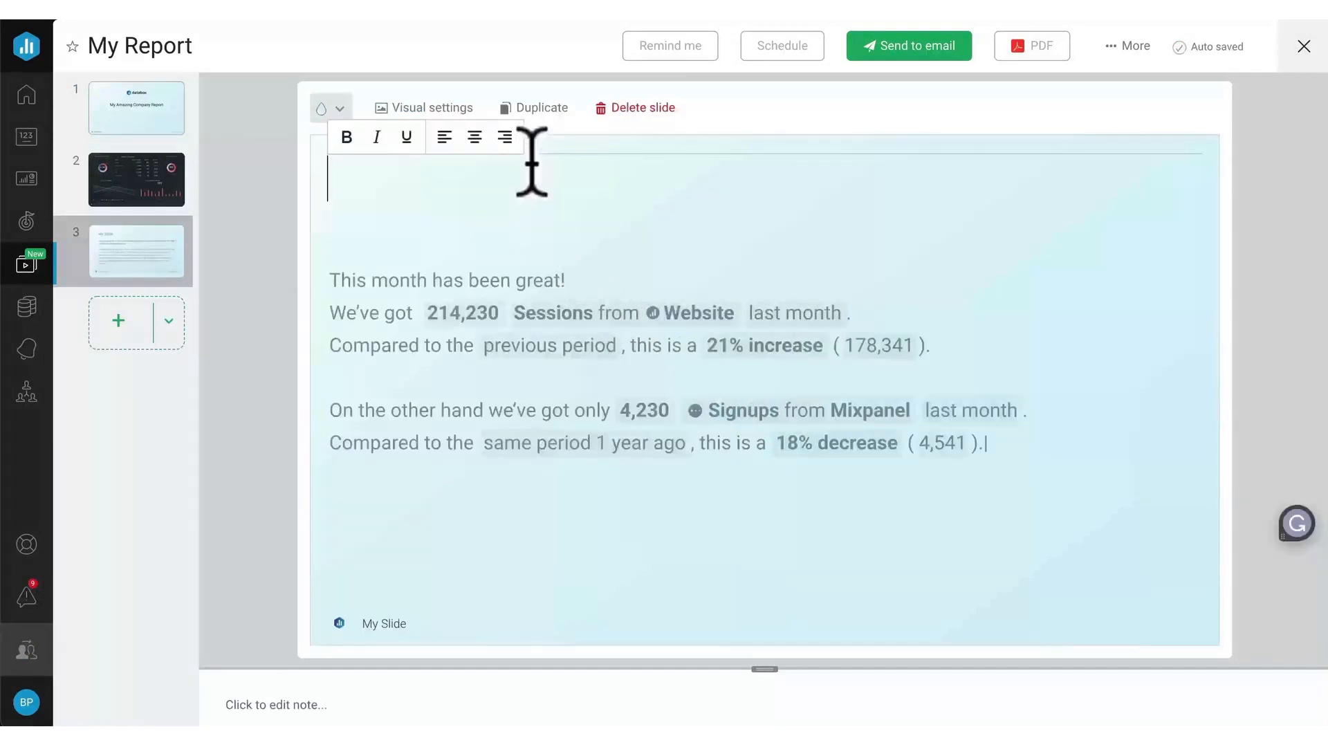
pyautogui.write('Metrics Overview')
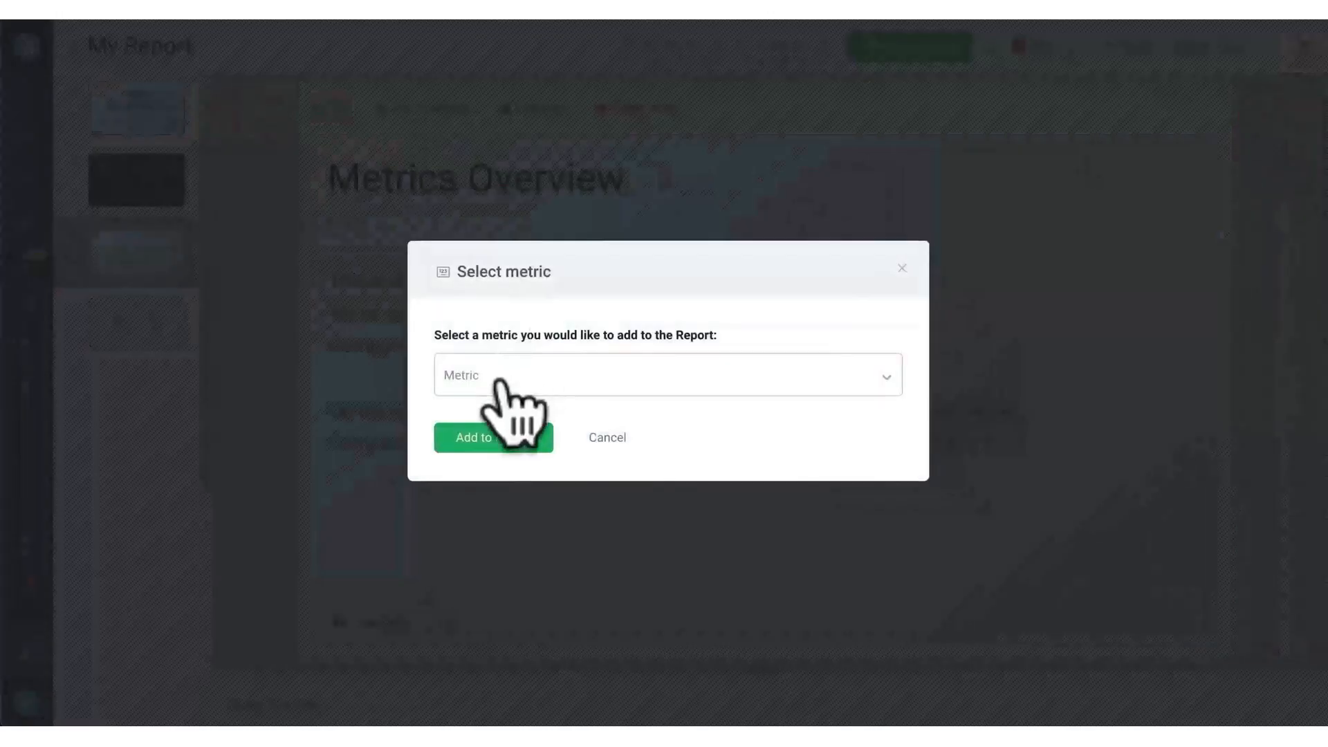
pyautogui.write('signups')
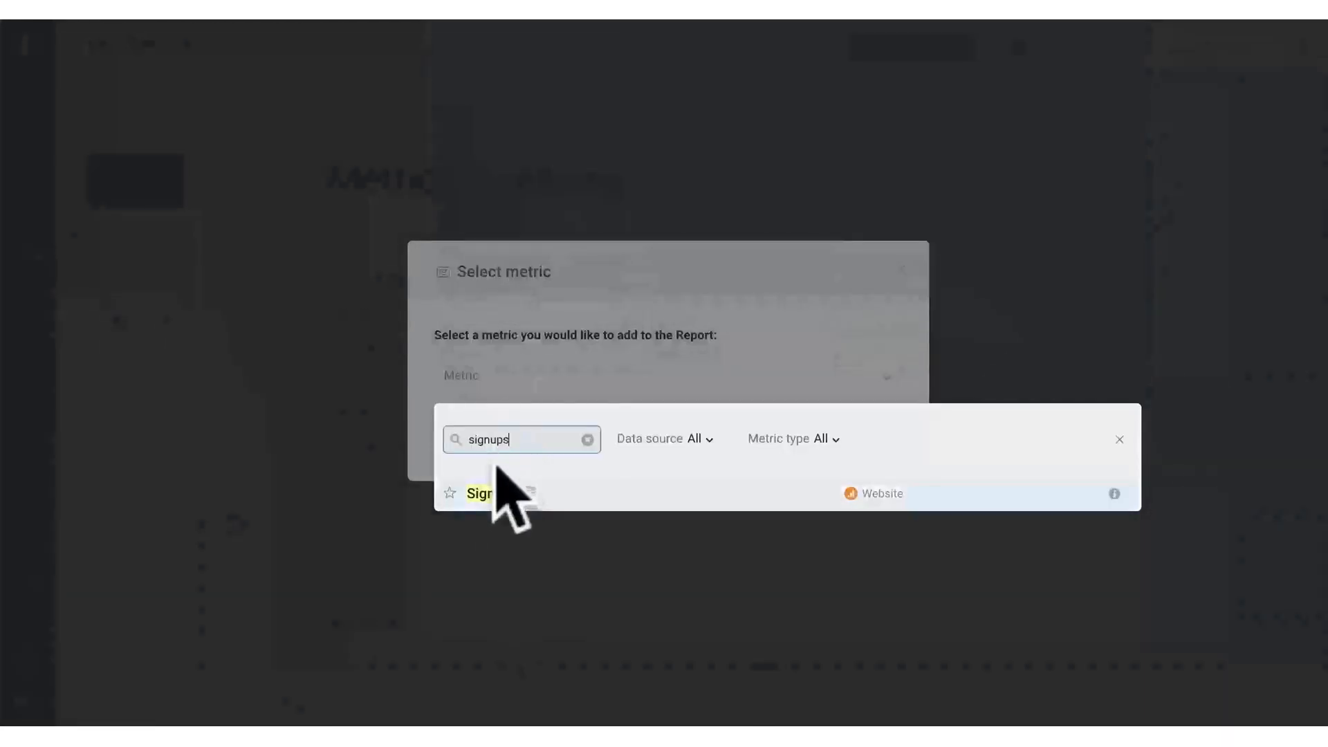
pyautogui.click(480, 493)
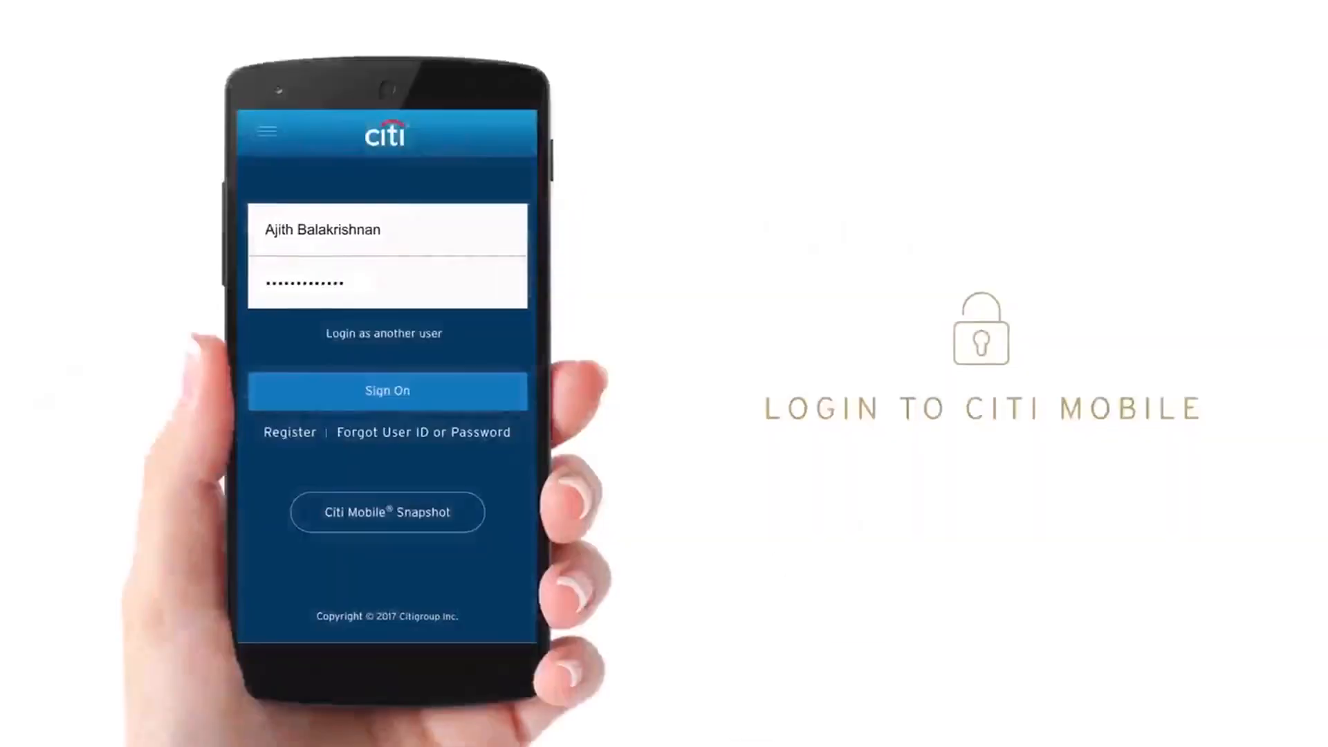
# Sign on to Citi Mobile and agree to the terms to get started
pyautogui.click(387, 391)
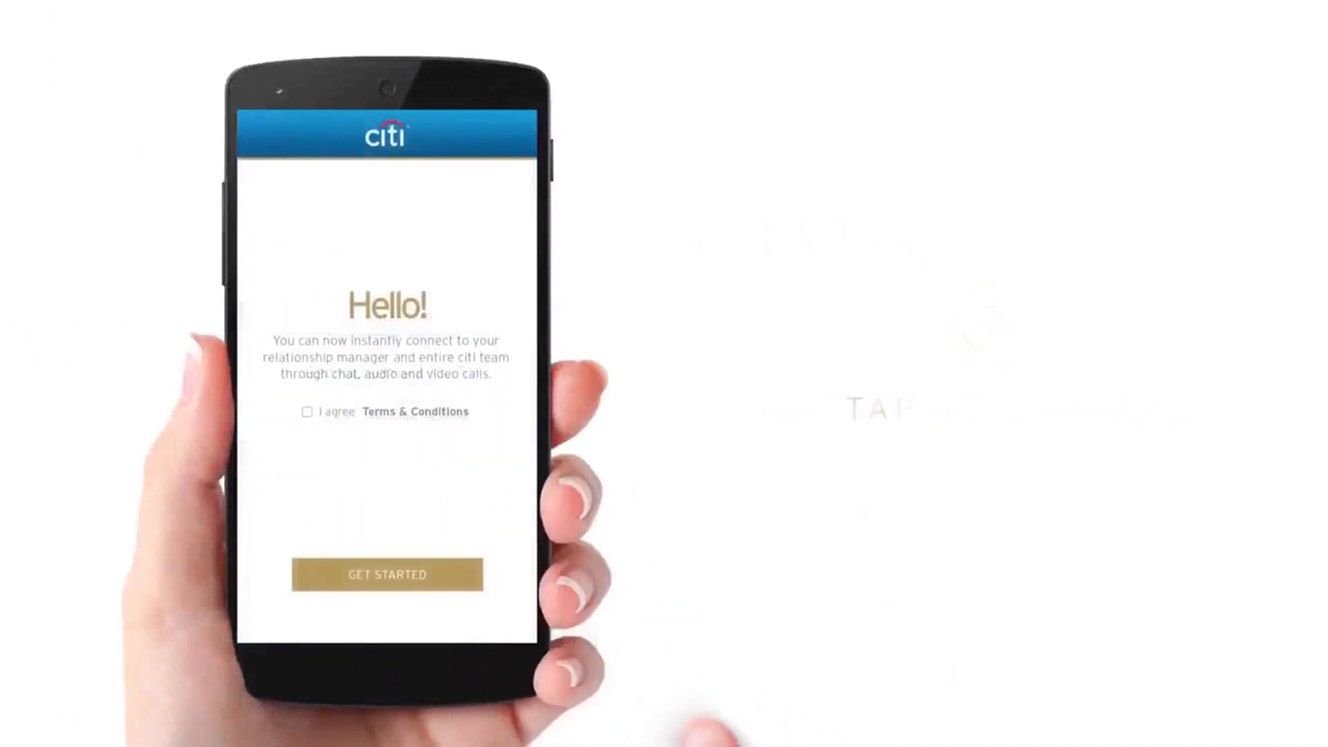
pyautogui.click(386, 574)
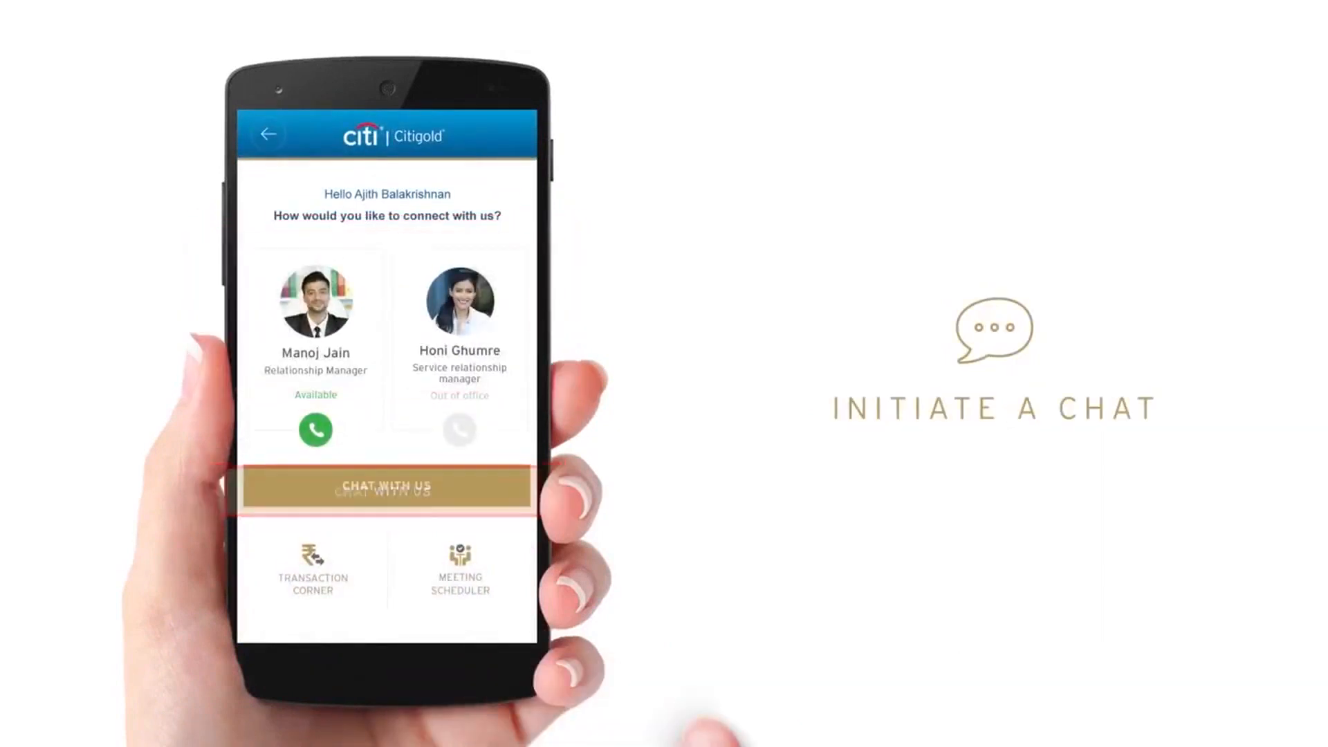
# Chat with the Citi team, send a message, and share the annotated market trends chart
pyautogui.click(383, 488)
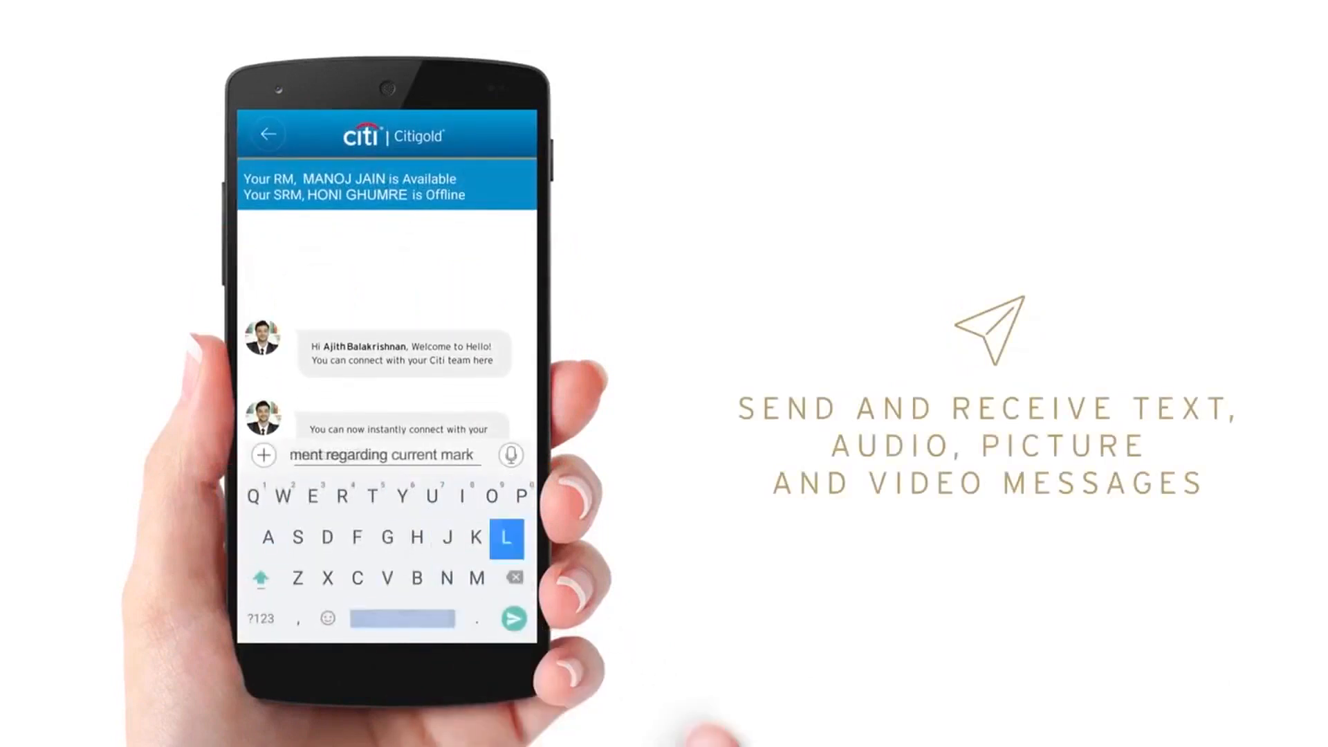
pyautogui.click(513, 618)
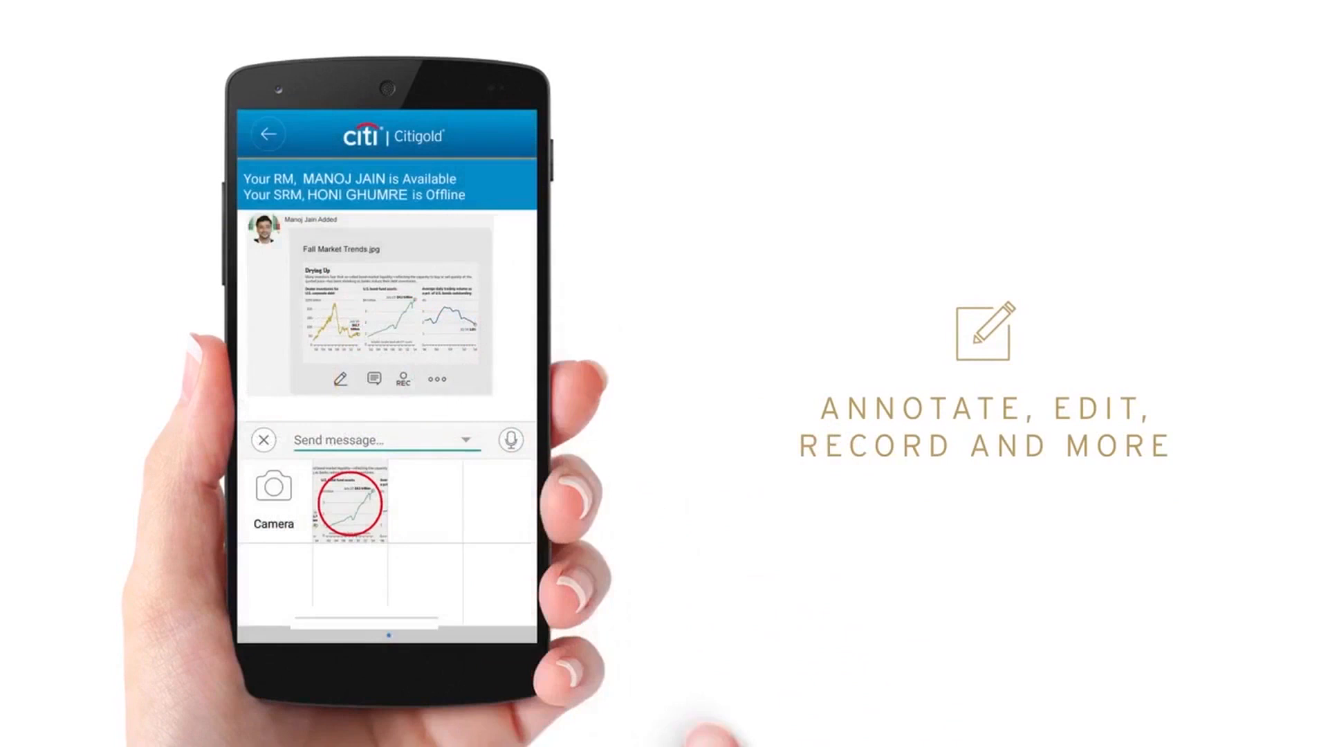
pyautogui.click(270, 135)
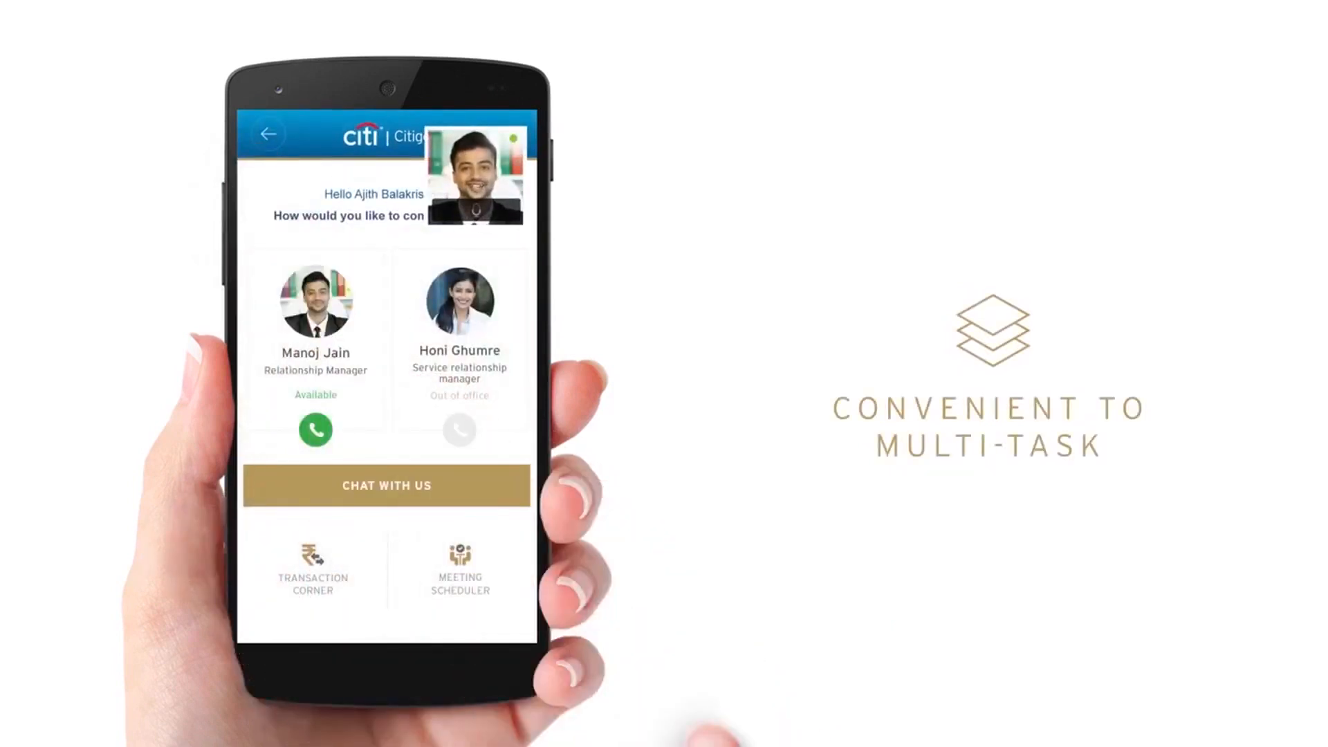
# Continue the pending ₹5,000 fund subscription, then sign on to view account balances
pyautogui.click(313, 569)
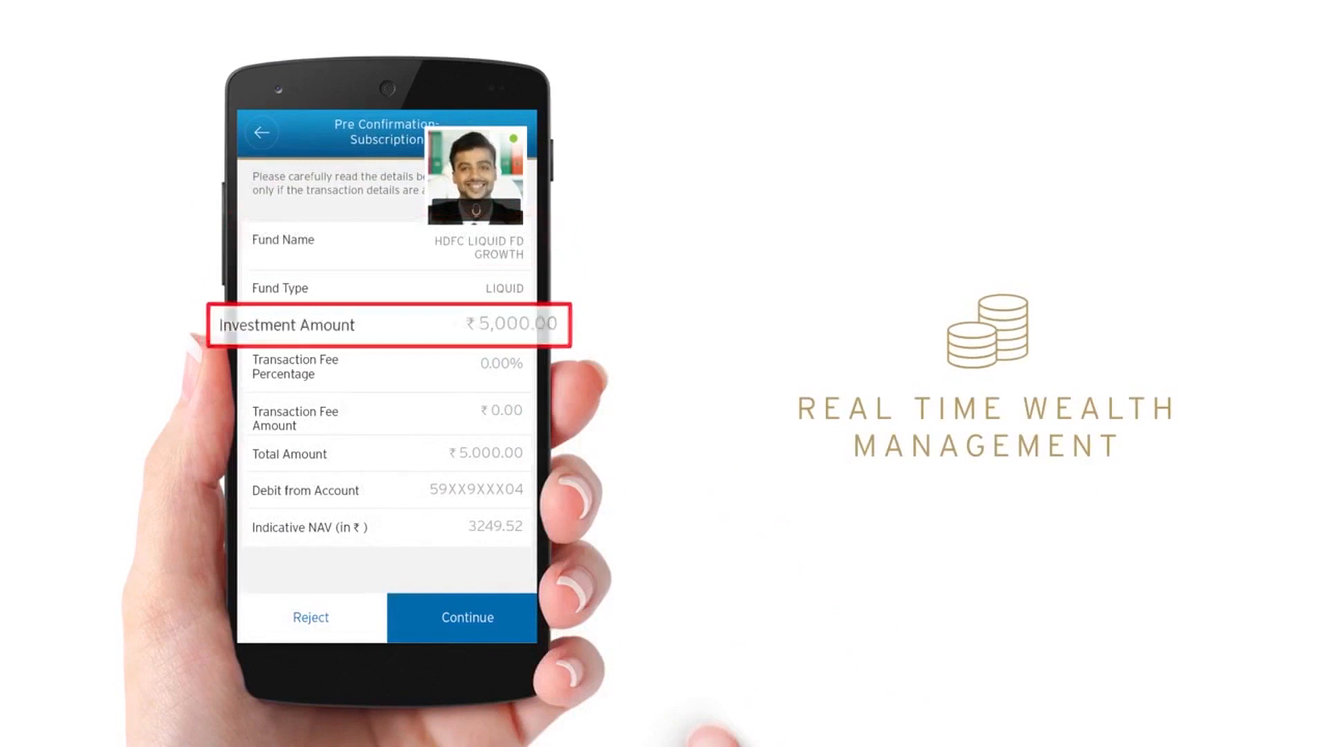
pyautogui.click(467, 616)
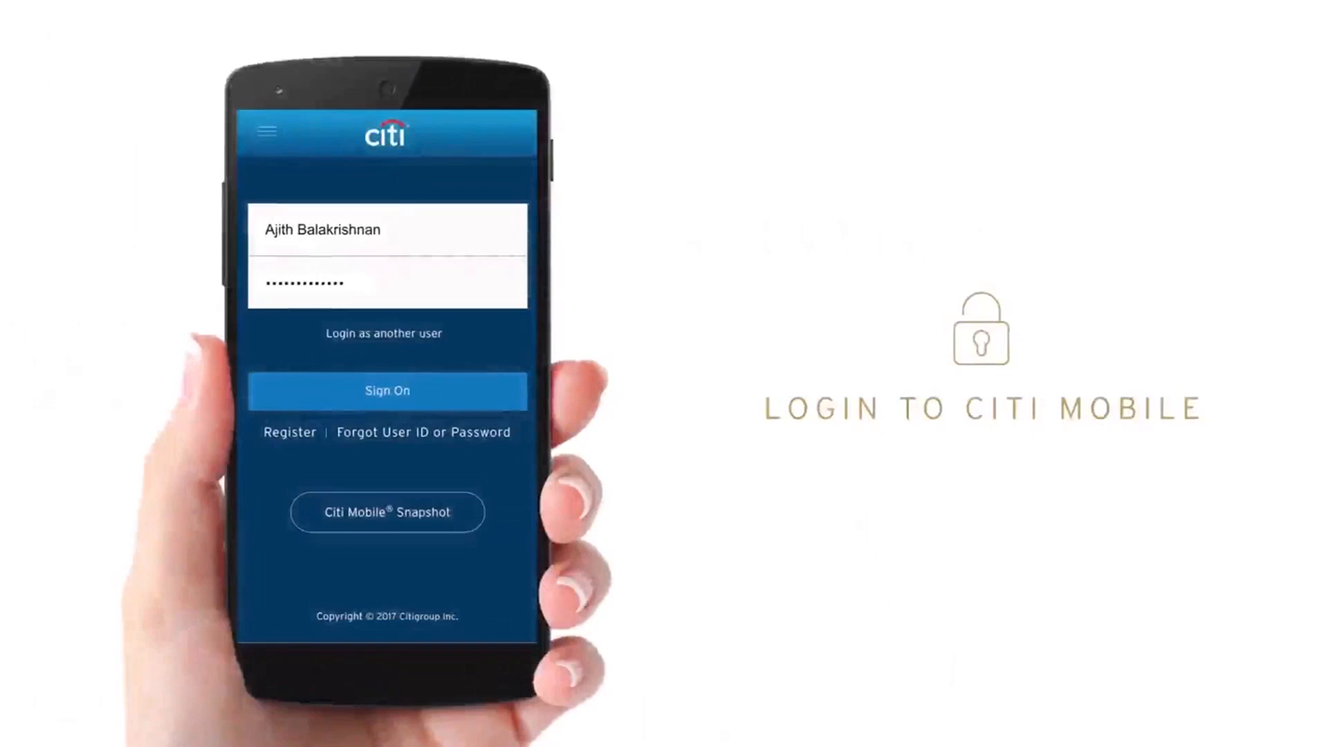
pyautogui.click(388, 391)
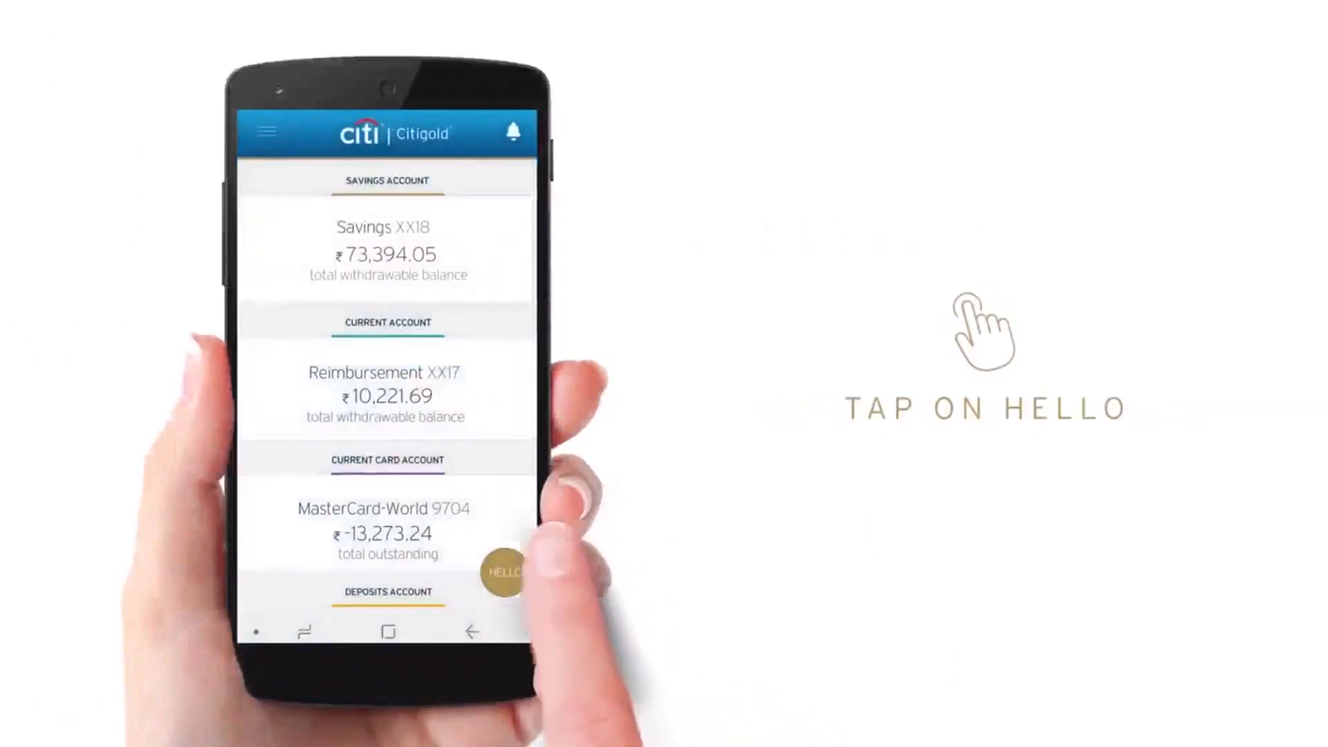